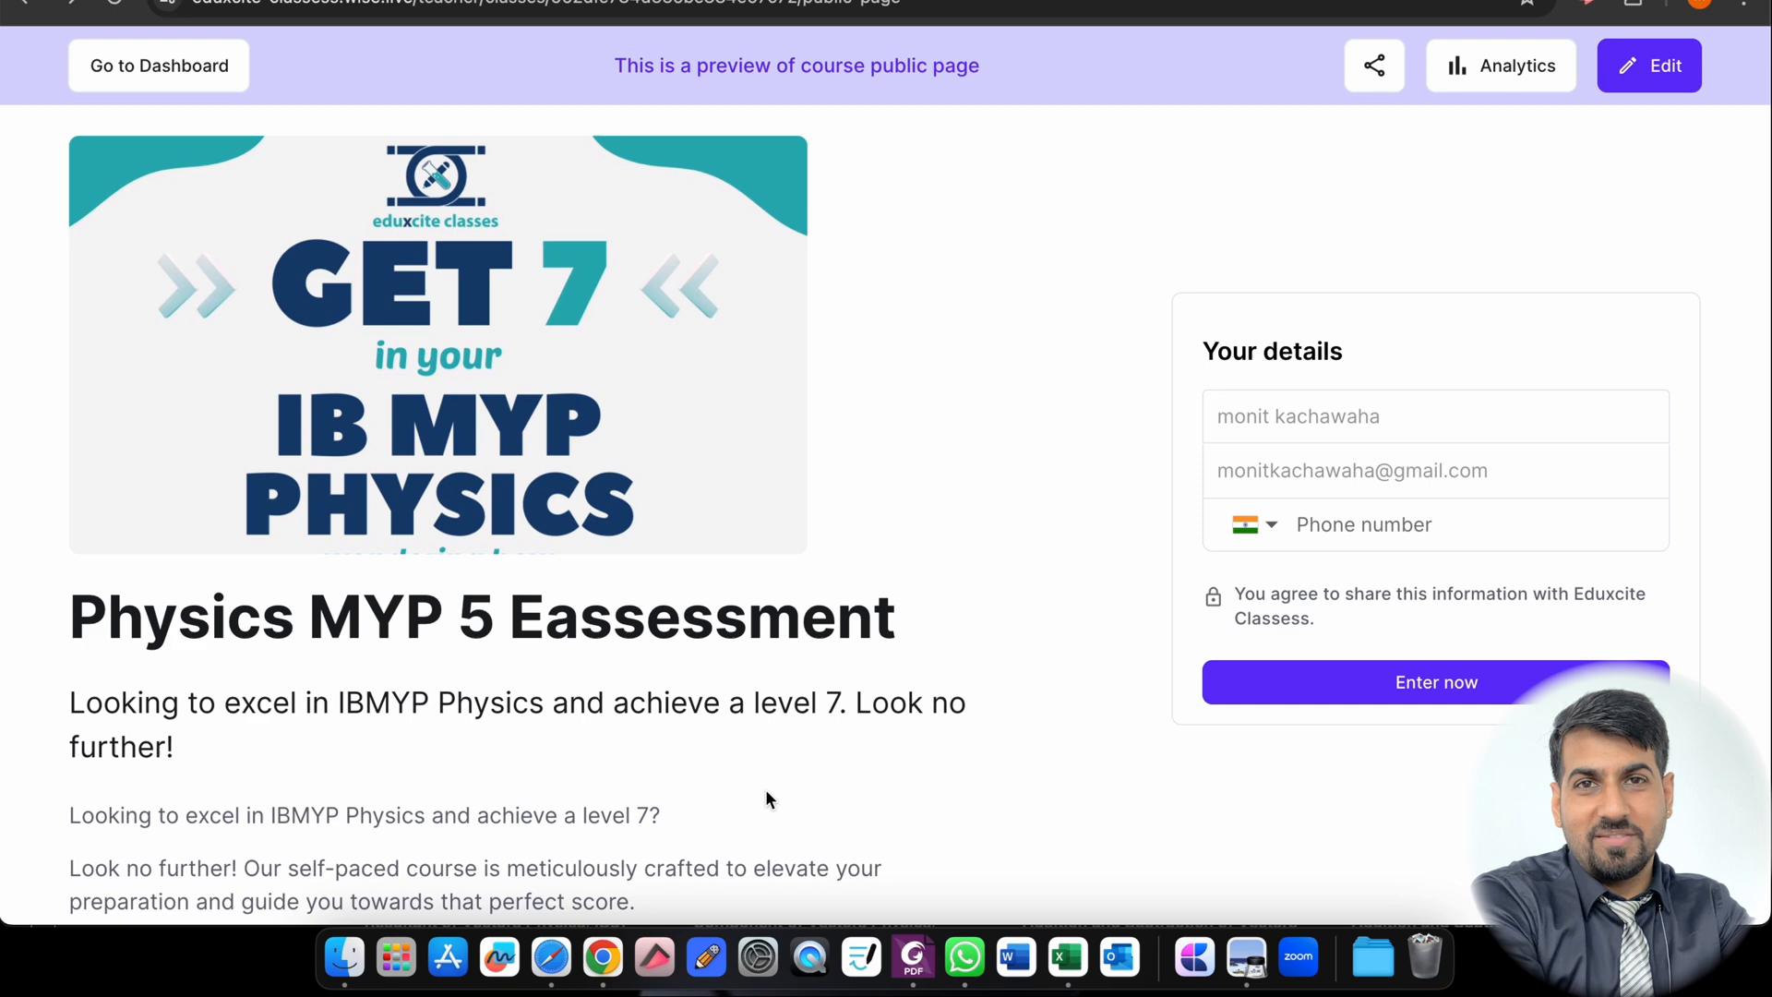
Step: Scroll past the course banner to the What's included list of course features
scroll("down", 3)
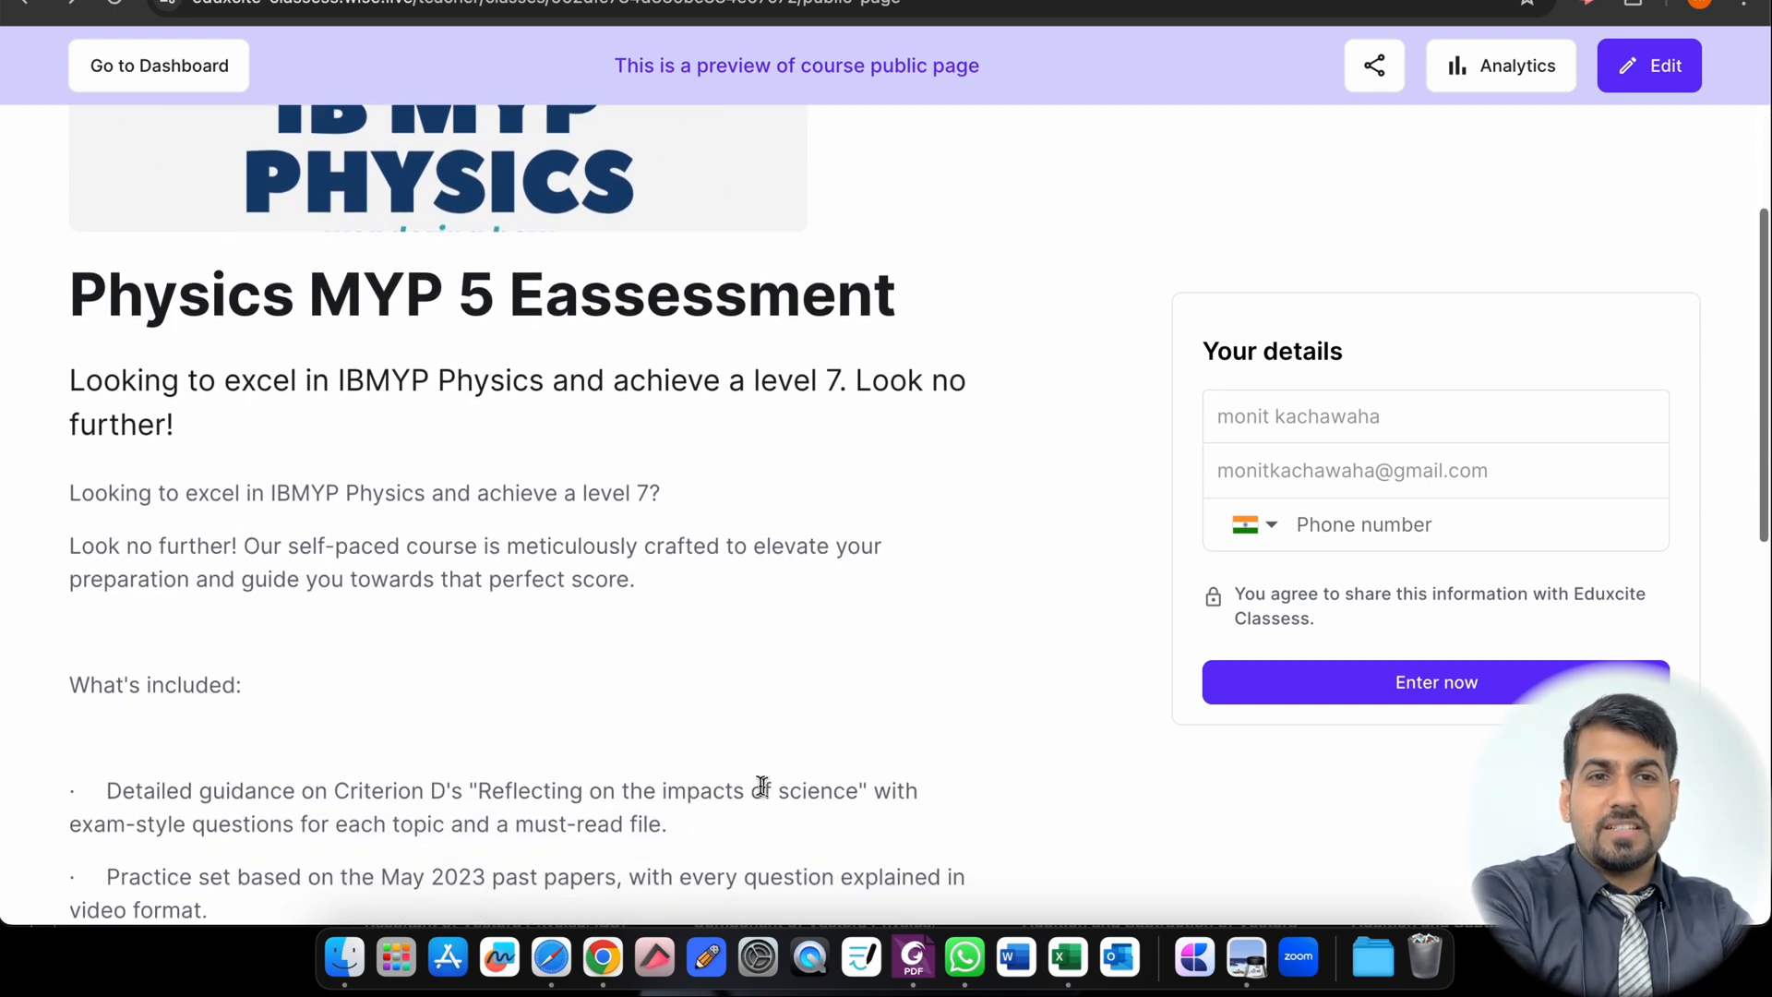
scroll("down", 3)
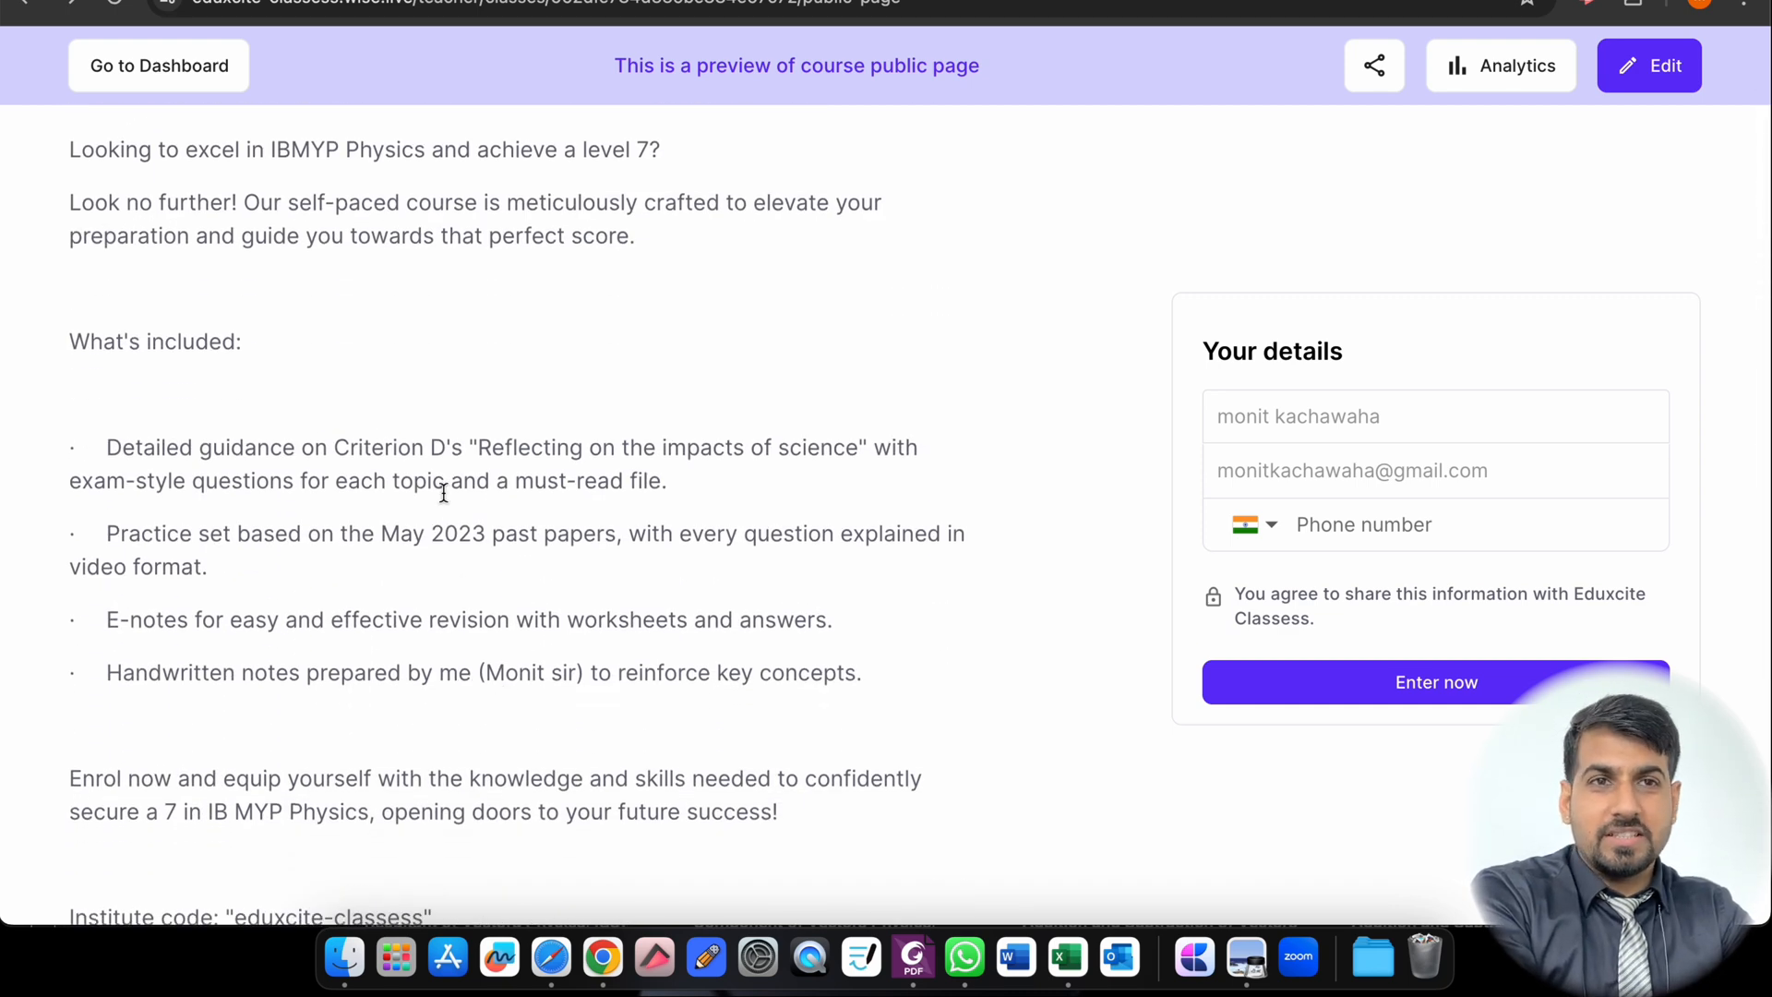
mouse_move(168, 390)
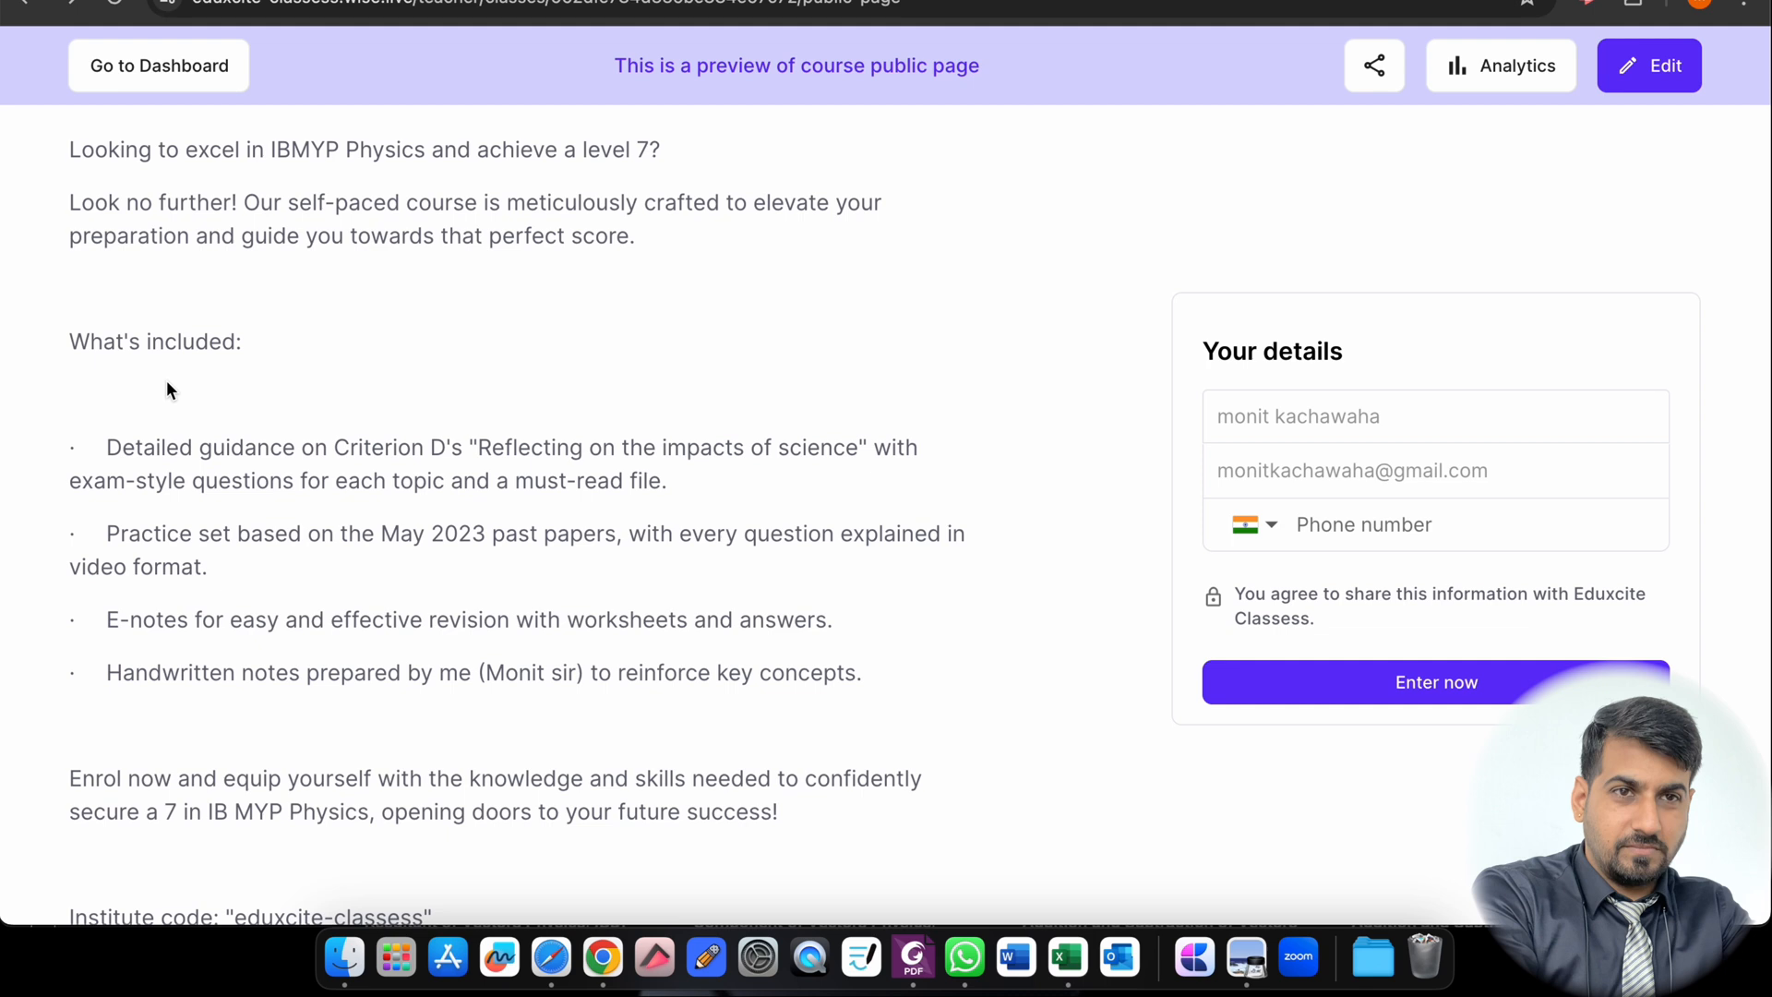
mouse_move(305, 449)
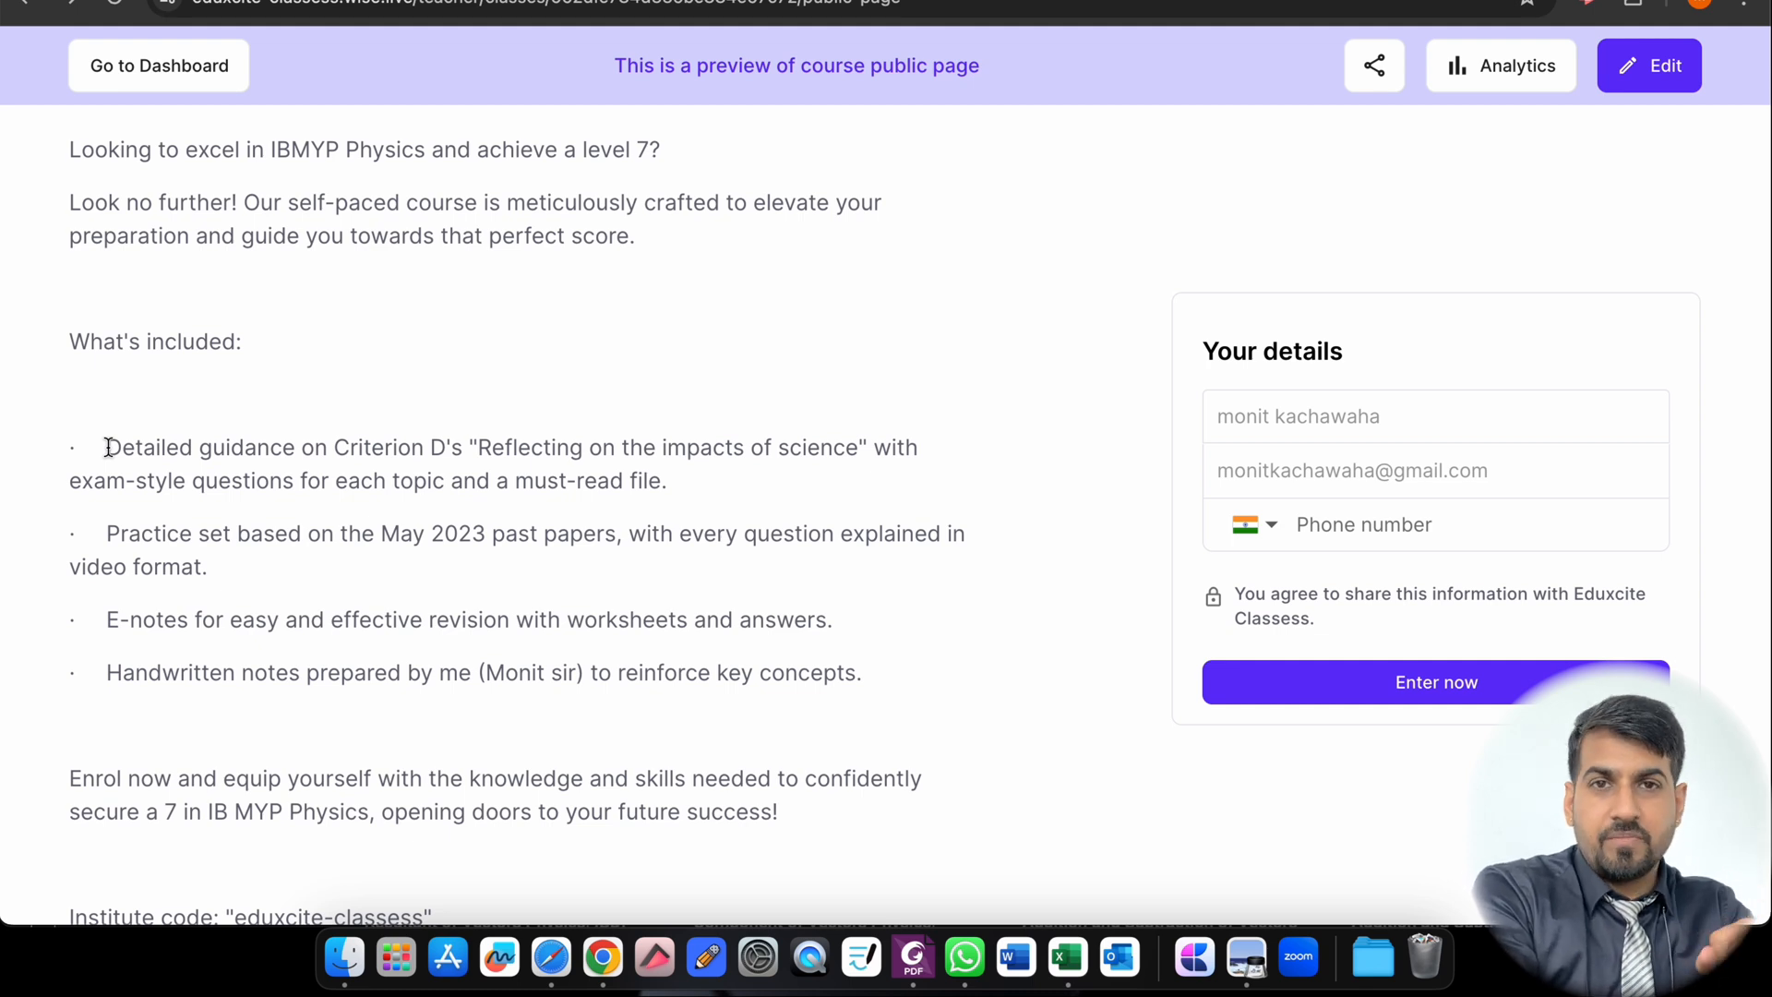
mouse_move(400, 480)
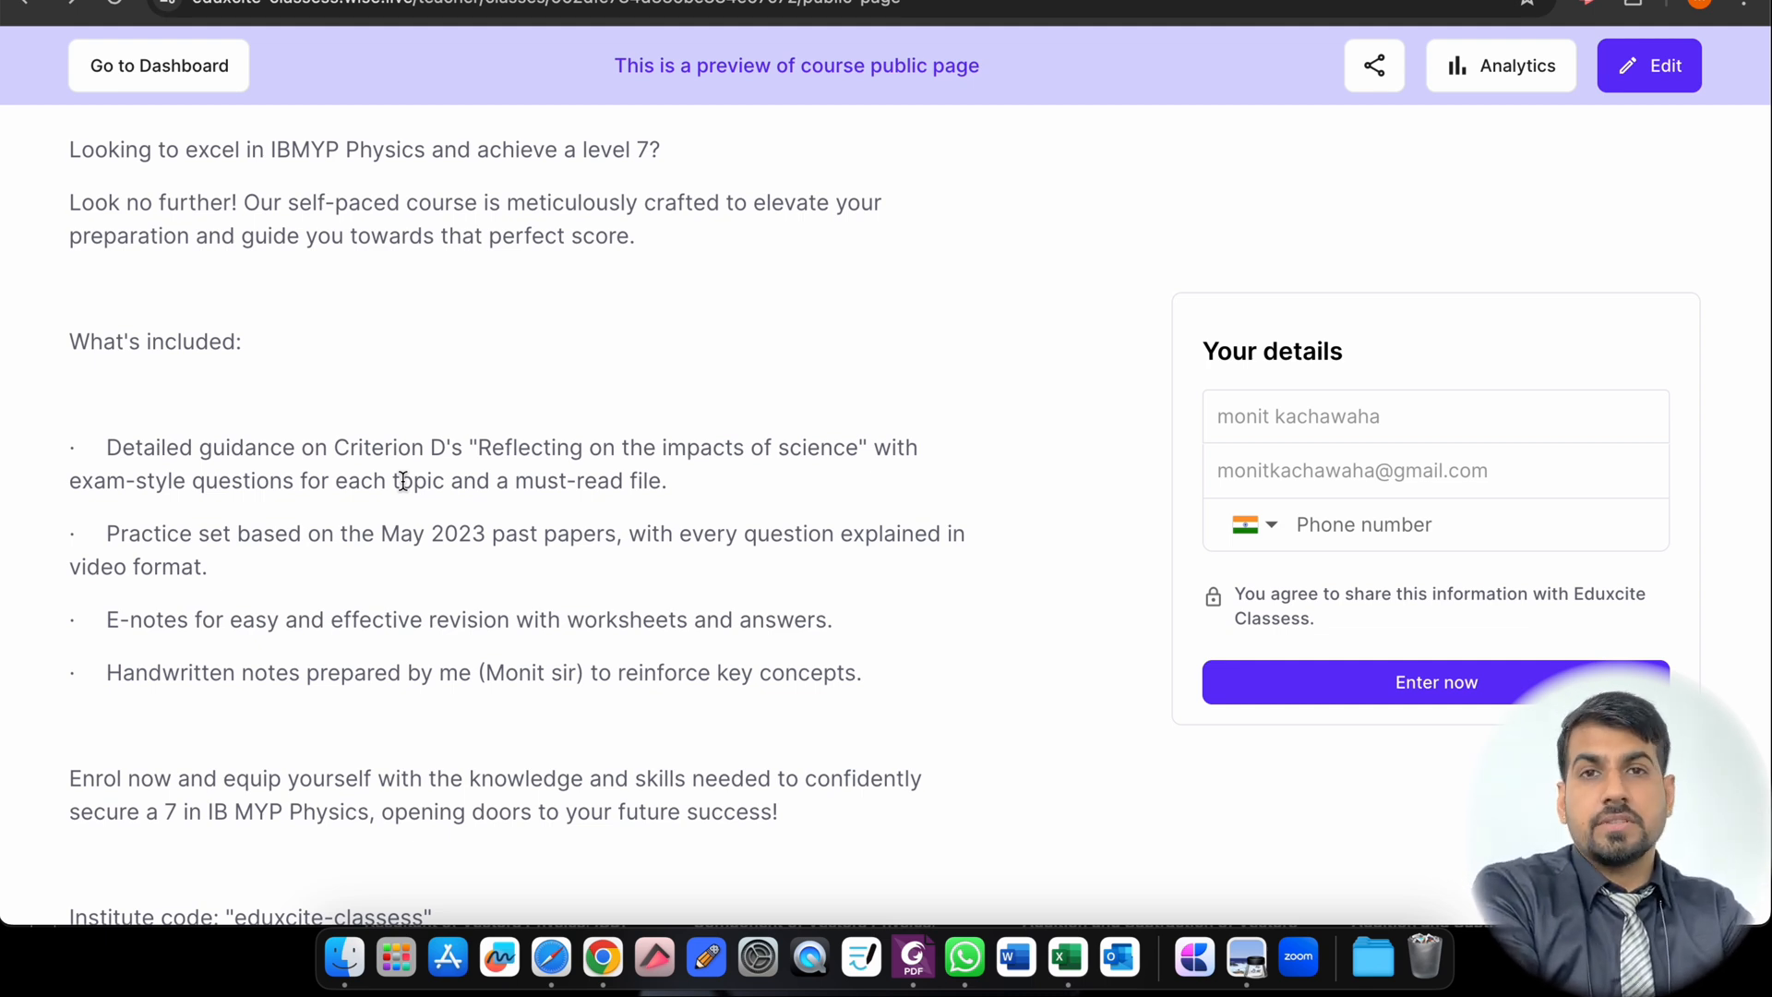
Step: Scroll below the enrolment message to the institute code and the two resource sections
scroll("down", 3)
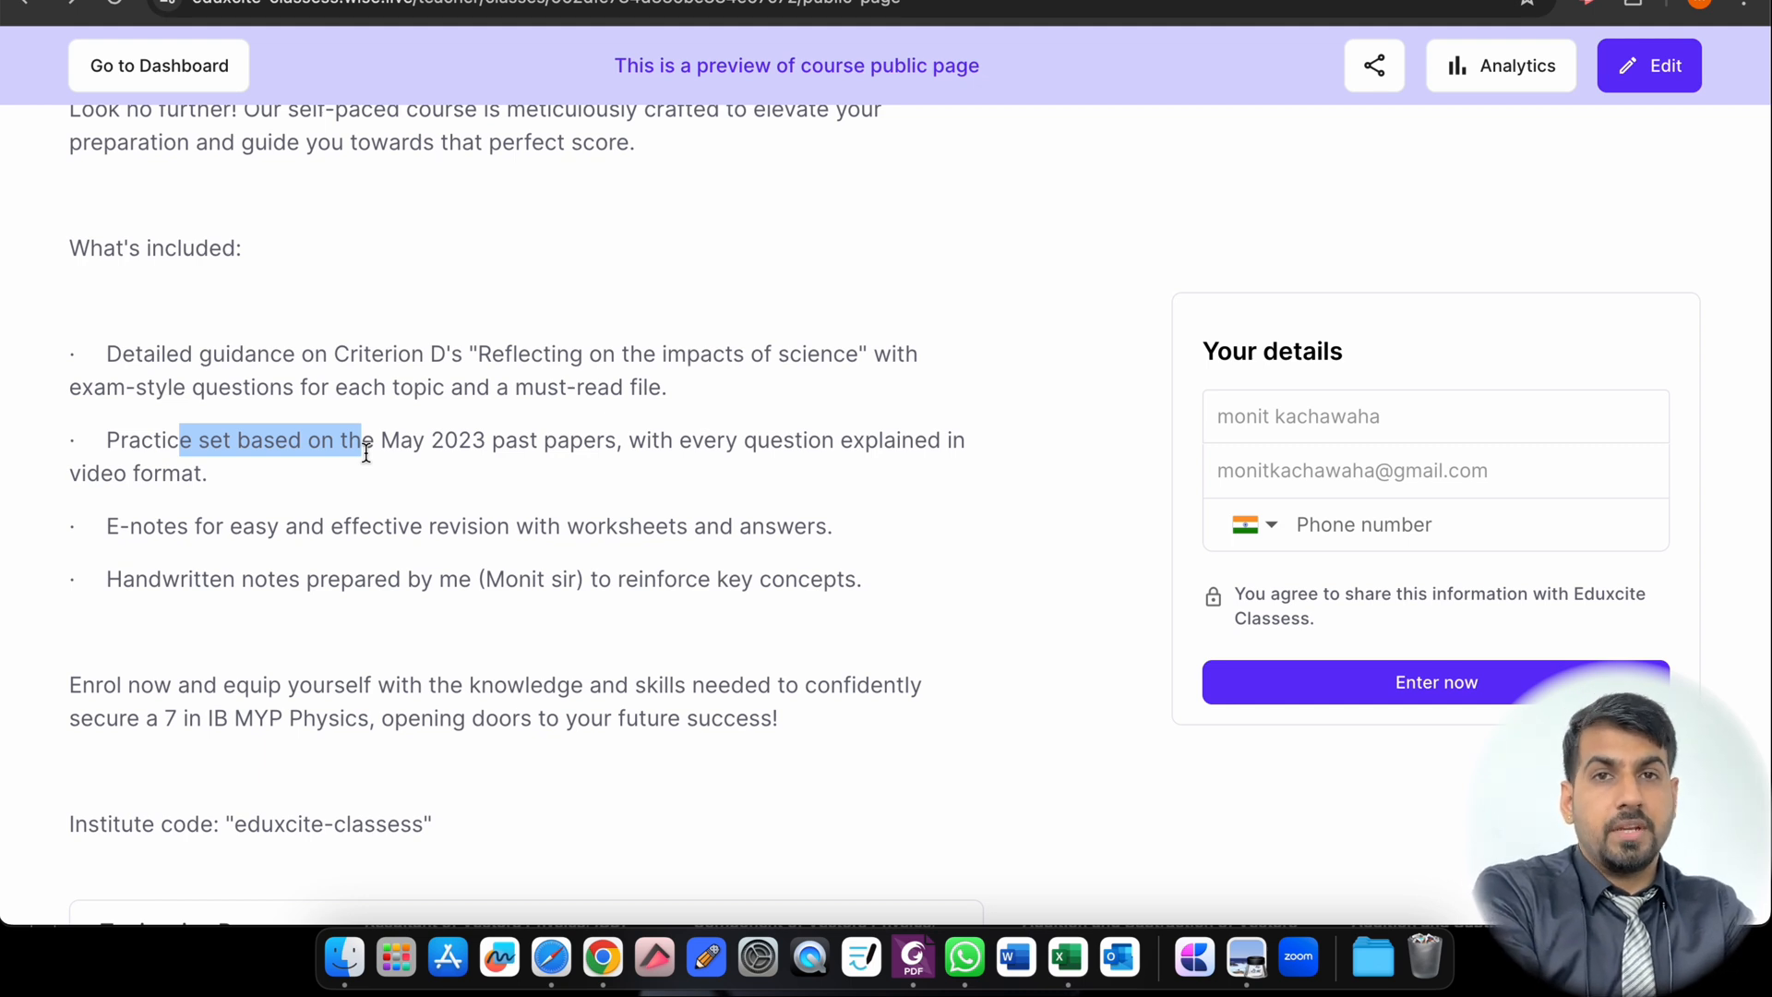
mouse_move(552, 470)
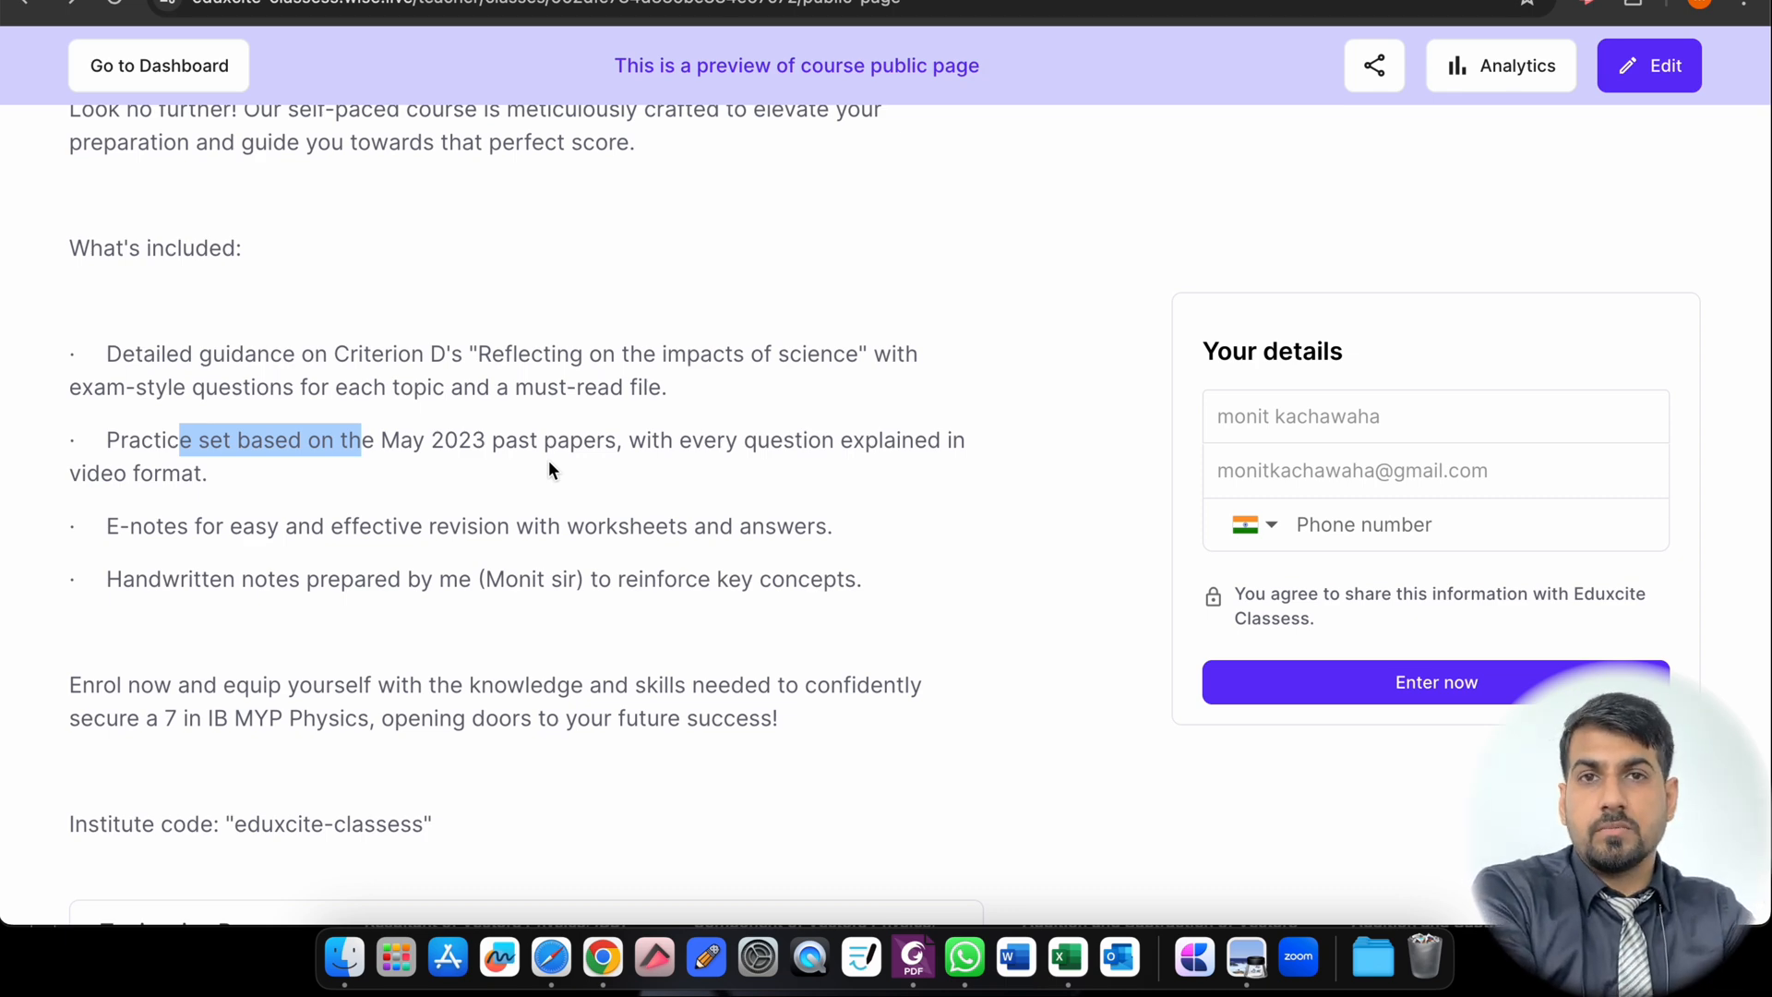
mouse_move(467, 518)
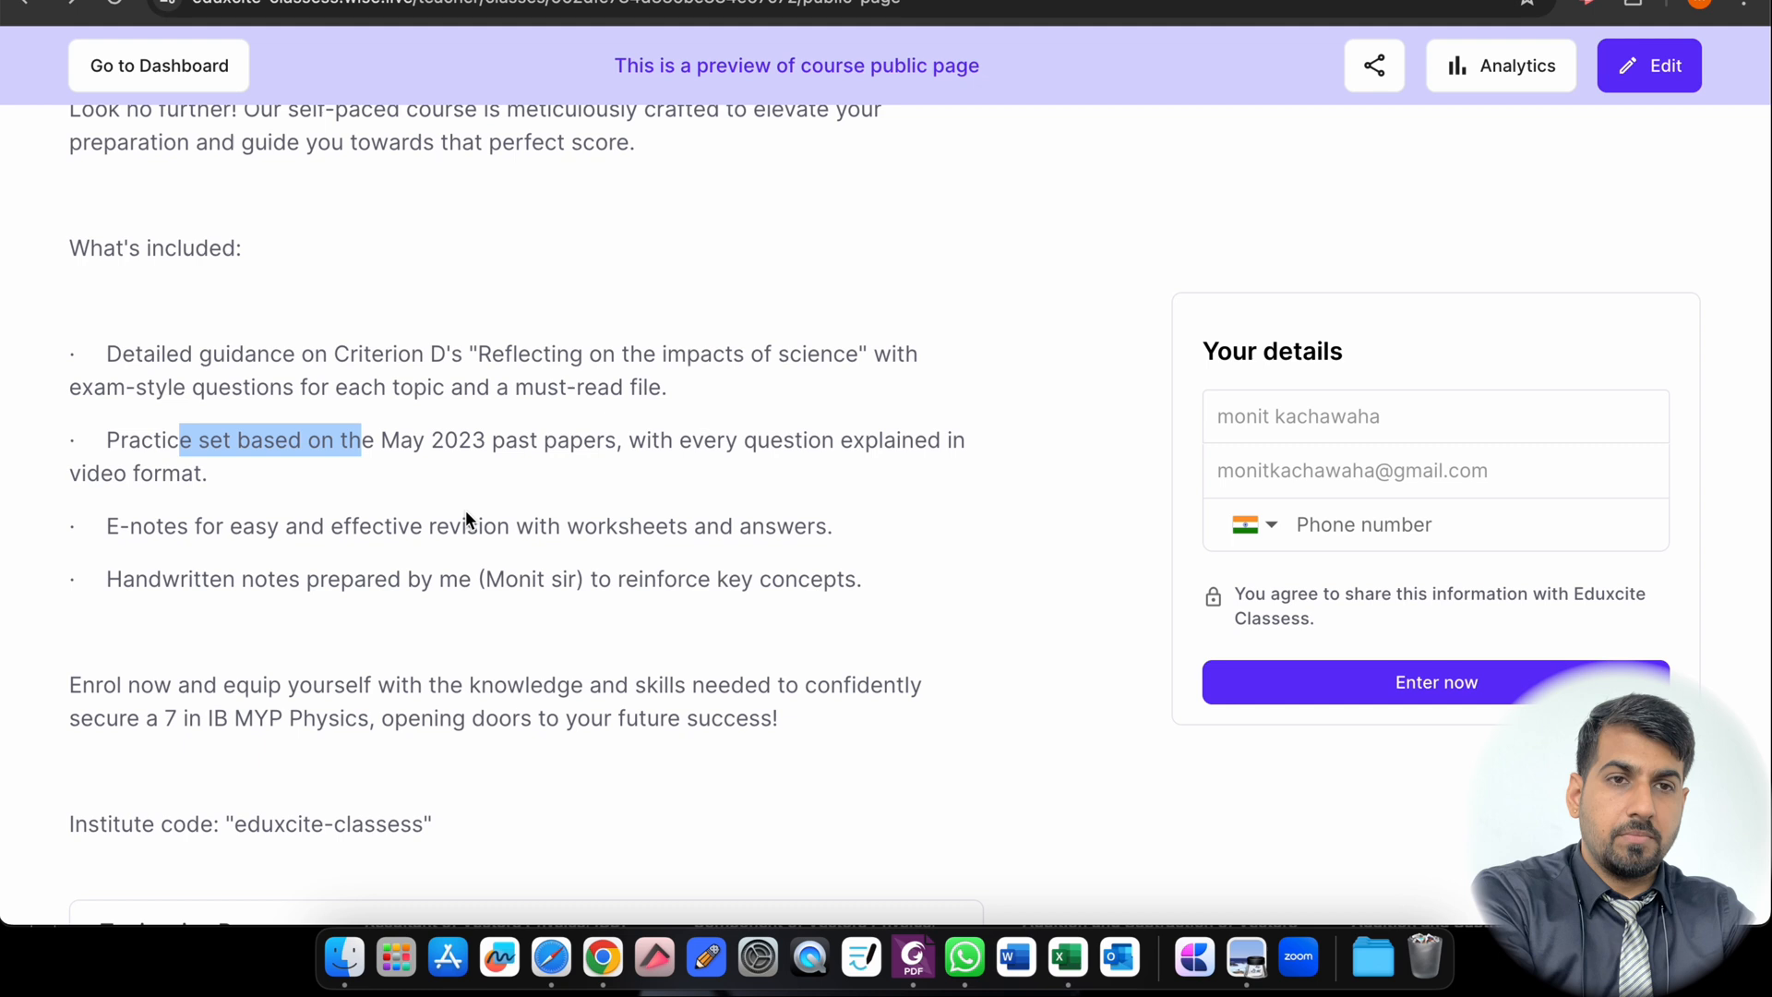
mouse_move(315, 526)
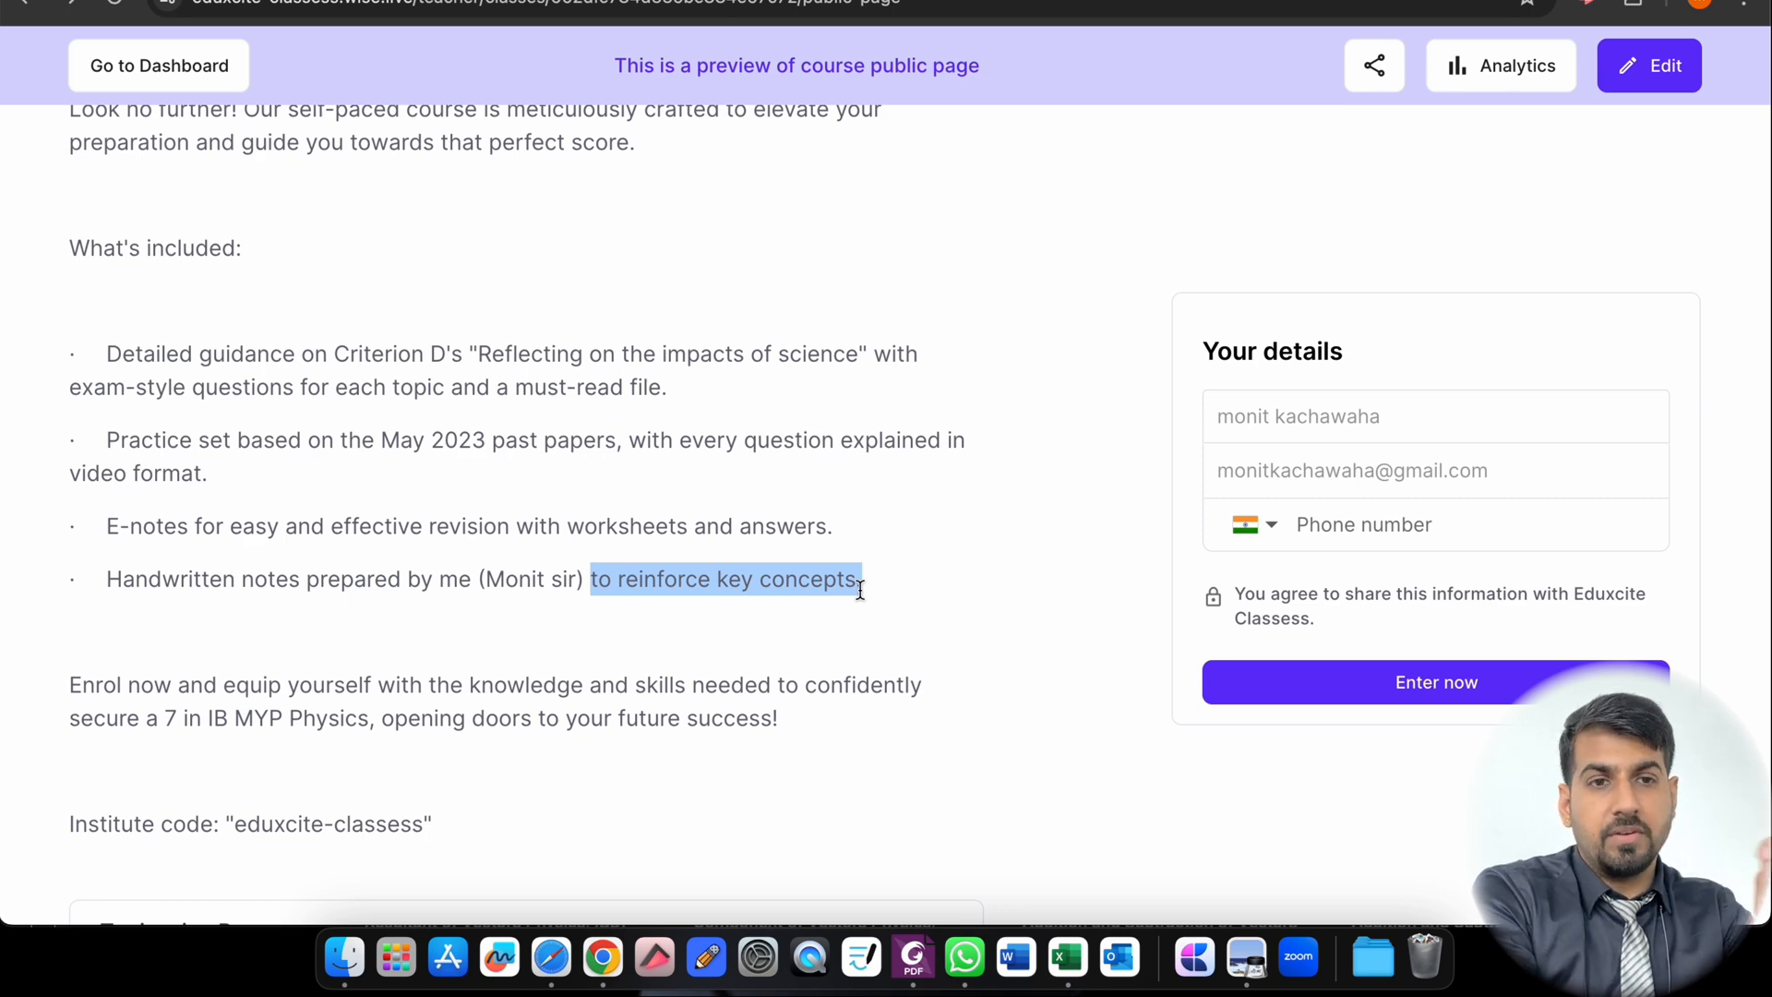
scroll("down", 3)
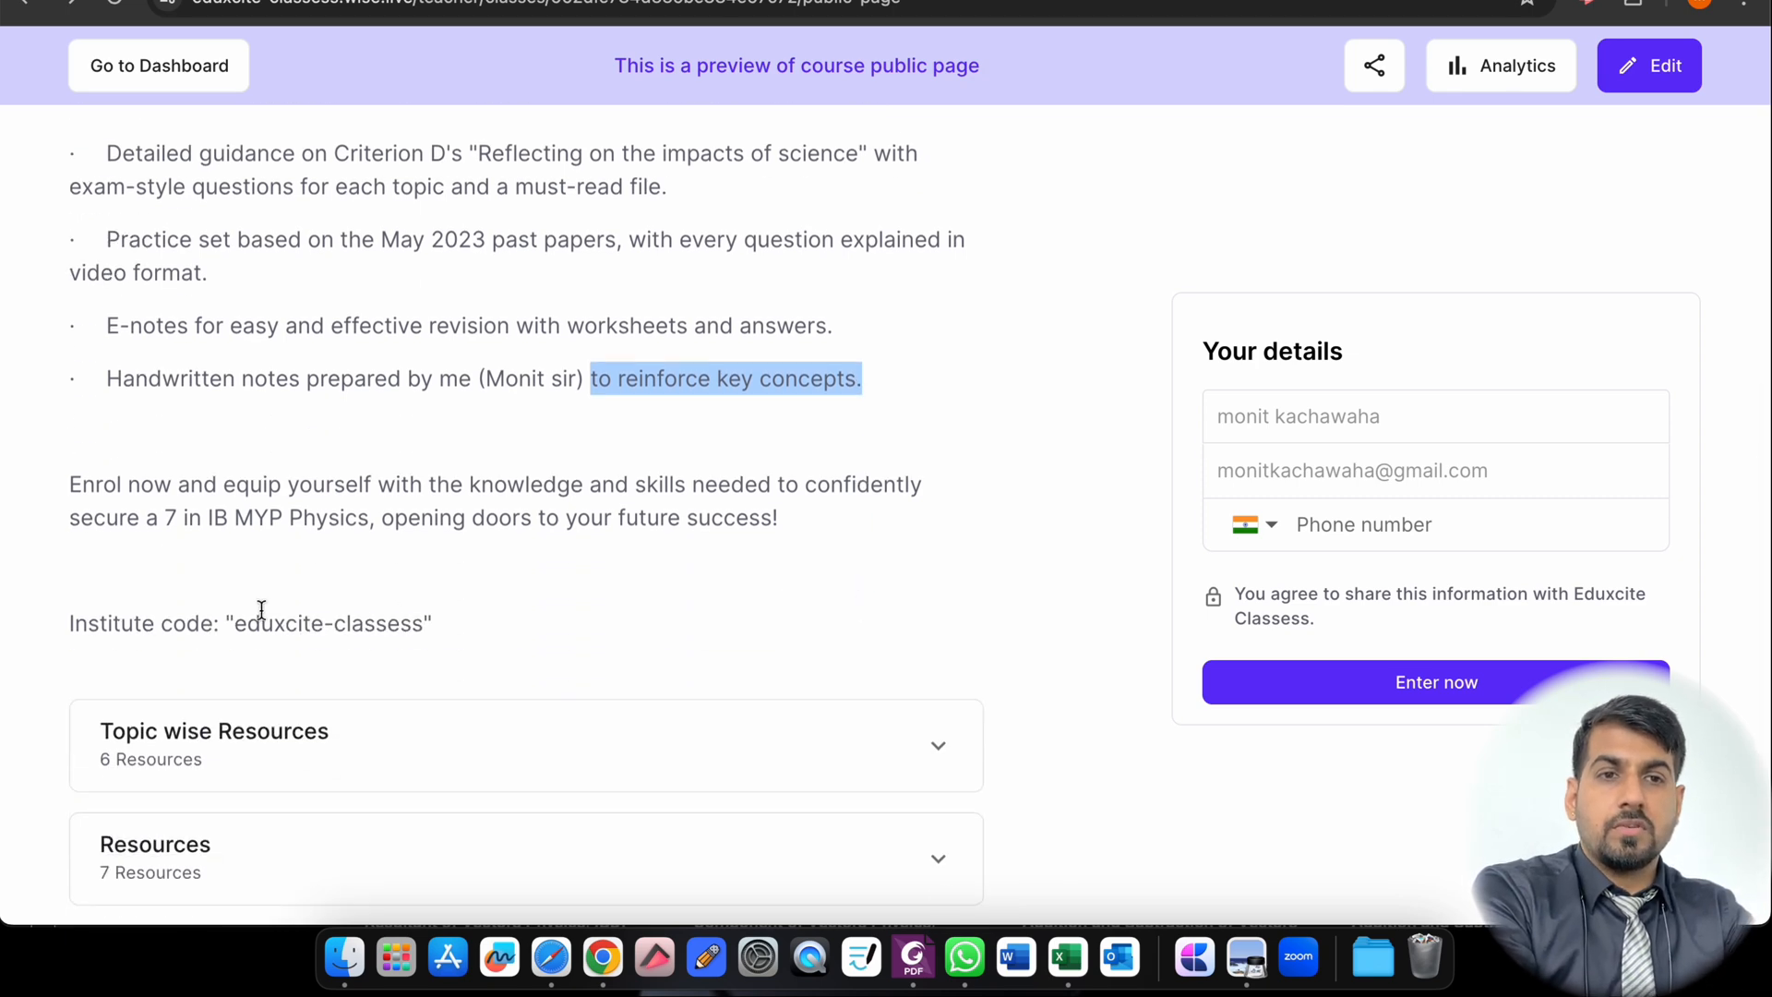
scroll("down", 3)
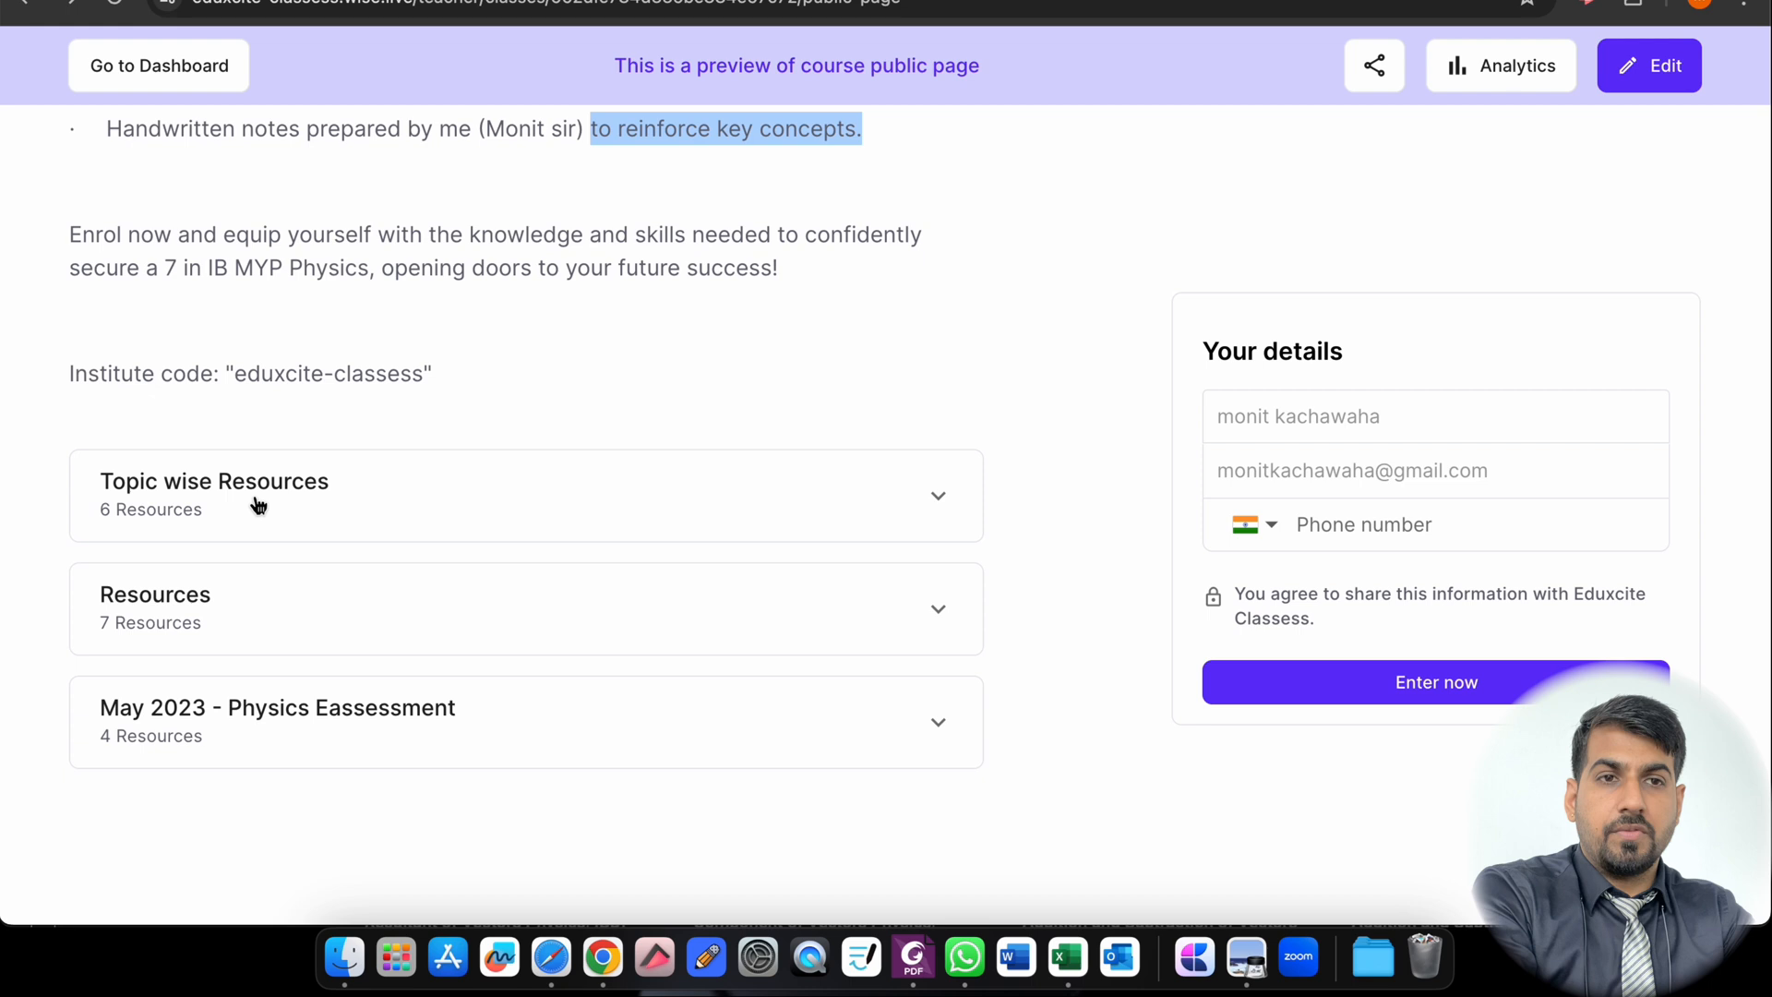
left_click(214, 495)
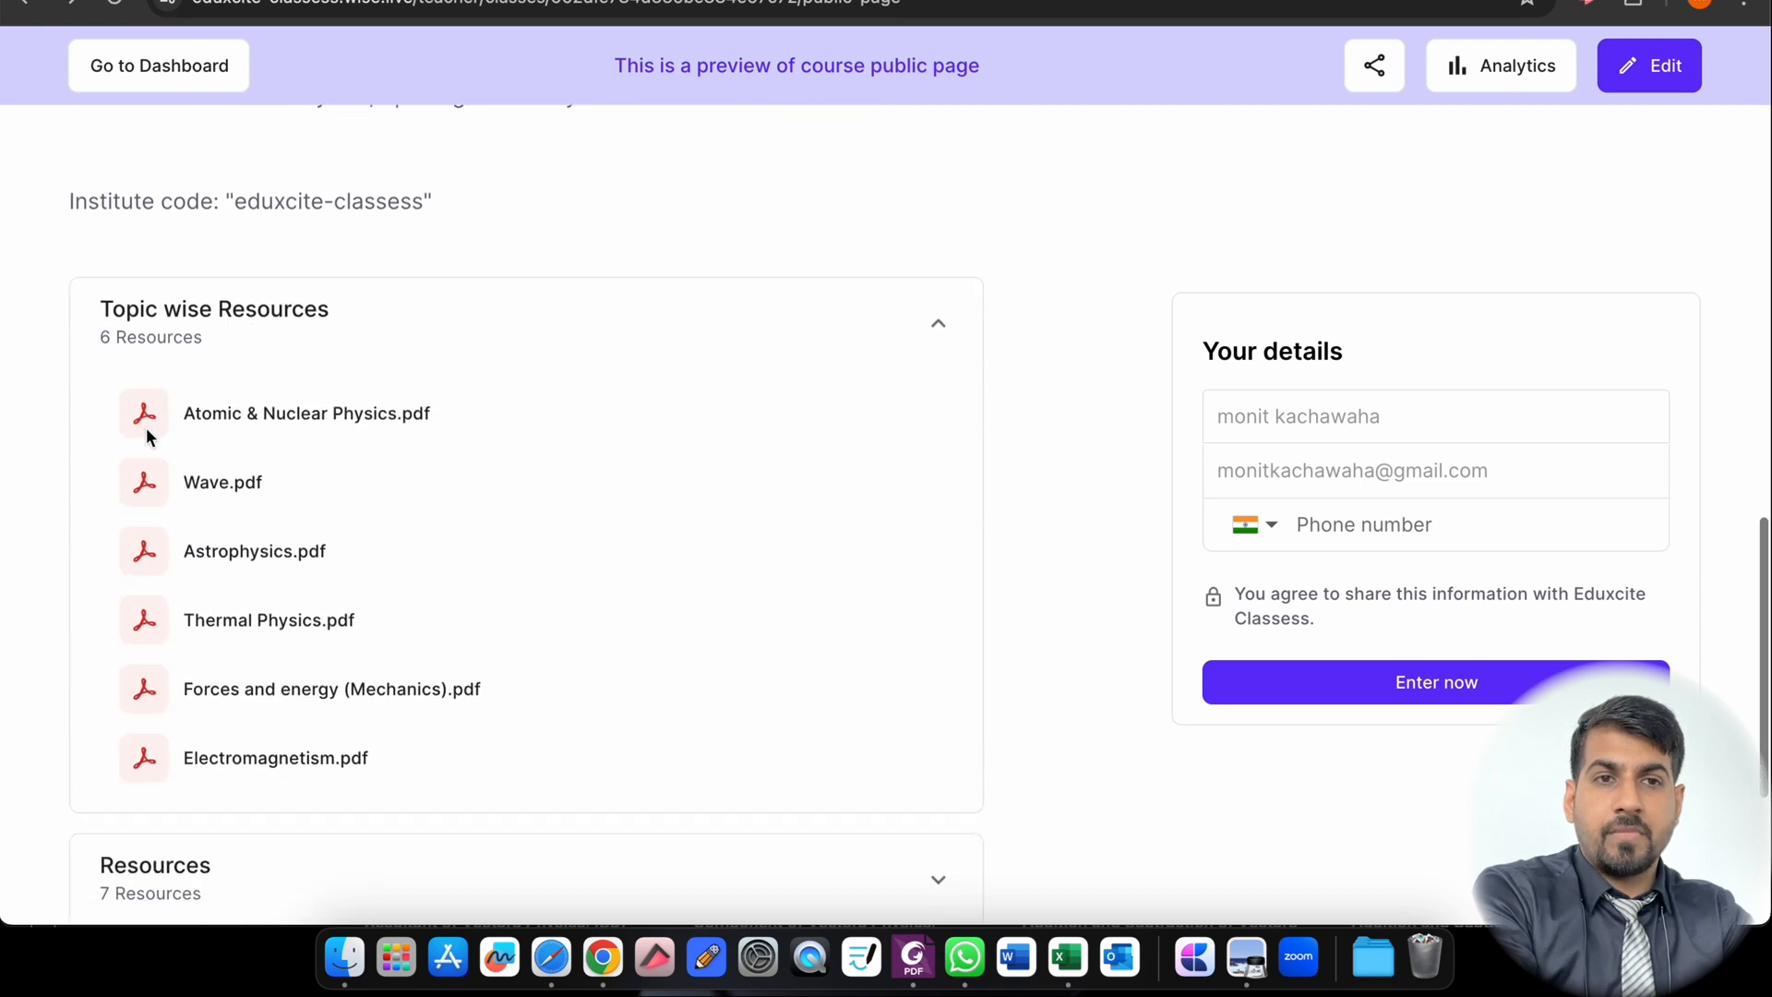
mouse_move(183, 416)
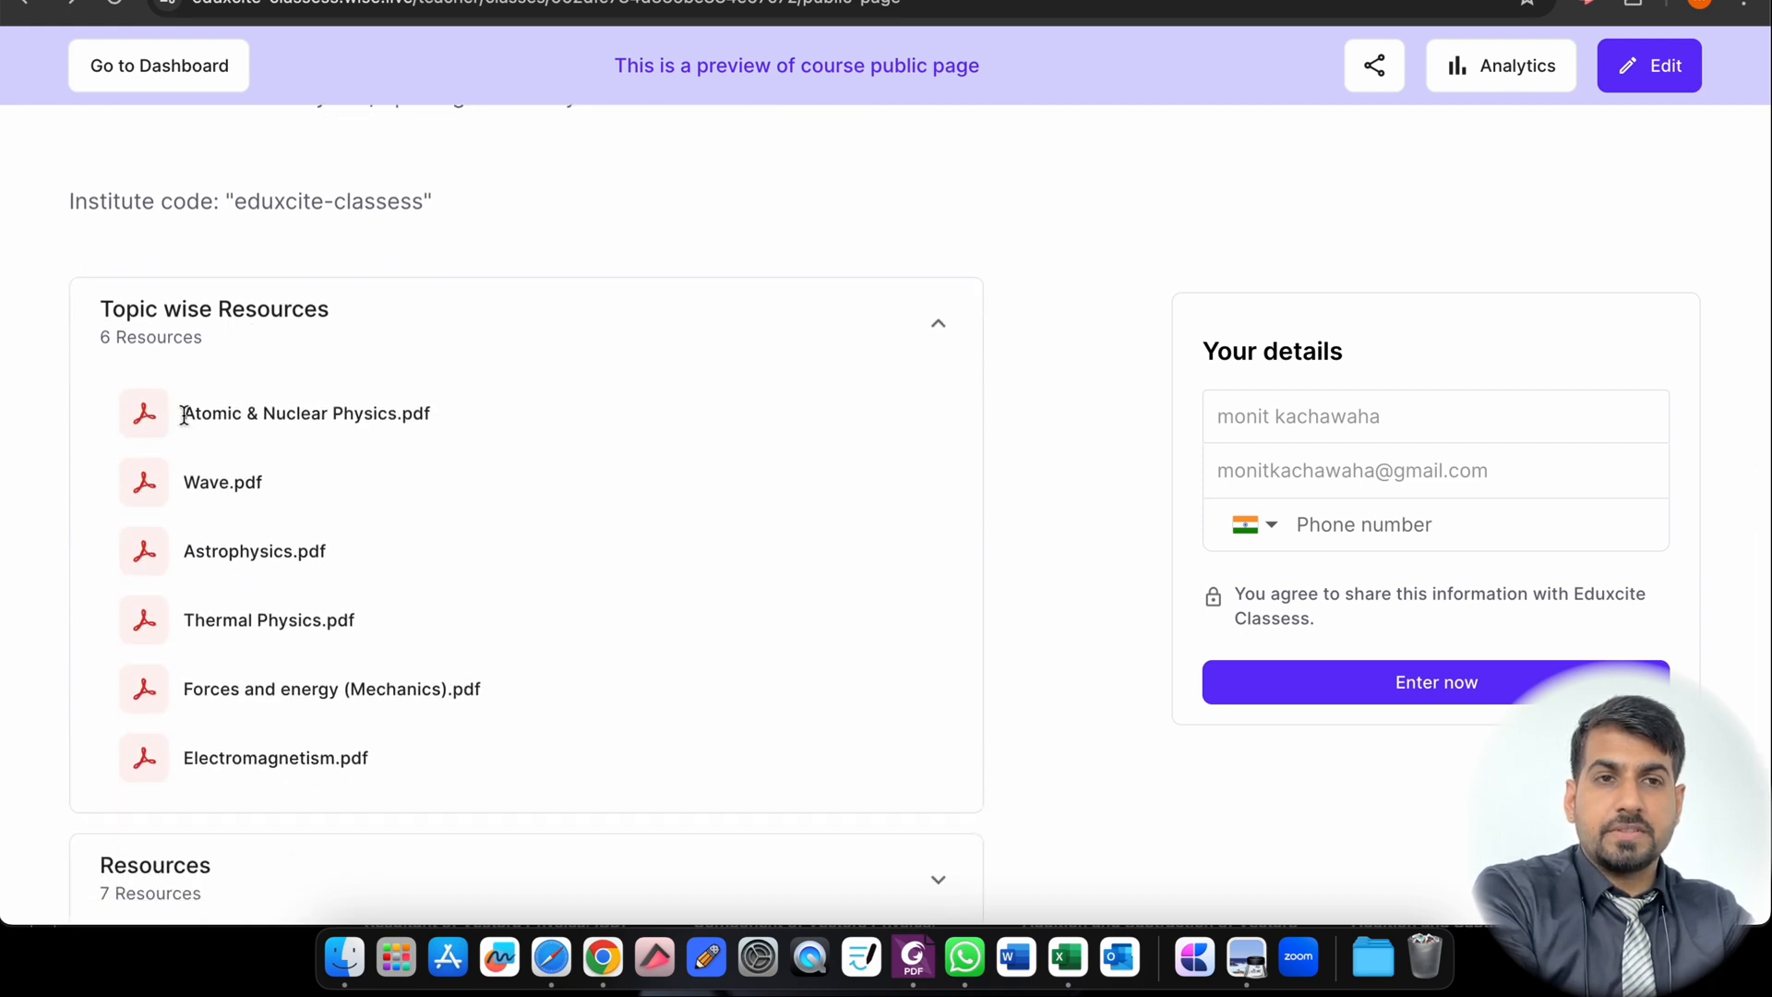
mouse_move(340, 443)
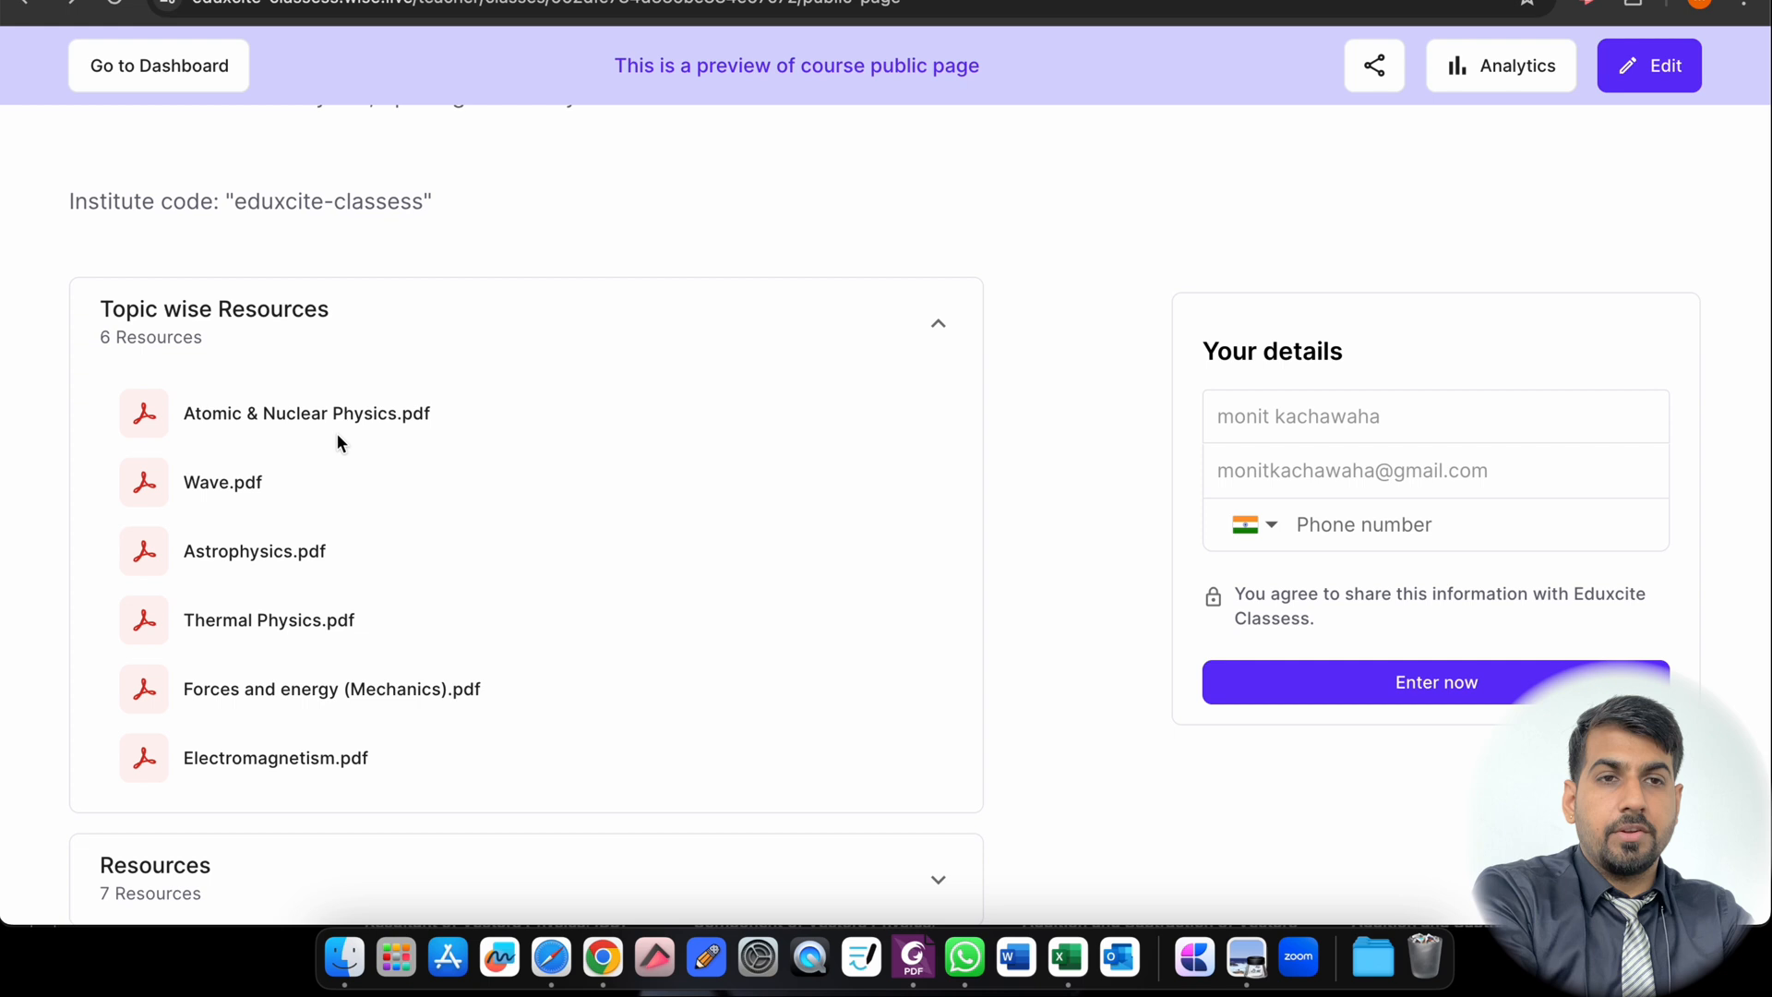
mouse_move(312, 653)
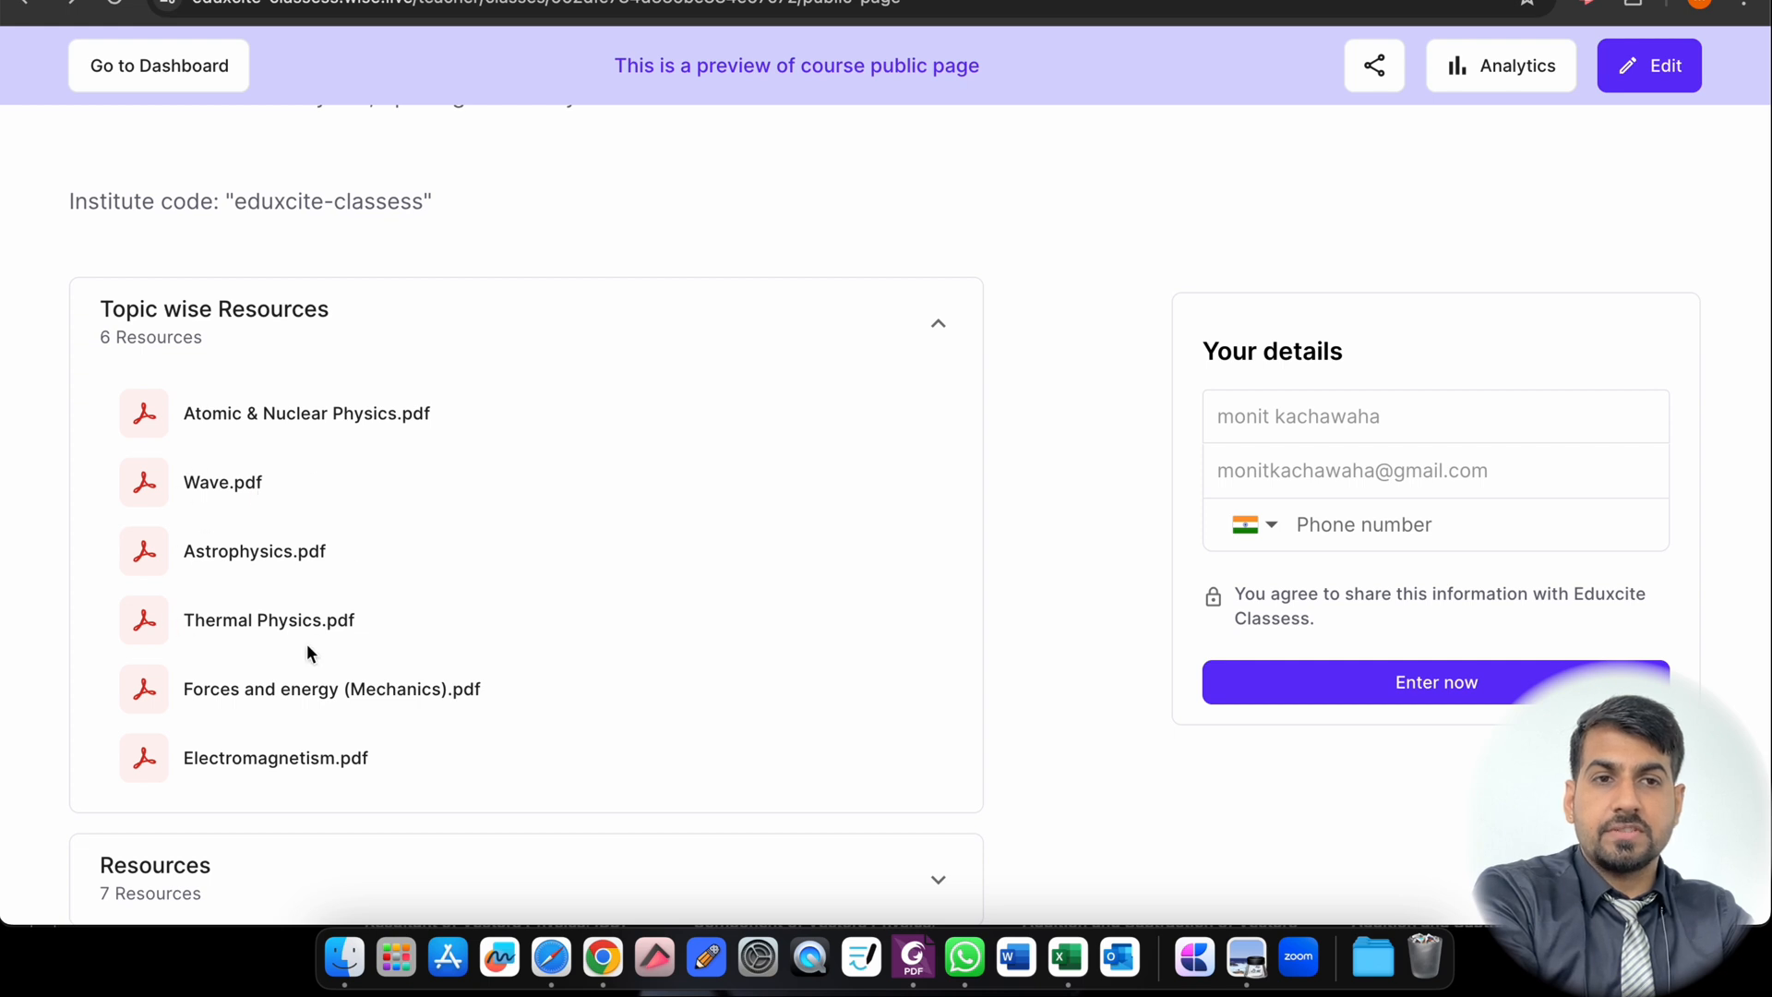
mouse_move(171, 758)
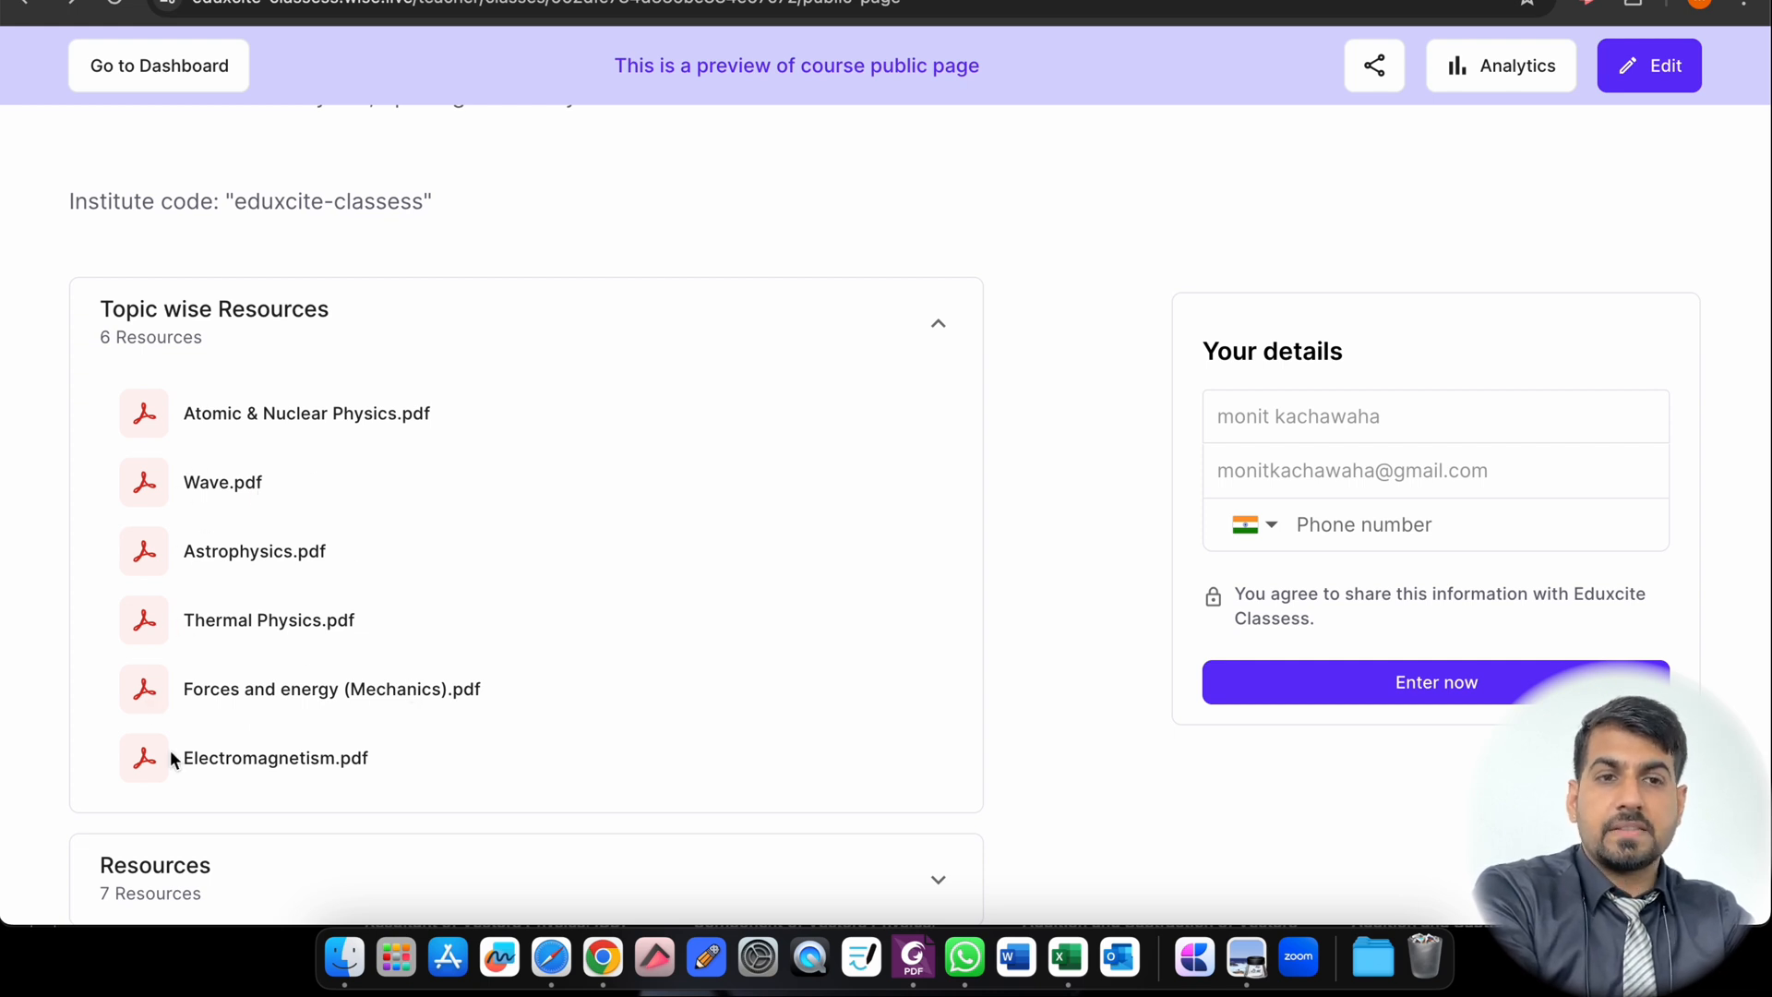
mouse_move(343, 500)
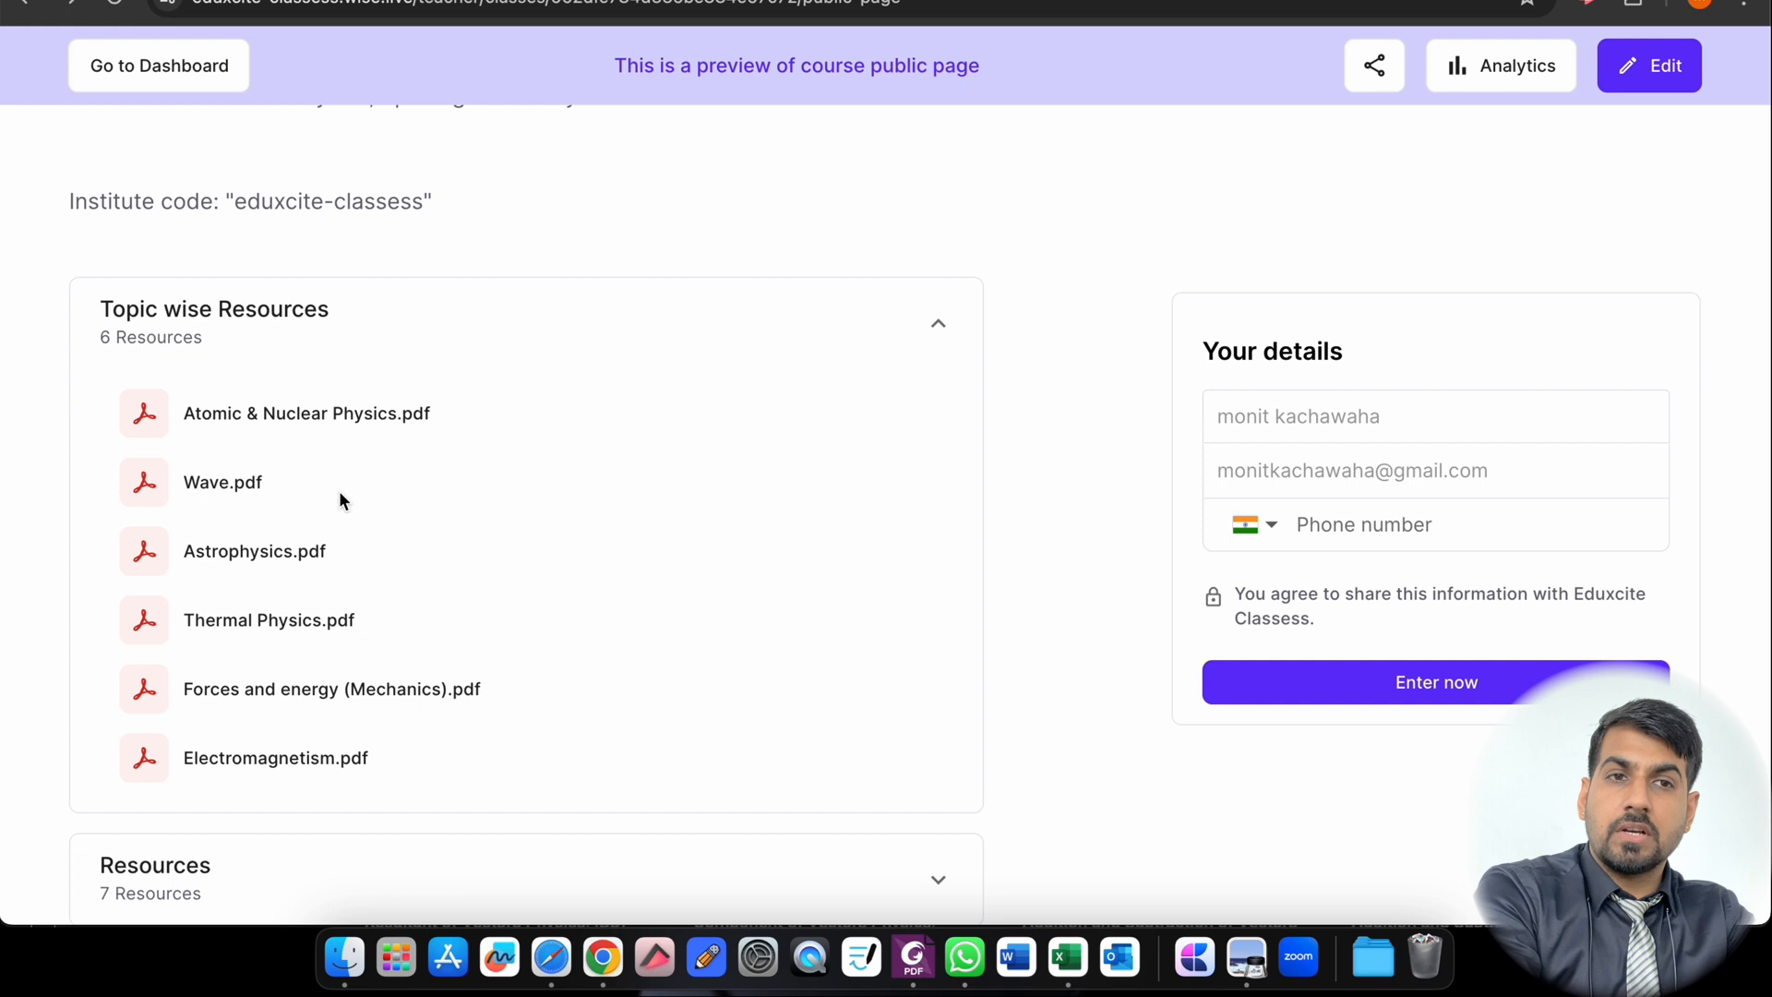
mouse_move(364, 334)
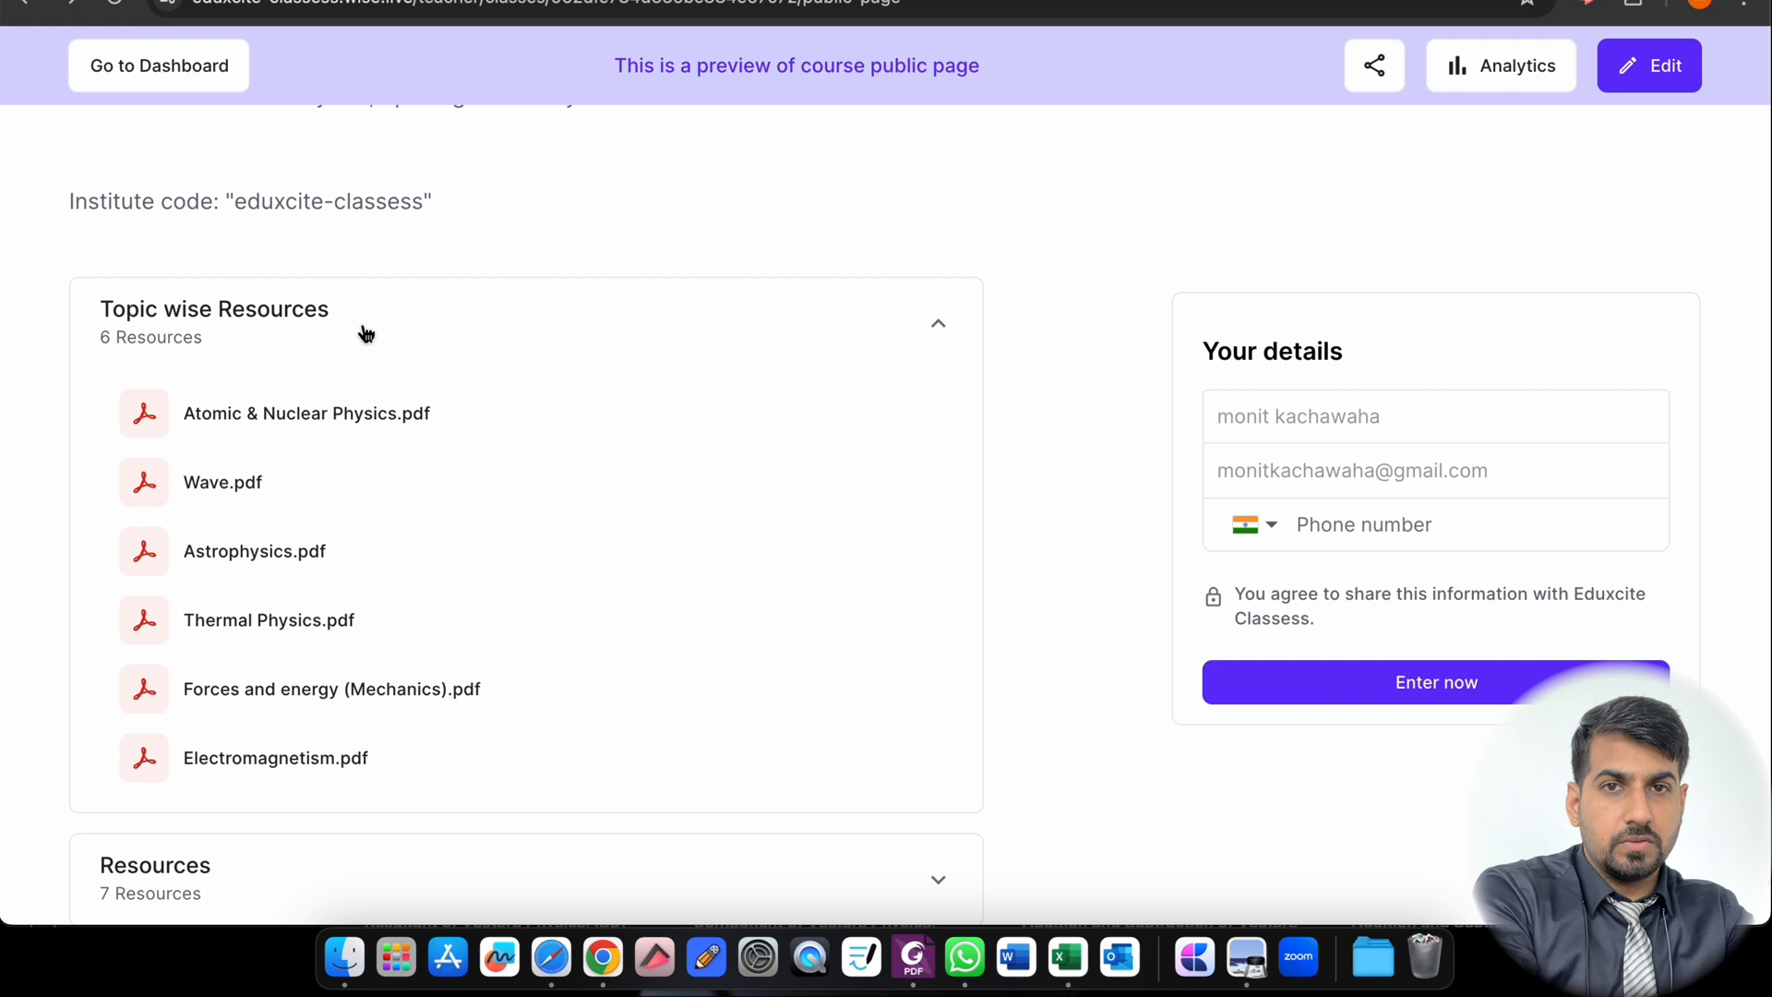
left_click(936, 323)
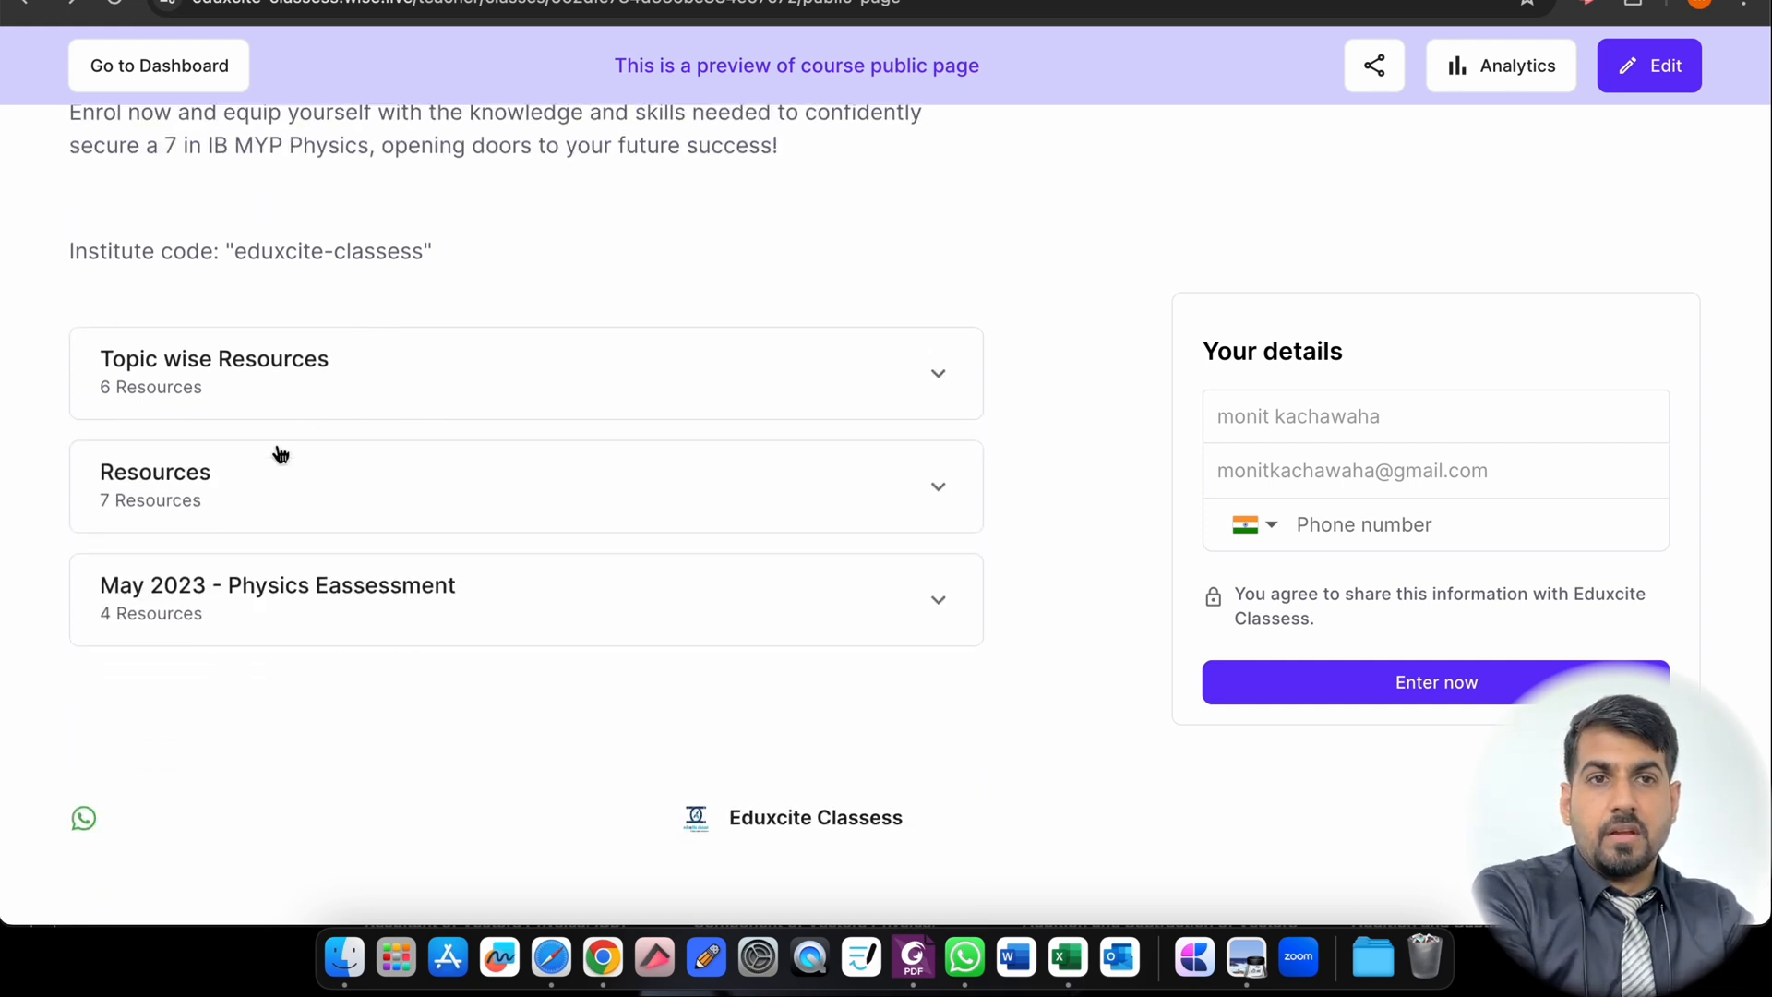
Step: Expand the Resources accordion to list its seven files, including MYP5 Handwritten notes.pdf
left_click(524, 486)
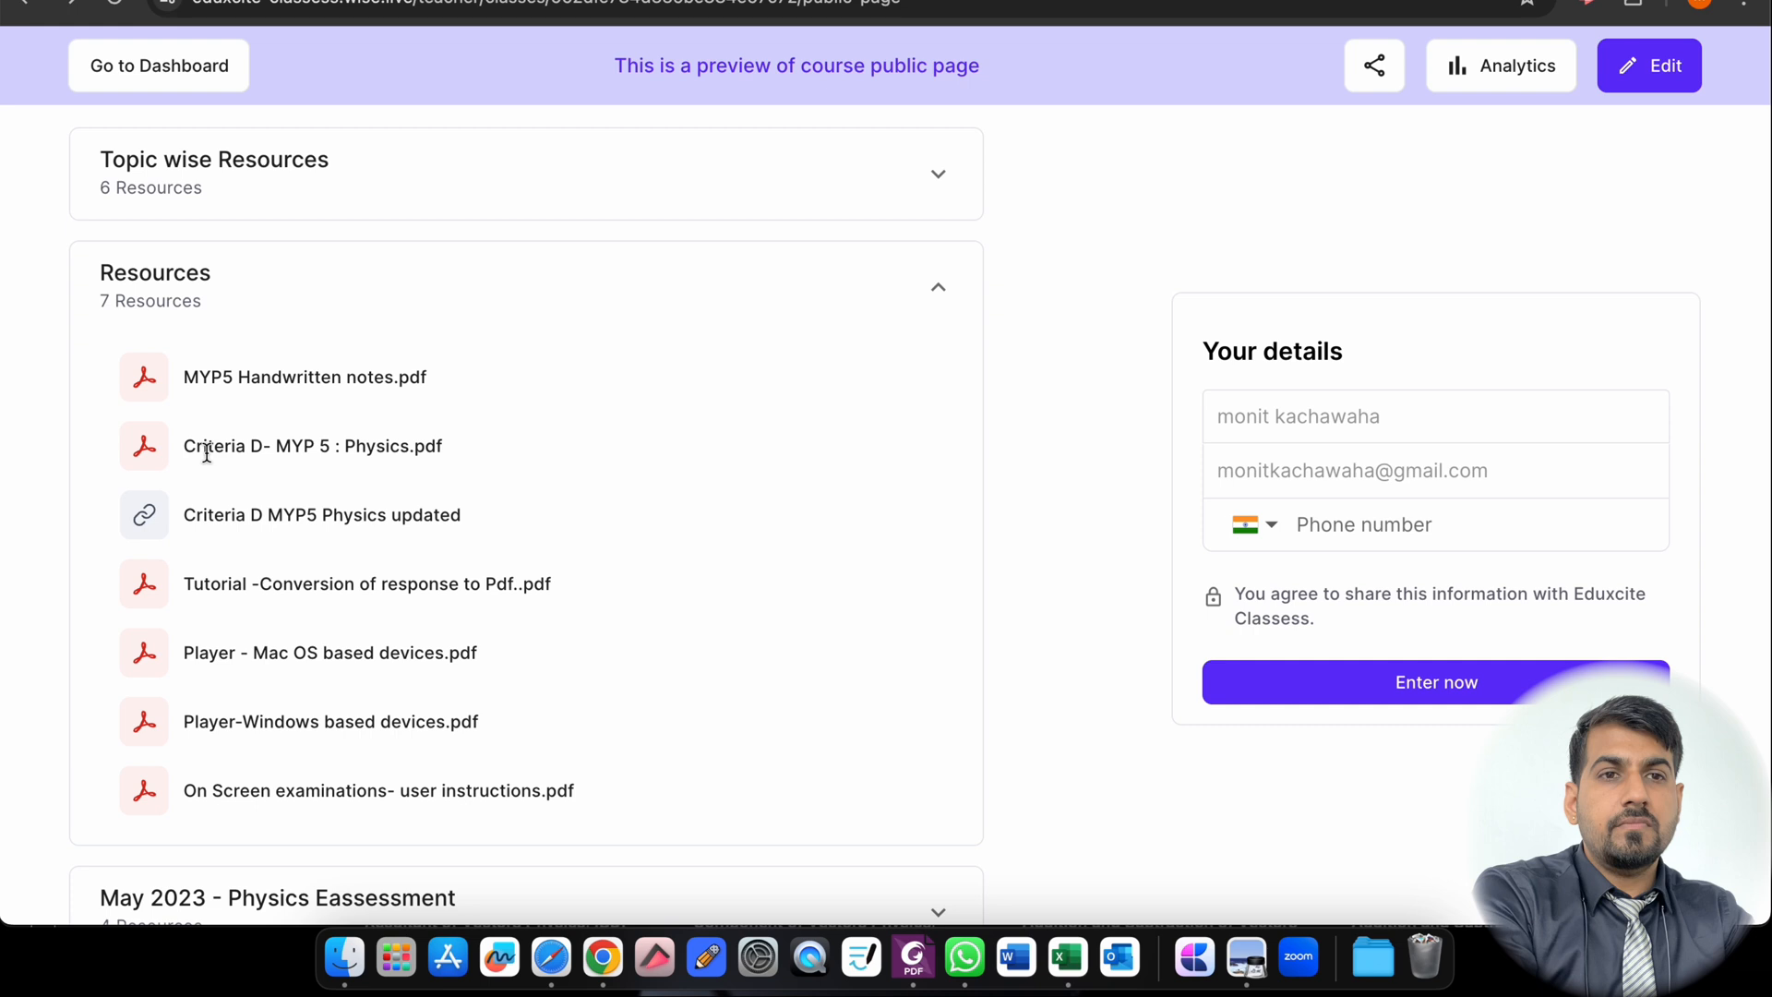
mouse_move(144, 526)
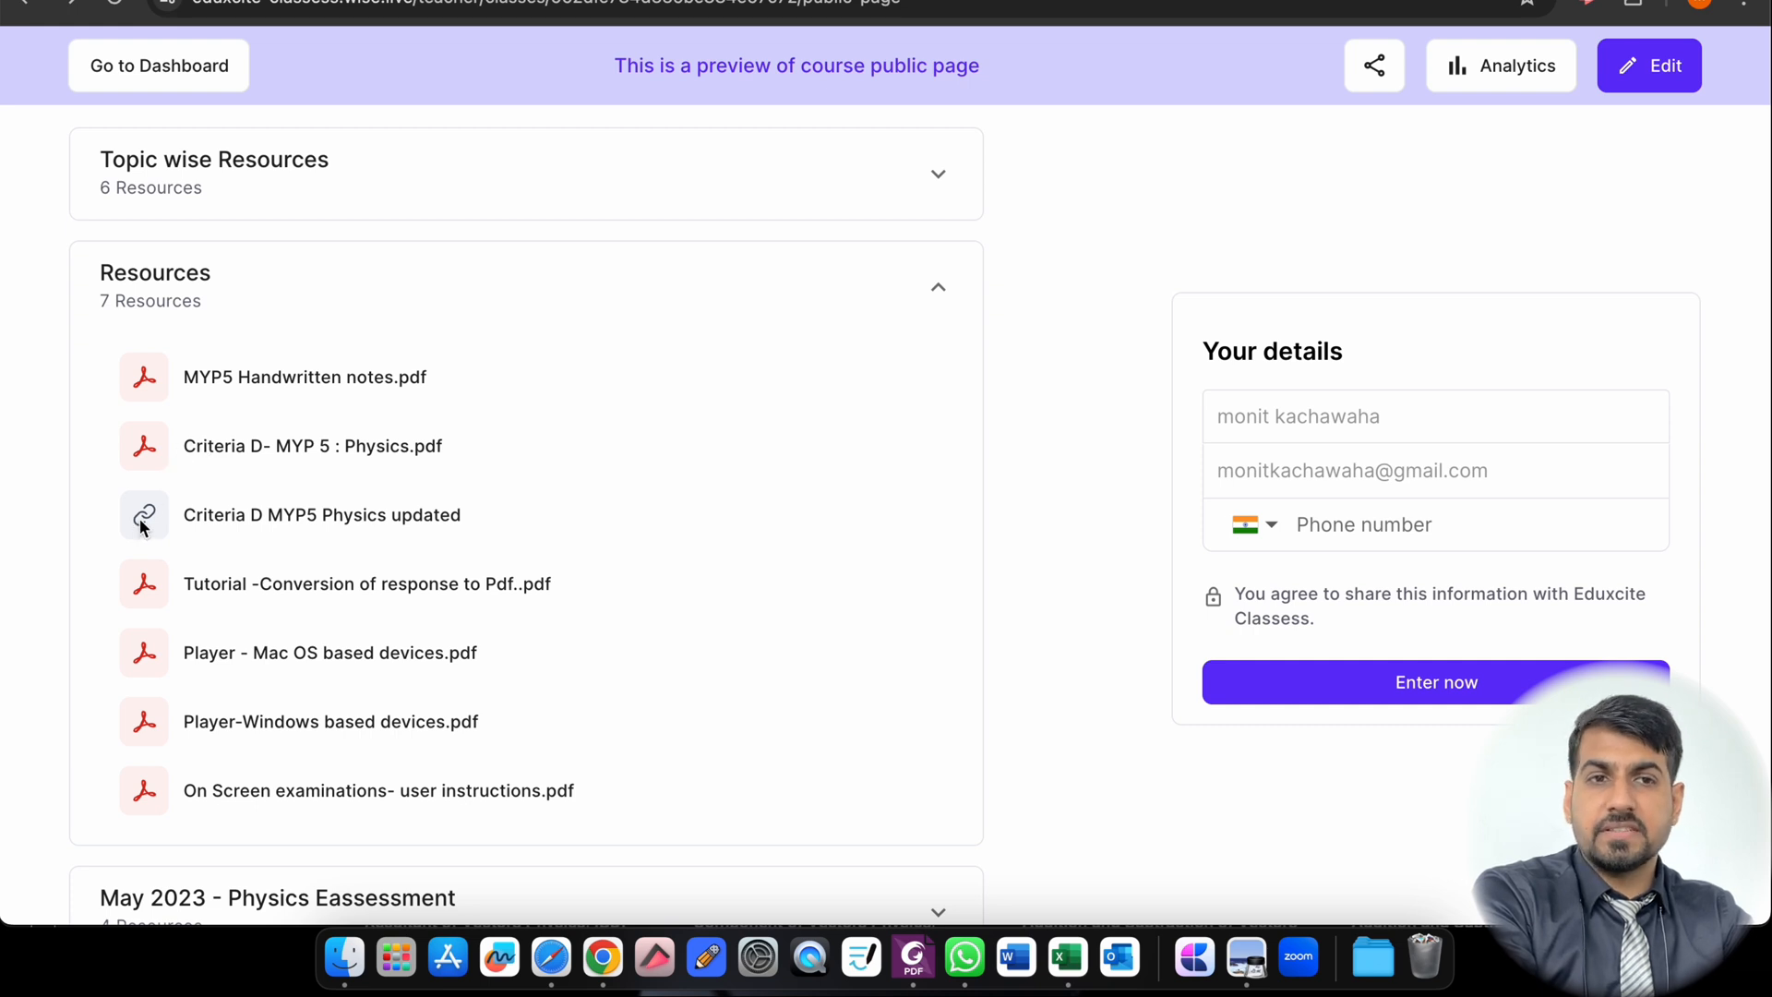
mouse_move(166, 532)
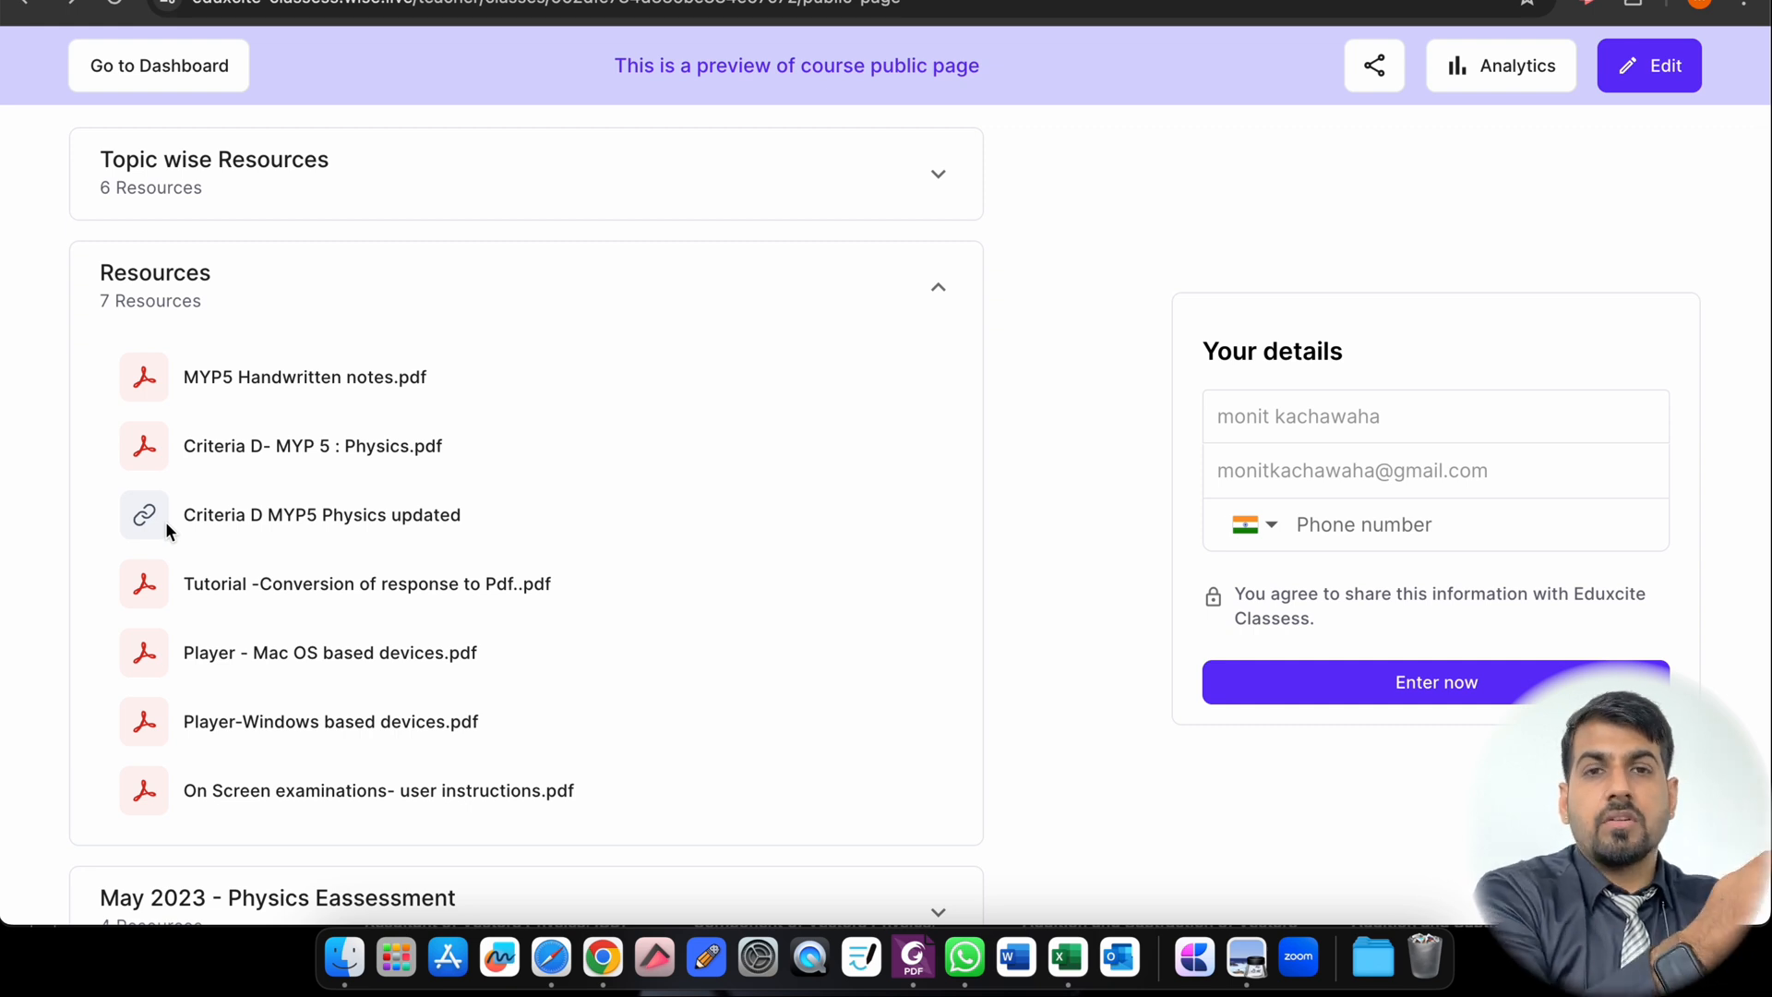
mouse_move(192, 607)
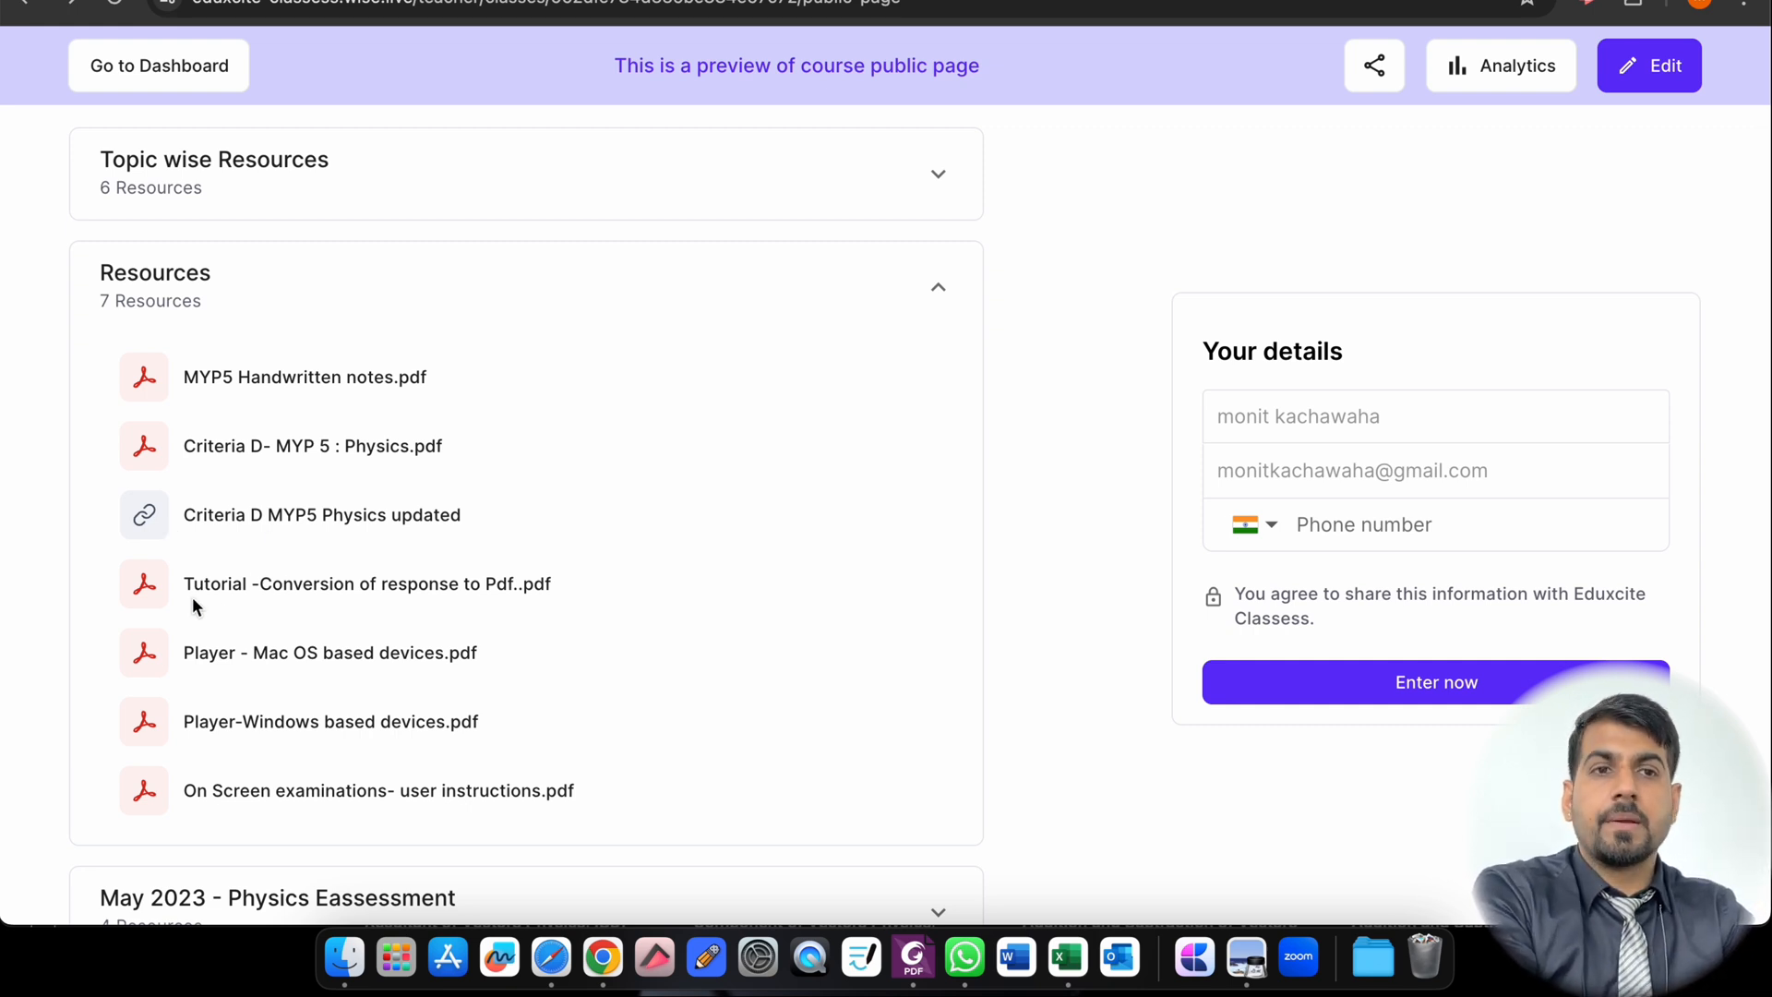
mouse_move(406, 580)
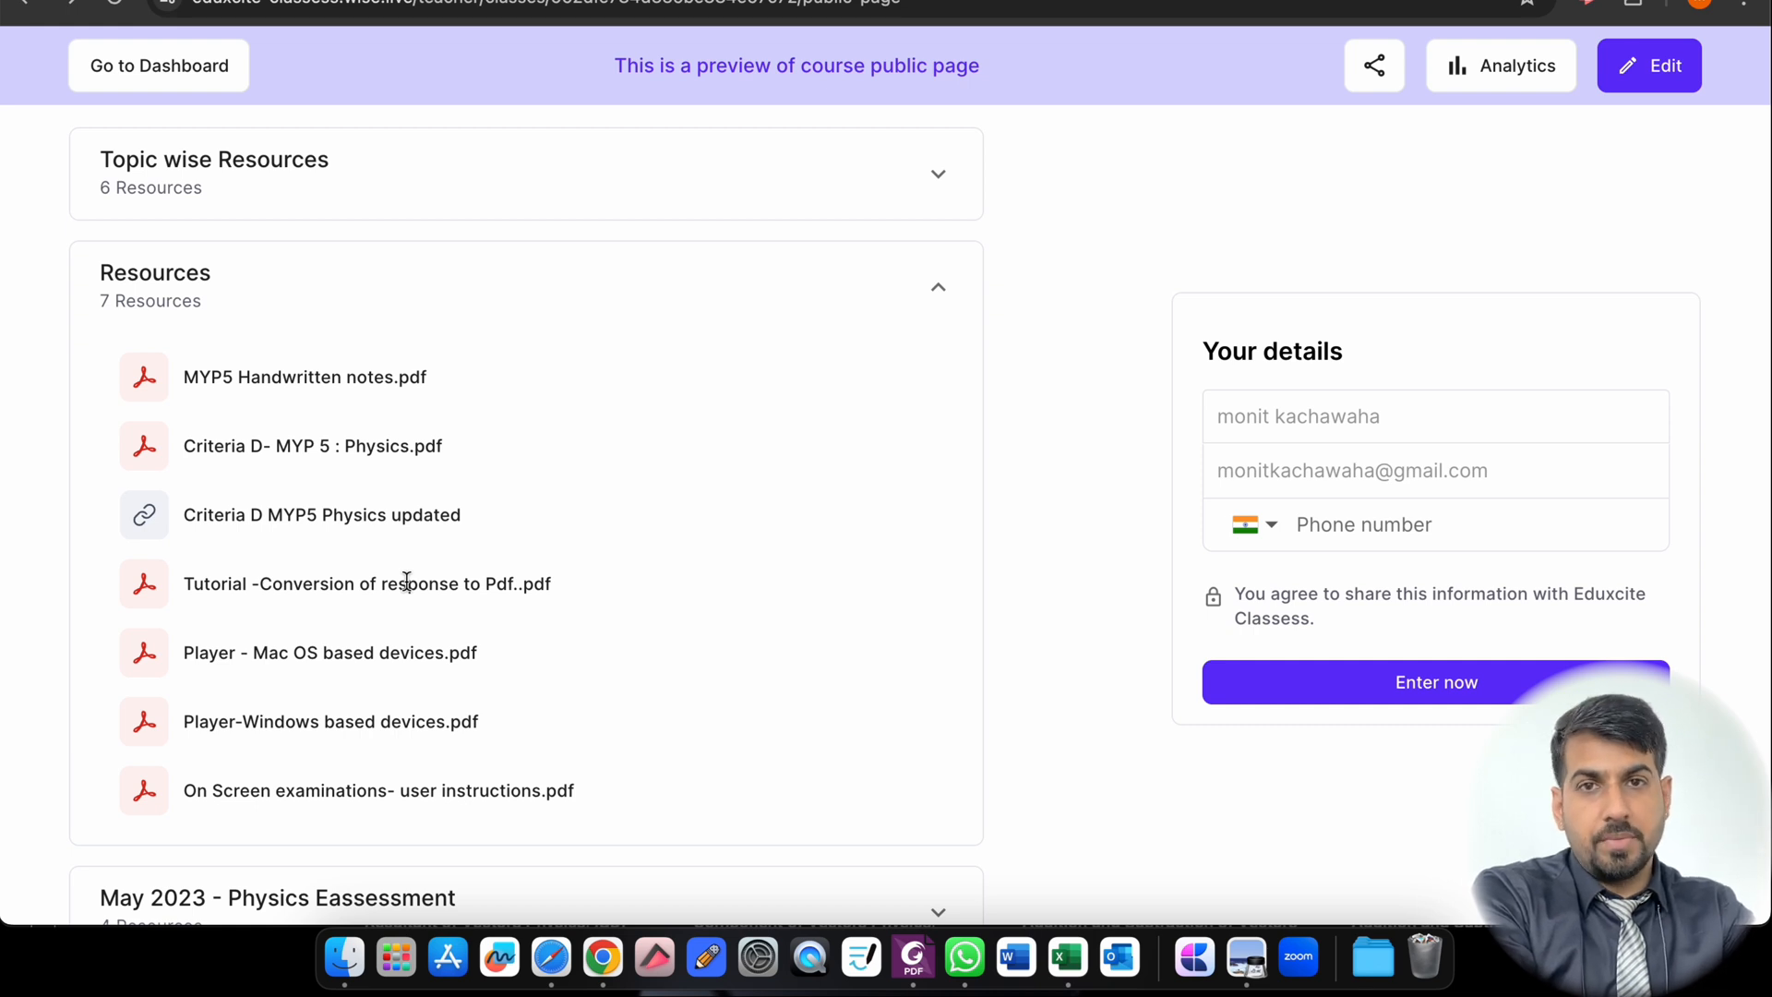
mouse_move(231, 663)
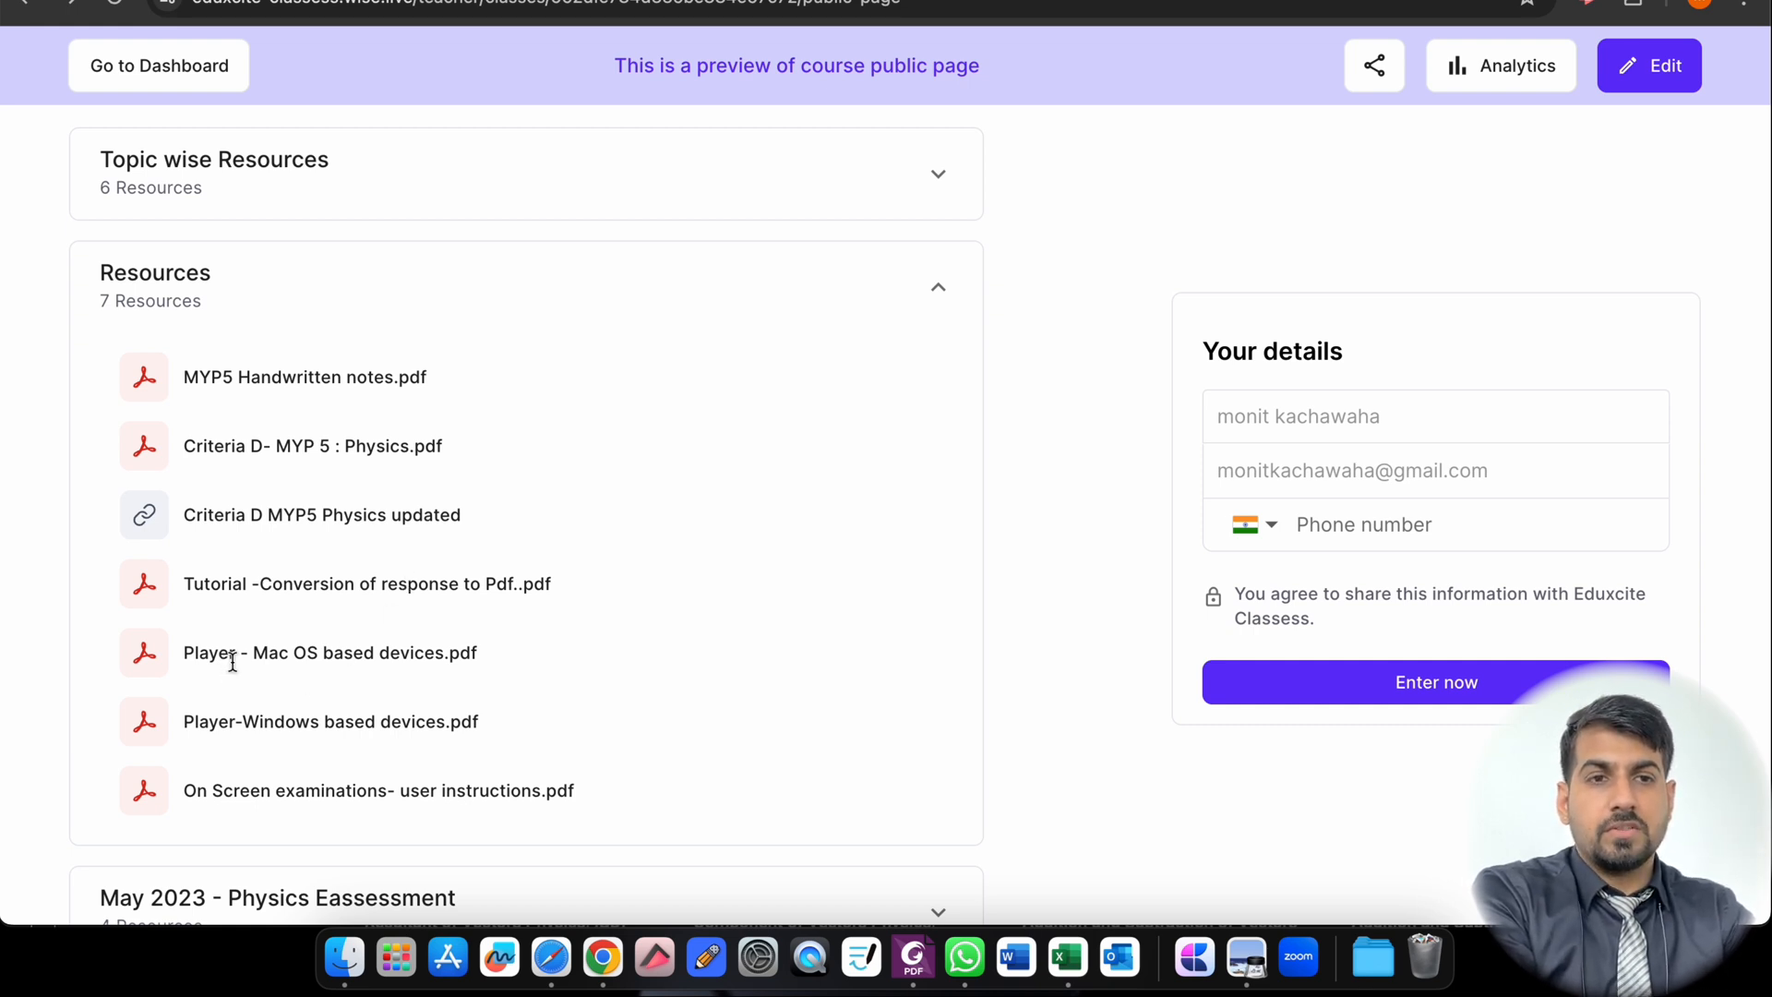
mouse_move(264, 661)
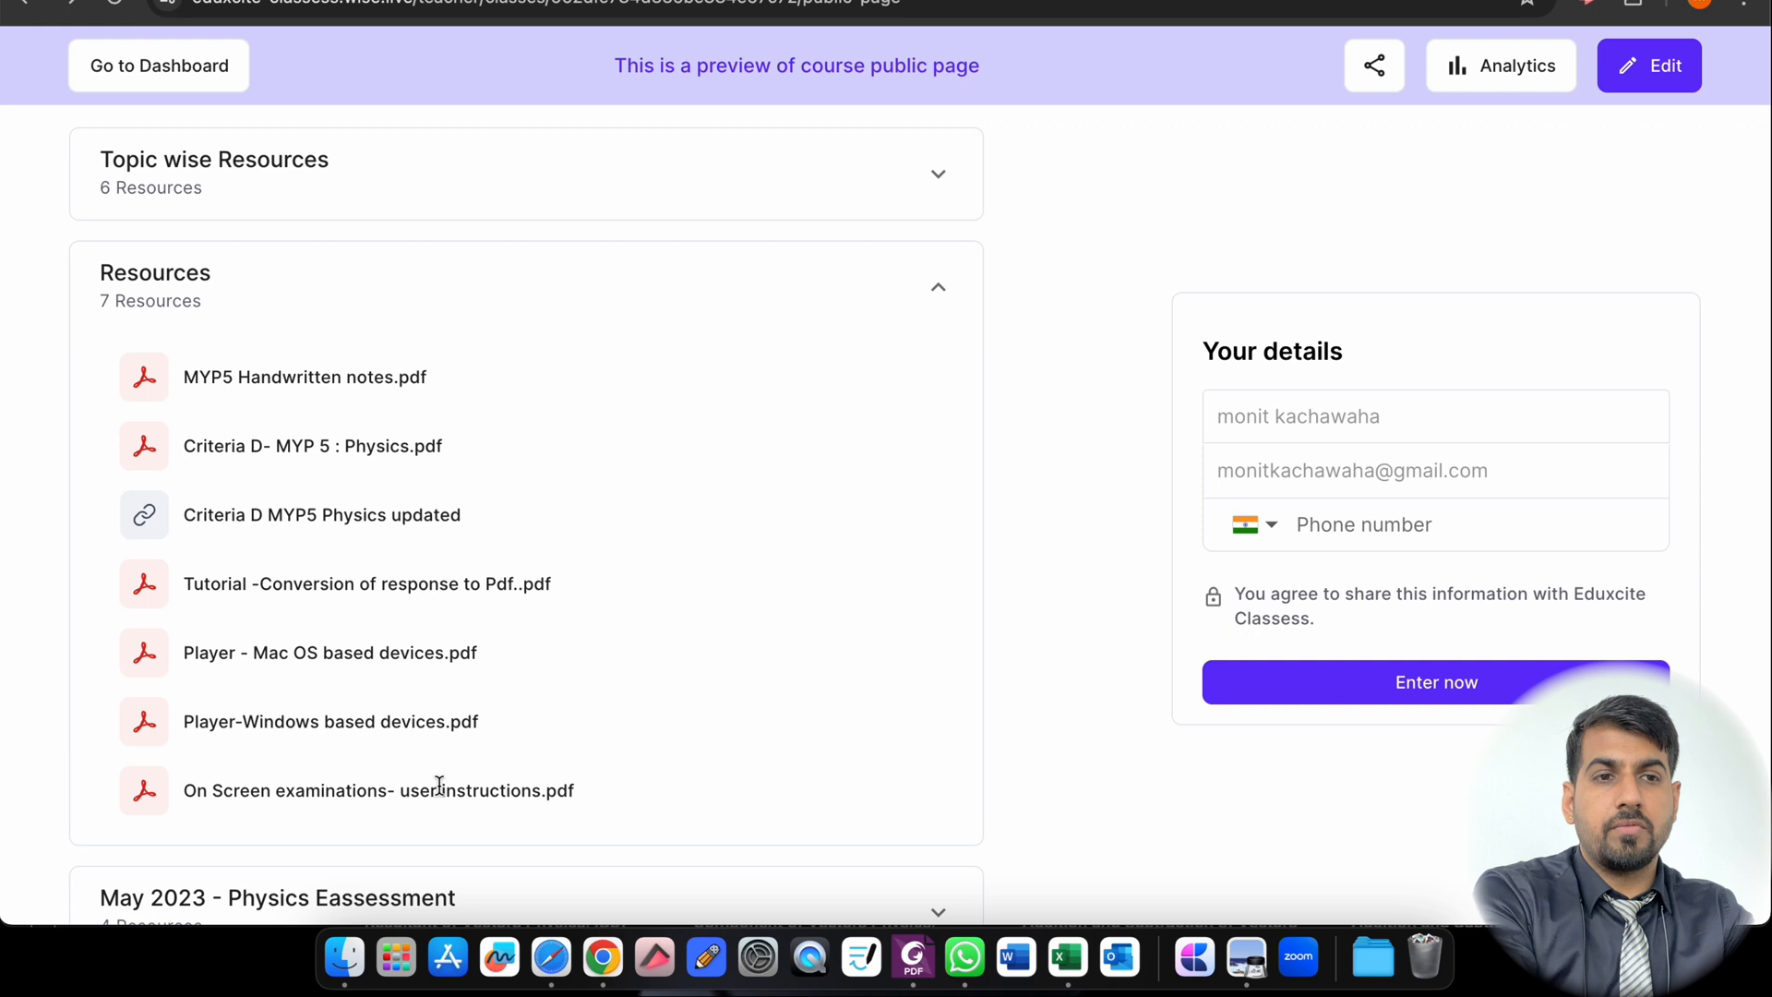
Step: Expand the Resources section on the preview, then return to the course's resource editing page
scroll("down", 3)
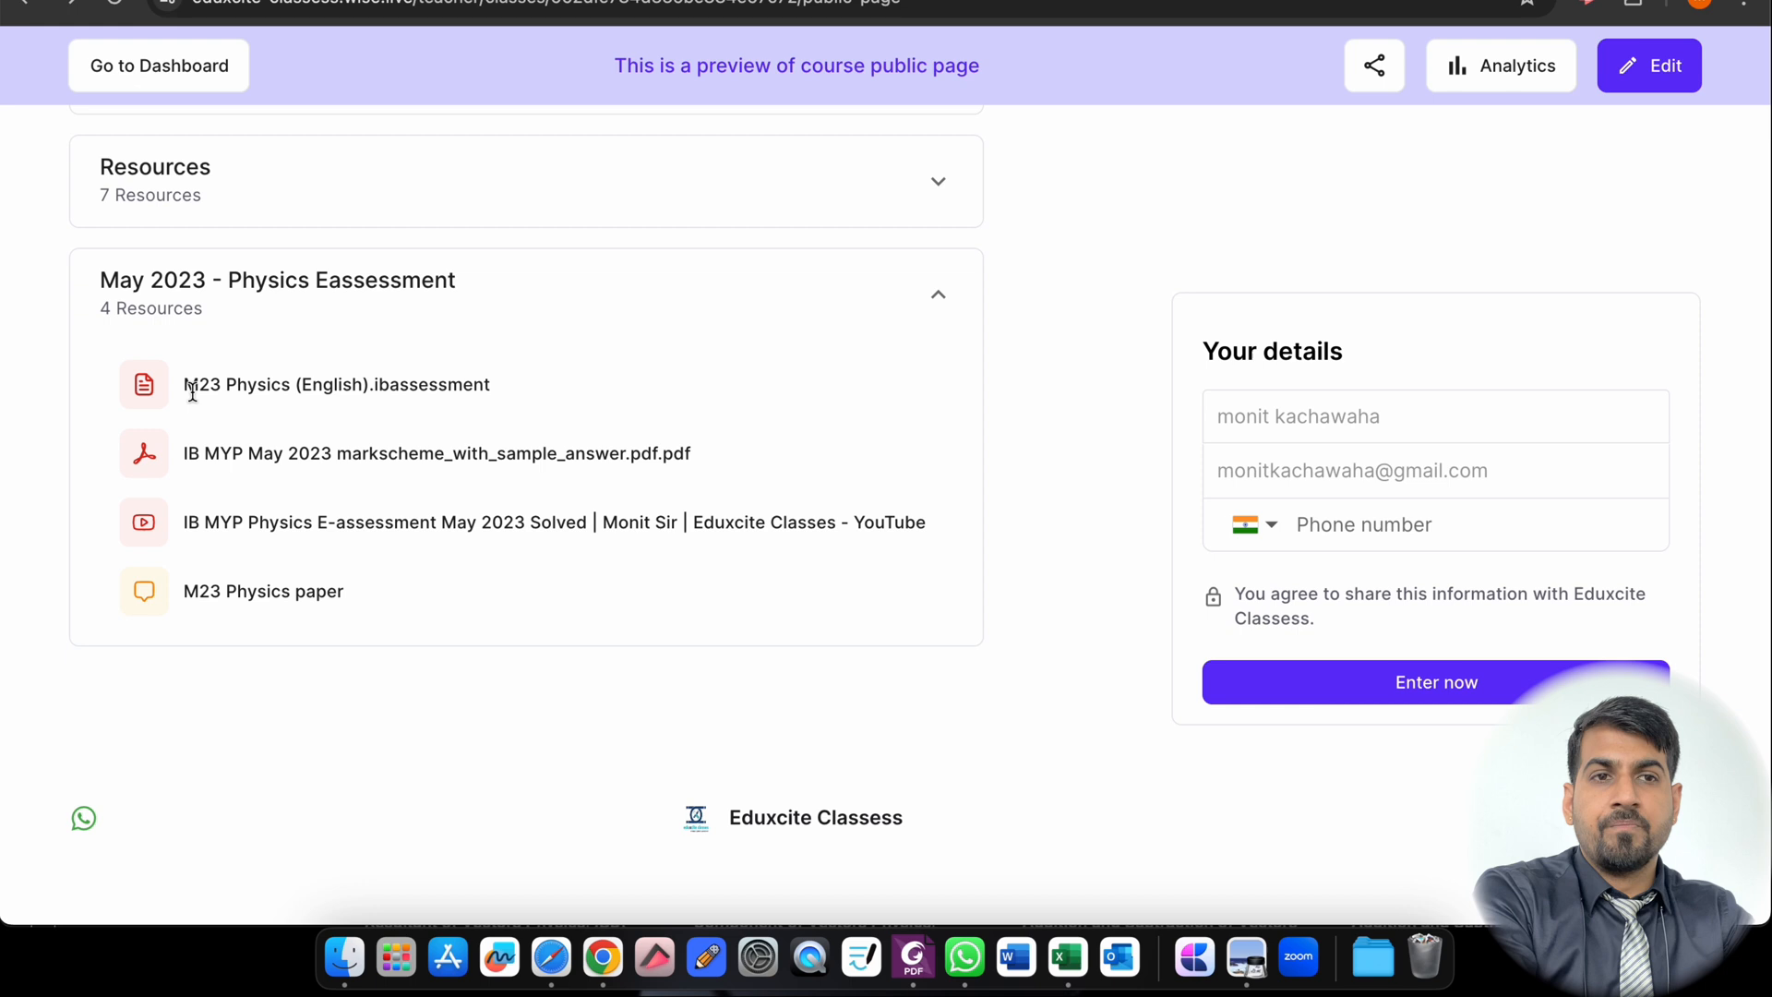
mouse_move(314, 432)
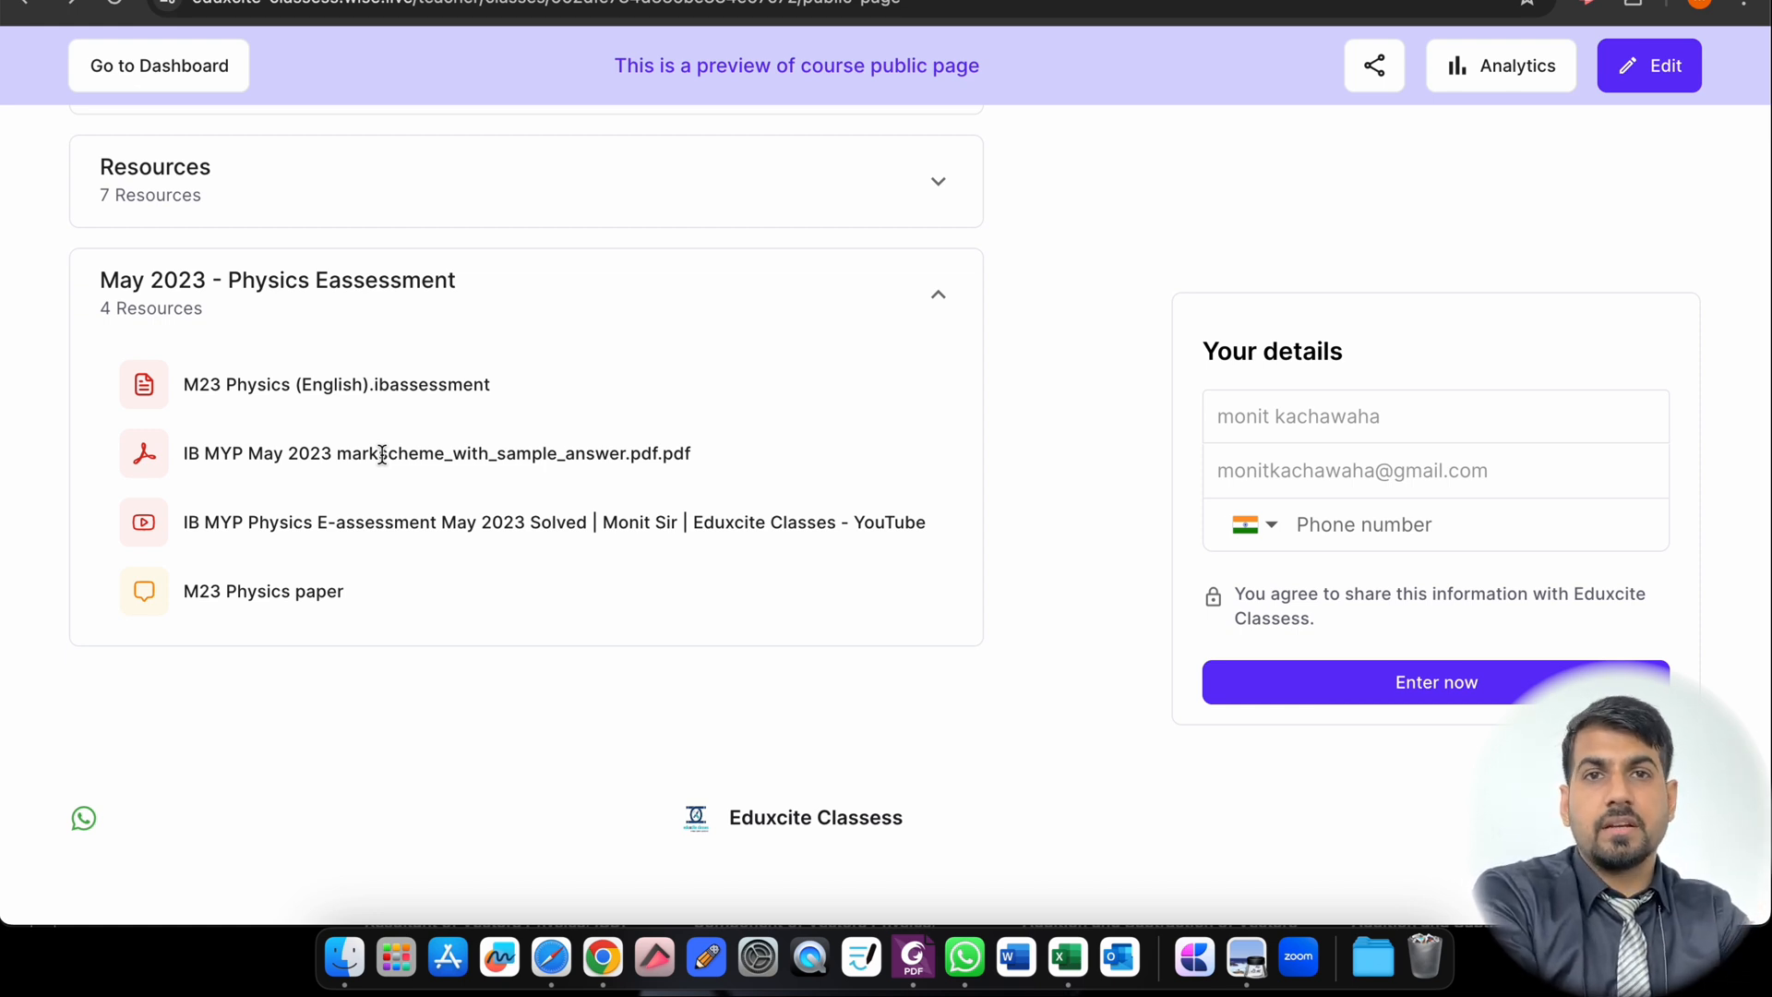
mouse_move(220, 593)
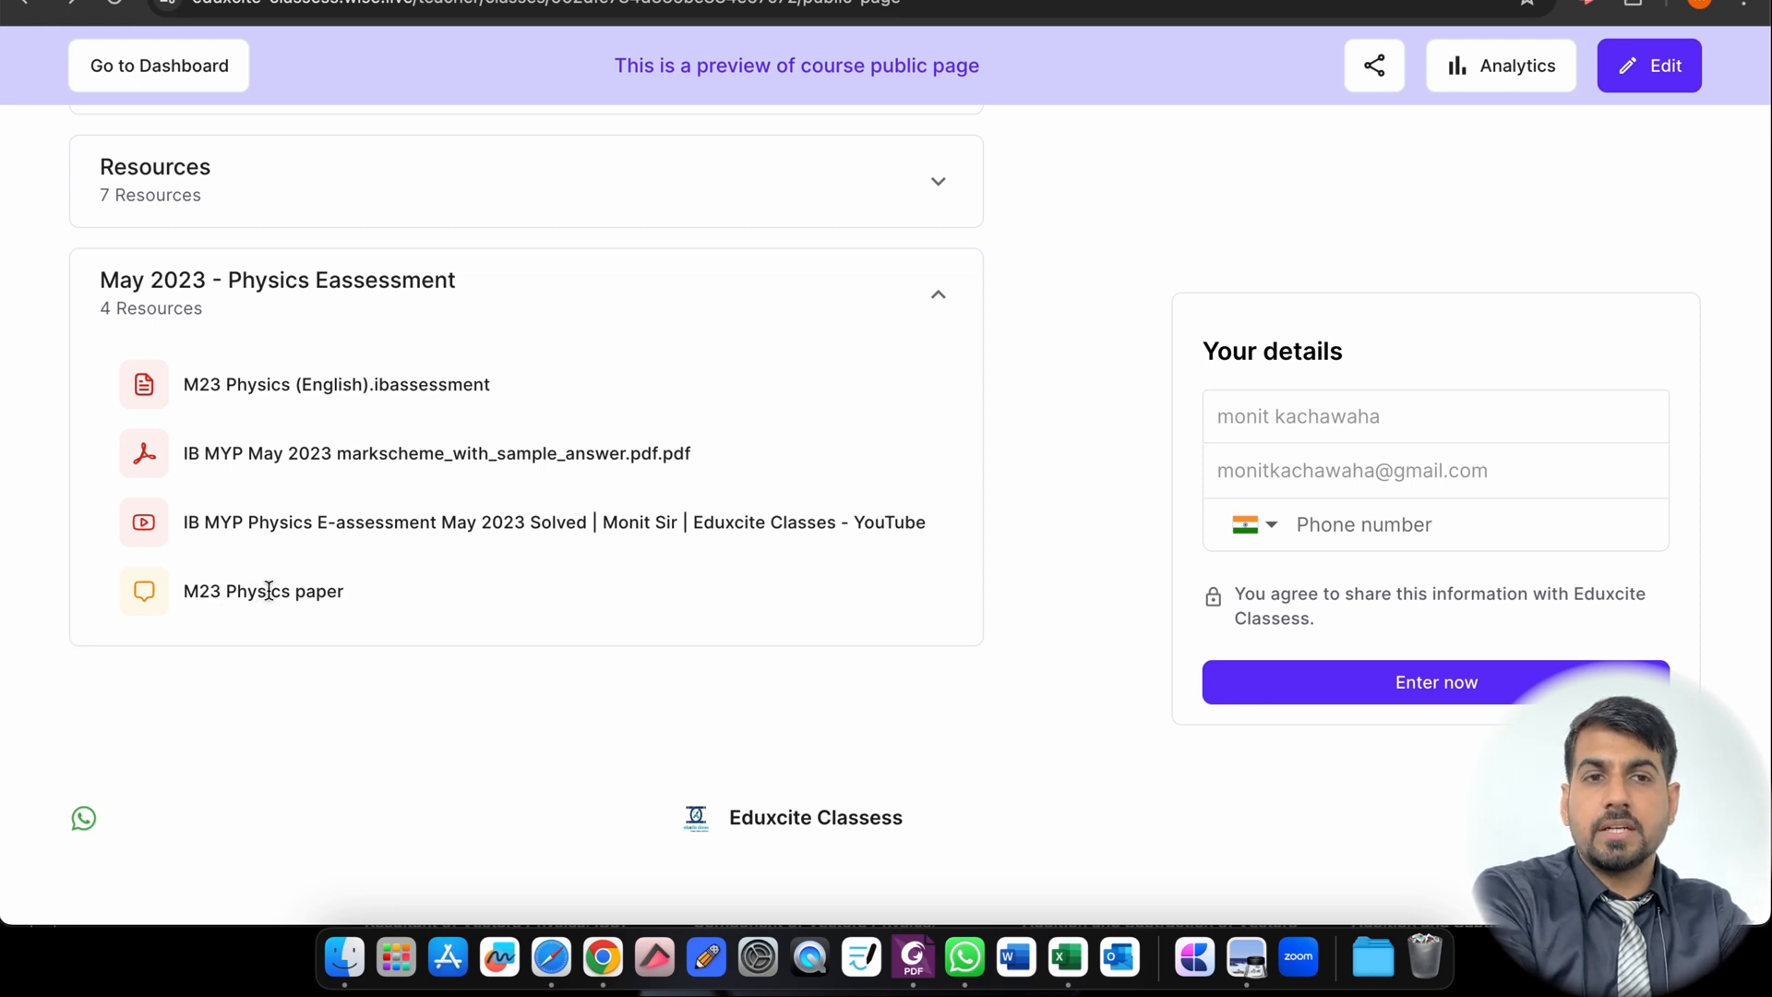
mouse_move(304, 612)
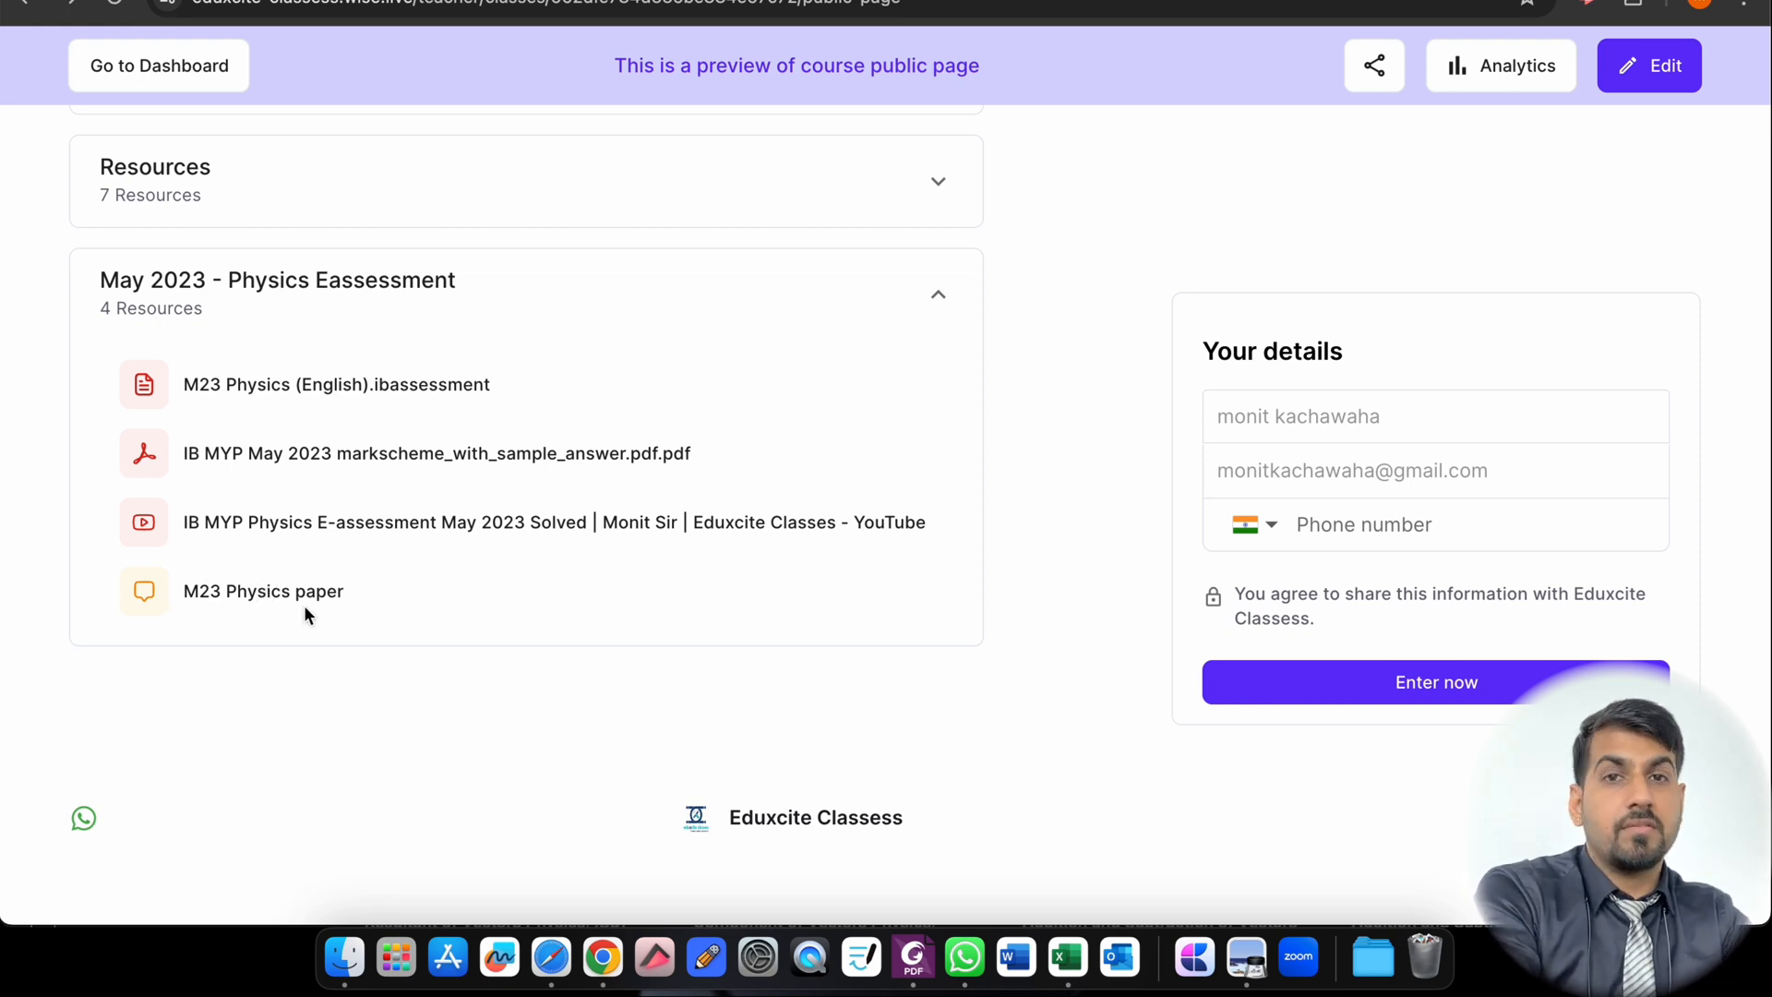
scroll("up", 3)
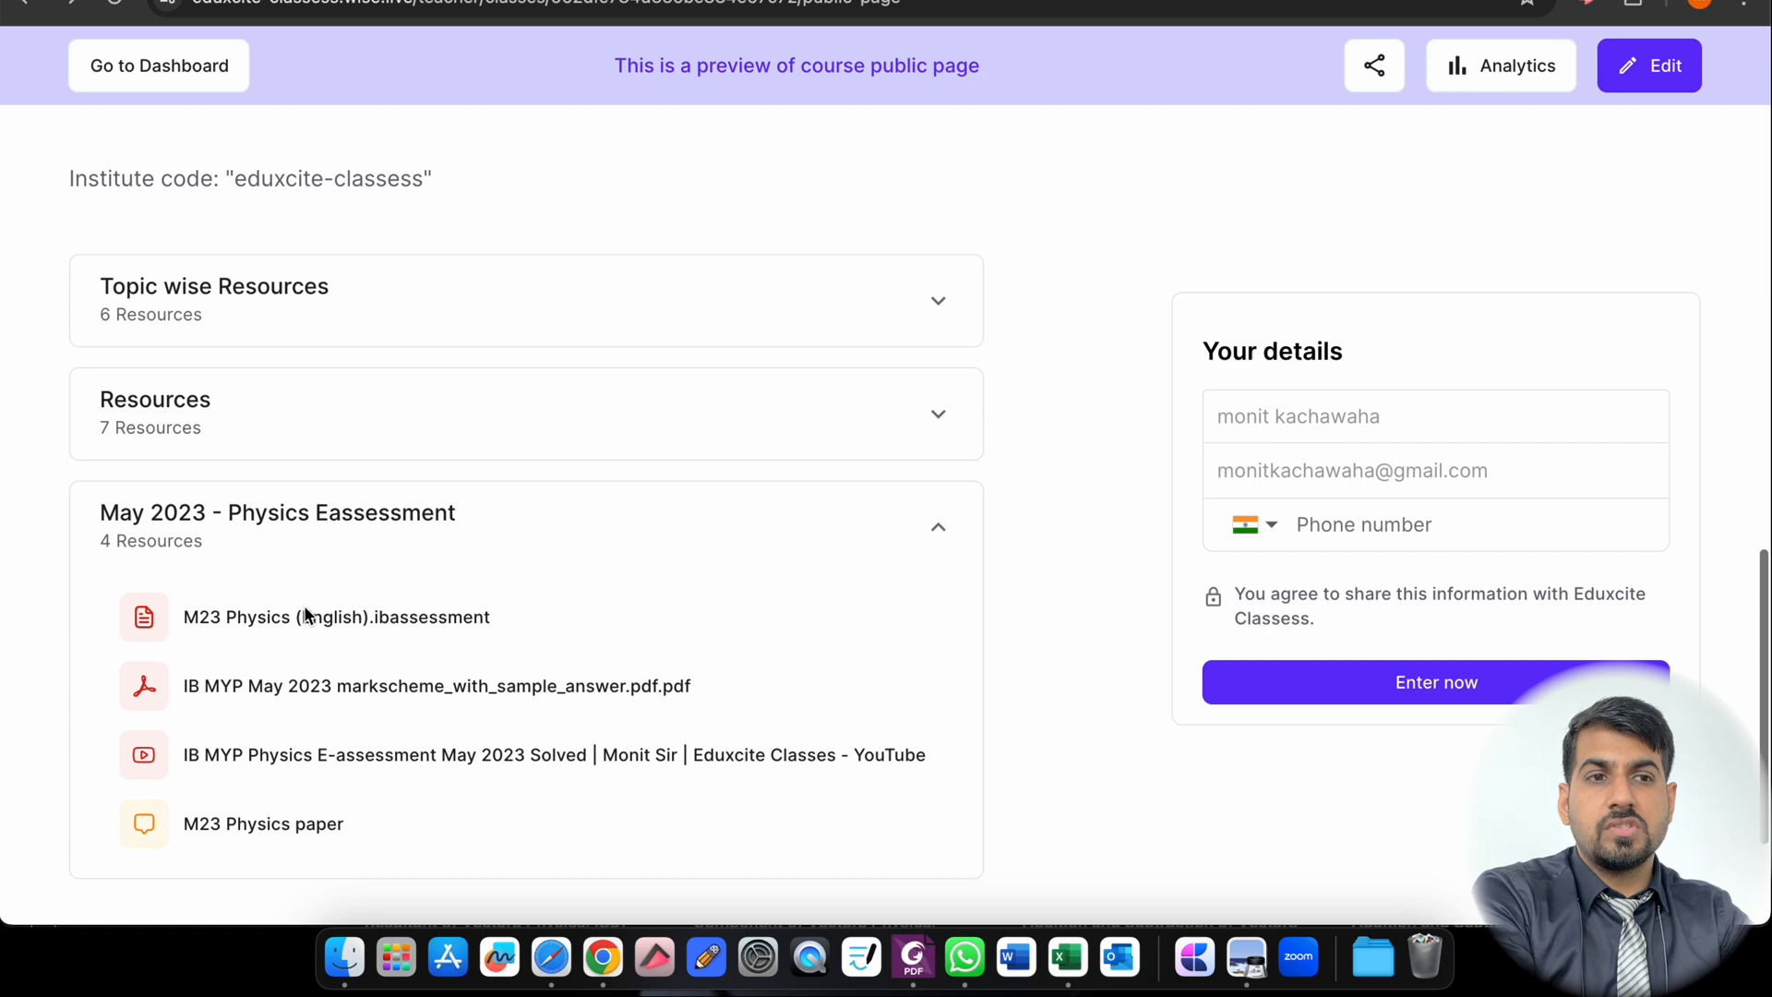
left_click(524, 386)
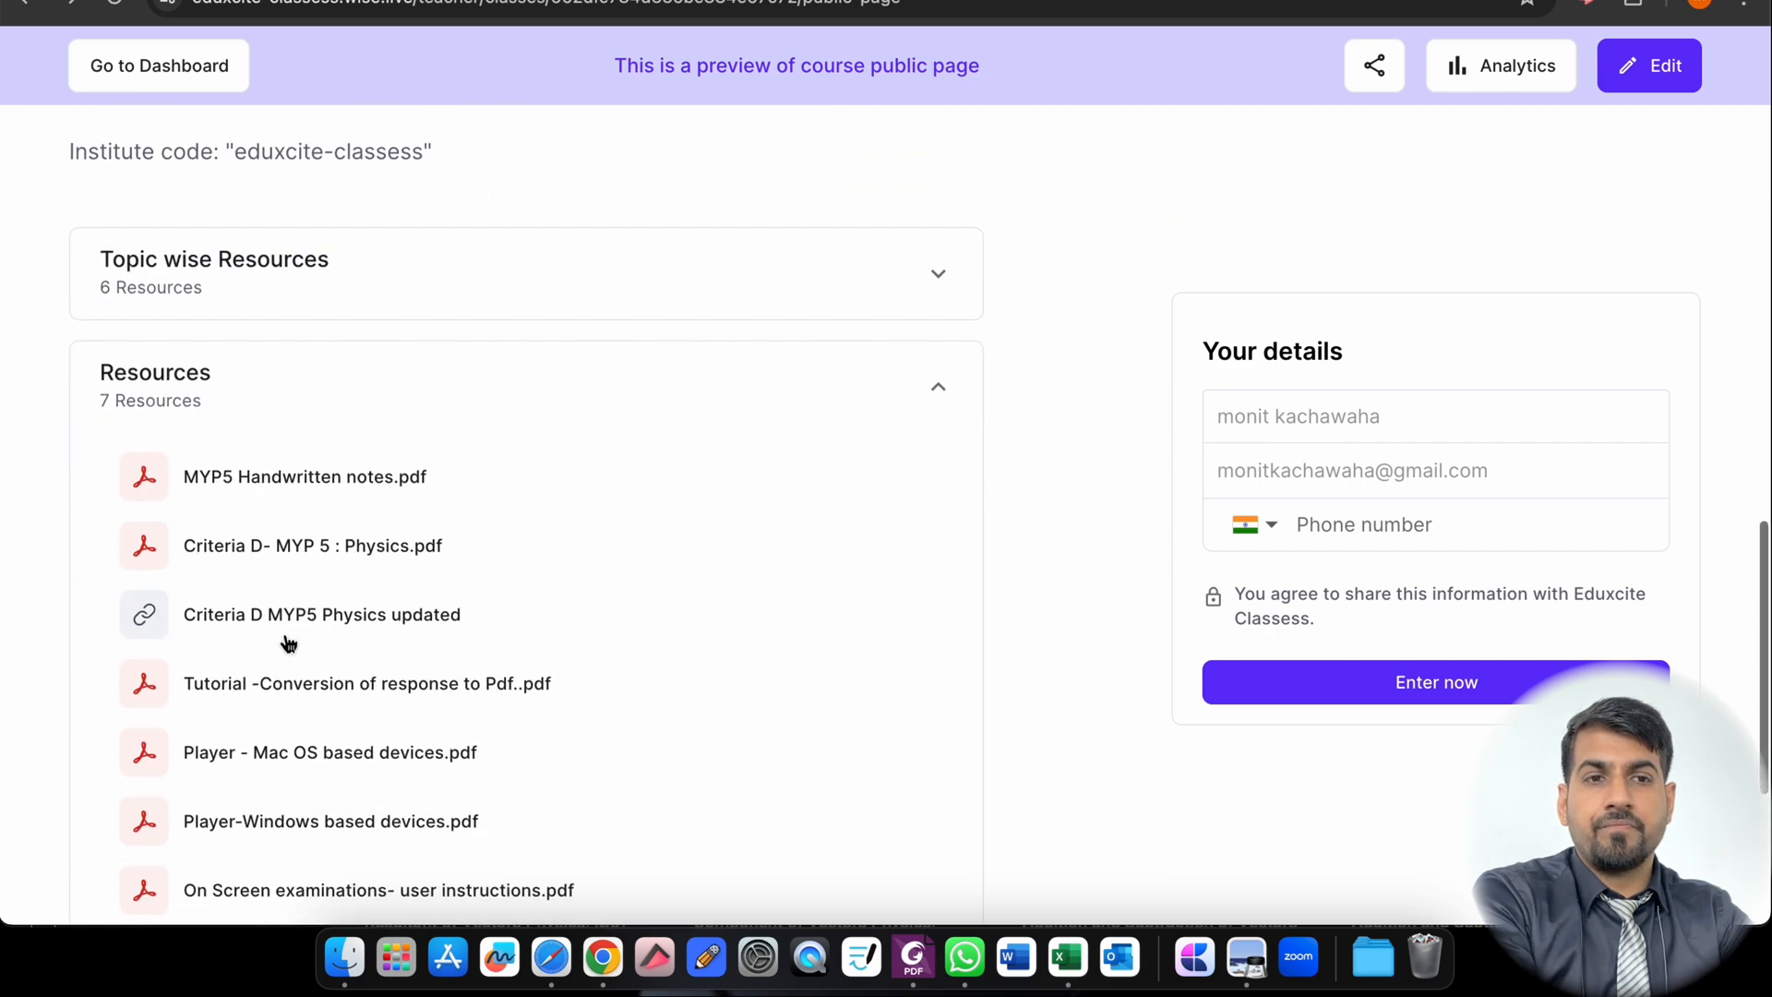
mouse_move(259, 751)
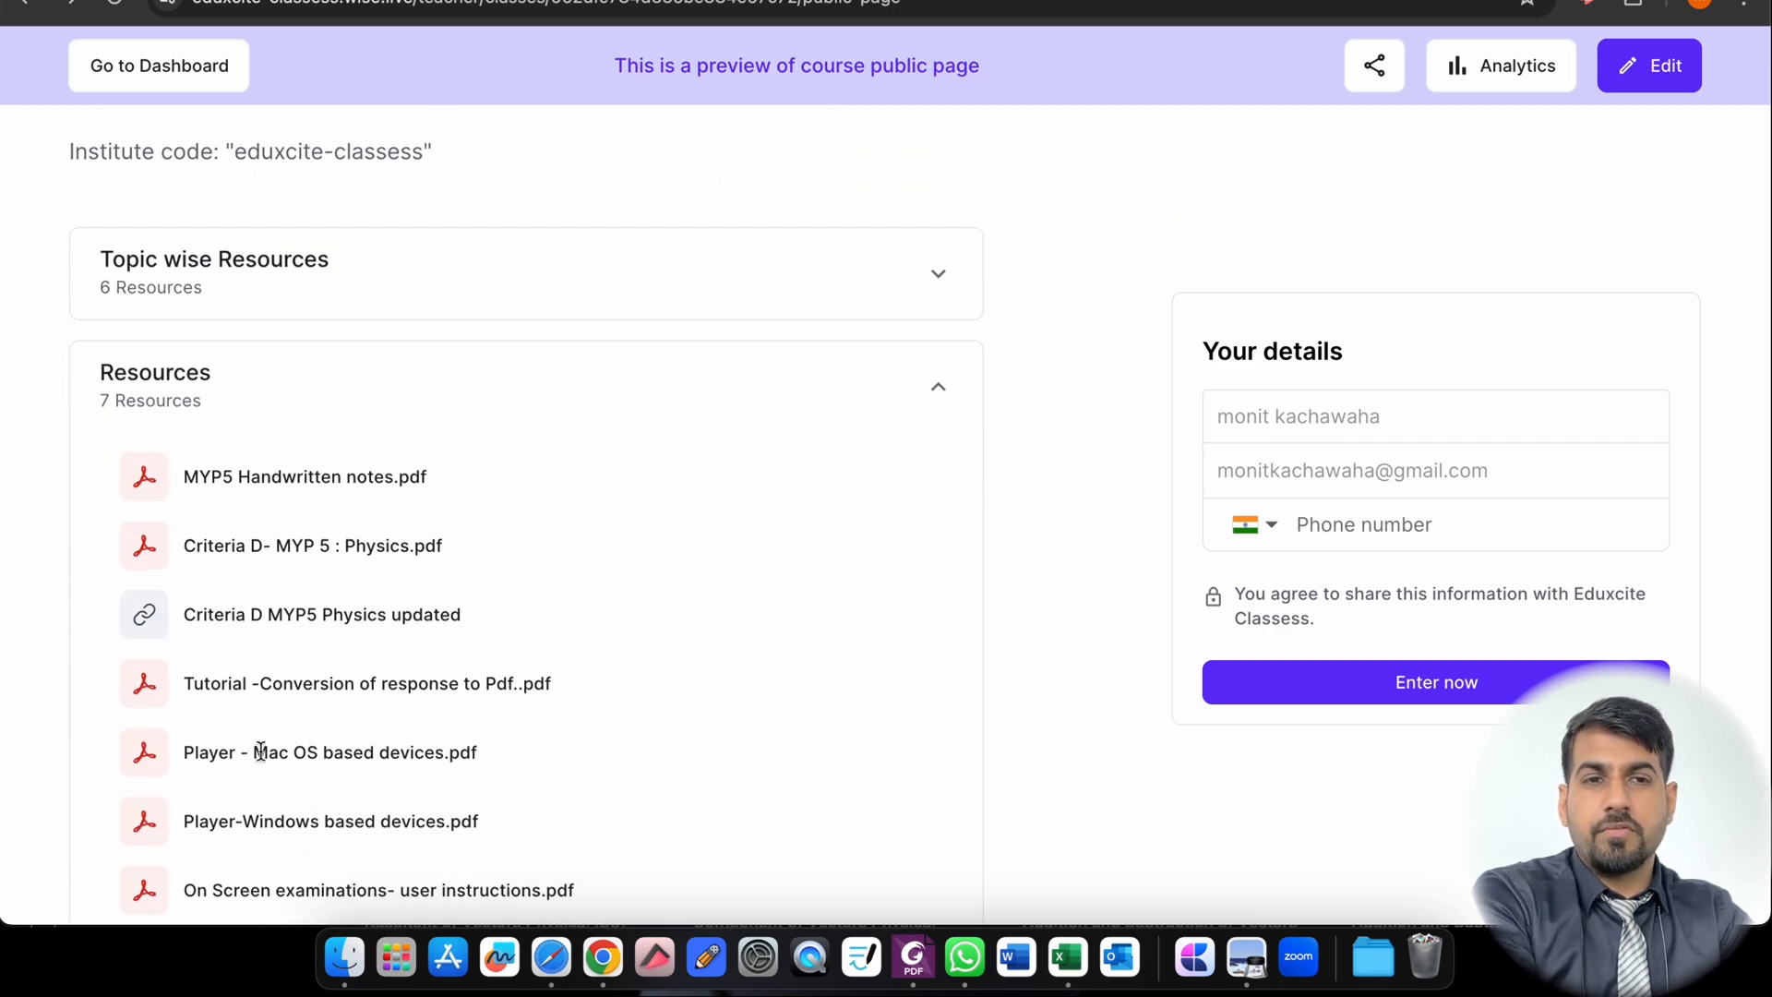
mouse_move(937, 406)
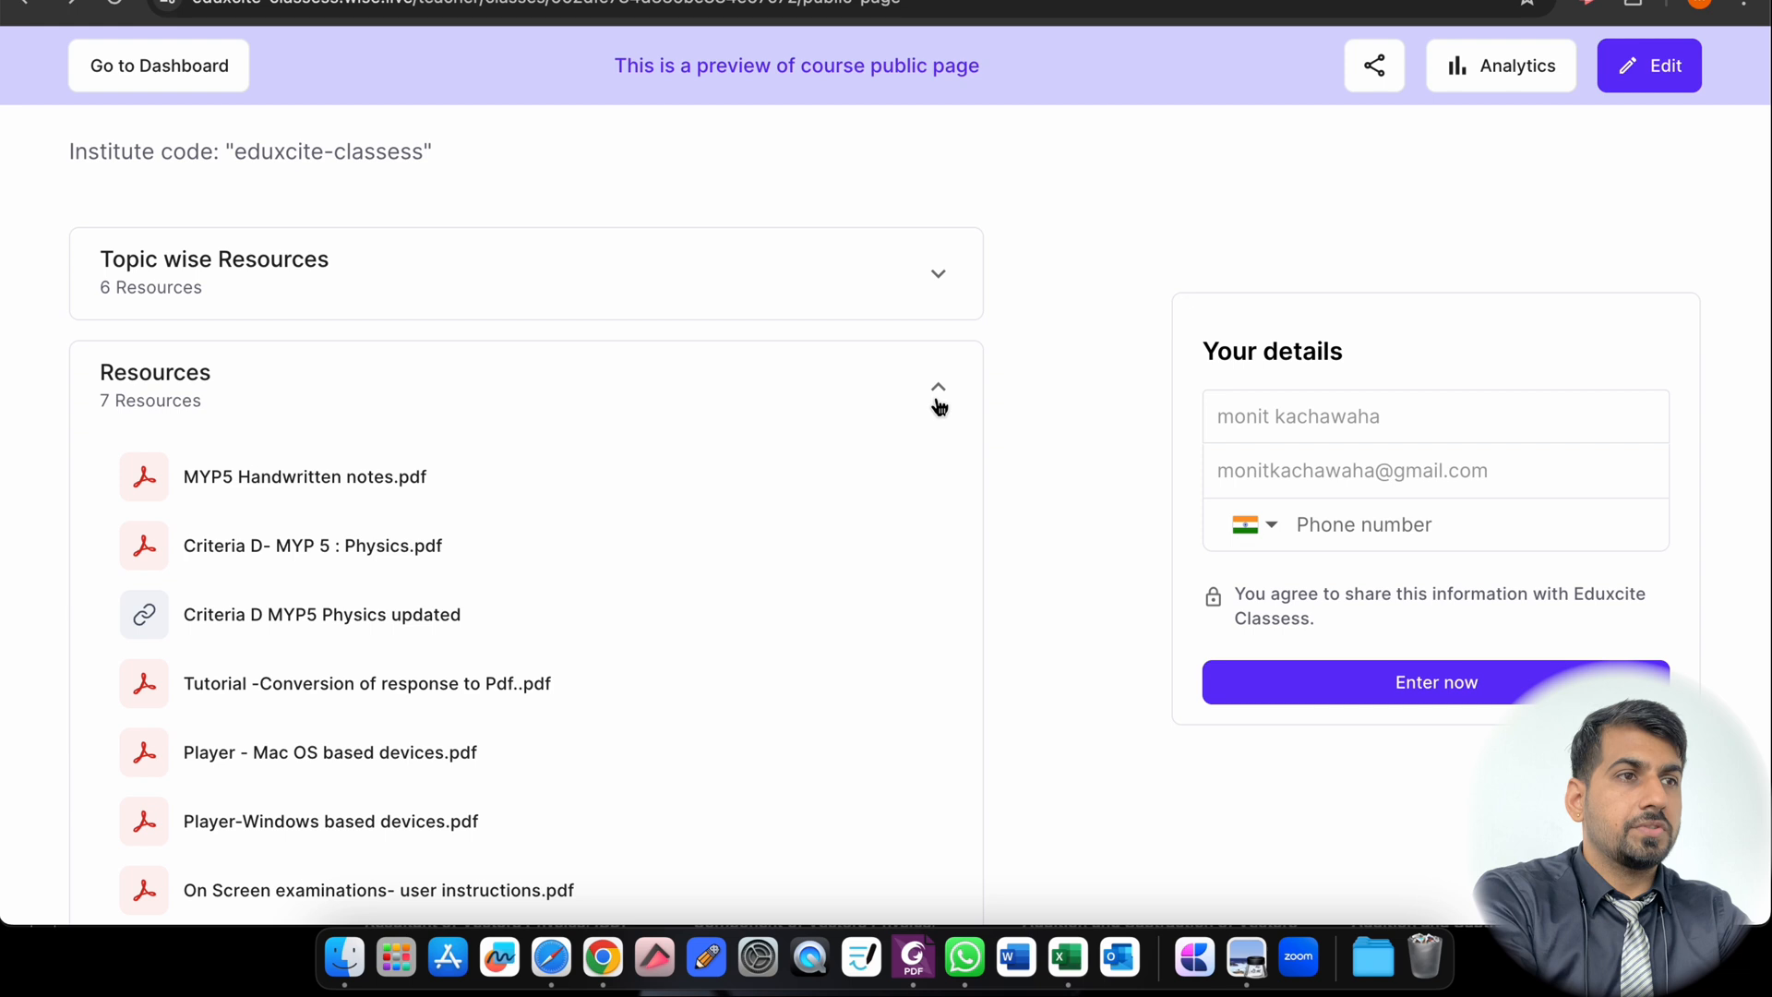
left_click(1648, 65)
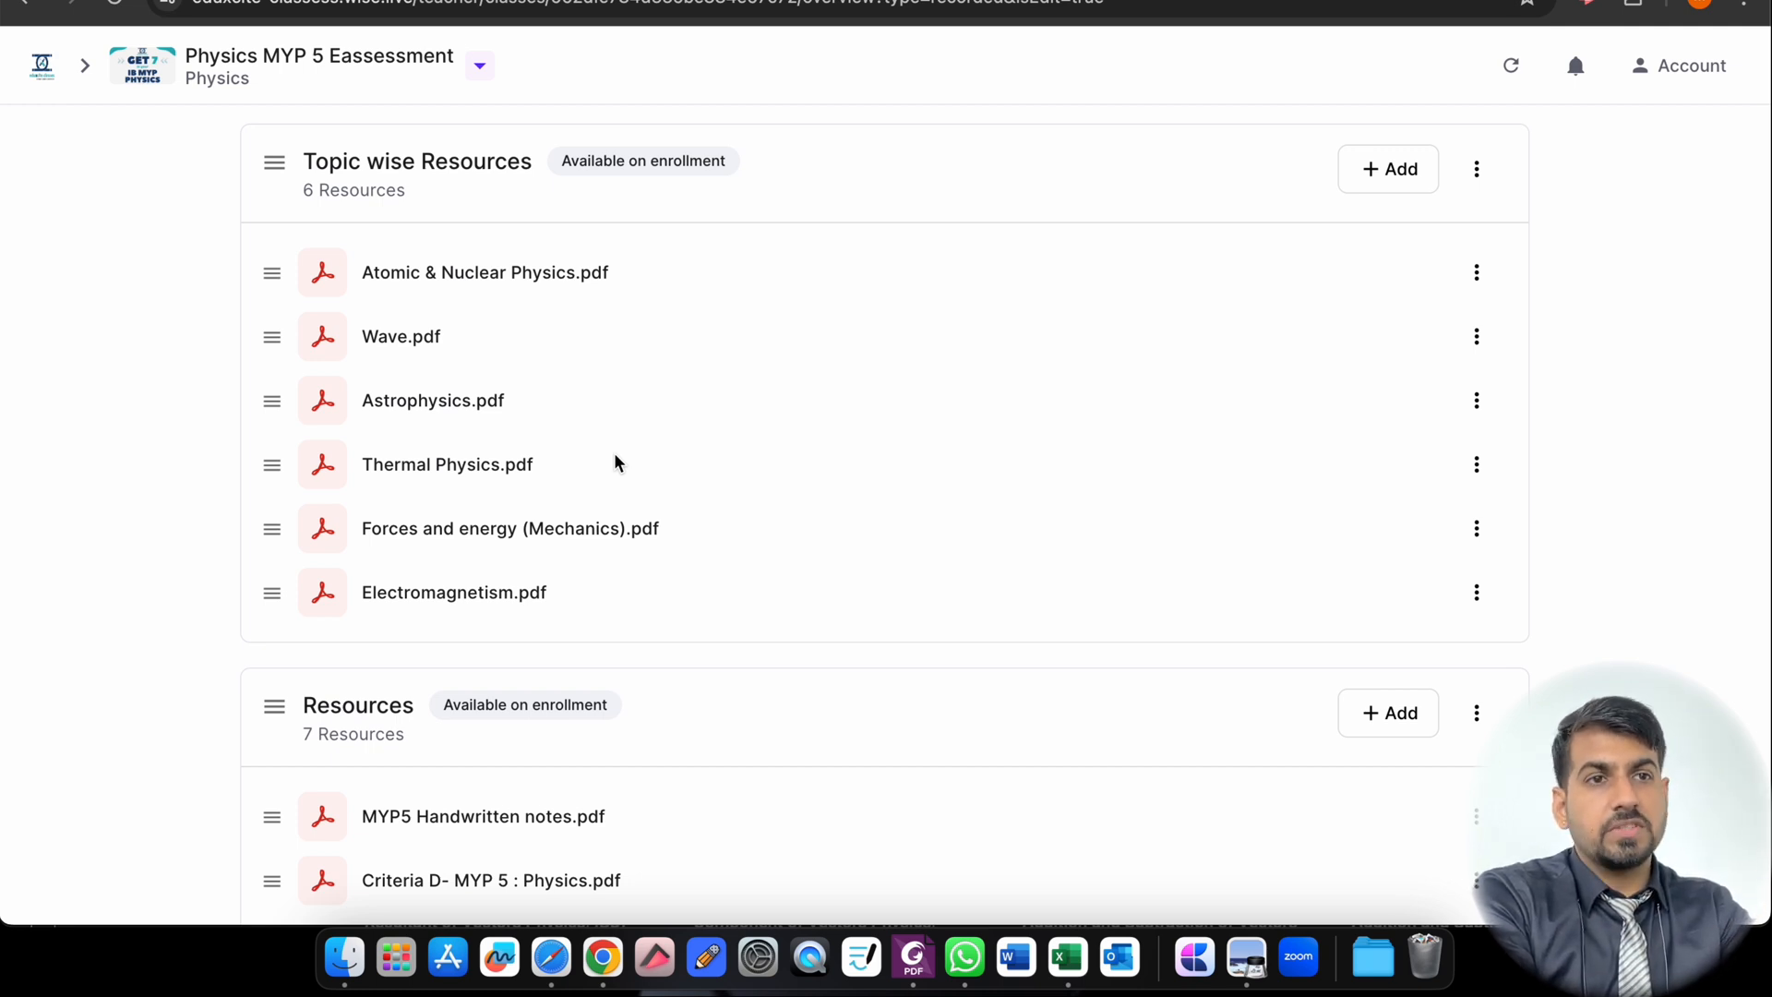
mouse_move(441, 275)
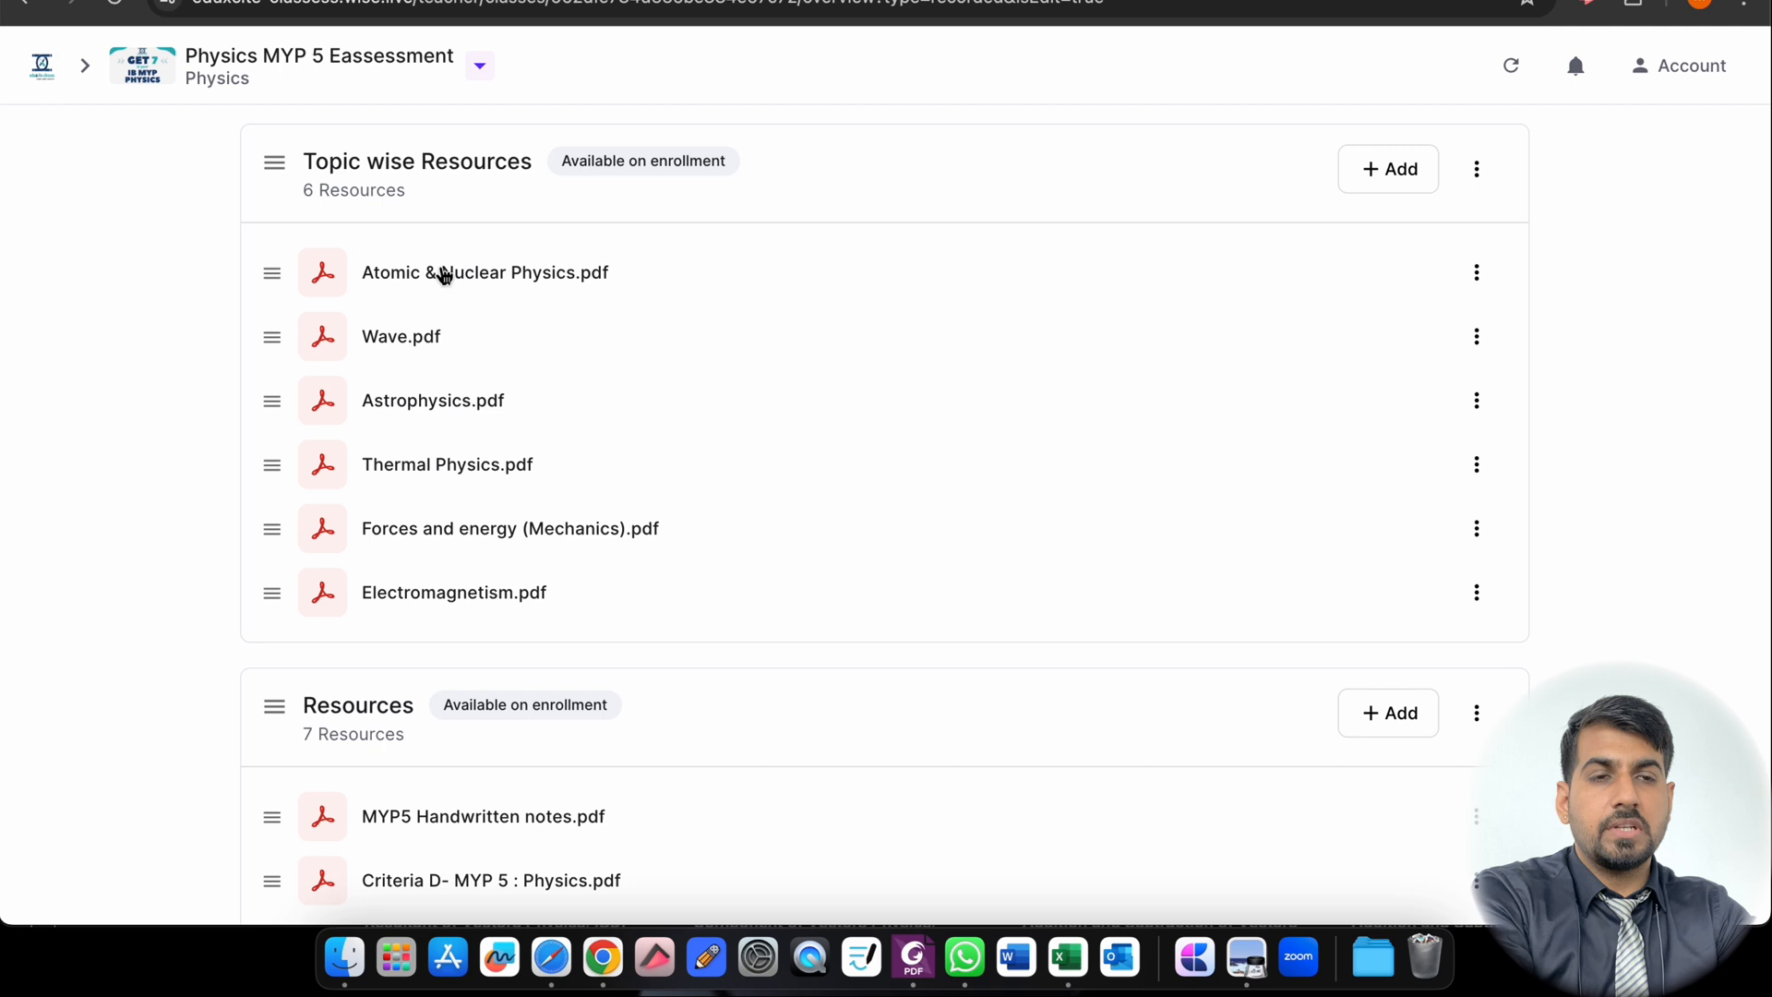
mouse_move(500, 290)
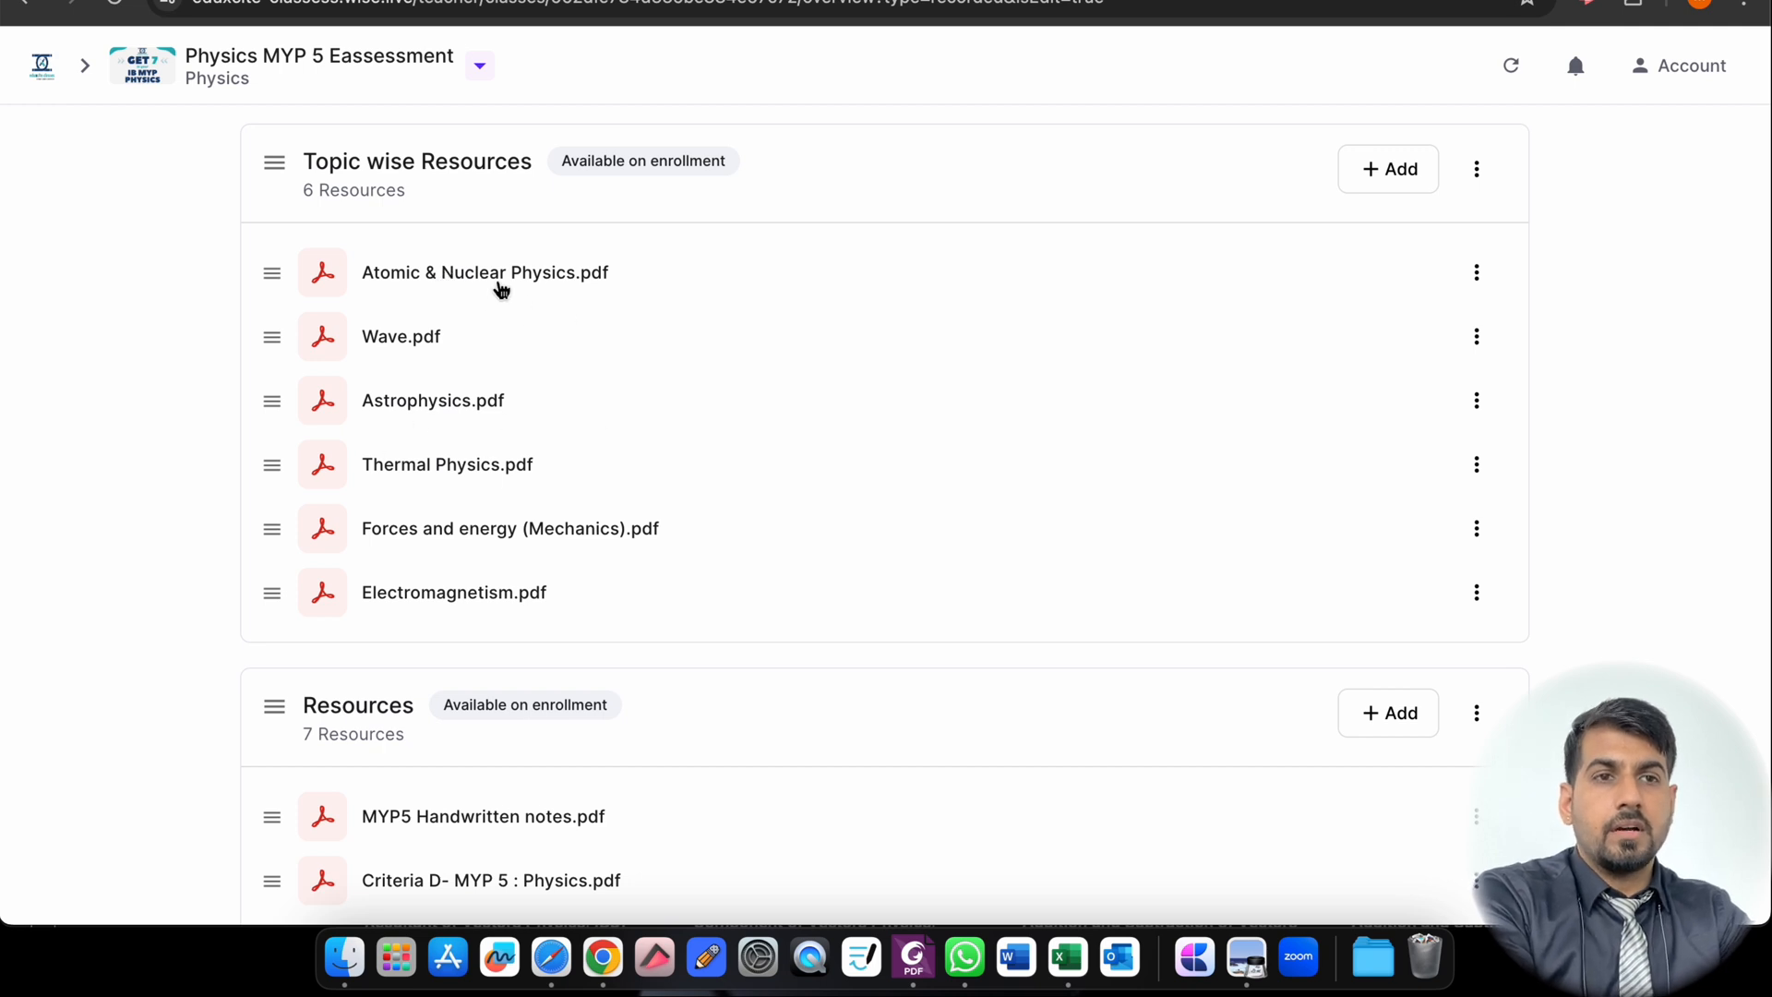
Step: Open Atomic & Nuclear Physics.pdf from the Topic wise Resources list in the document viewer
left_click(486, 273)
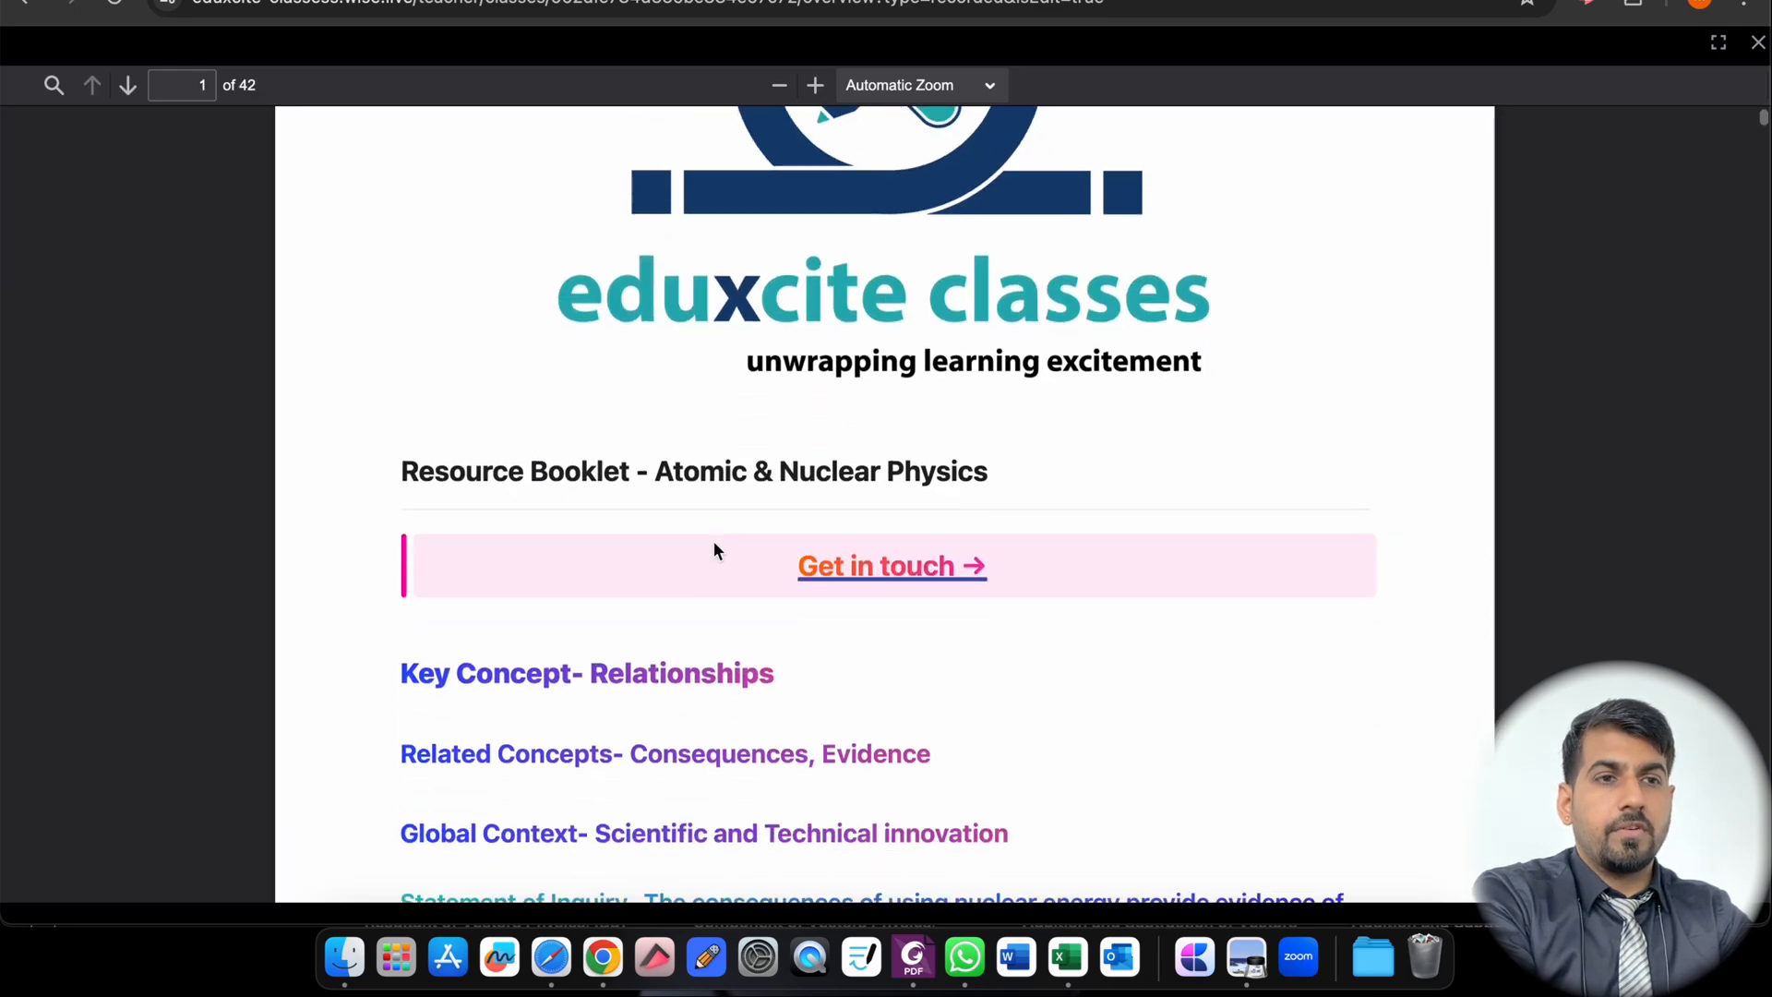
Step: Read pages 1–3 of the booklet and open the linked JavaLab Rutherford scattering simulation
scroll("down", 3)
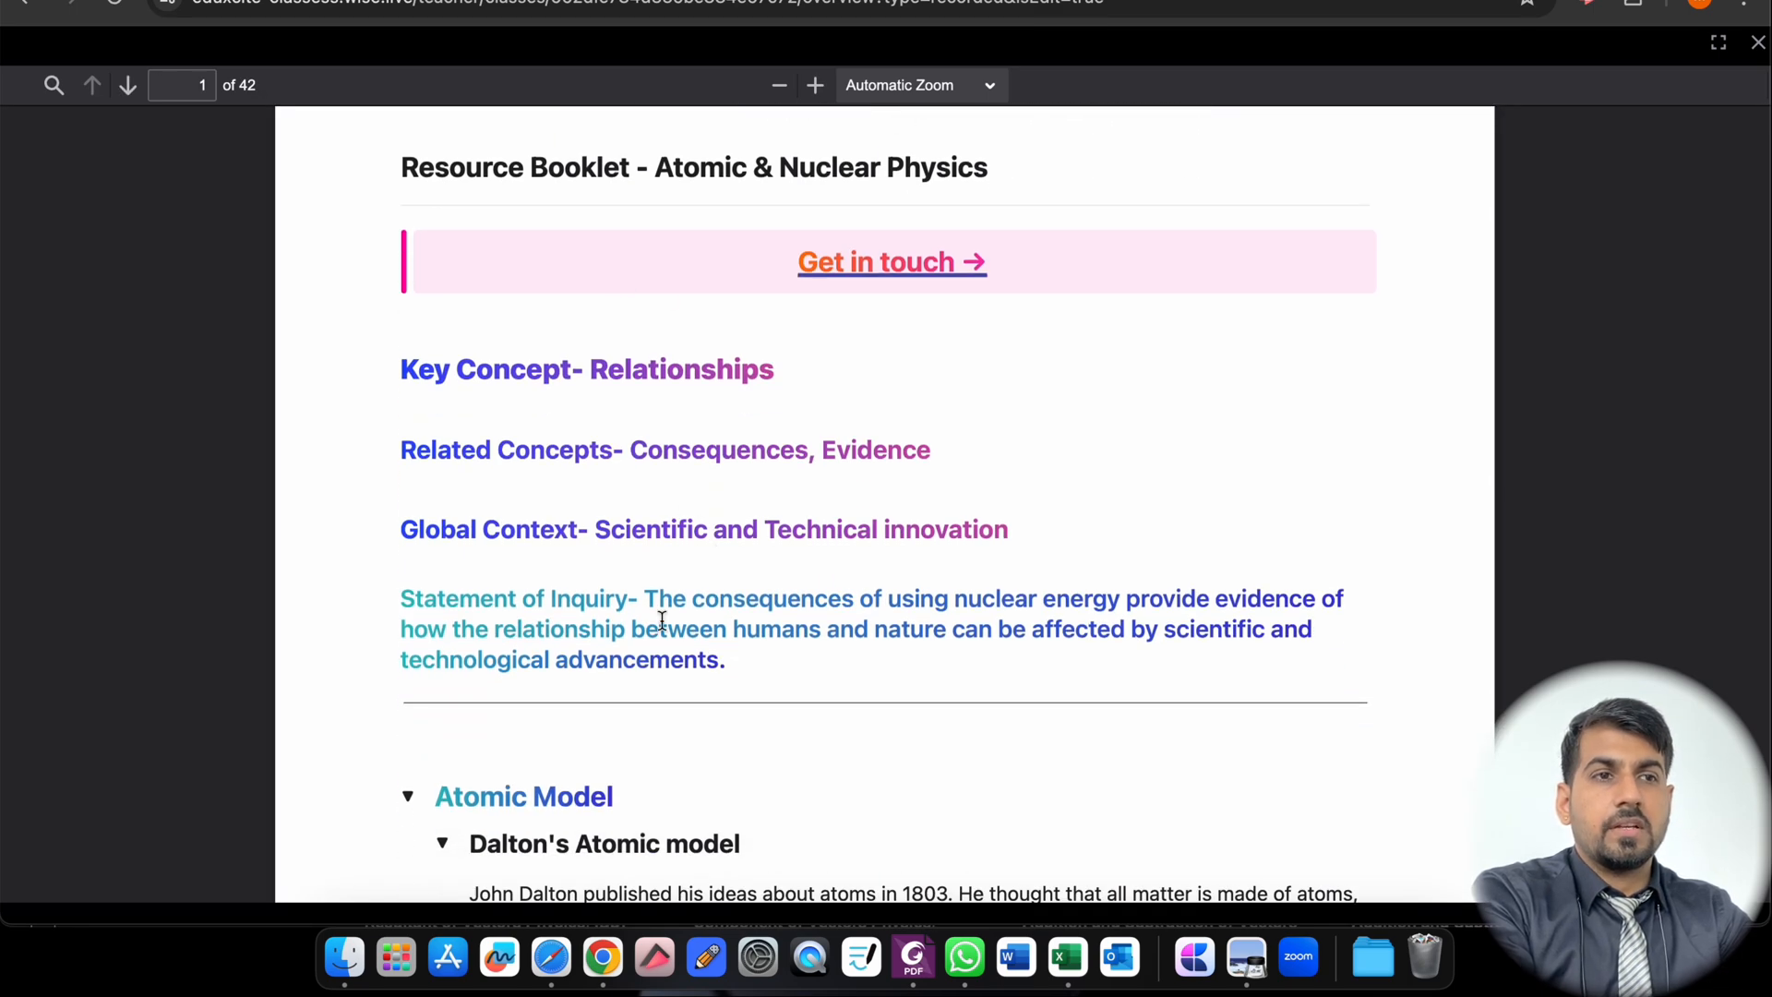
scroll("down", 3)
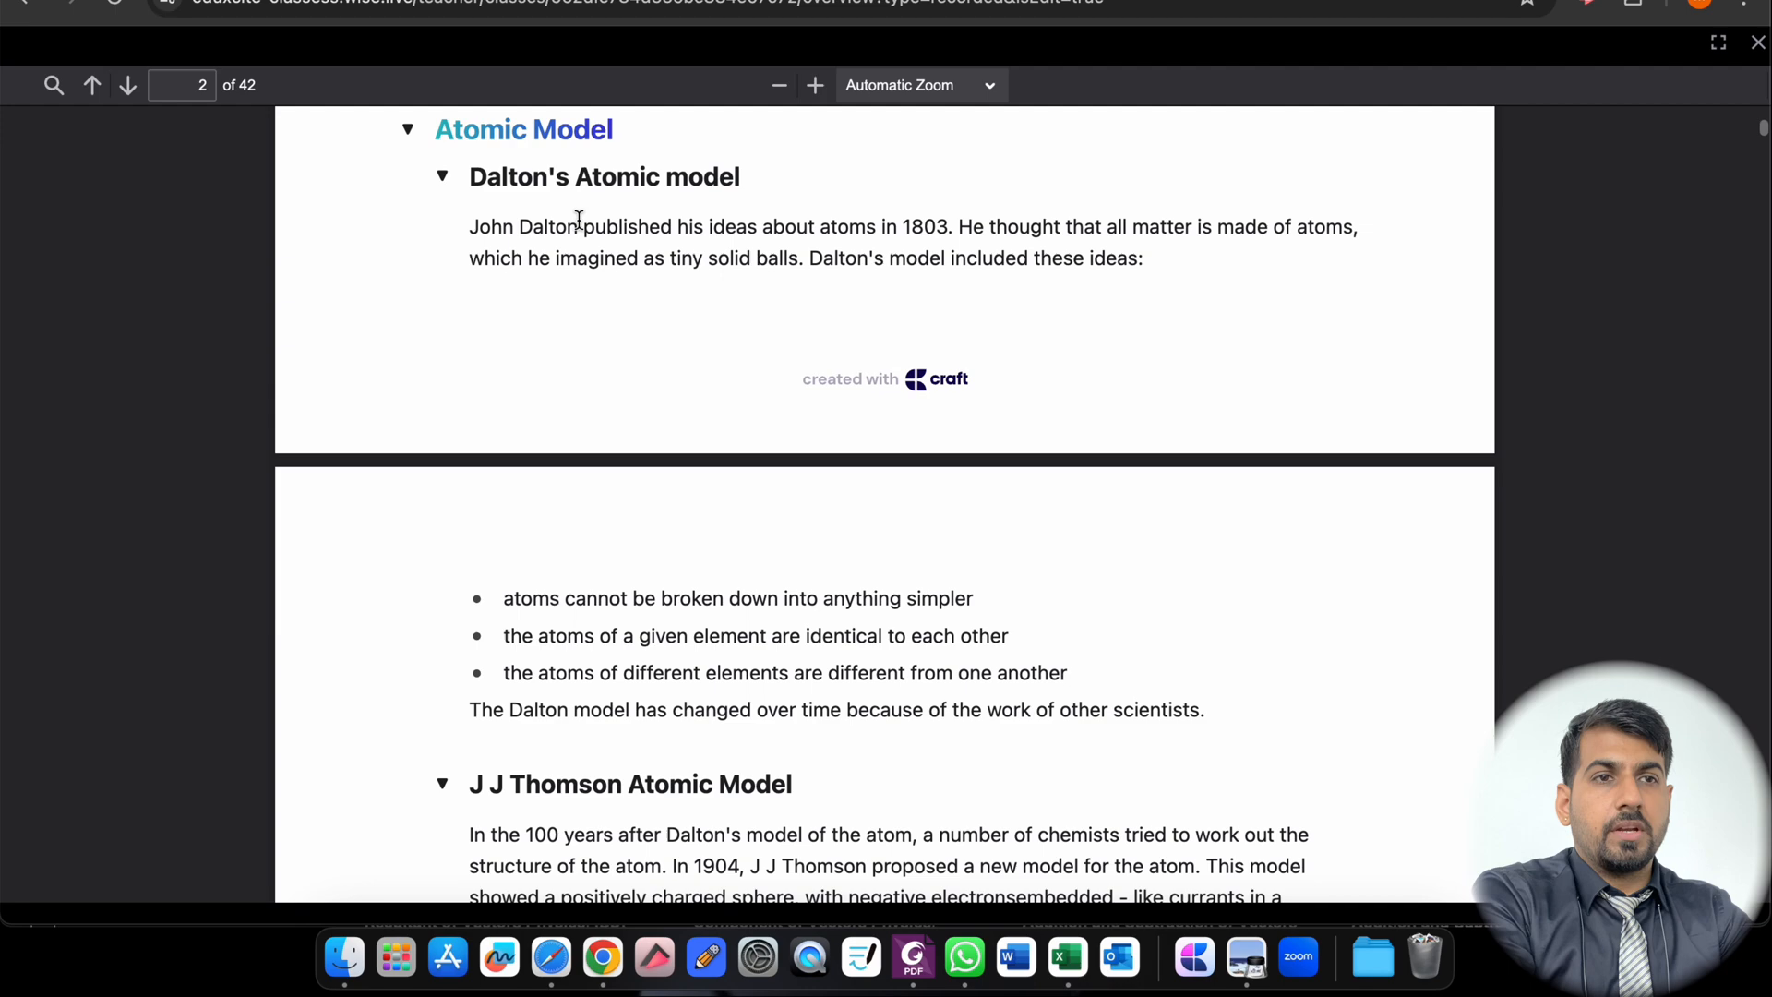
scroll("down", 3)
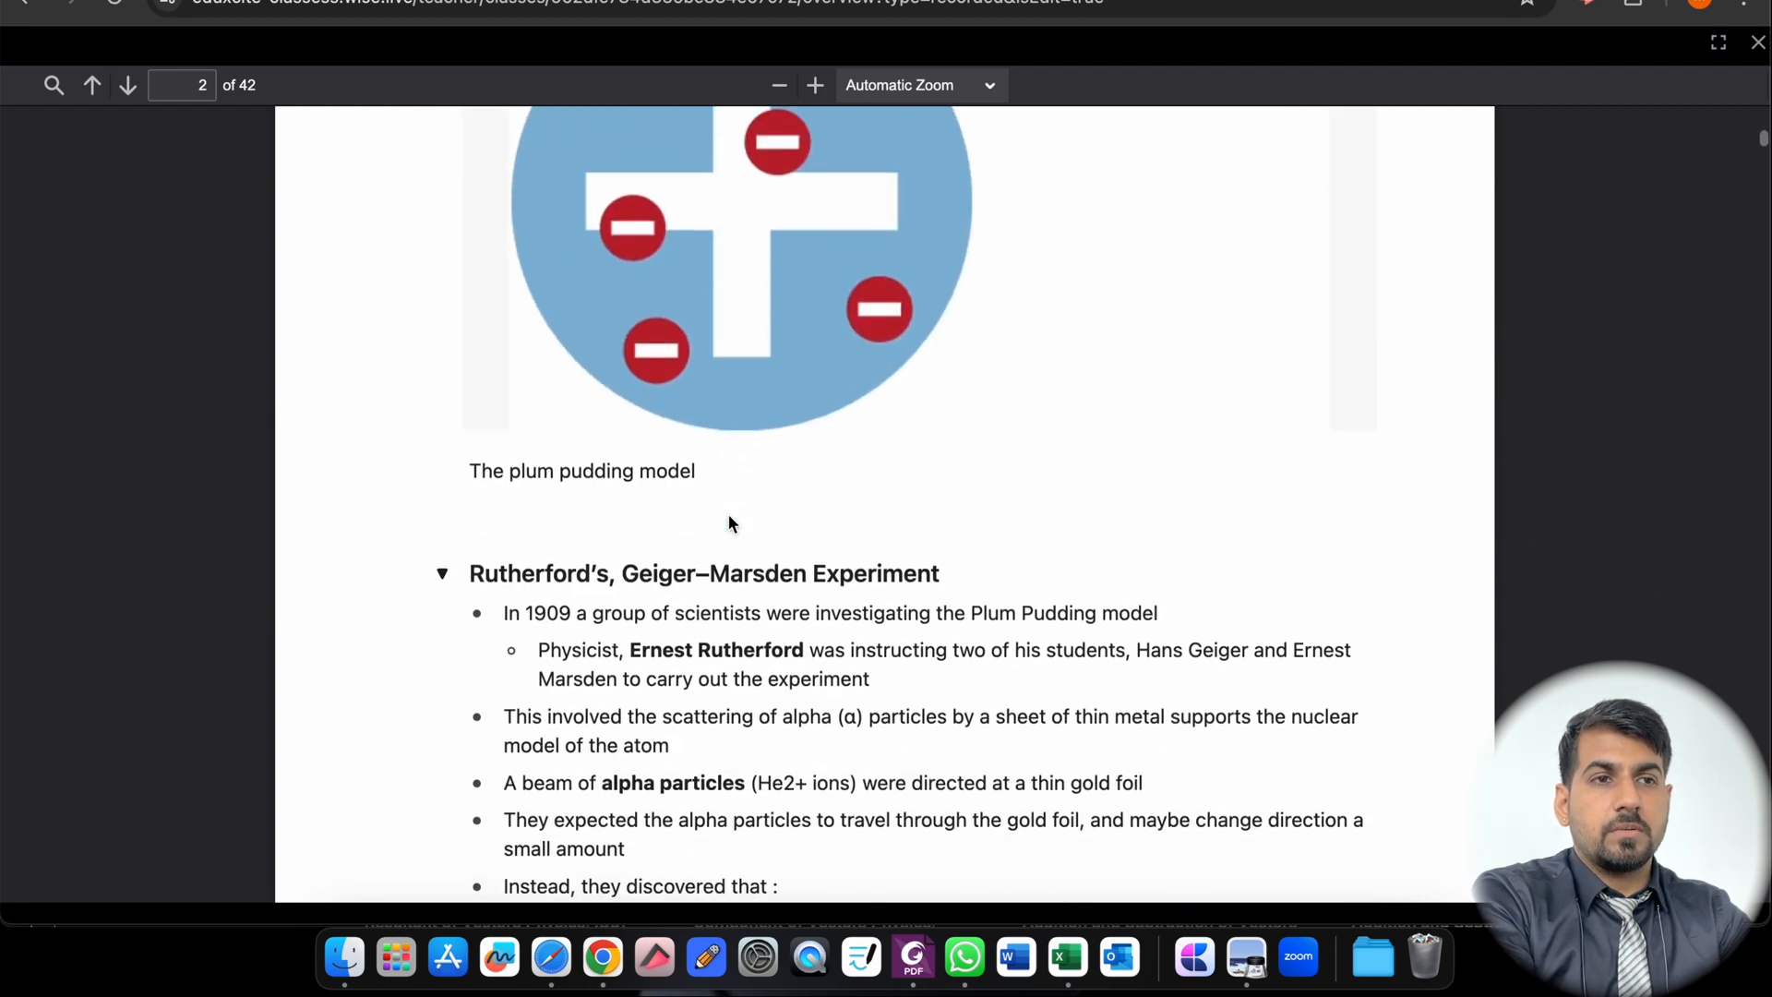
scroll("down", 3)
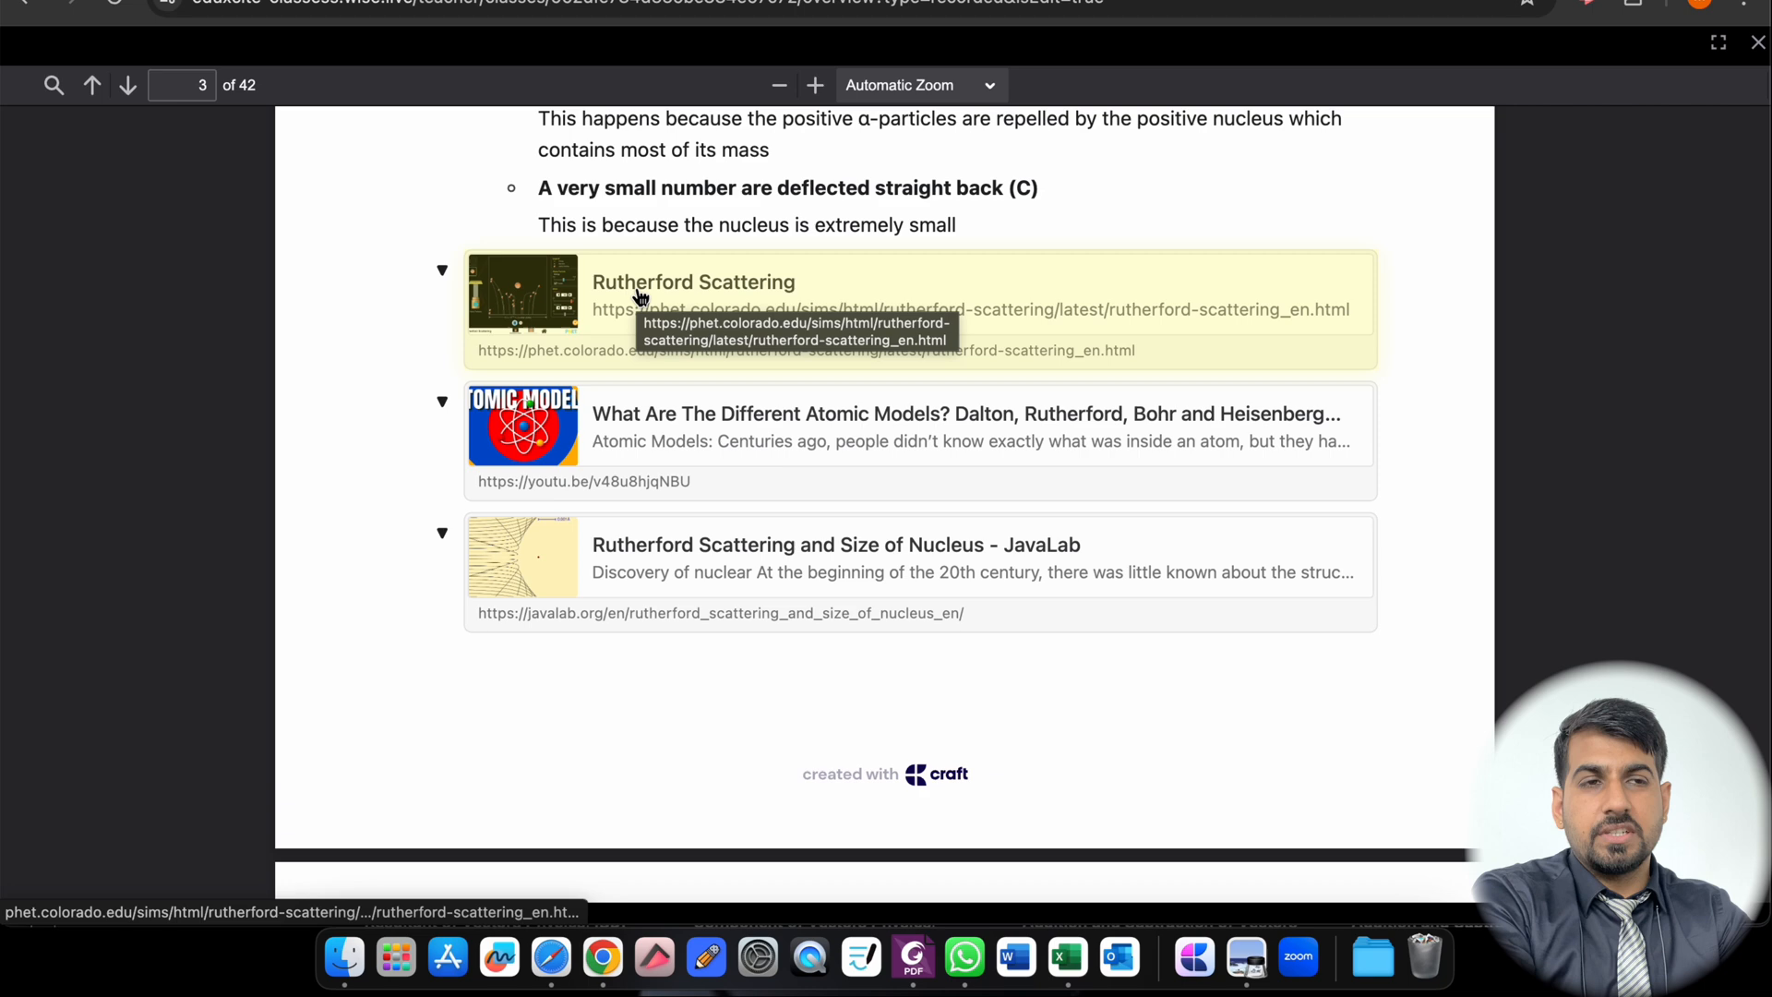
left_click(692, 280)
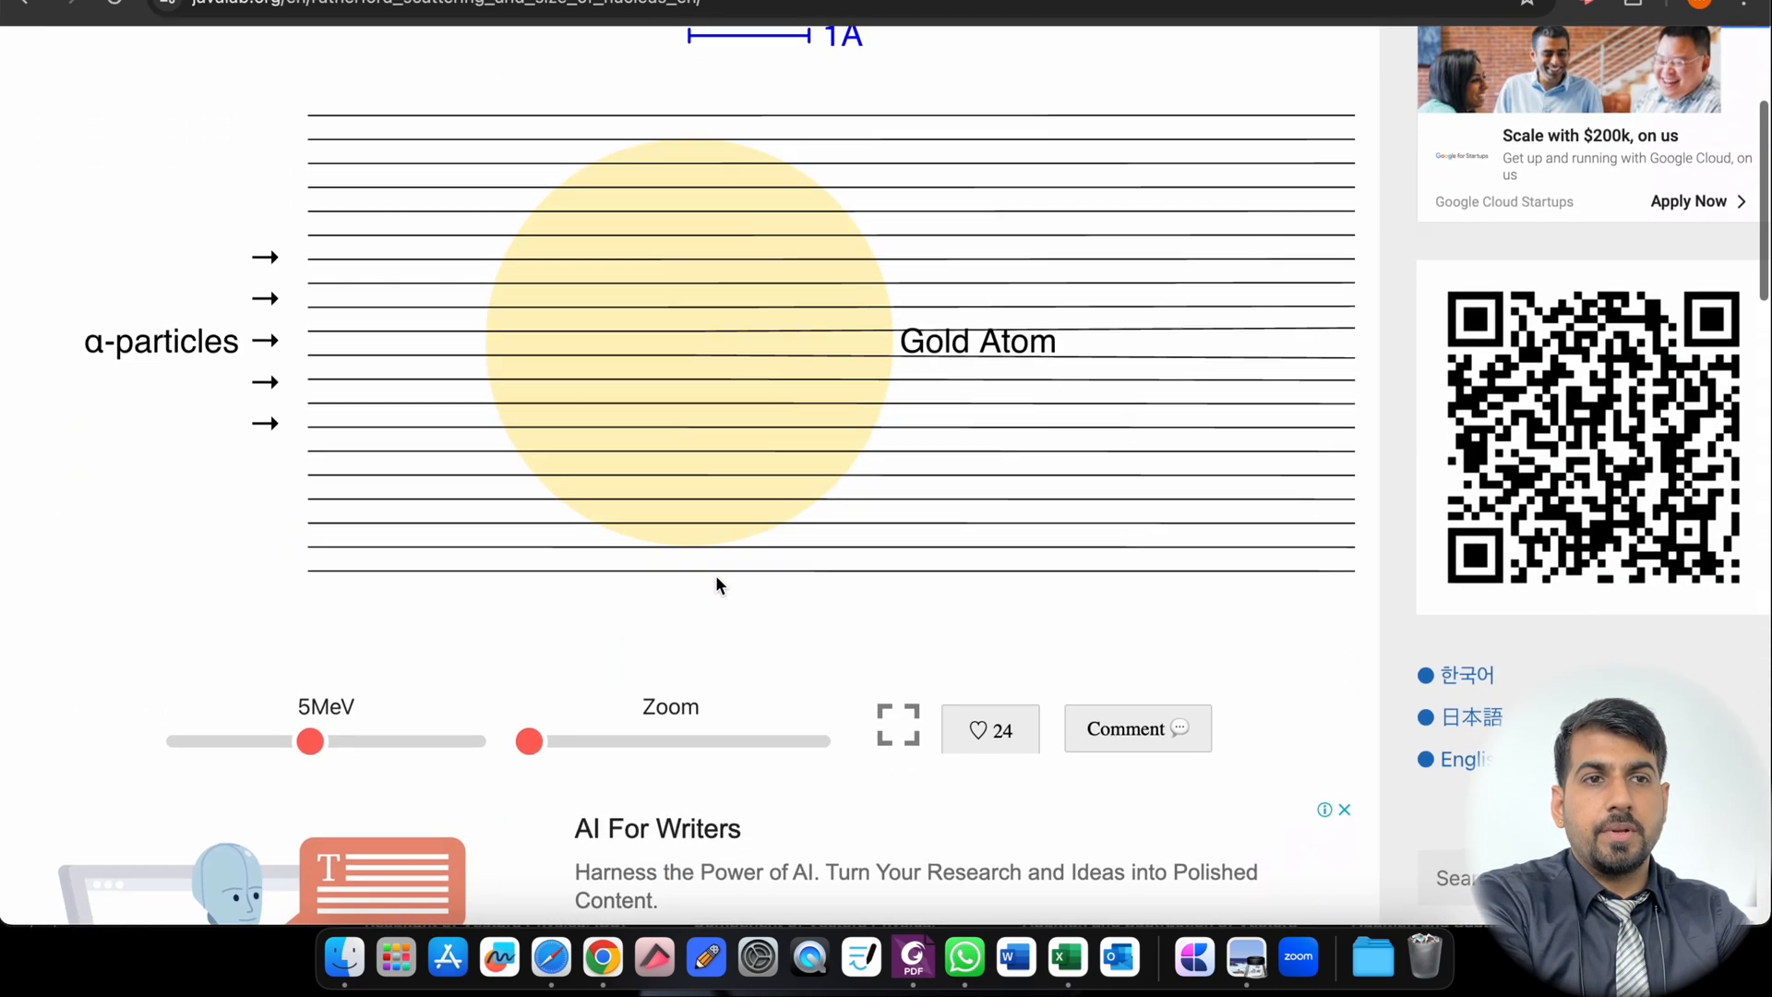
Step: Scroll down through the nuclear reactor pages of the Atomic & Nuclear Physics booklet
scroll("up", 3)
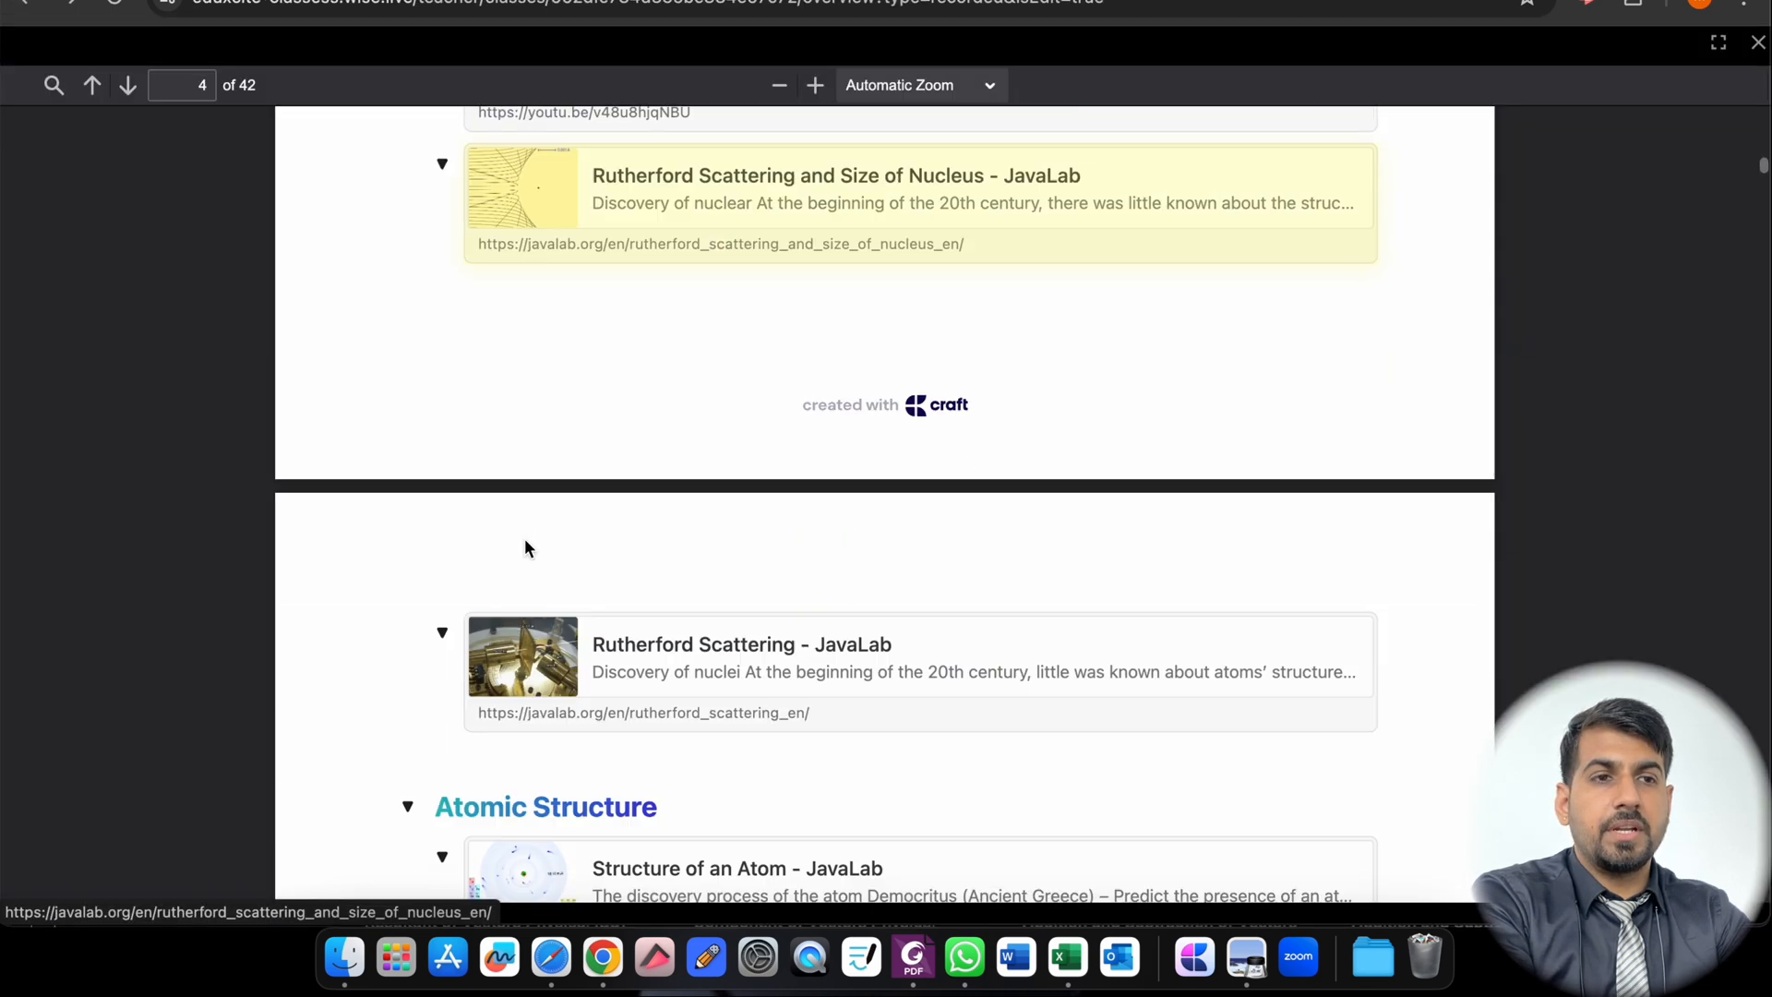
scroll("down", 3)
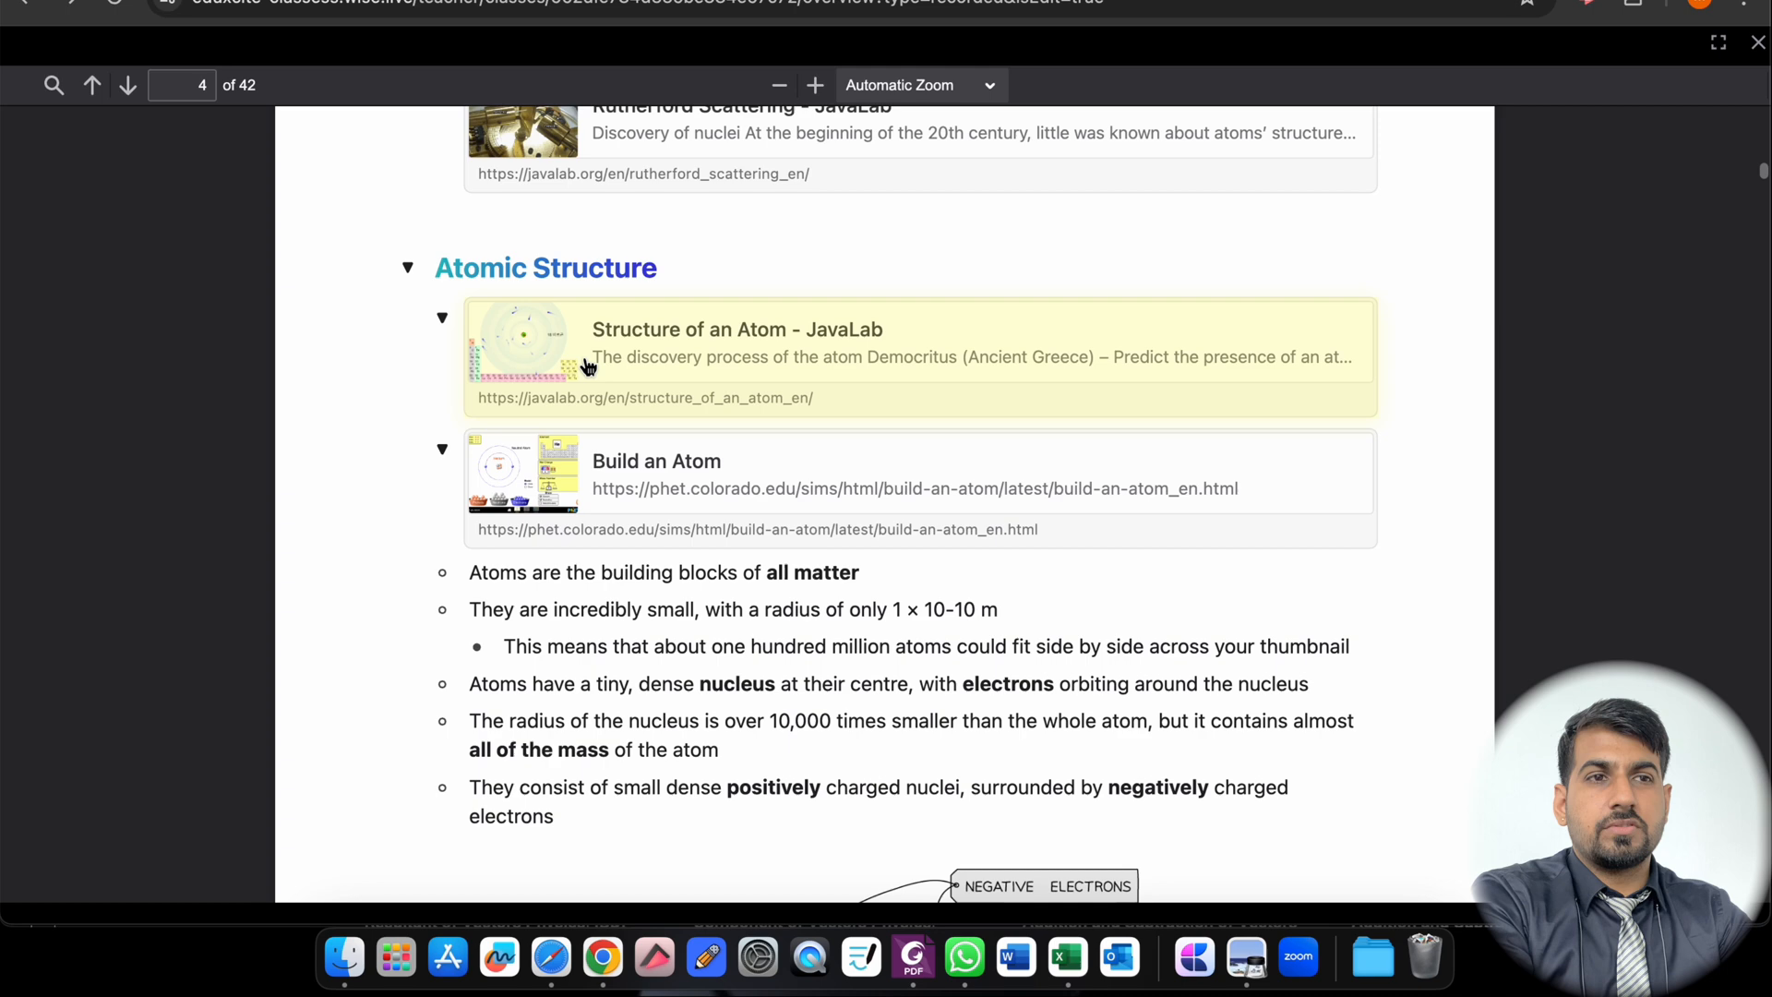
scroll("down", 3)
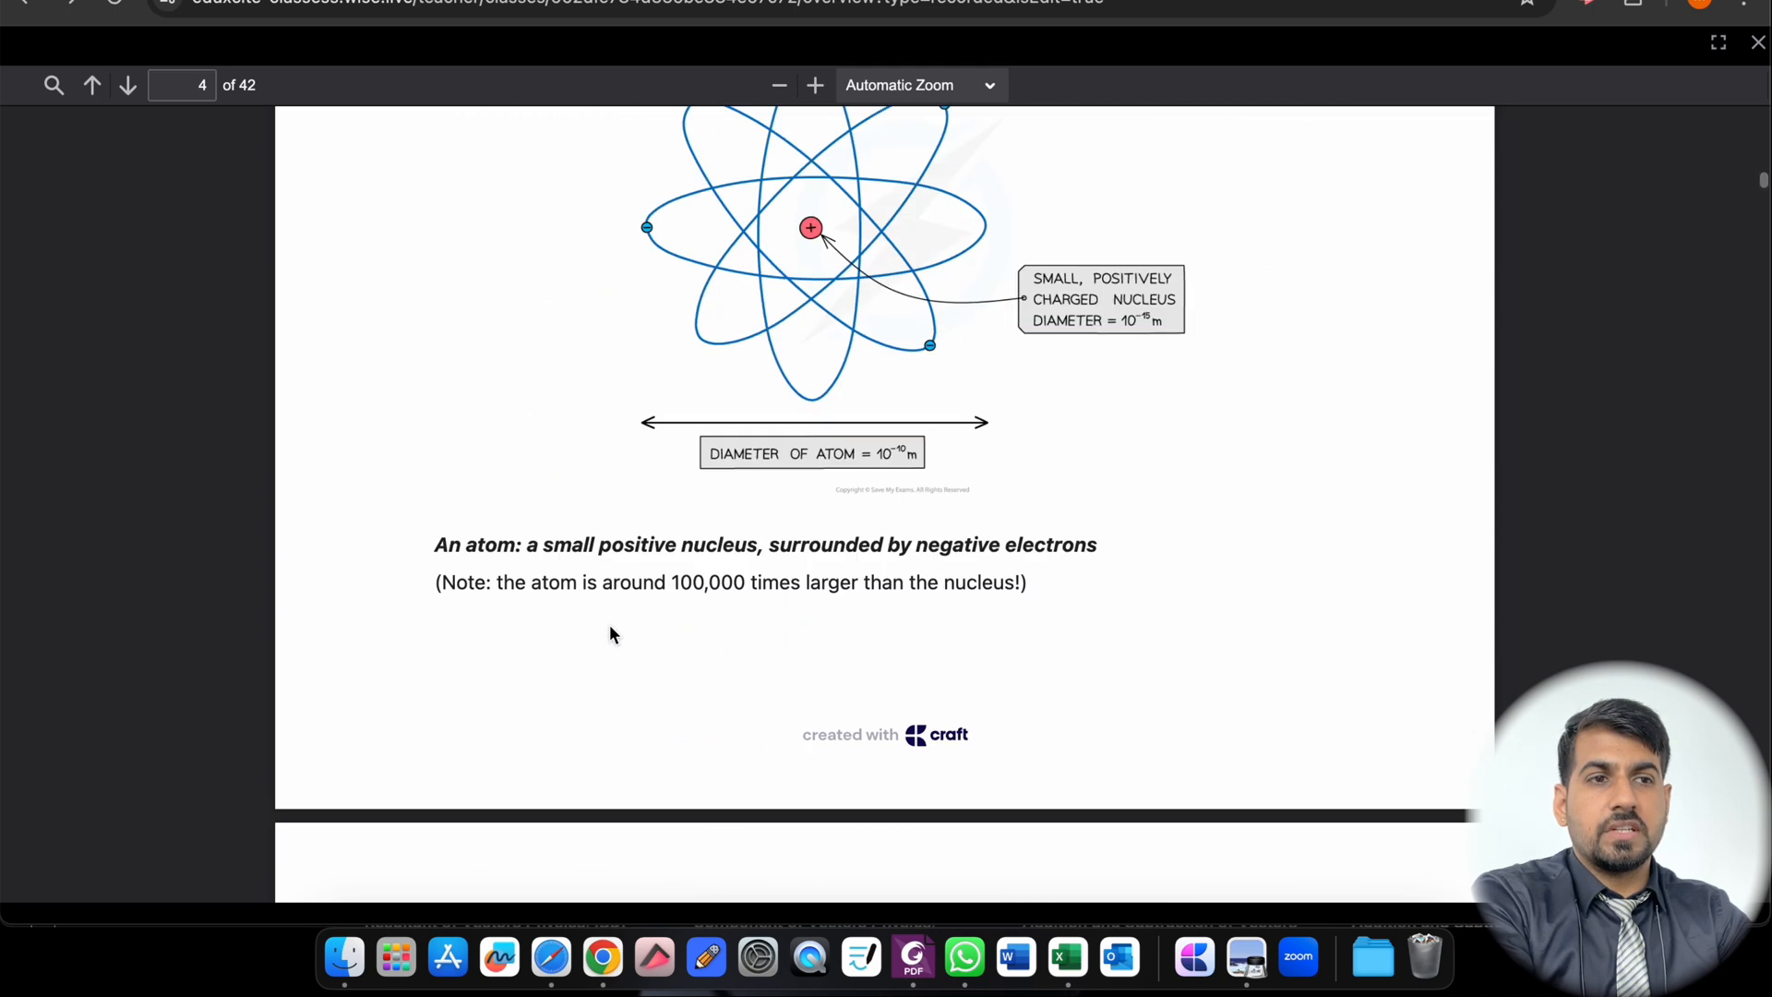
scroll("down", 3)
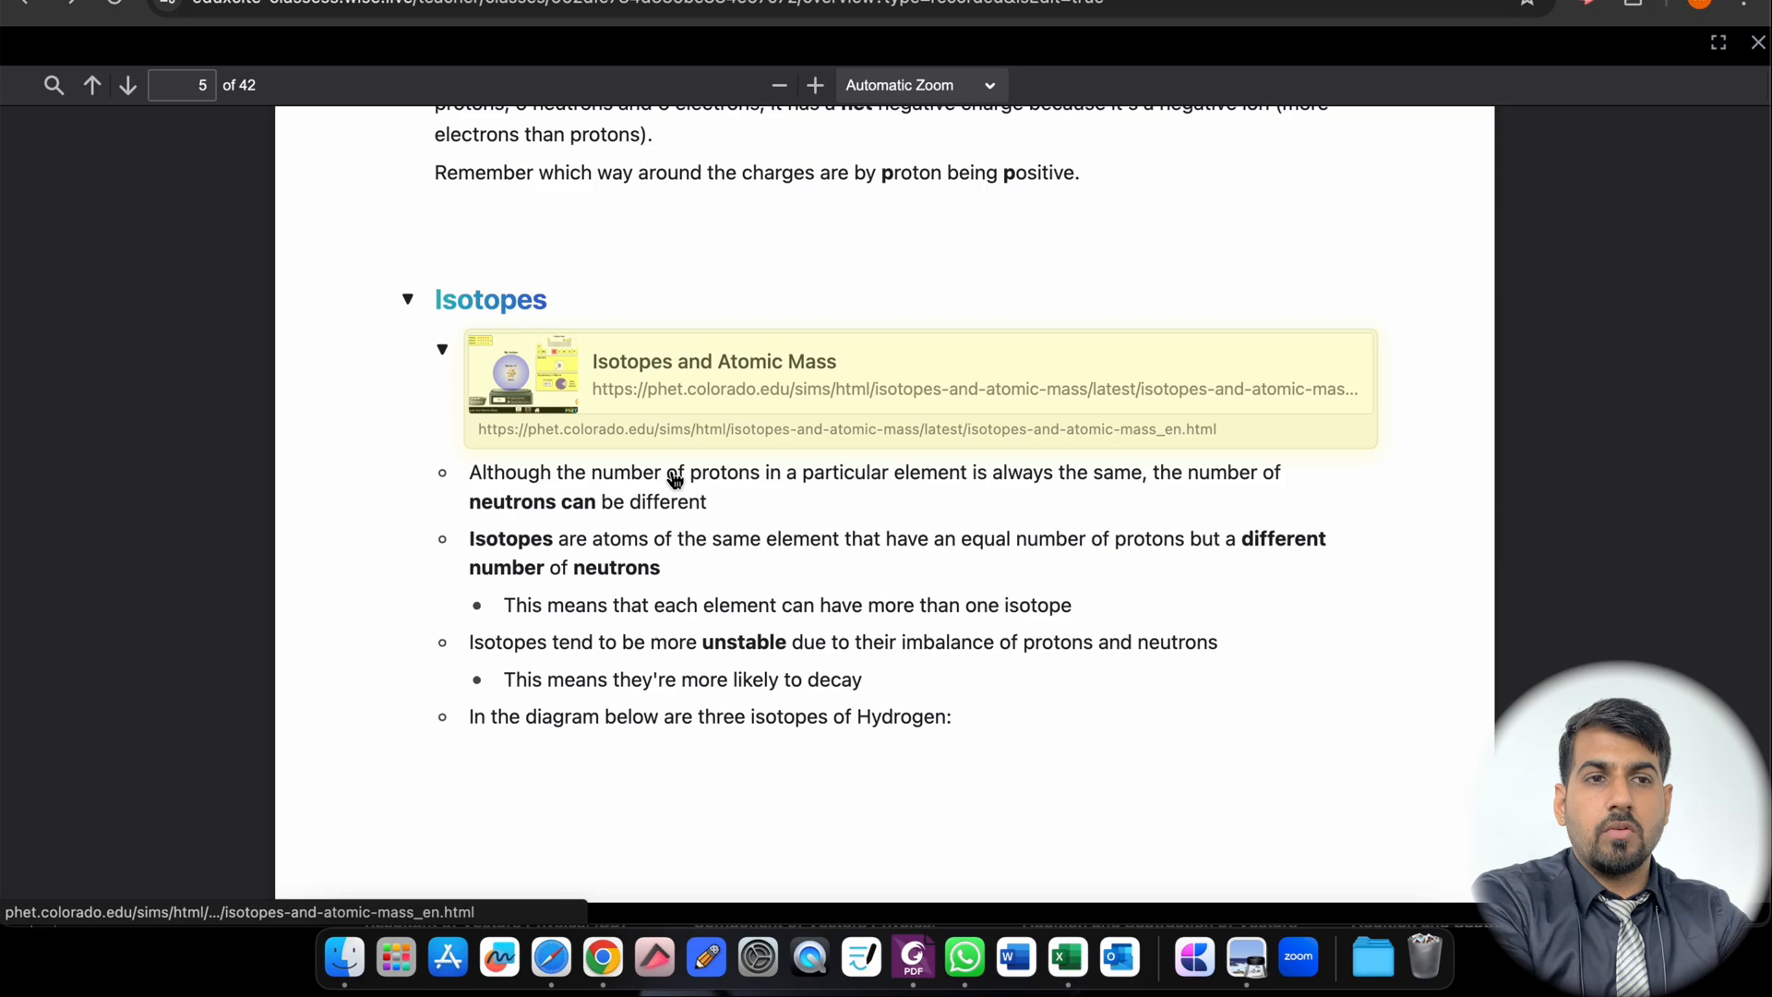
scroll("down", 3)
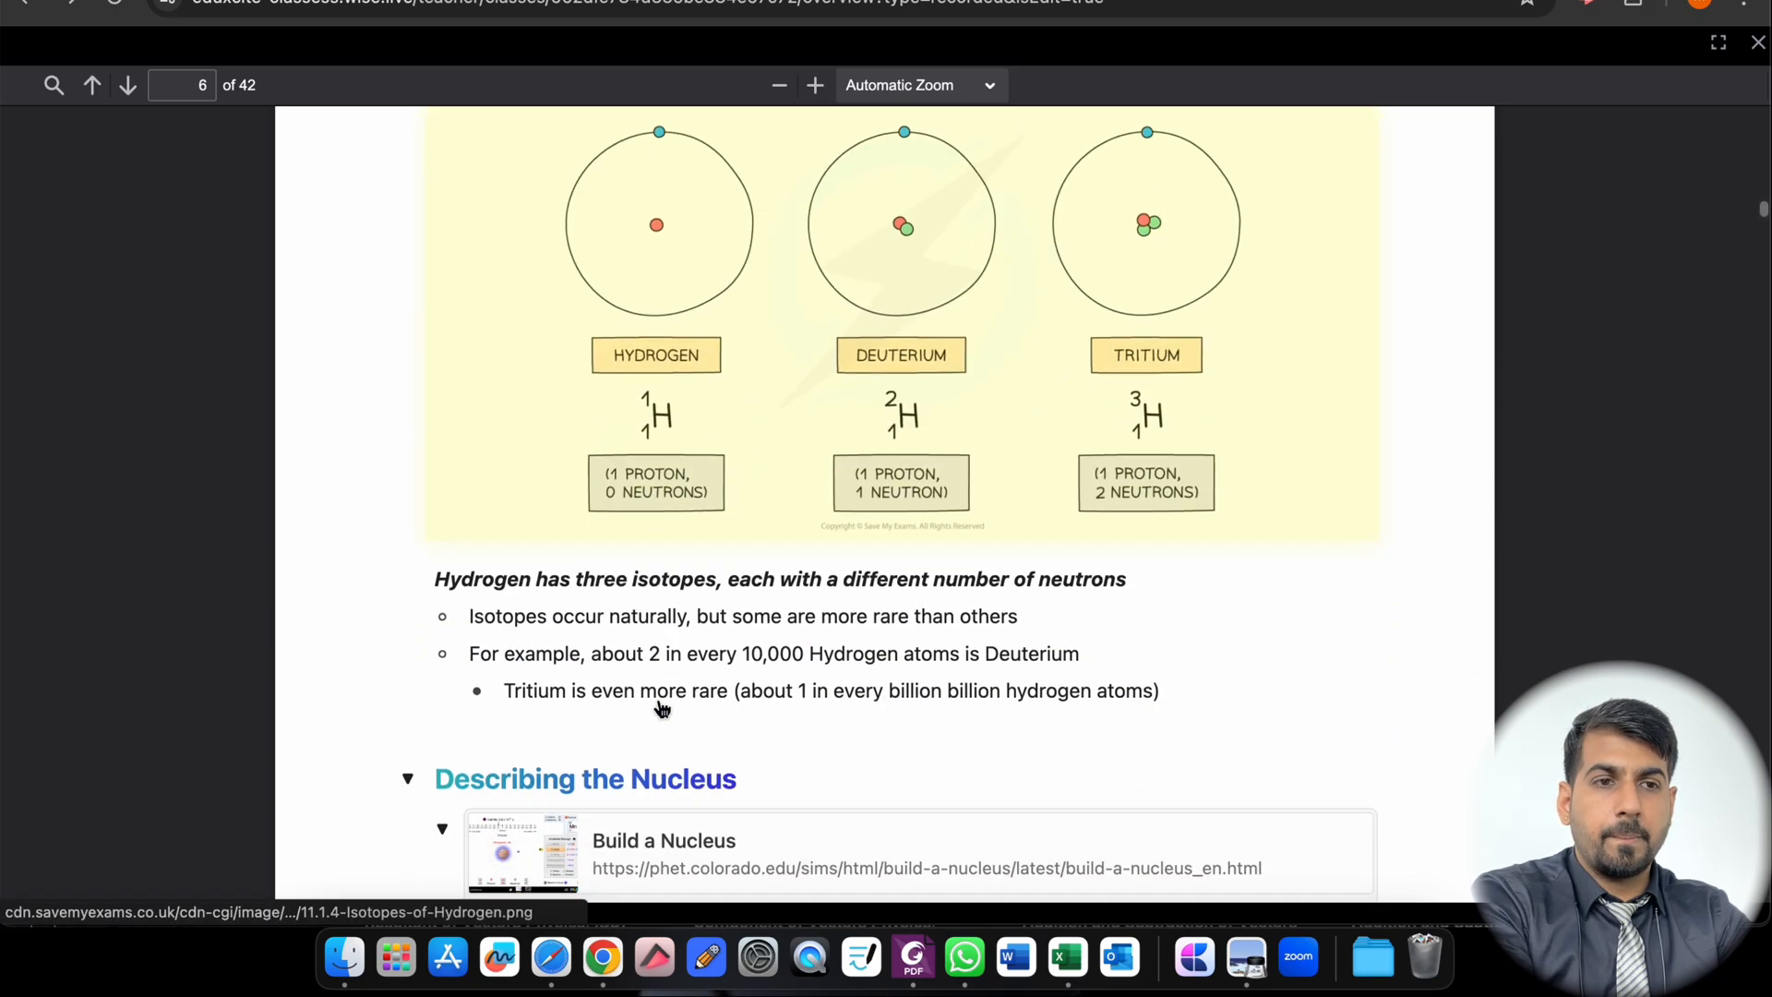
scroll("down", 3)
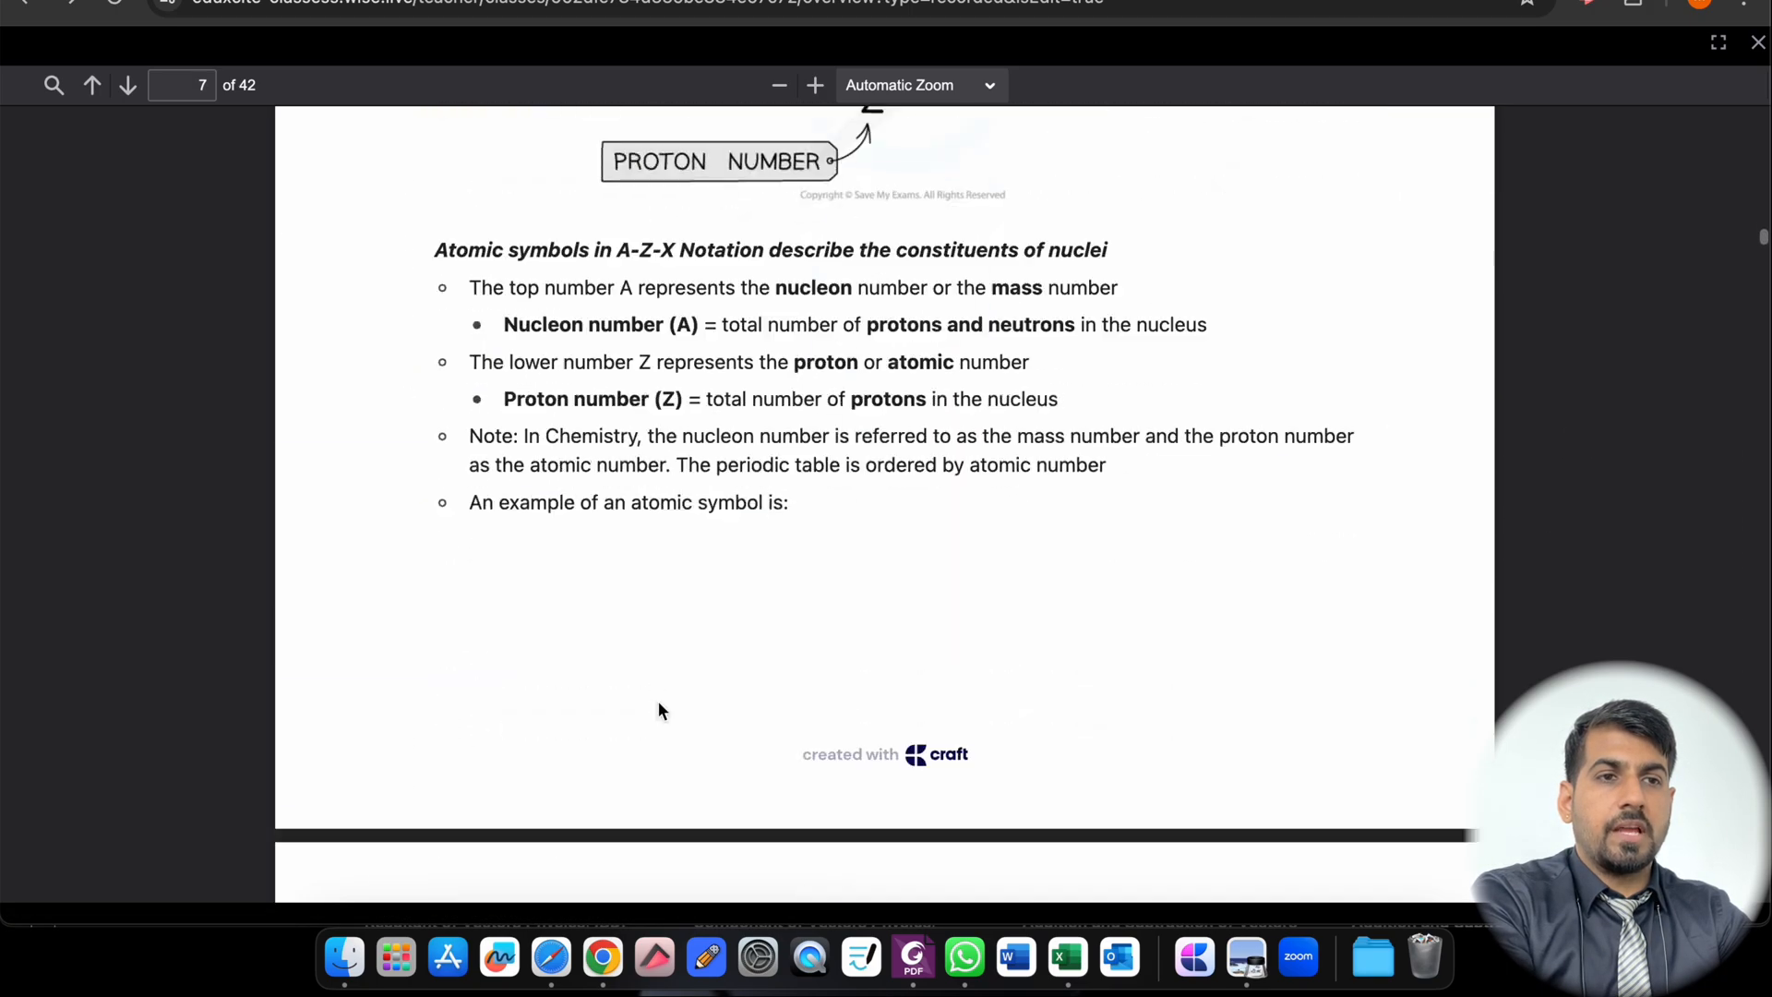
scroll("down", 3)
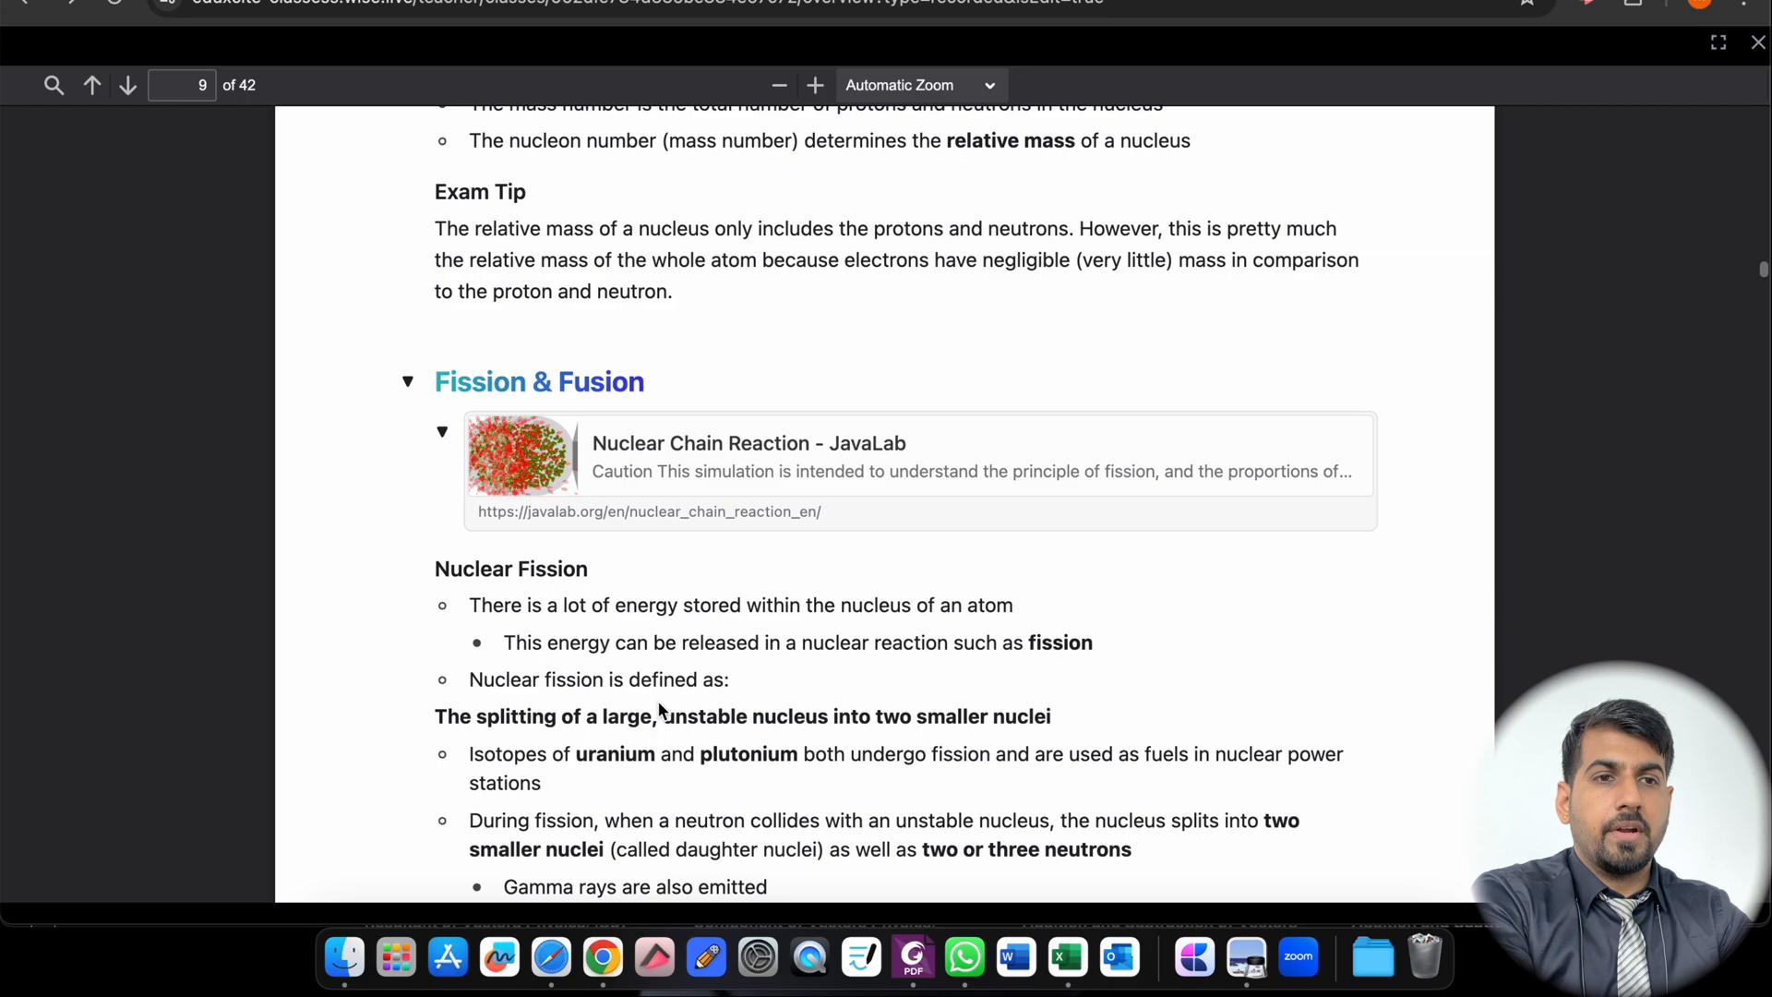
scroll("down", 3)
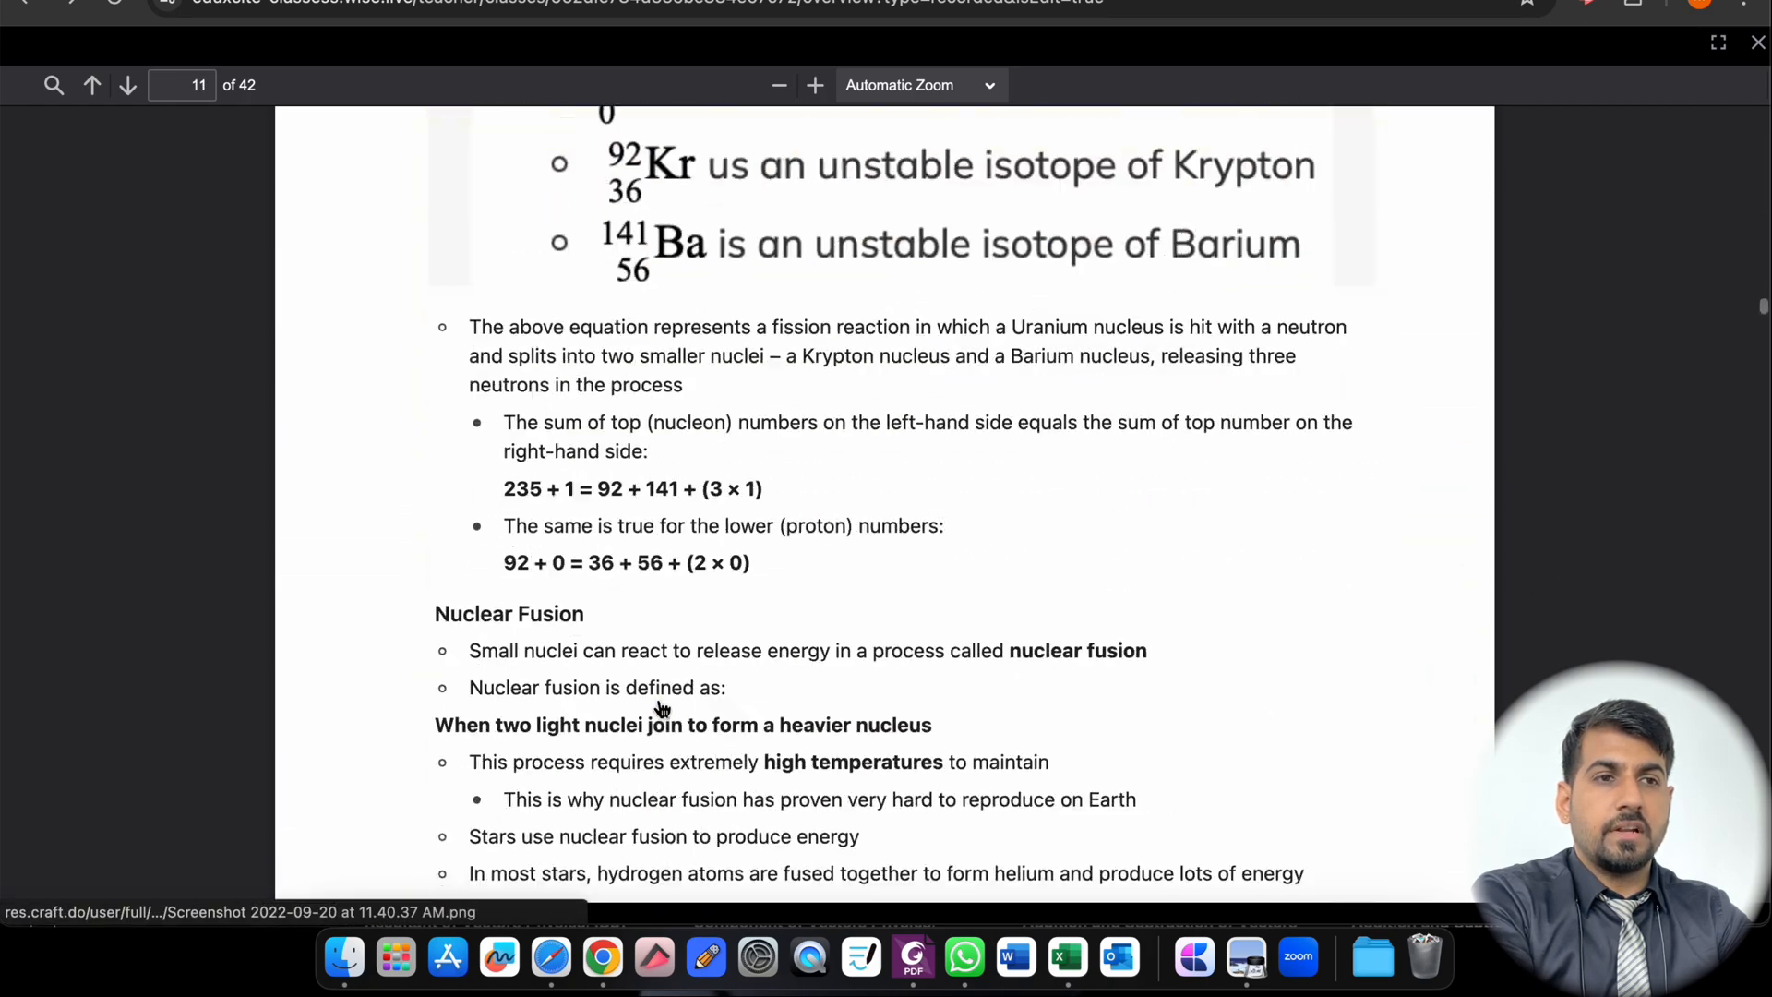
scroll("down", 3)
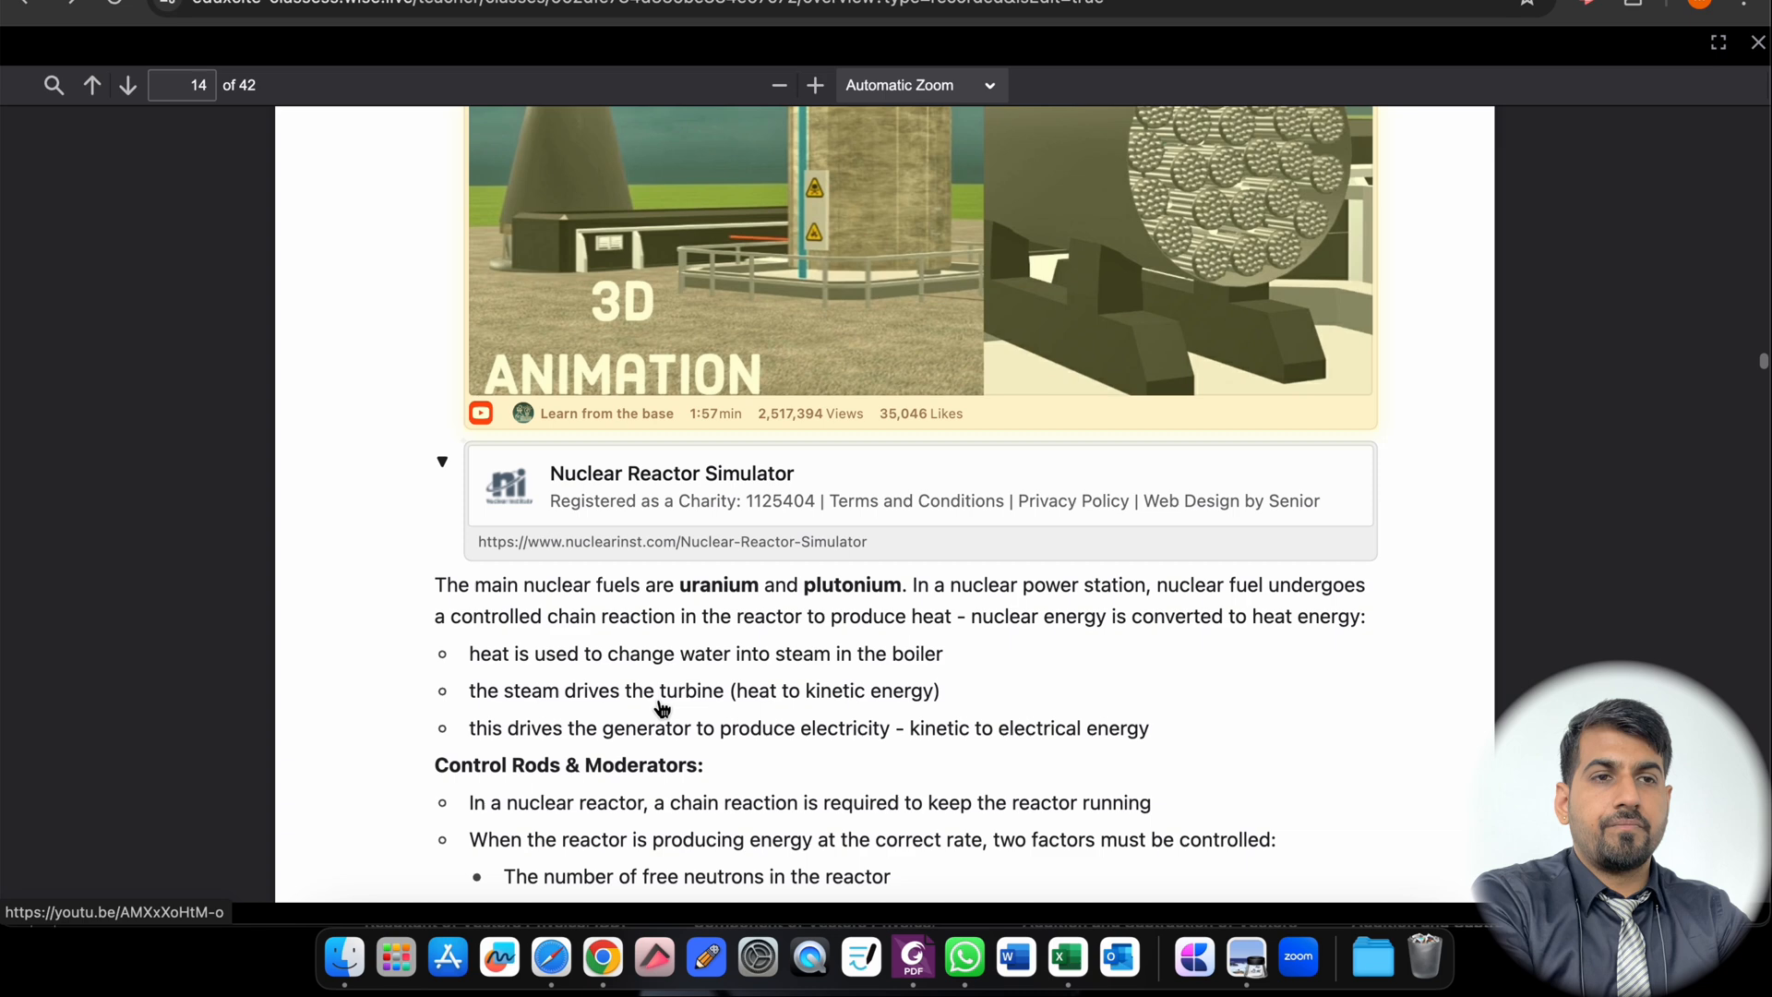
scroll("up", 3)
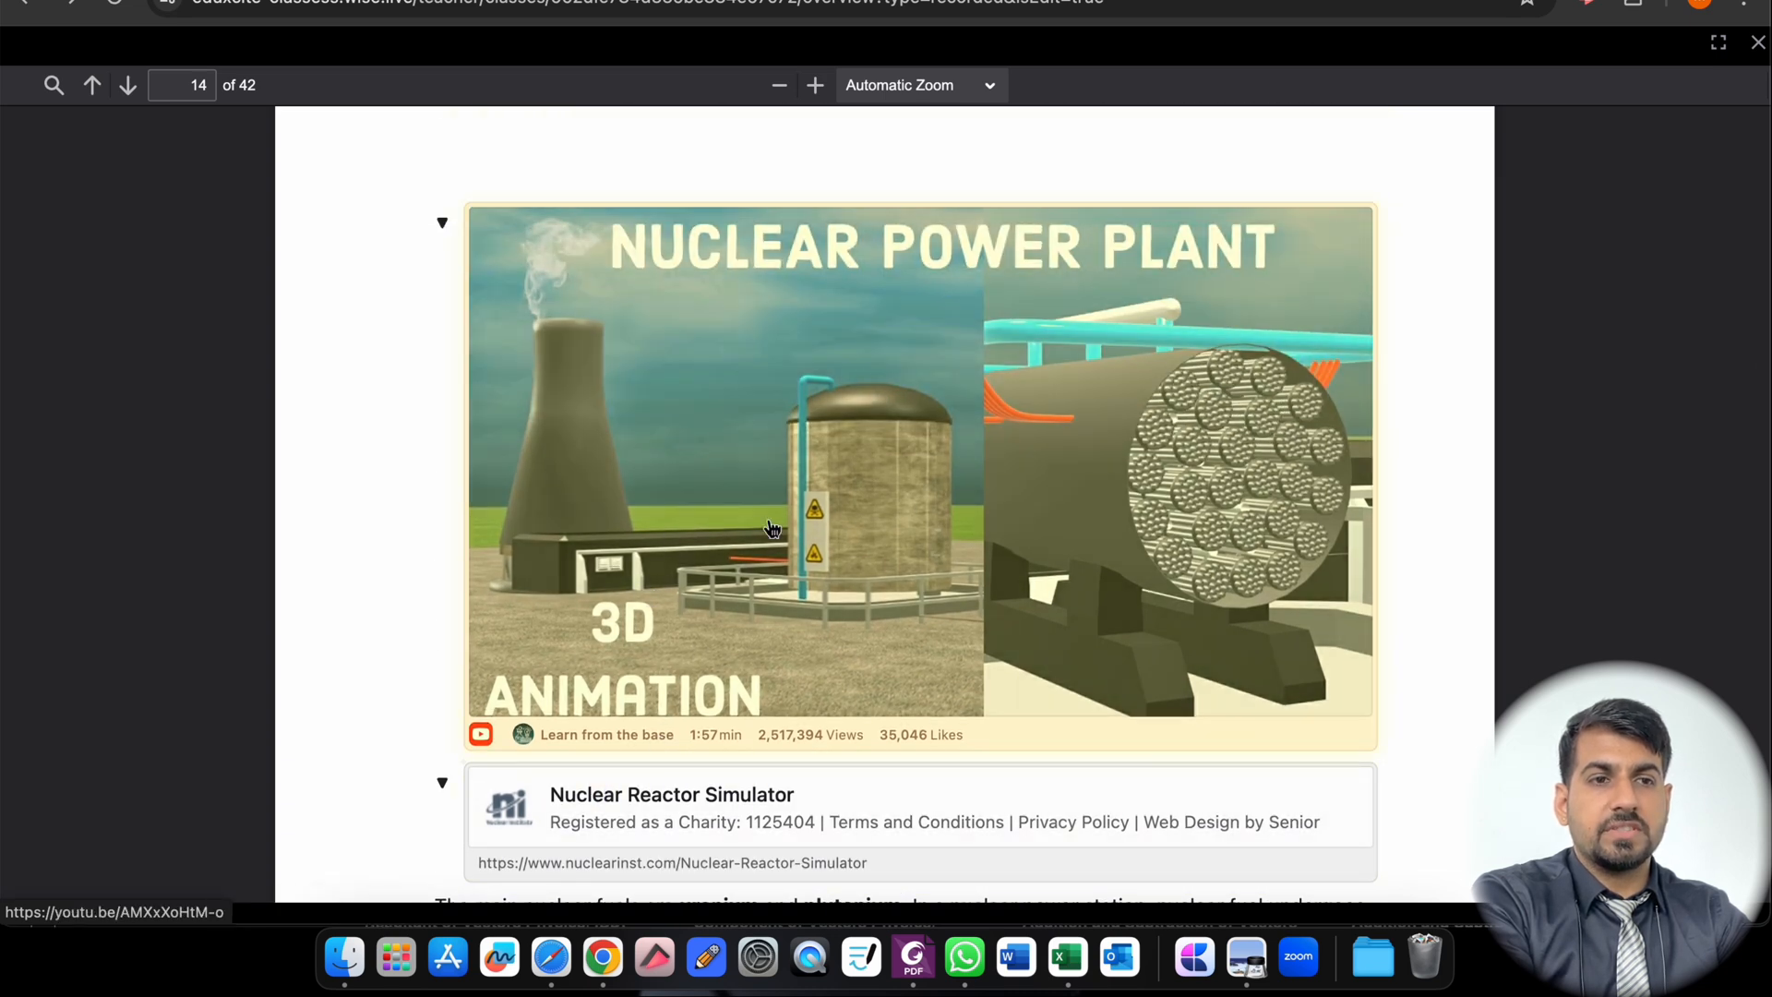
mouse_move(947, 465)
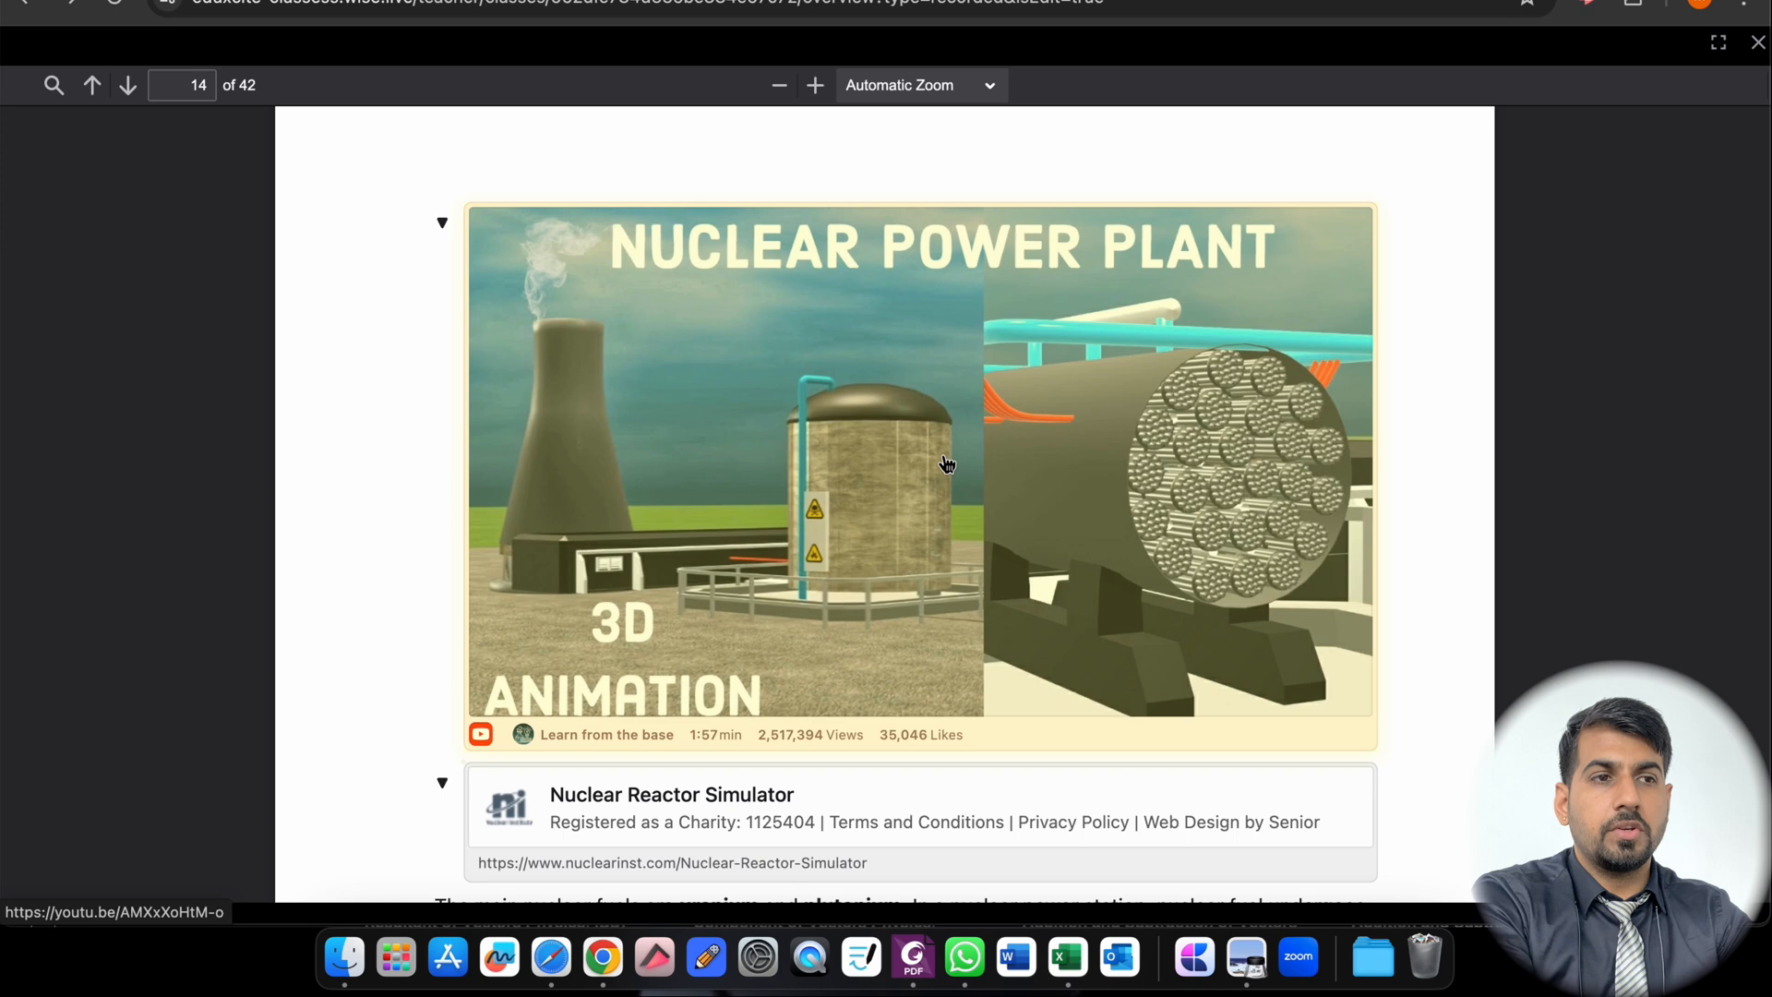
left_click(947, 465)
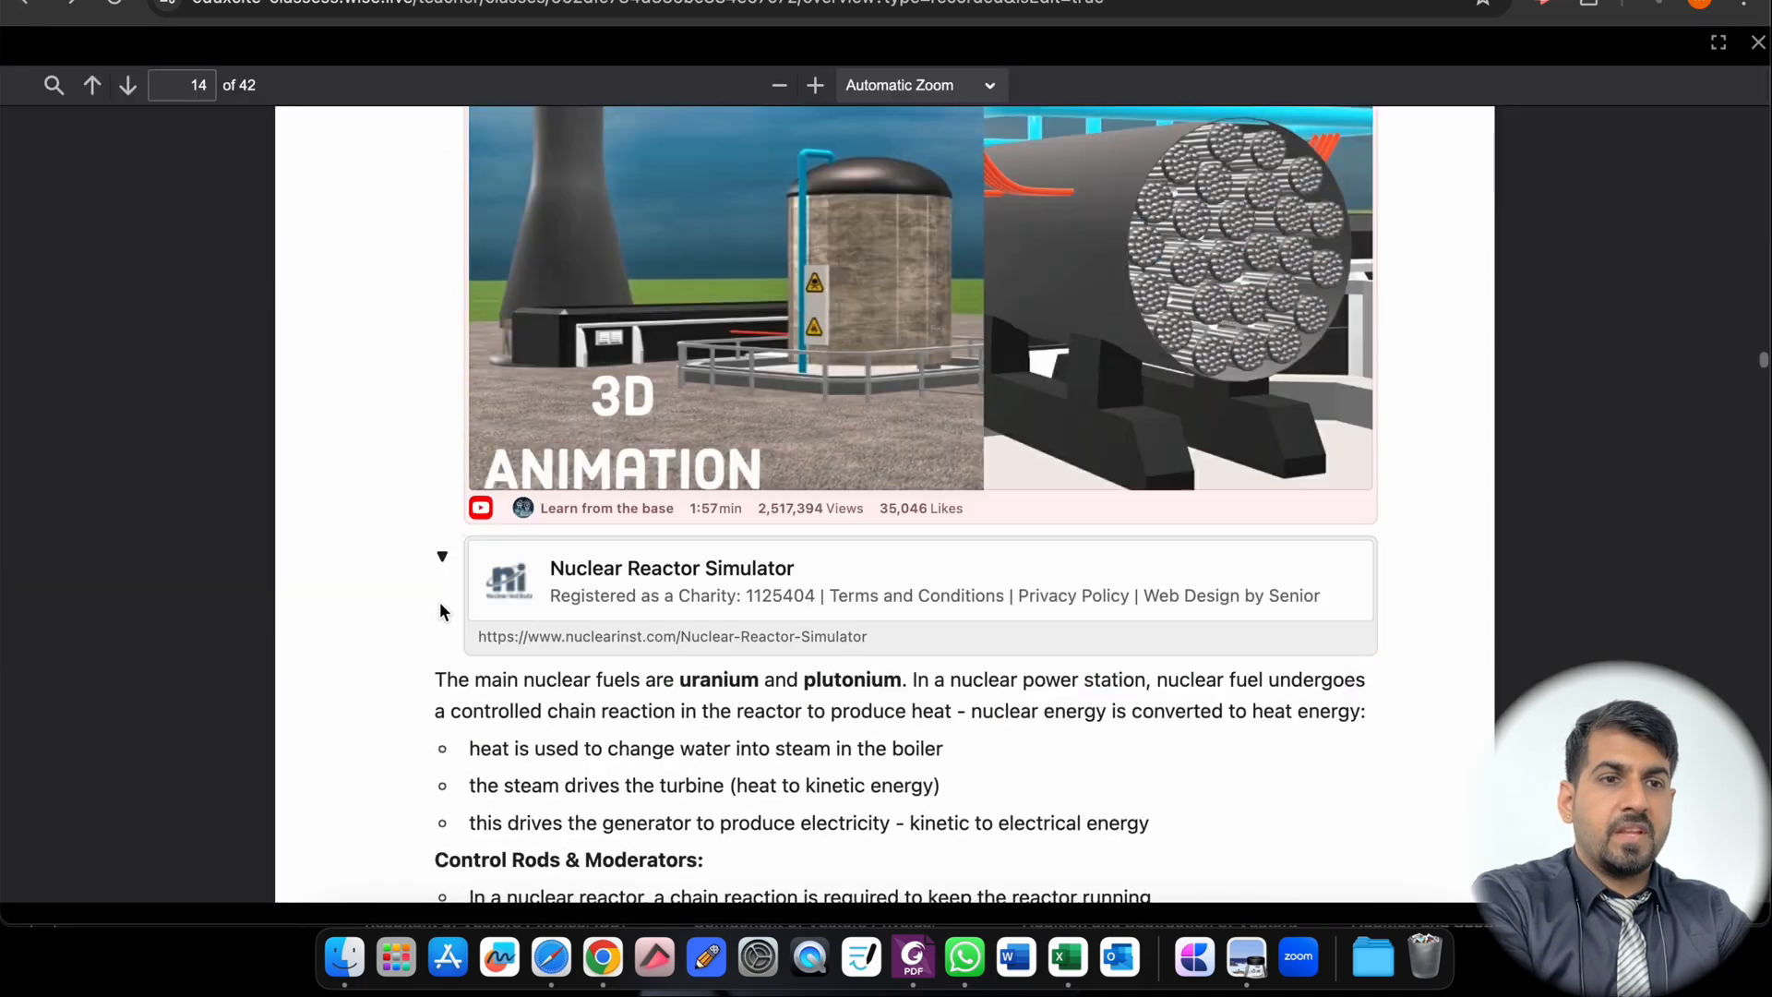
Step: Continue to page 41's Link & other Resources to explore section listing two PDFs
scroll("down", 3)
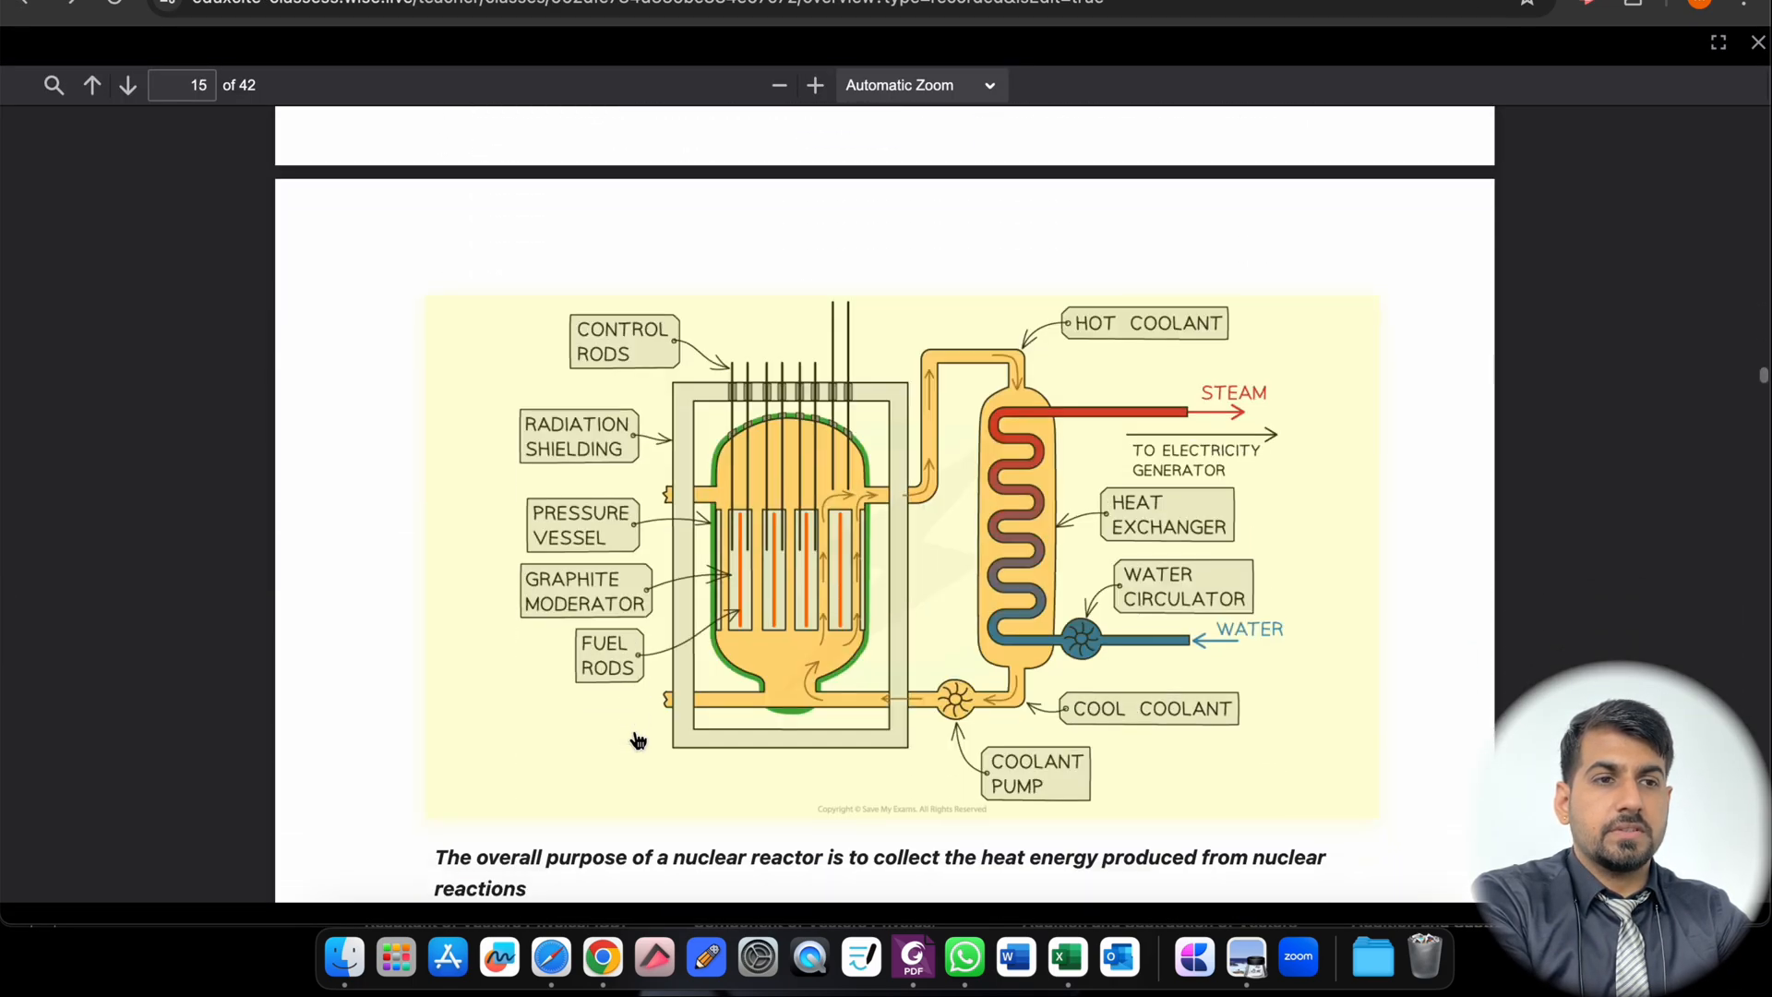
scroll("down", 3)
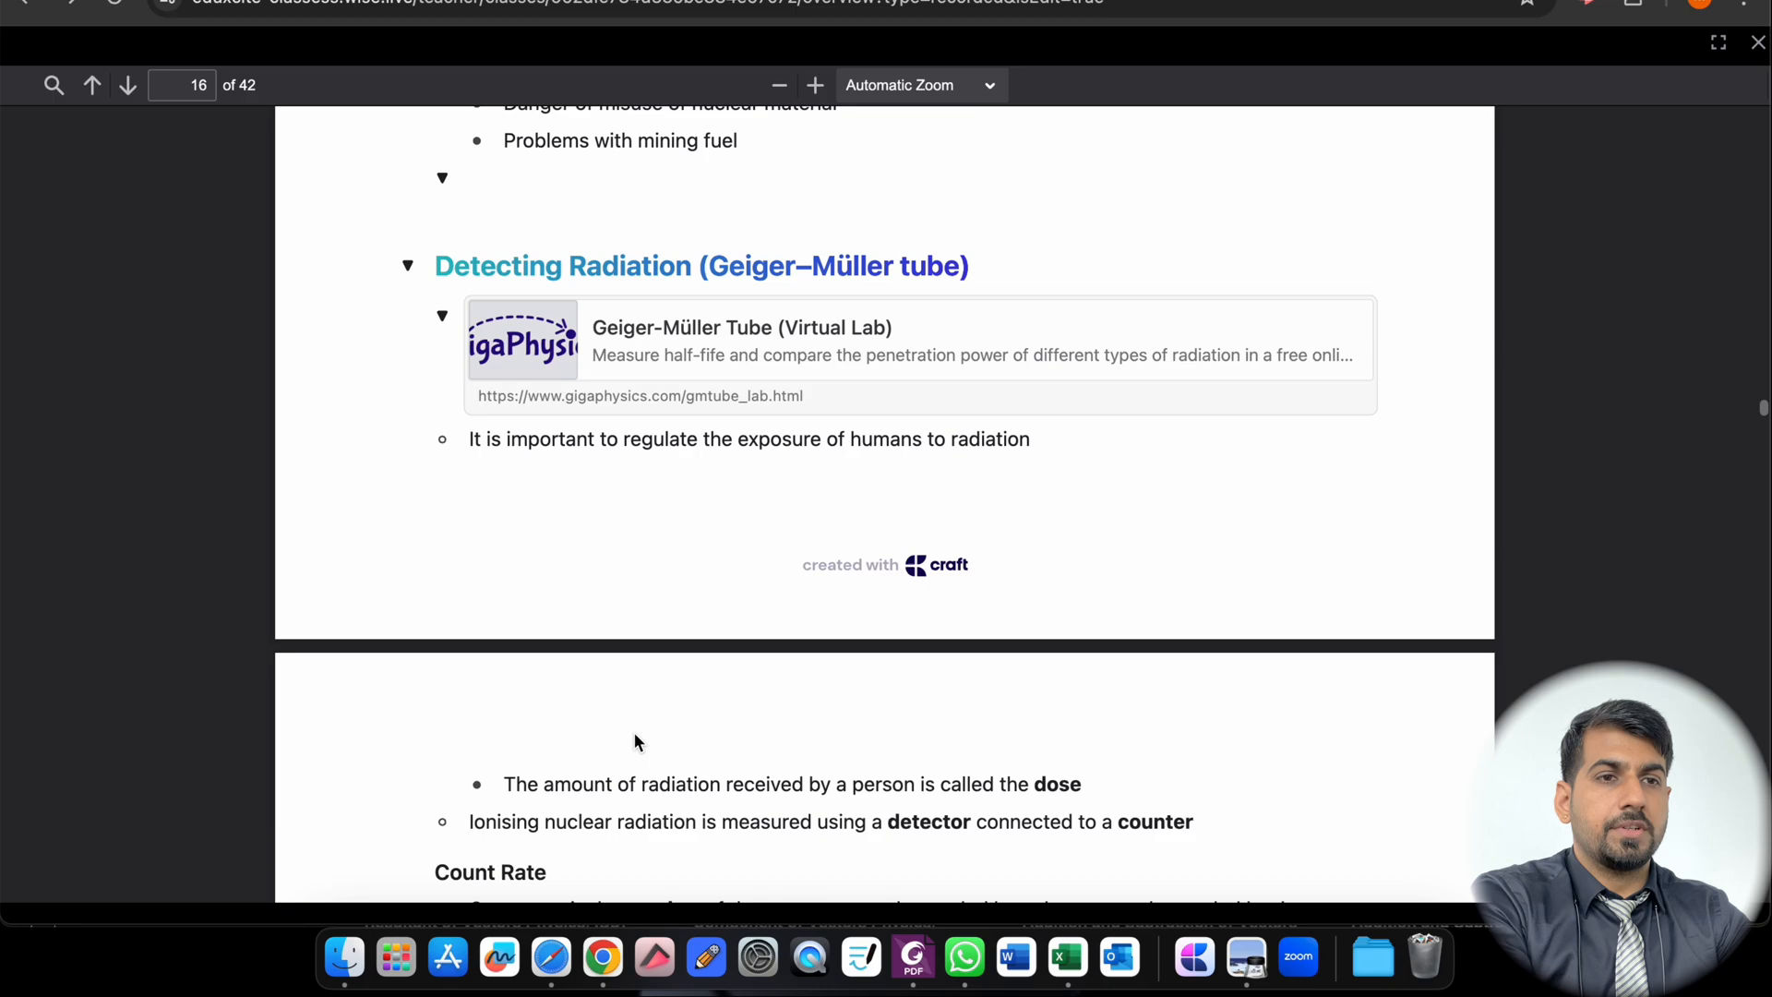
scroll("down", 3)
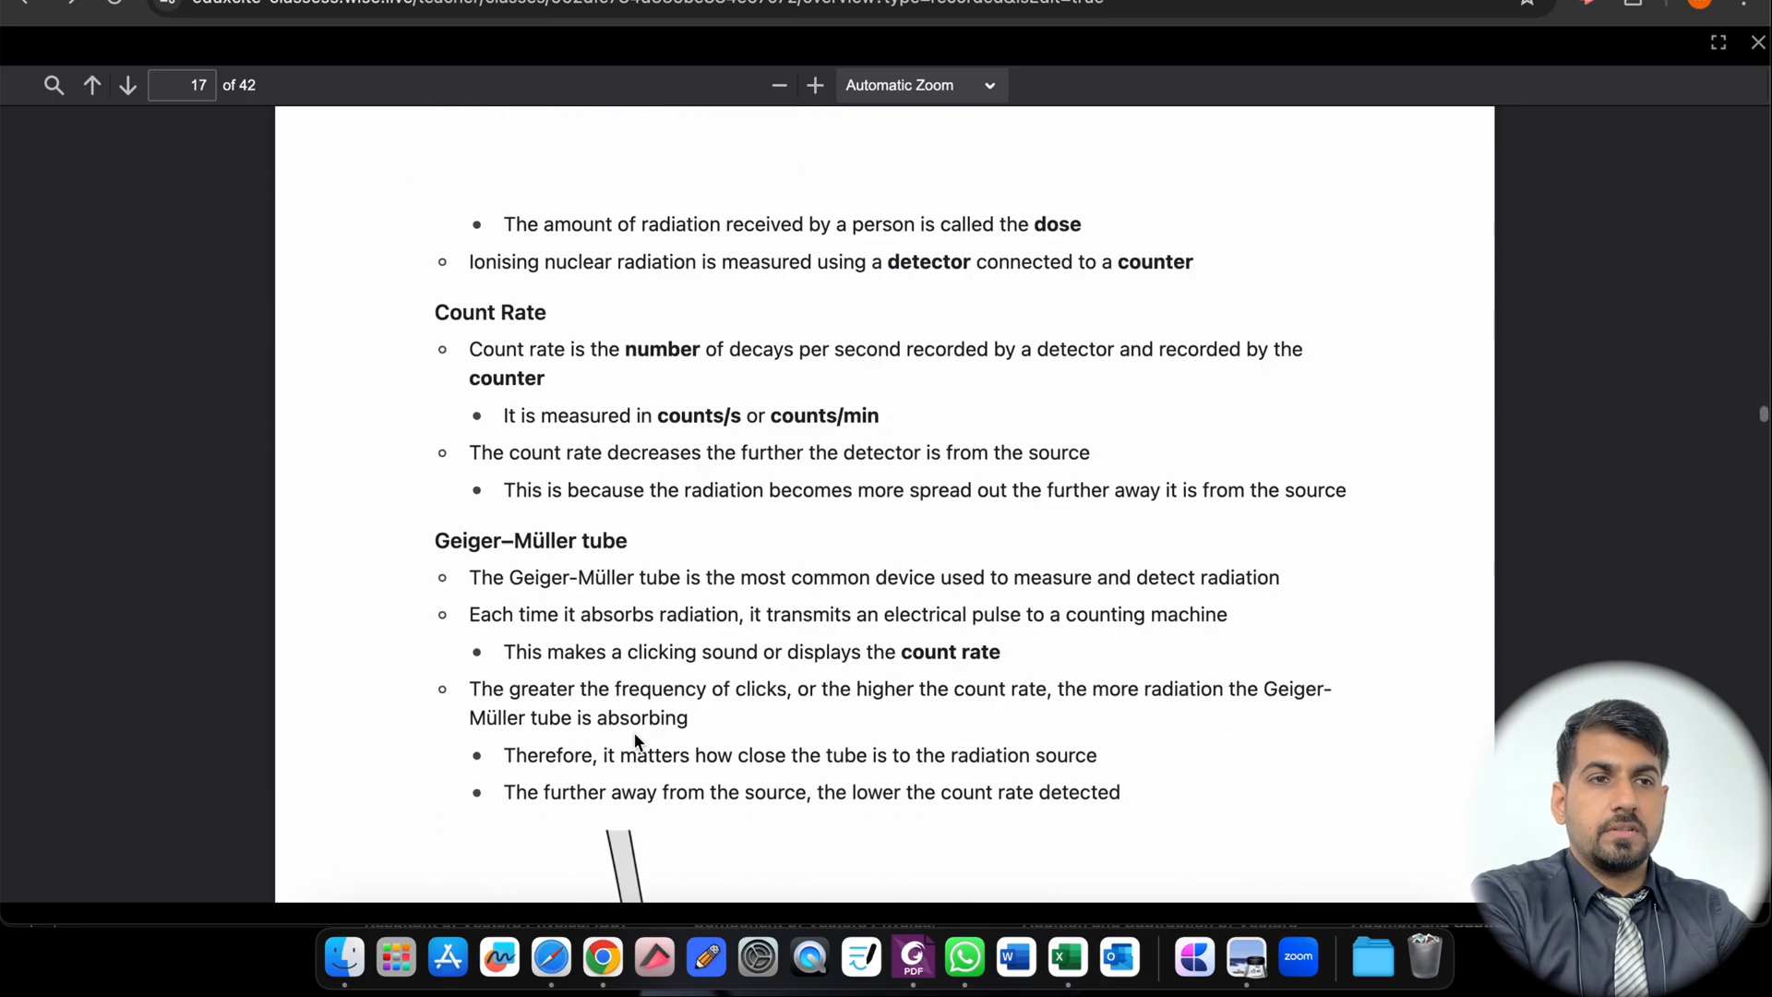
scroll("down", 3)
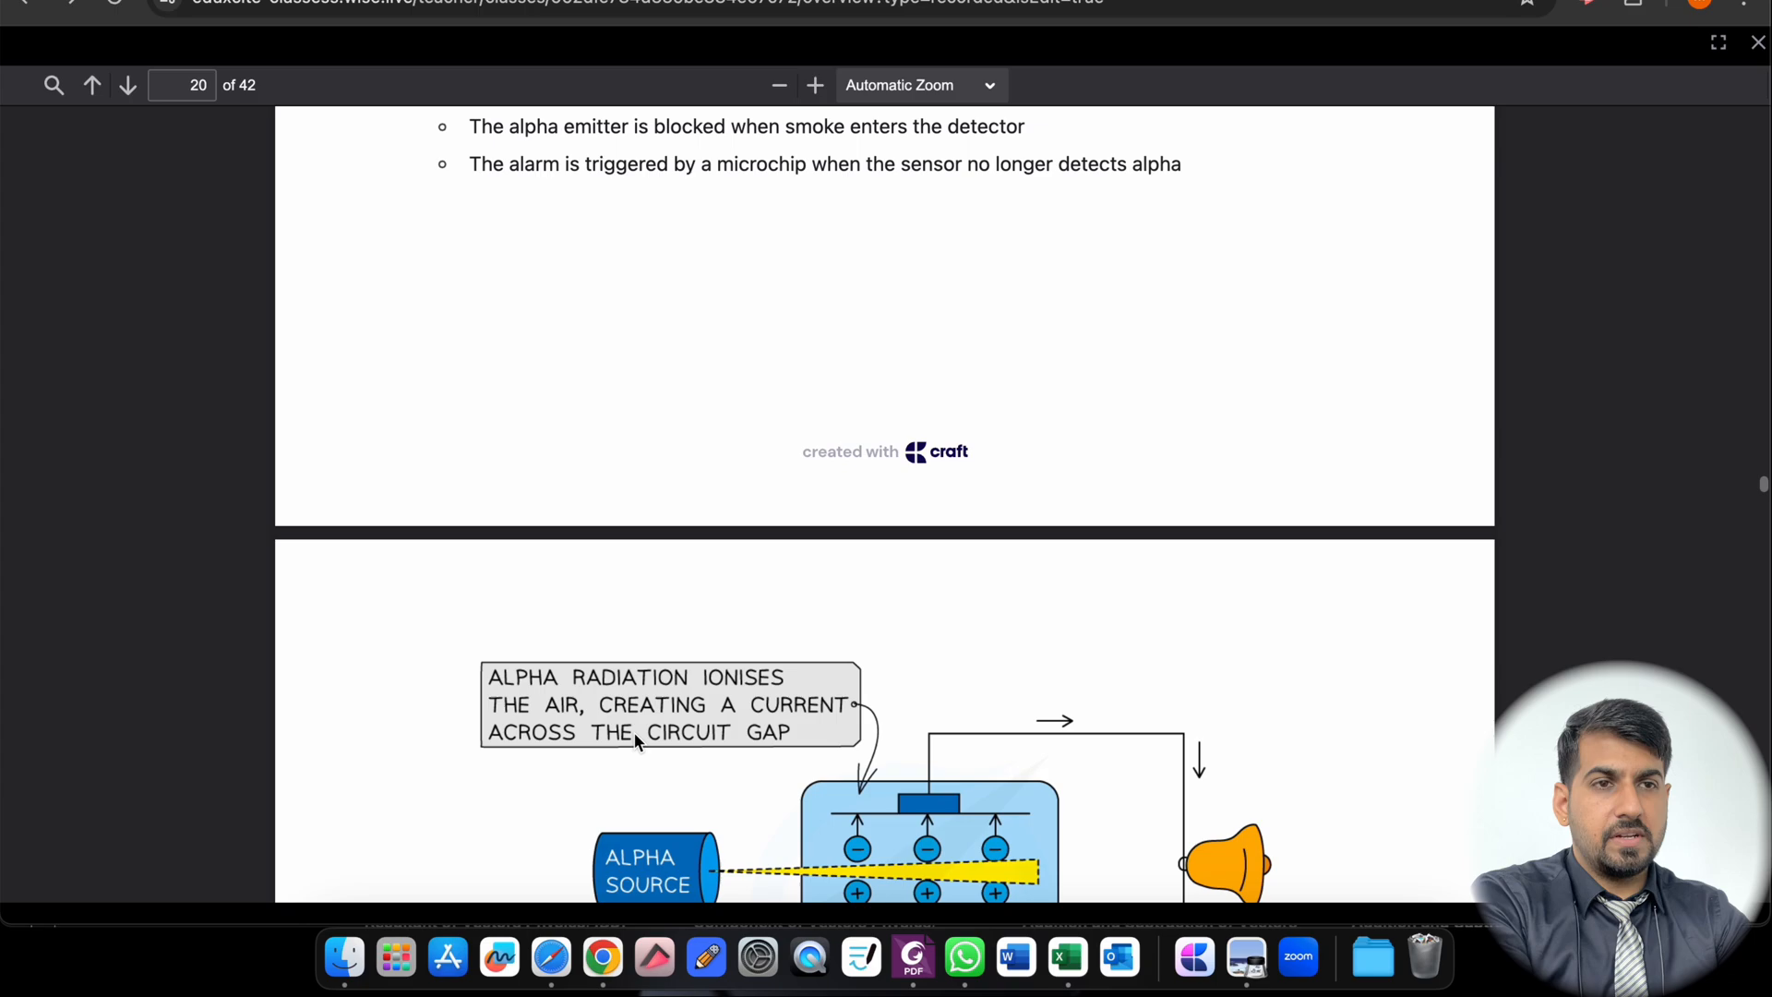
scroll("down", 3)
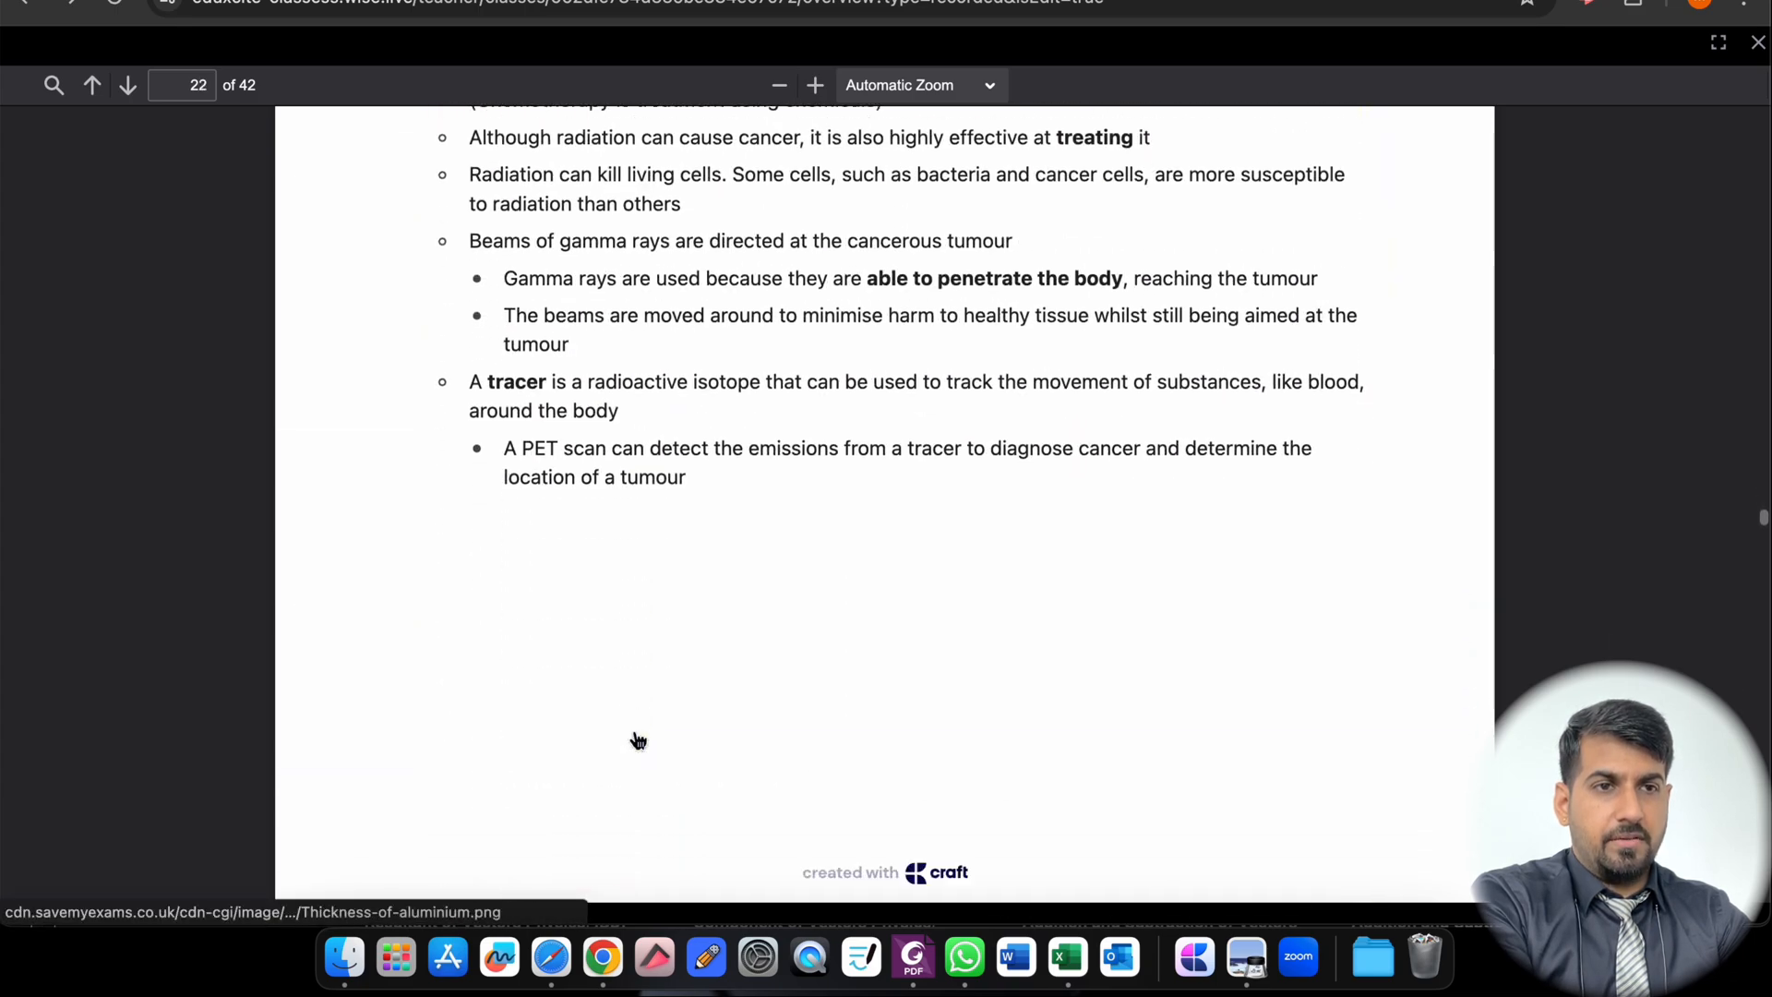
scroll("down", 3)
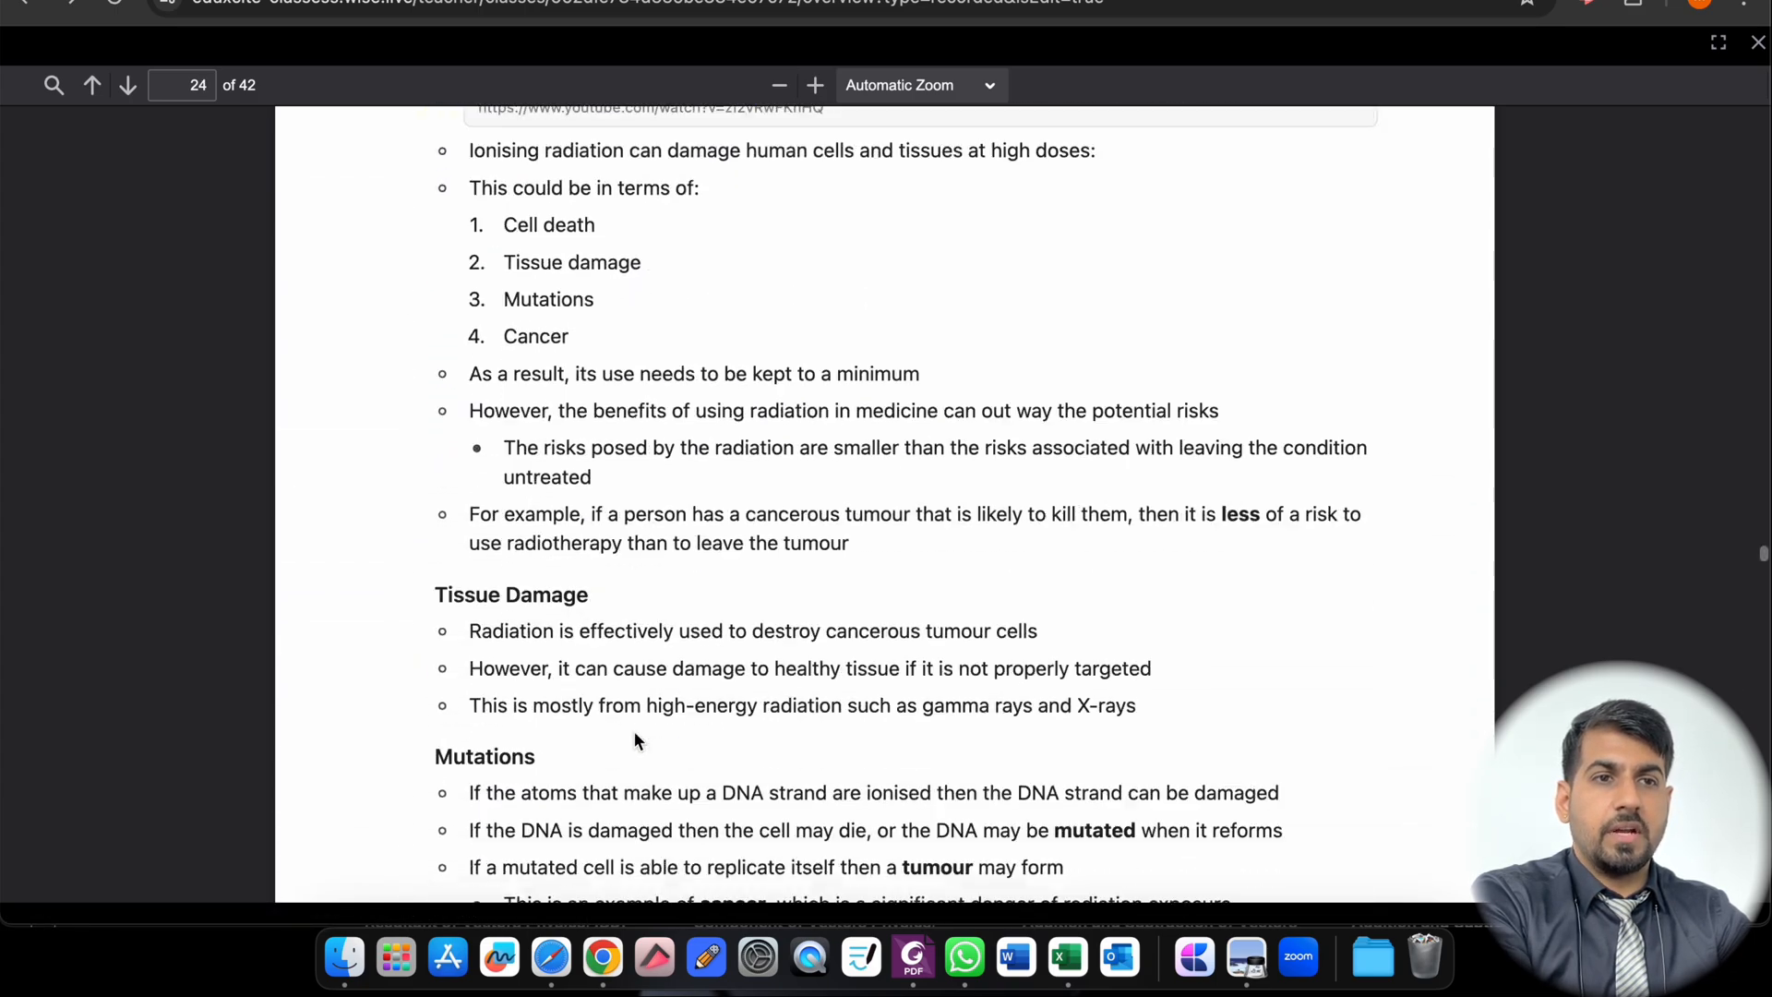
scroll("down", 3)
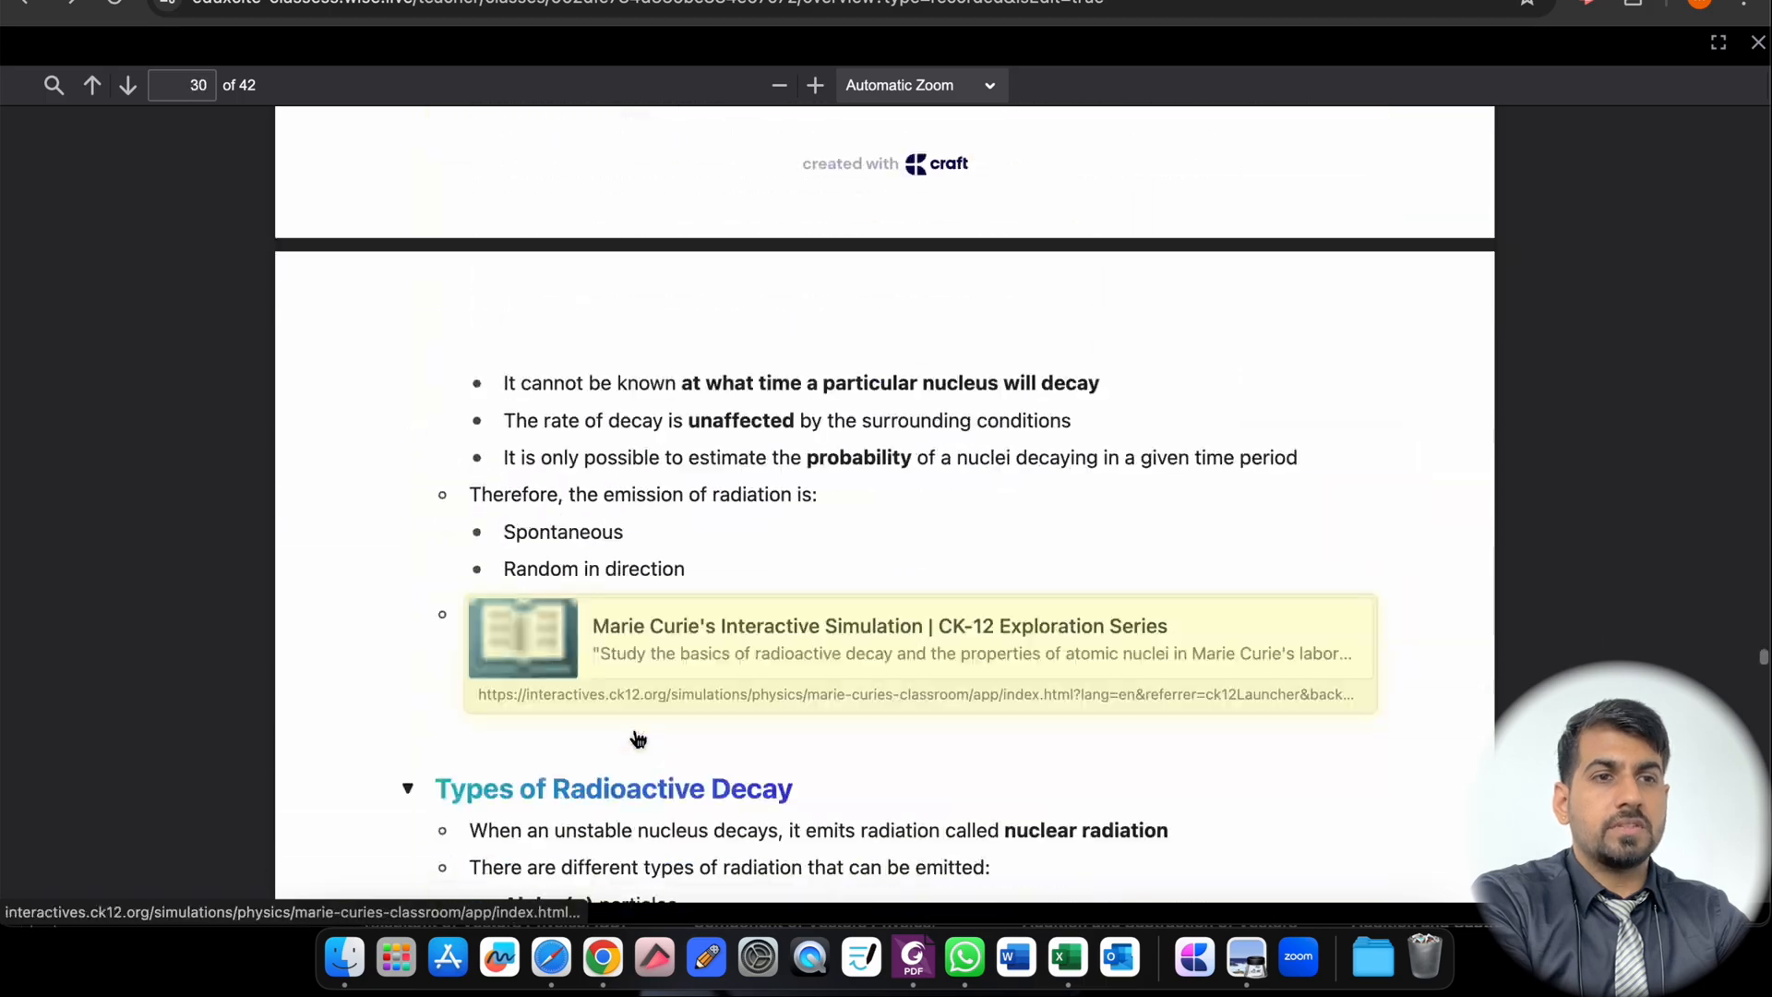
scroll("down", 3)
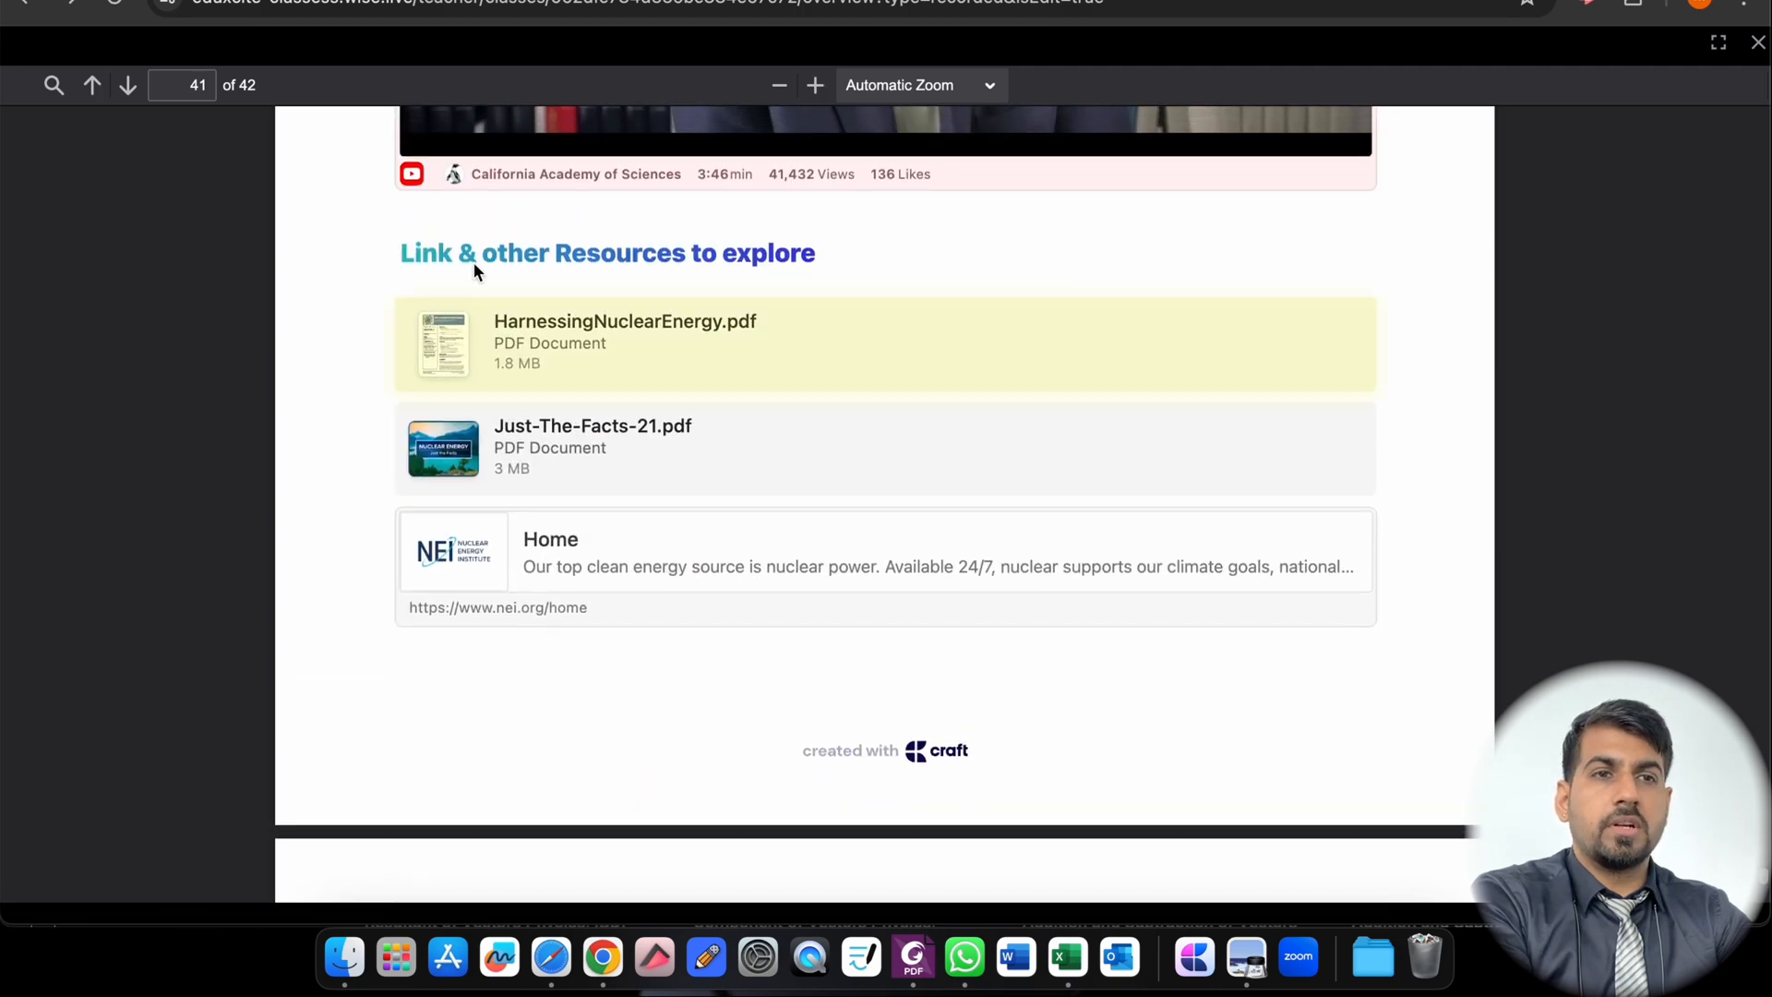
mouse_move(807, 284)
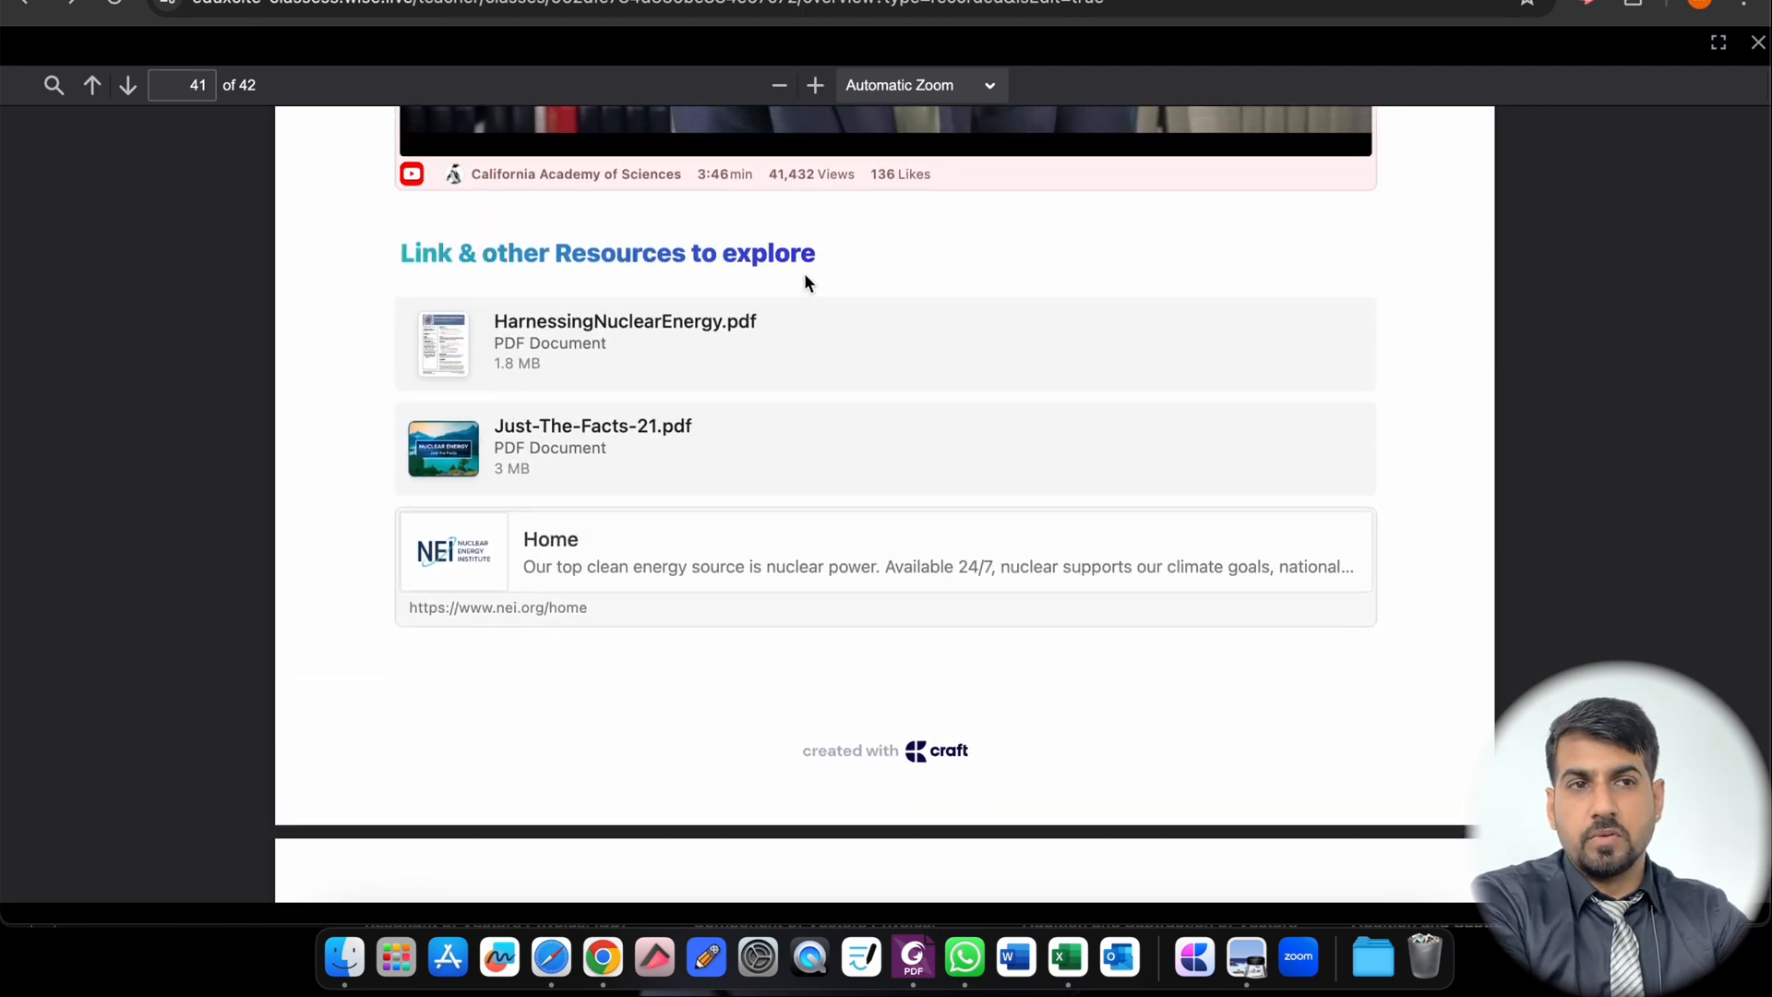
mouse_move(565, 343)
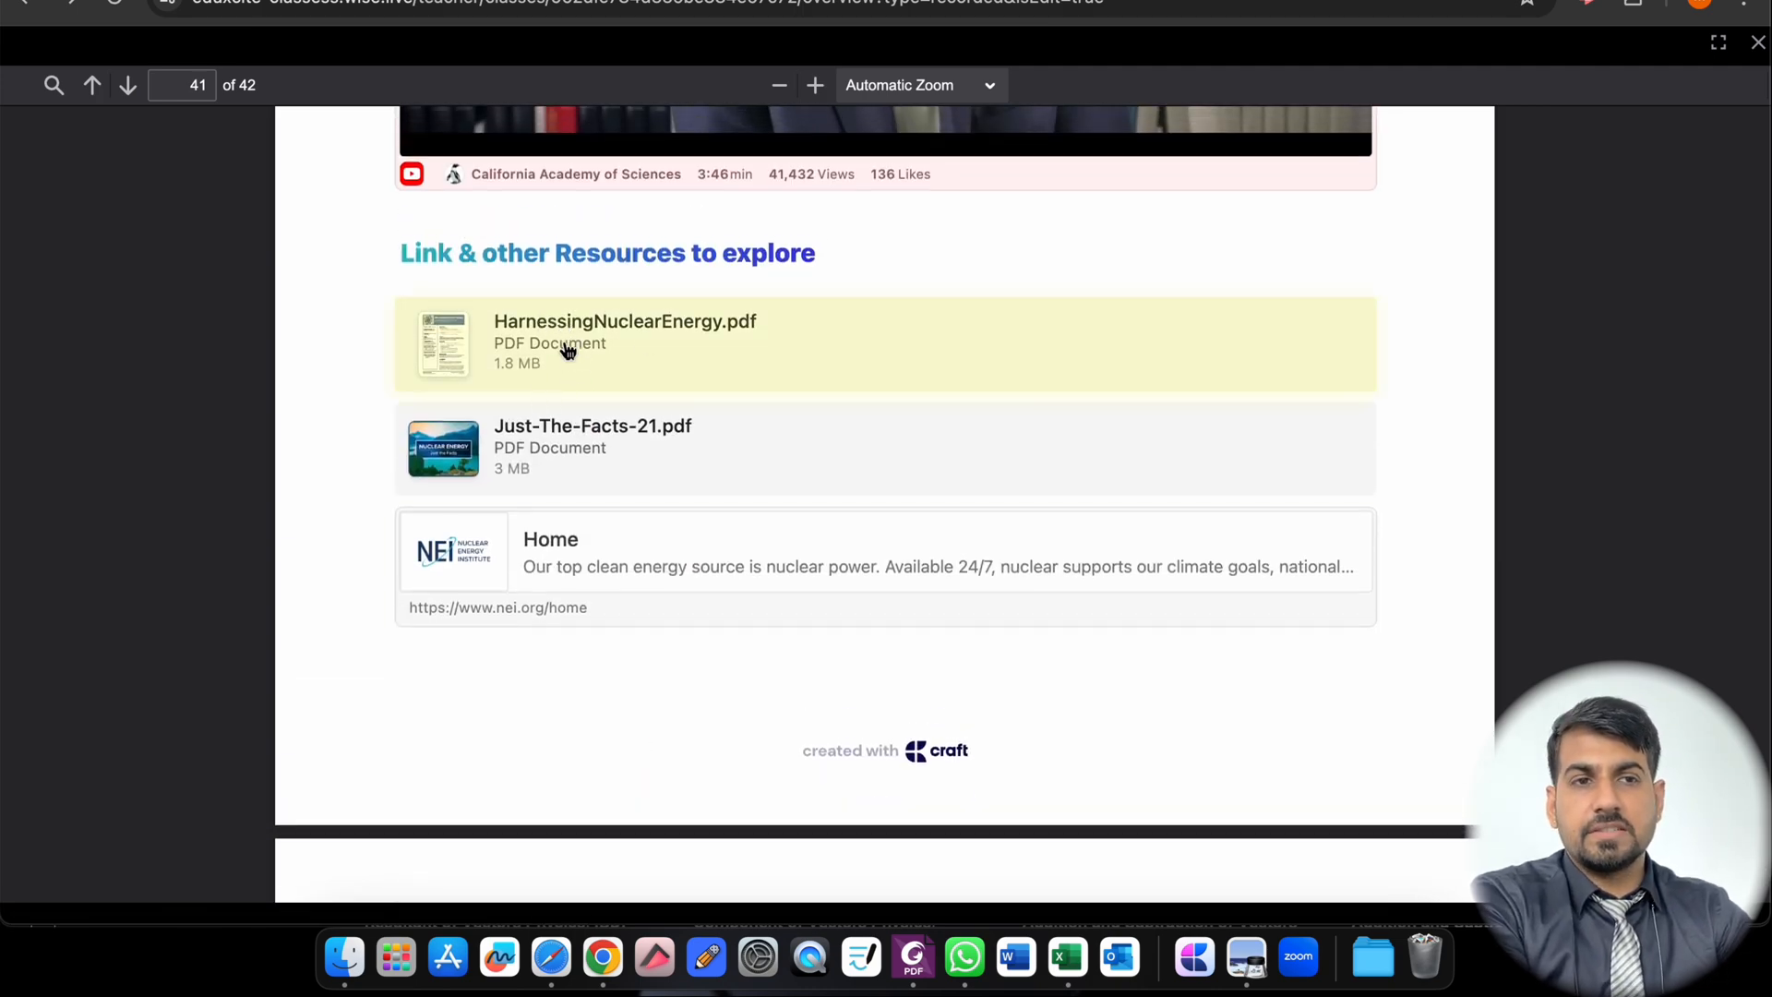
mouse_move(617, 441)
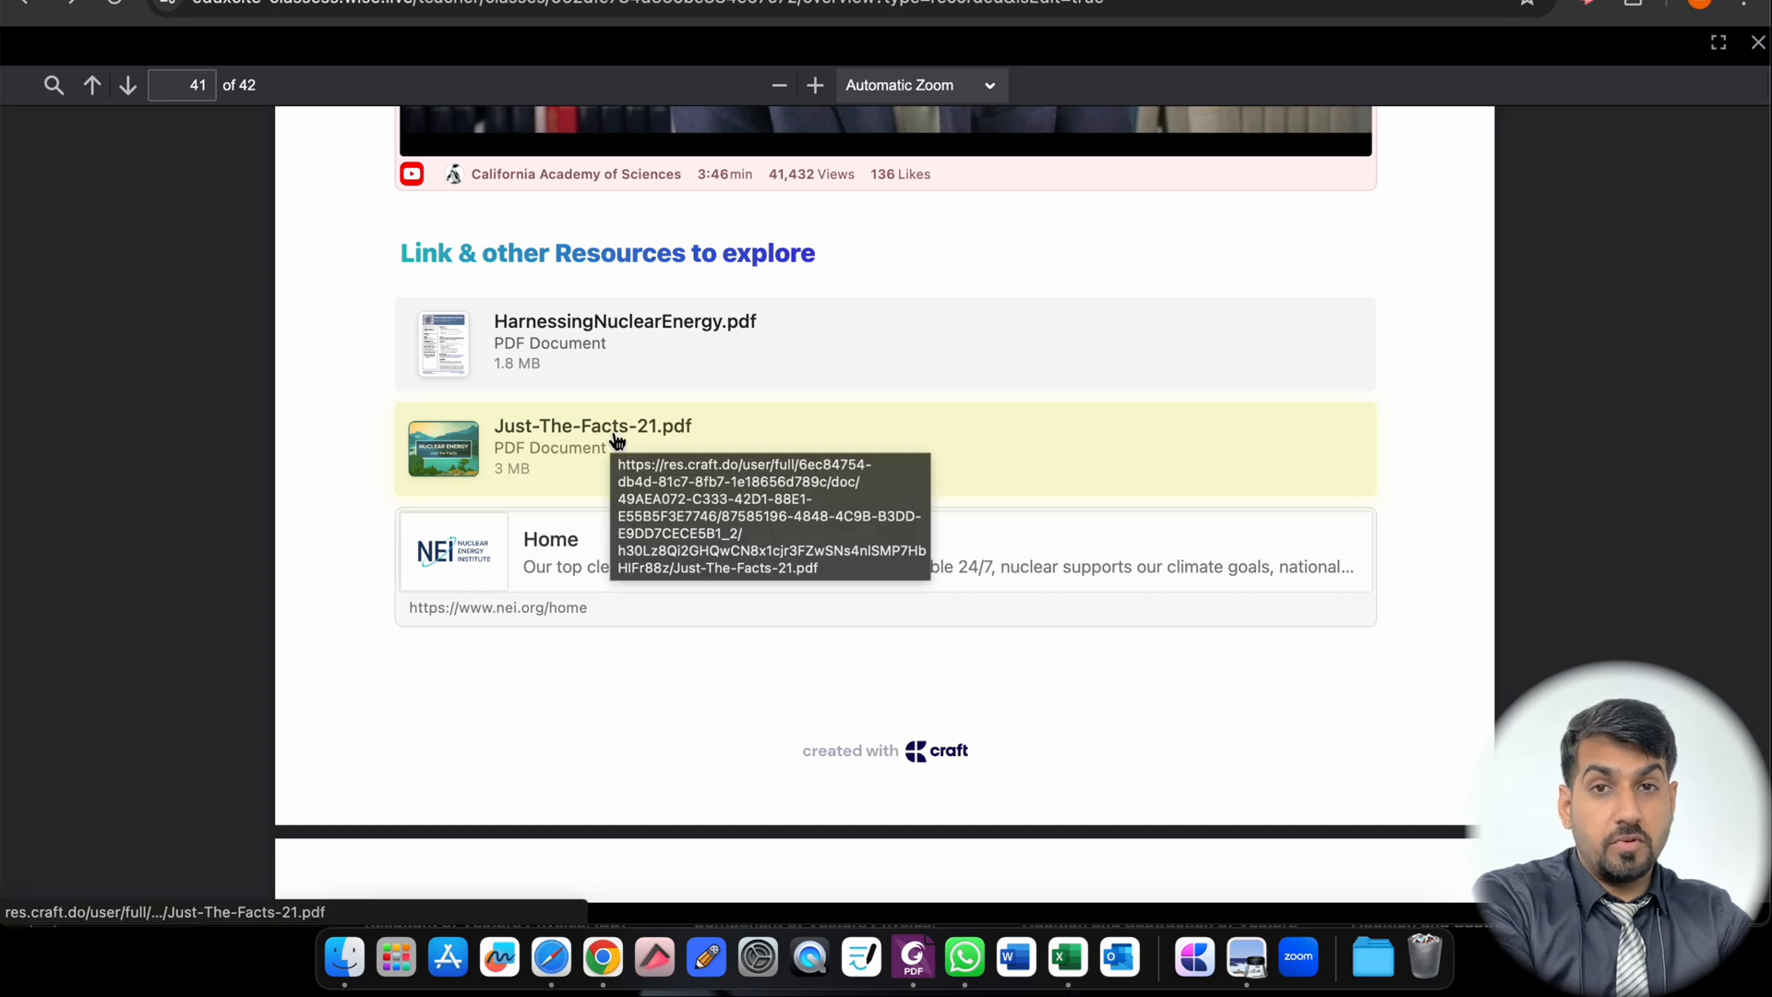
mouse_move(598, 532)
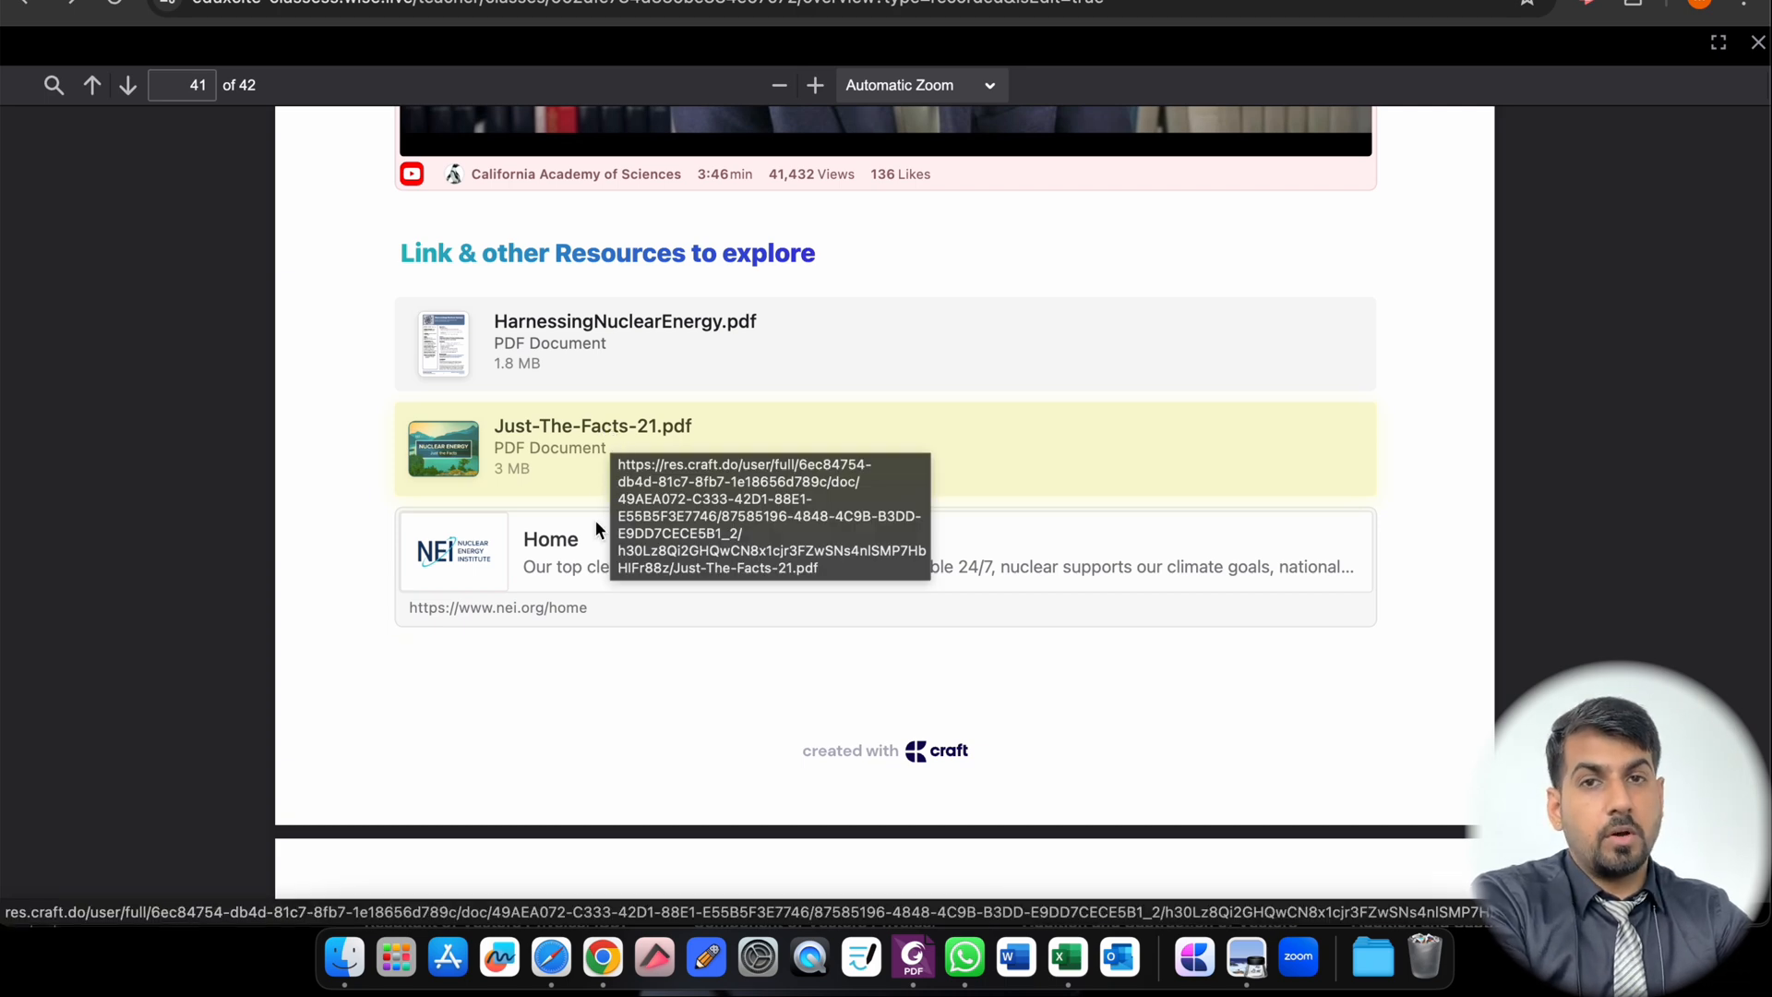
mouse_move(572, 707)
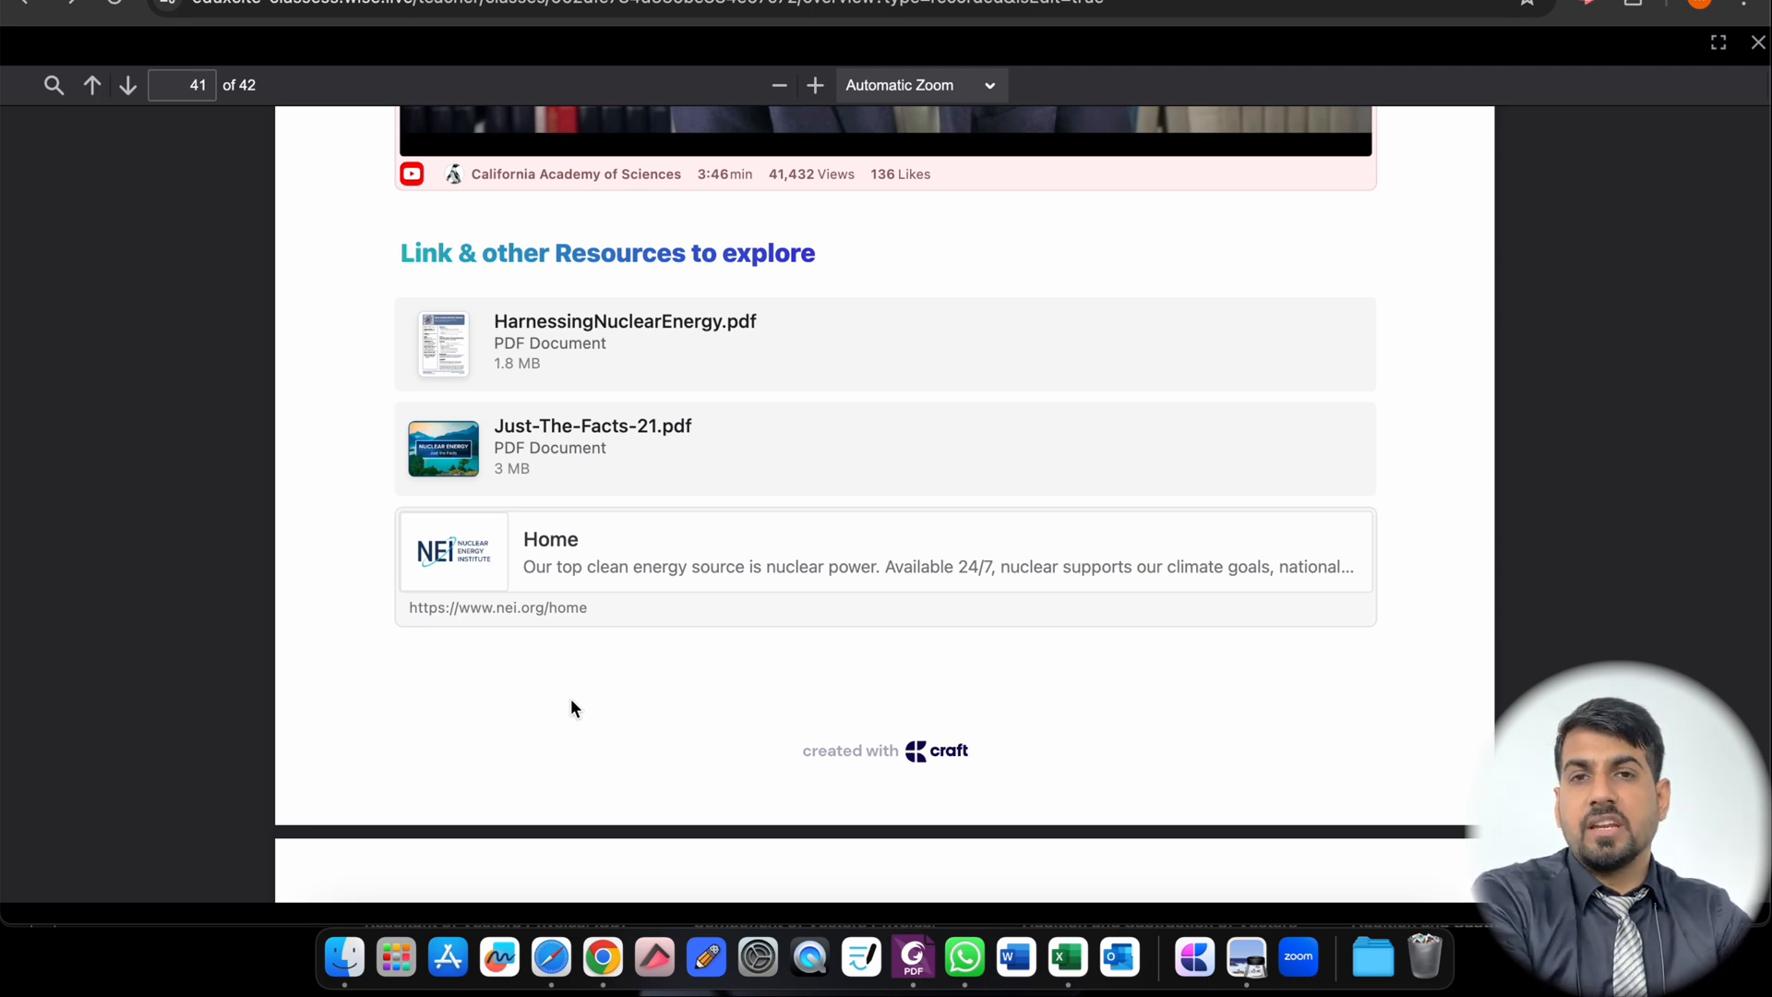
Step: Scroll past the Worksheet file list to the closing Get in touch link on page 42 of 42
scroll("down", 3)
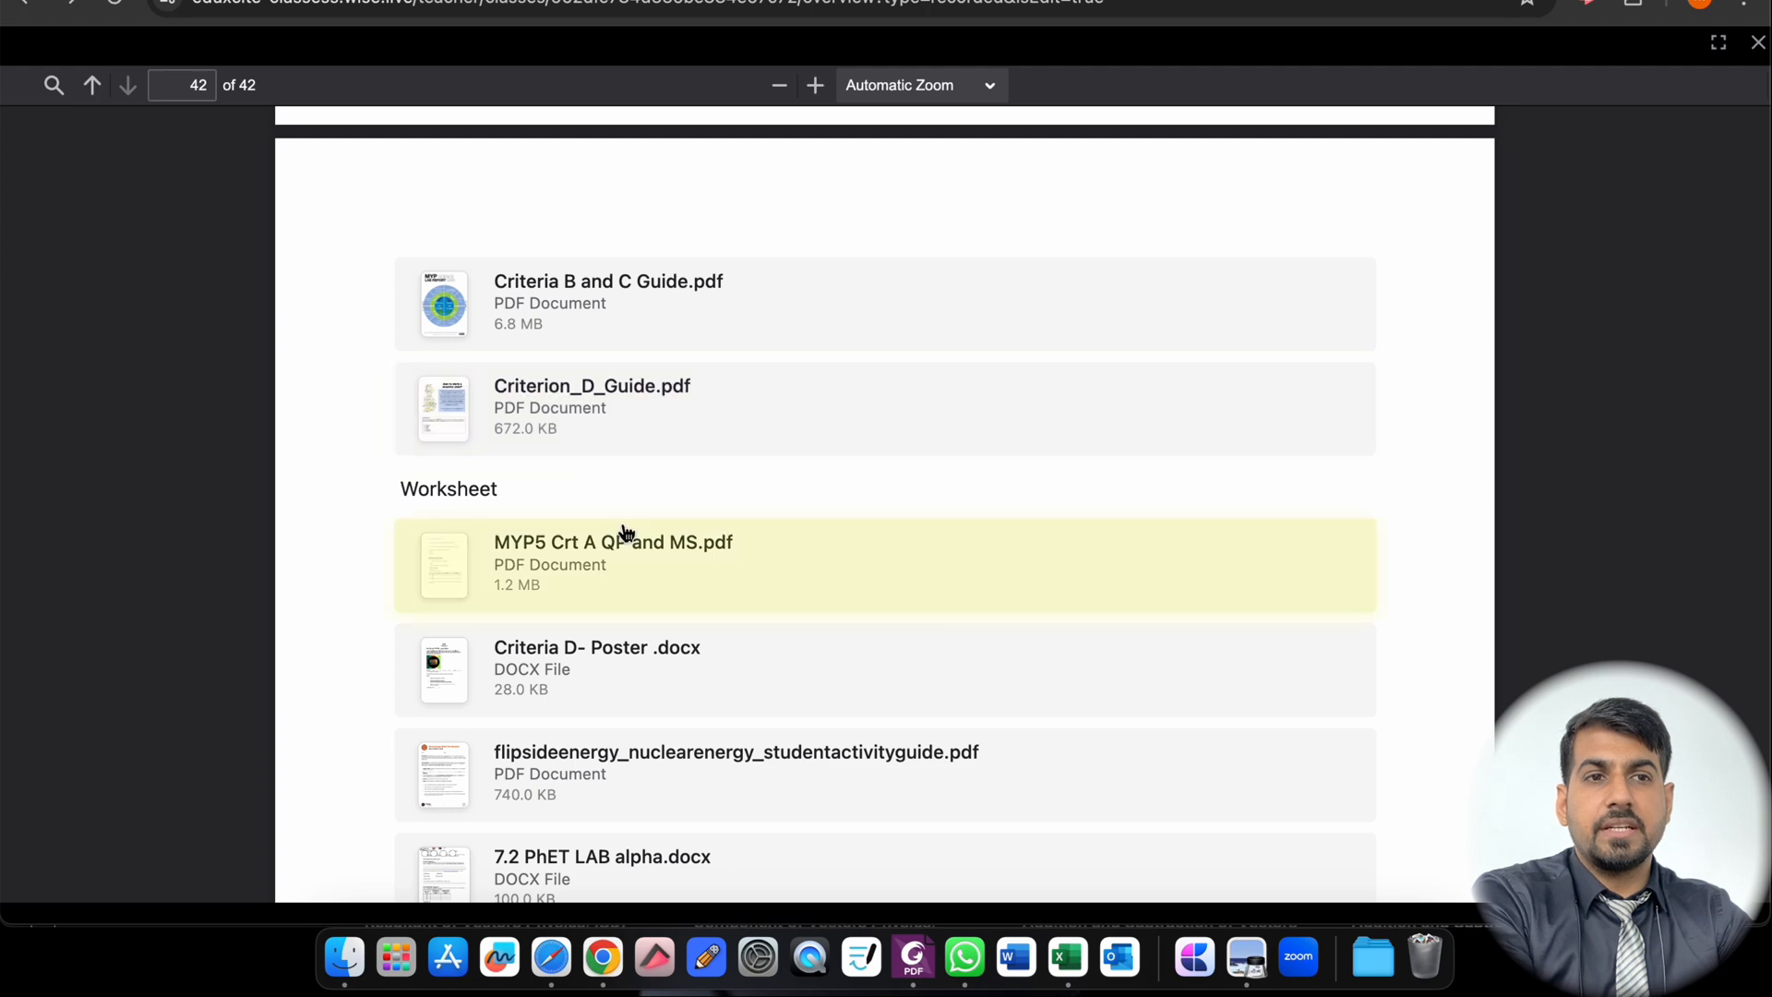
scroll("down", 3)
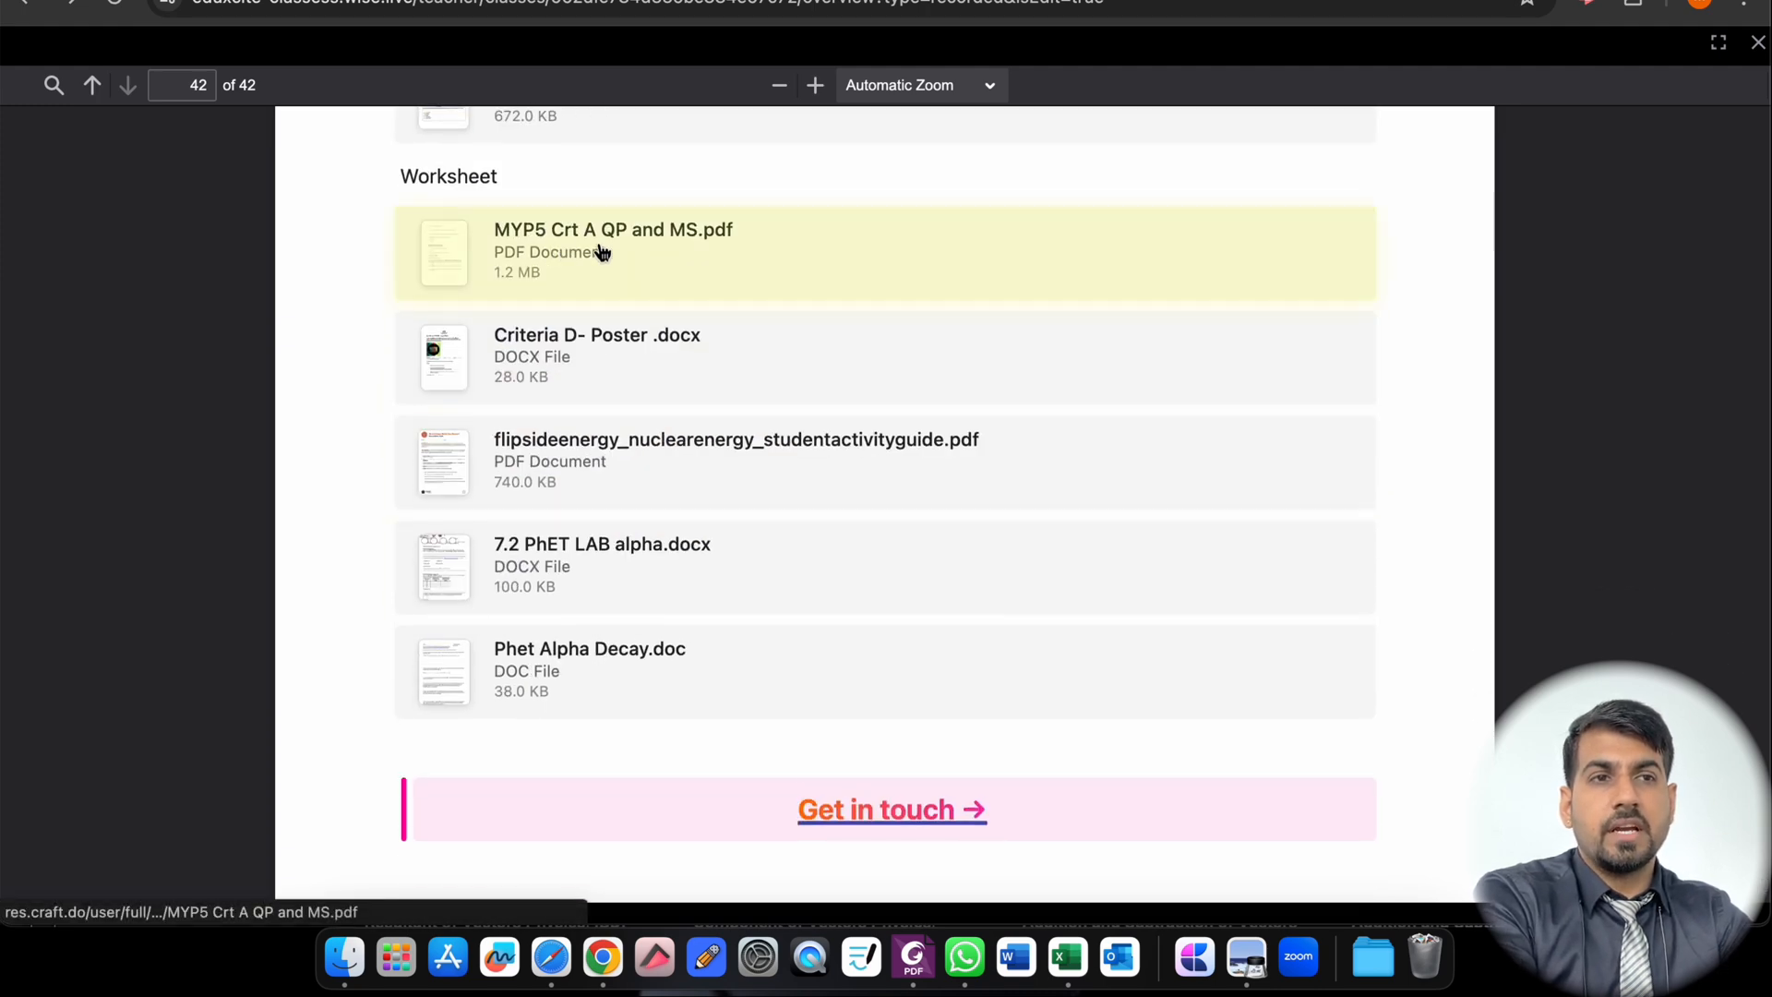
mouse_move(655, 353)
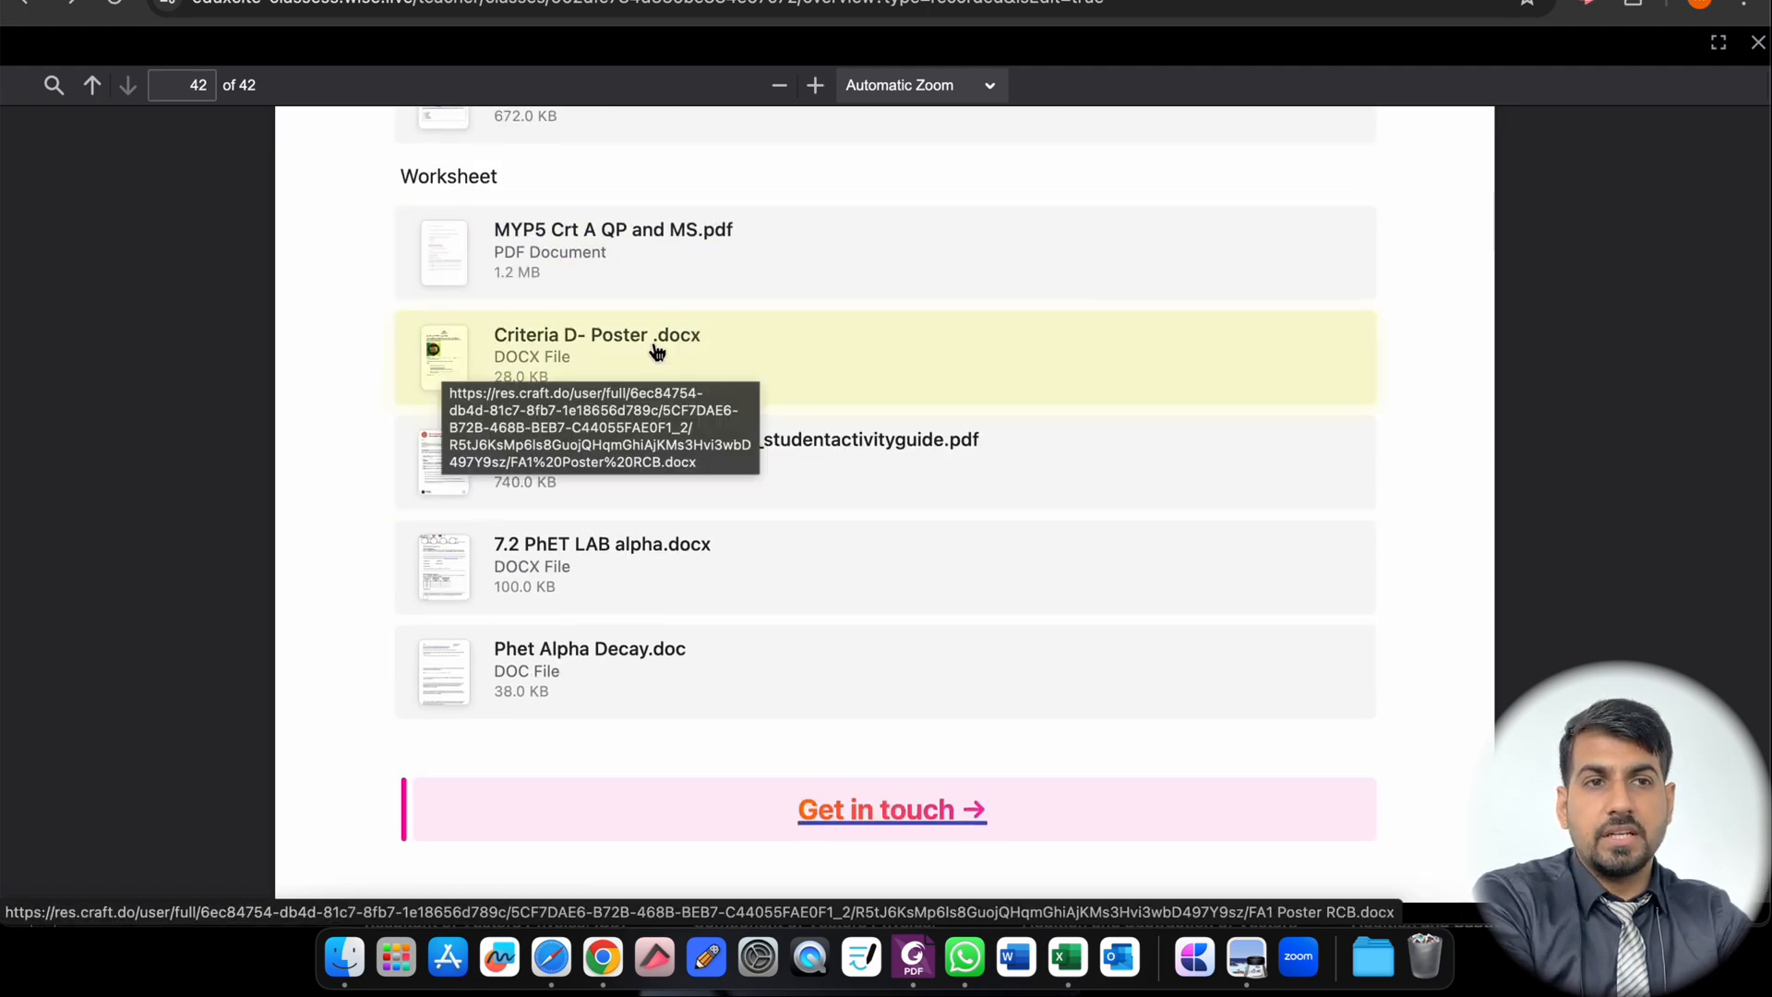
mouse_move(698, 522)
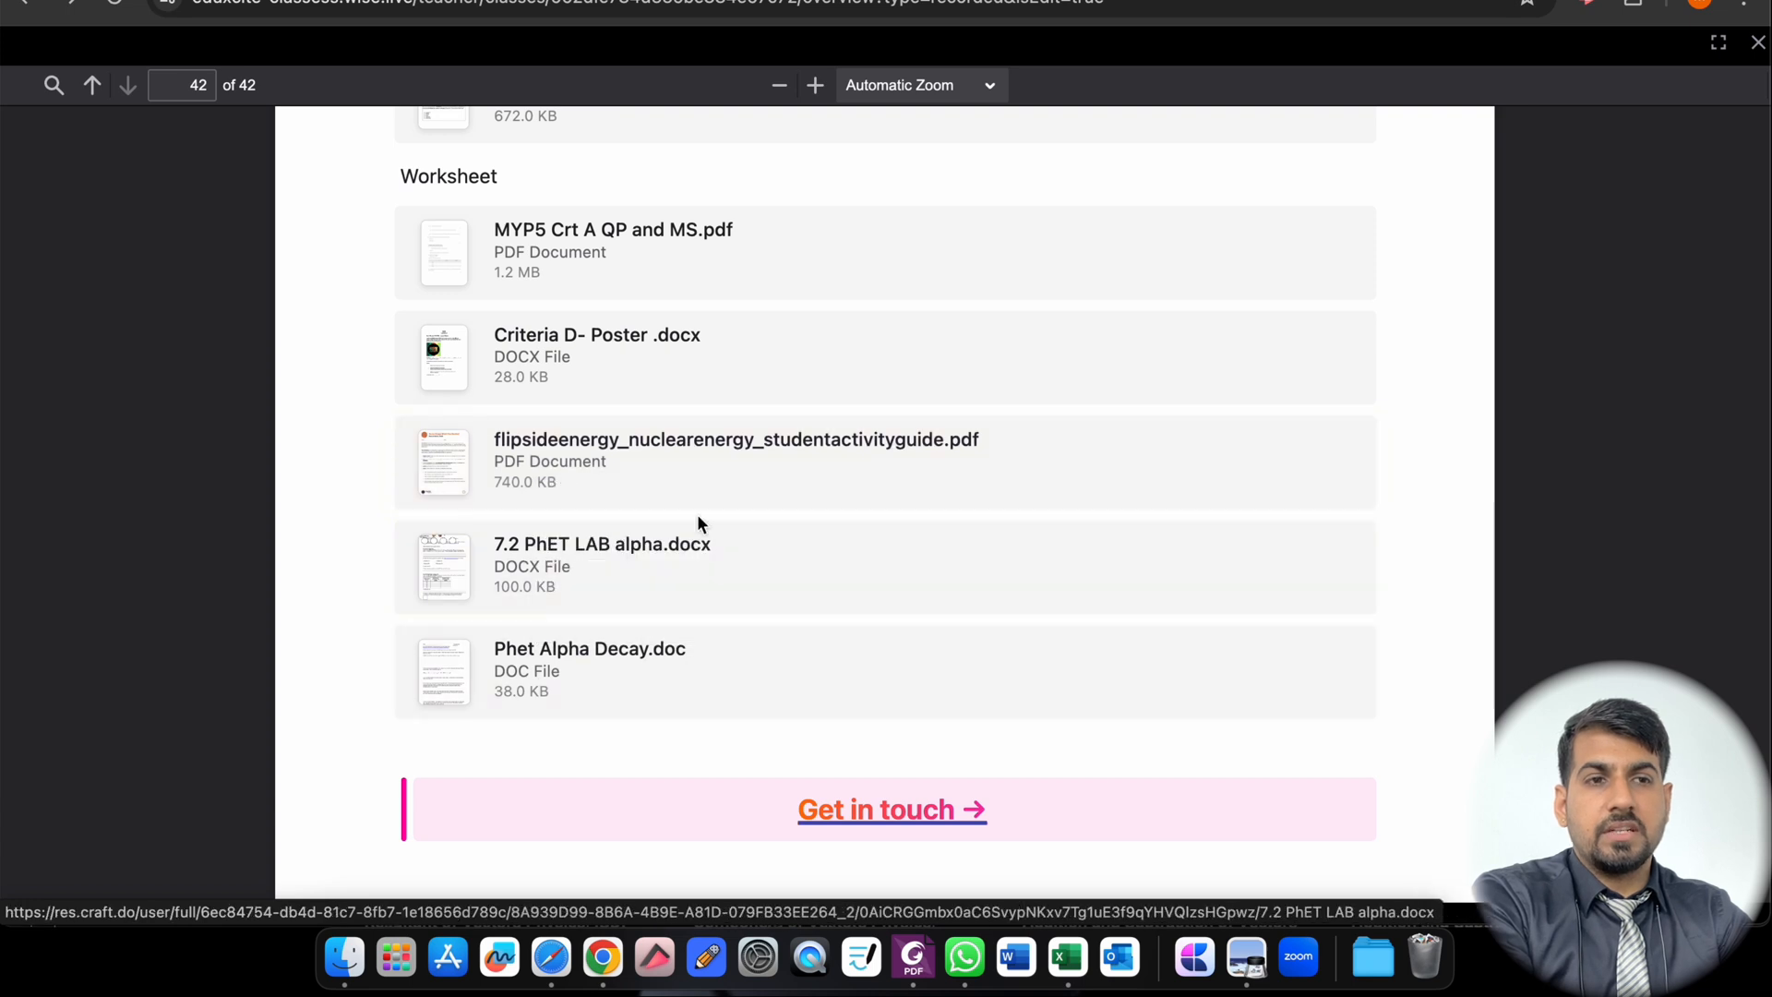
scroll("down", 3)
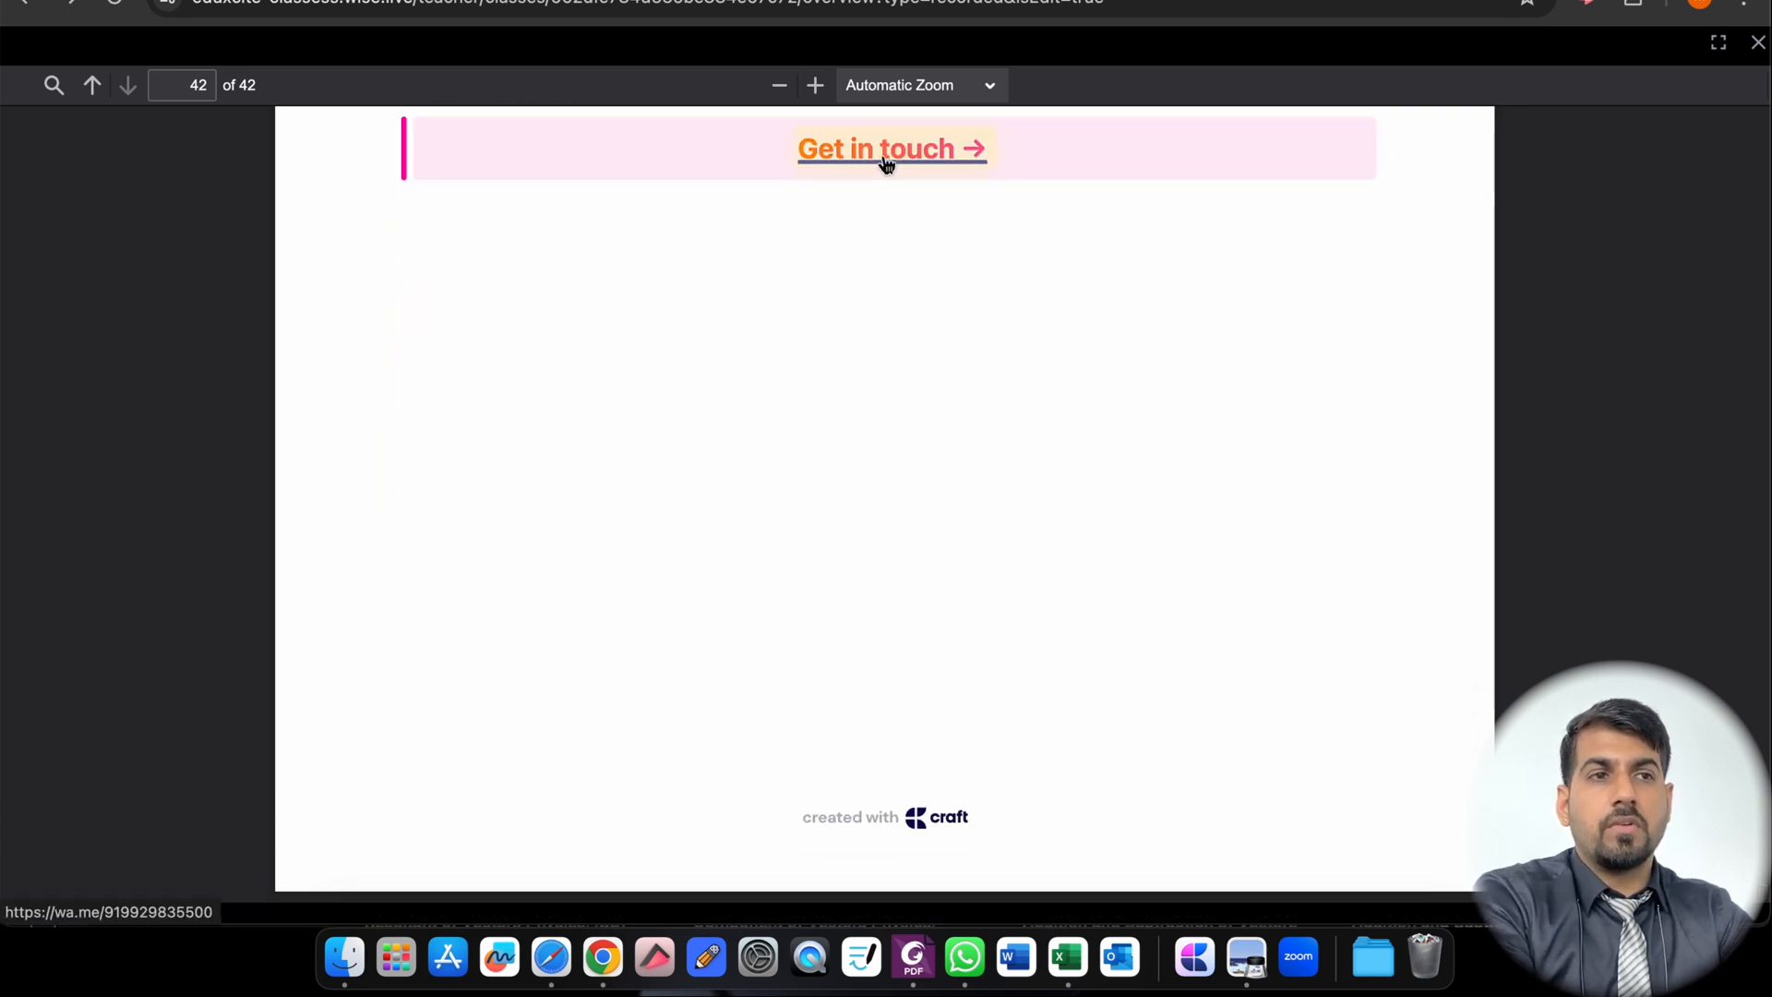
Step: Follow the Get in touch link to the tutor's WhatsApp page and cancel the Open WhatsApp prompt
left_click(890, 148)
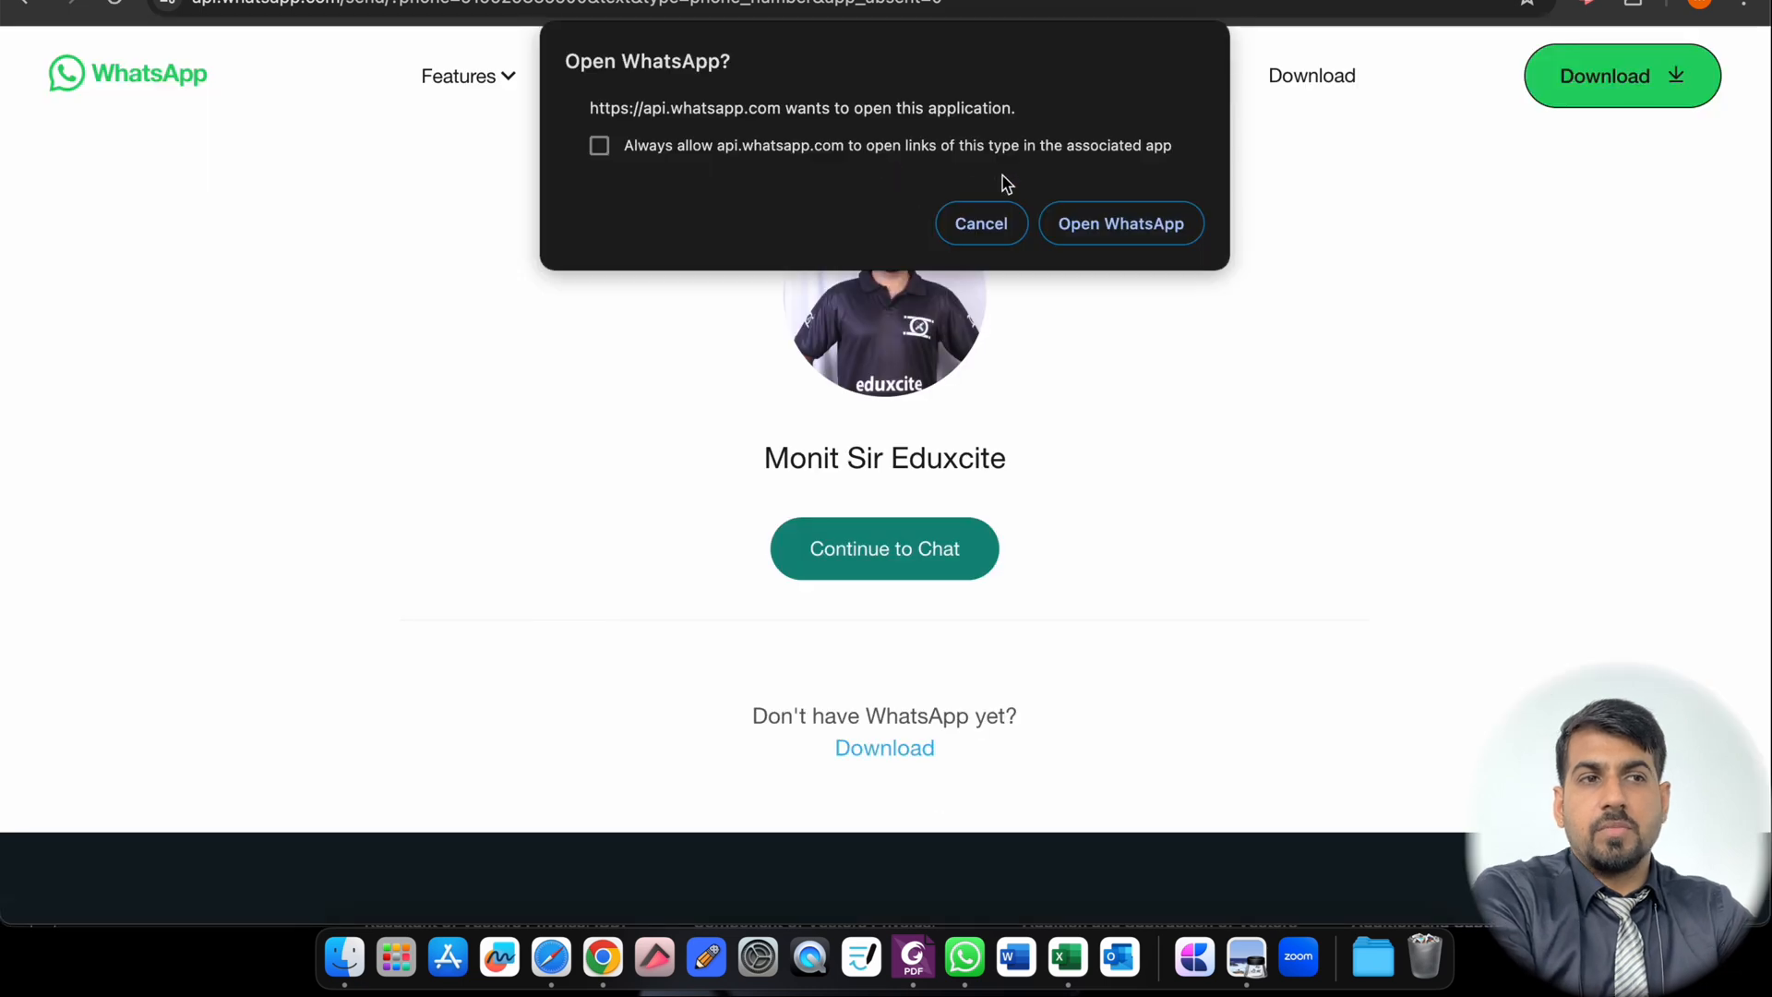
left_click(981, 223)
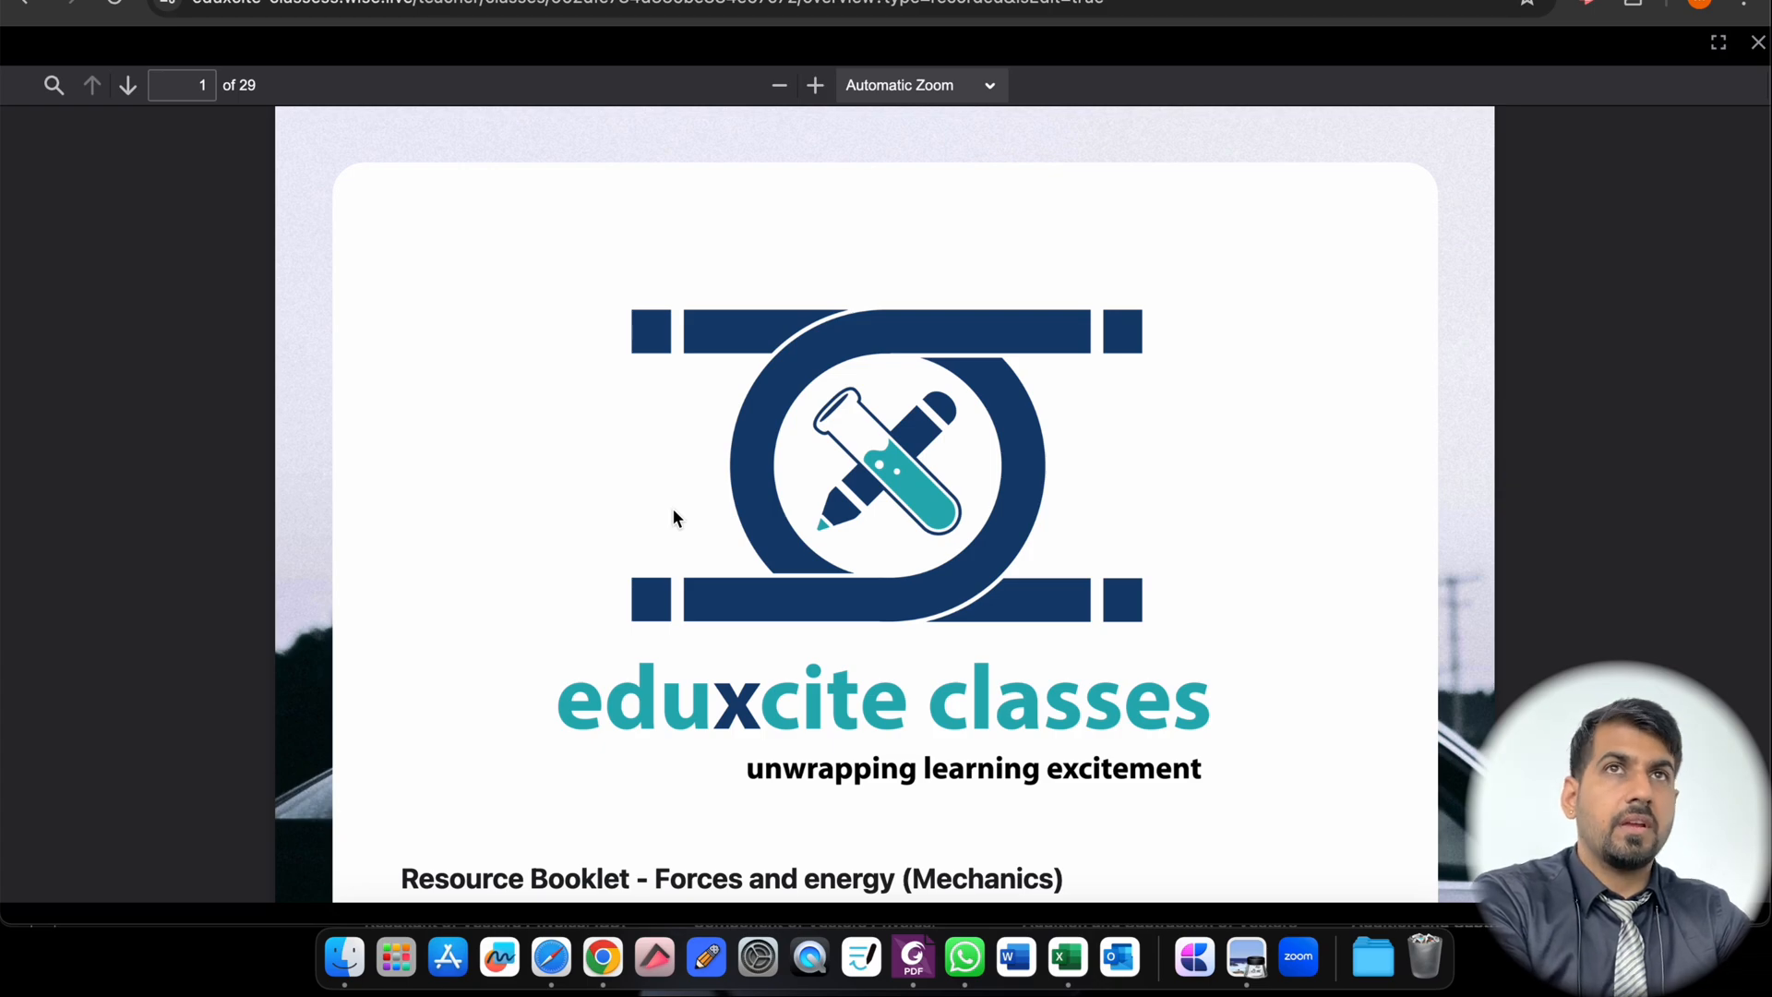
Step: Scroll the Forces and energy booklet from the energy pages to the worksheet PDFs on page 28
scroll("down", 3)
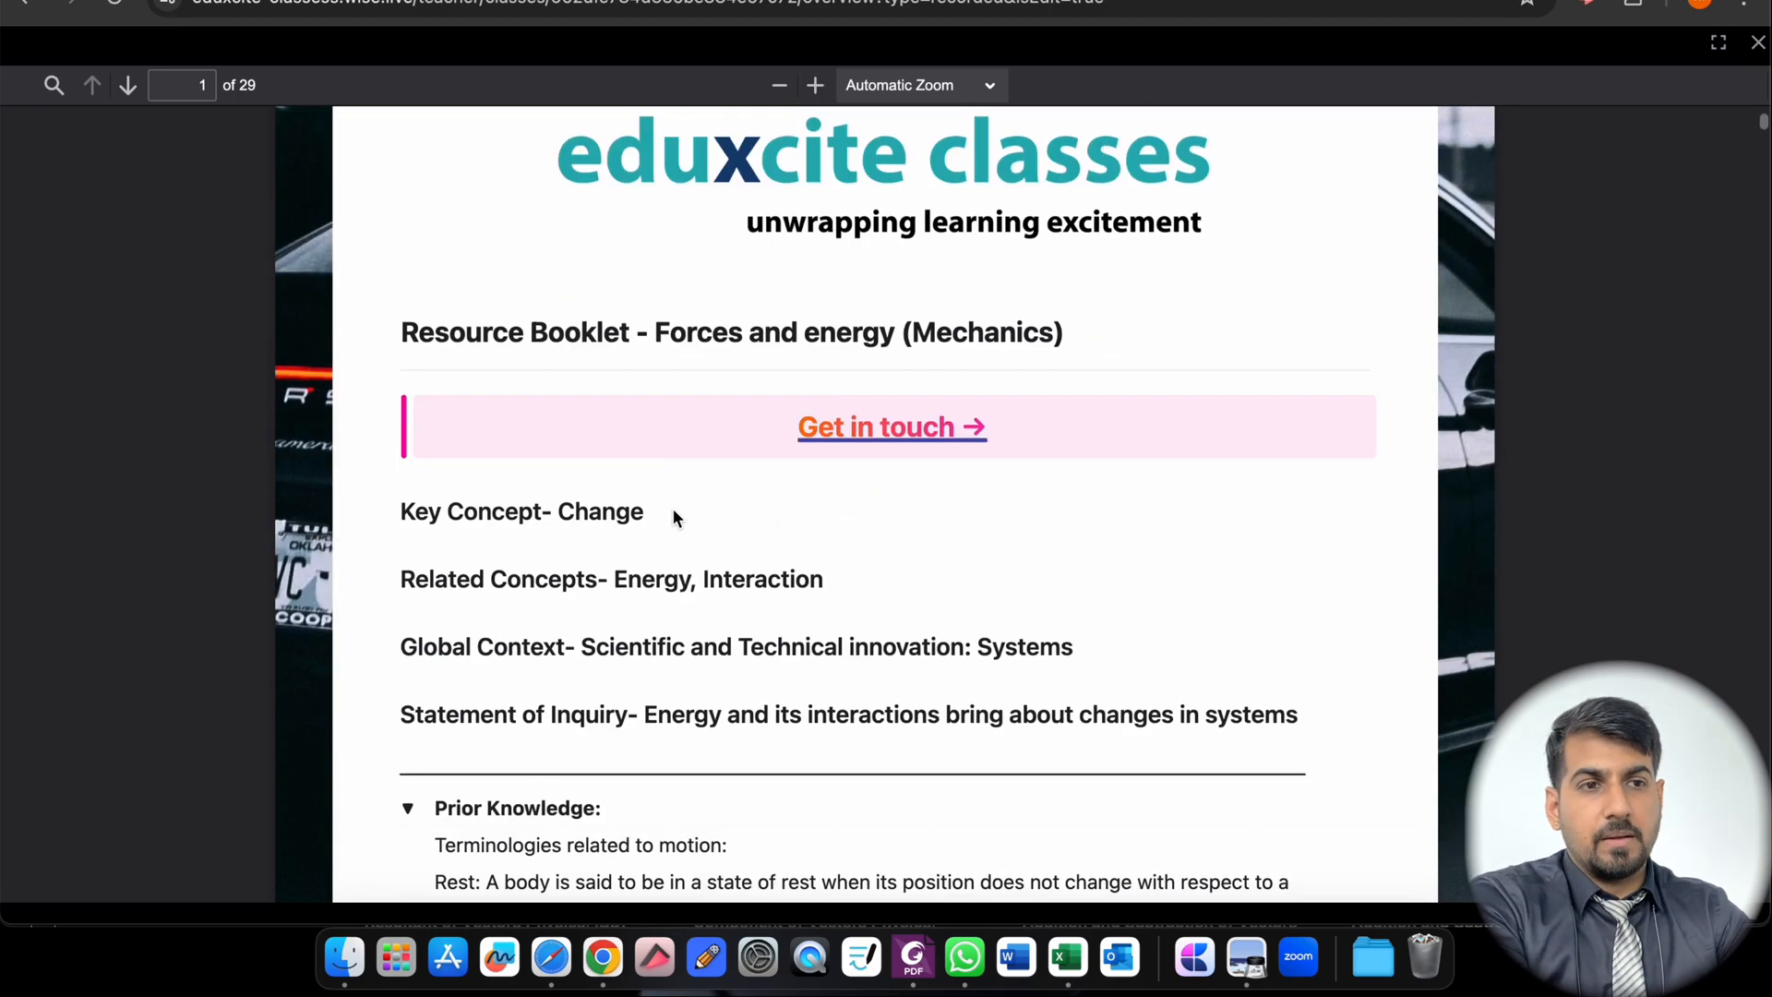
scroll("down", 3)
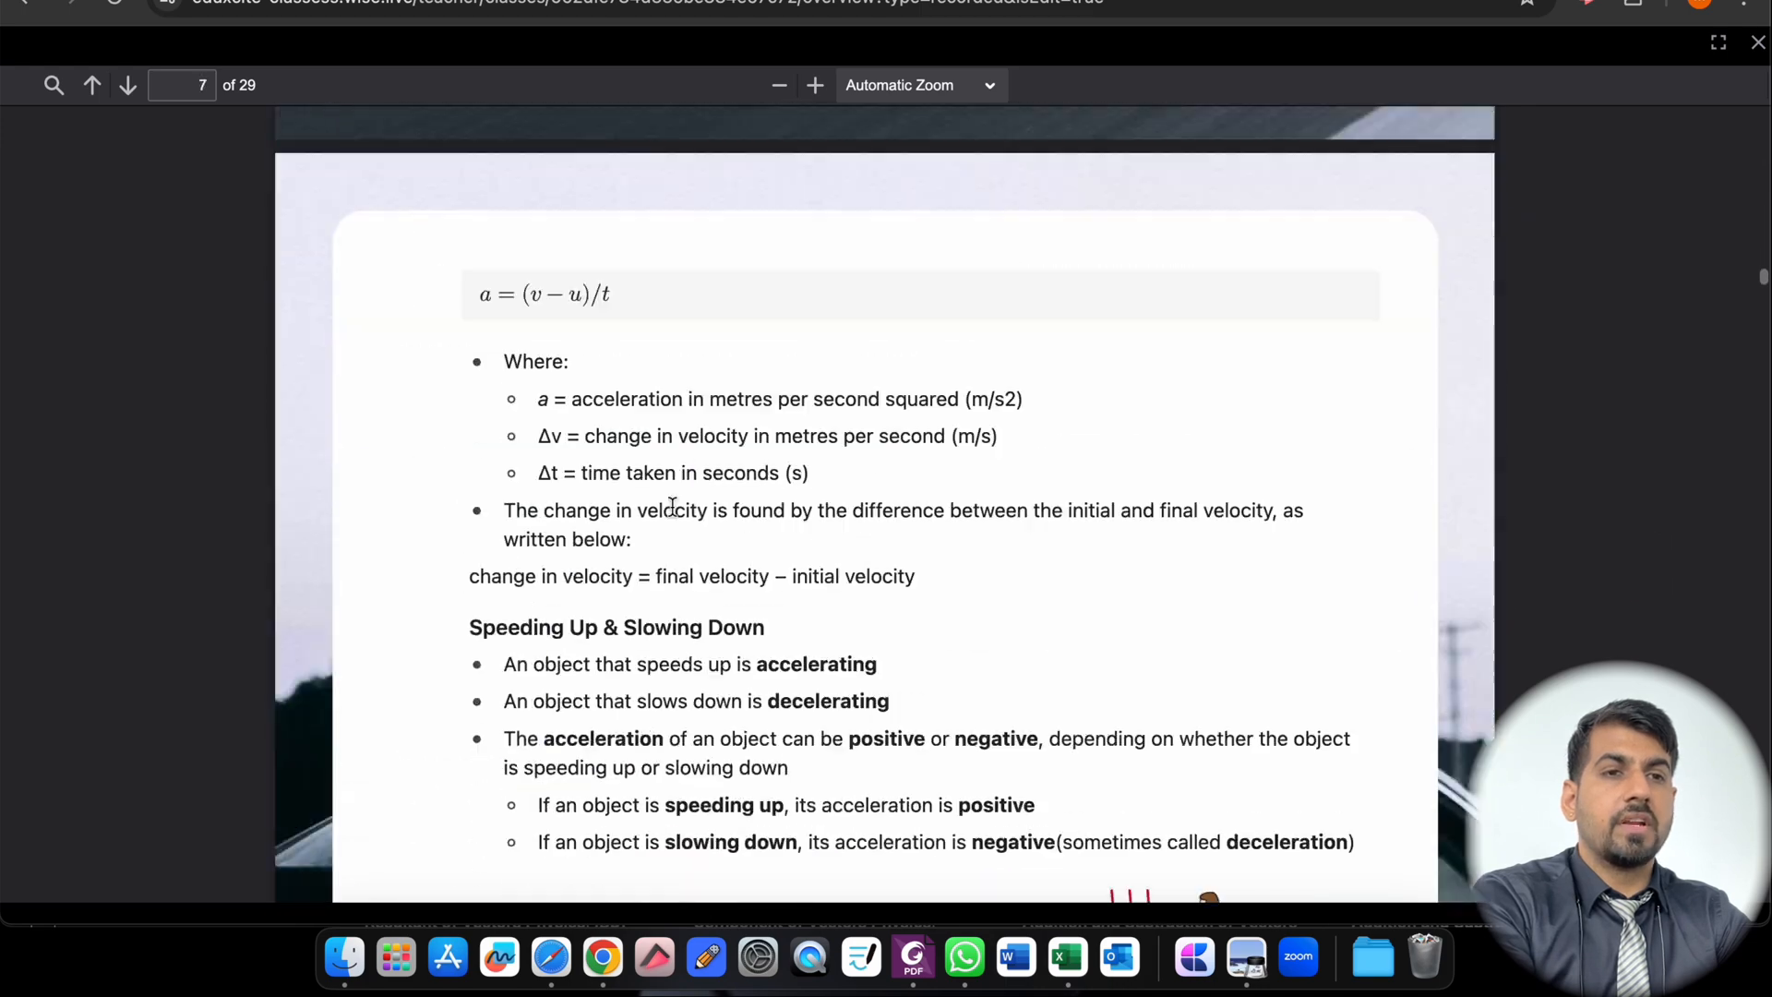
scroll("down", 3)
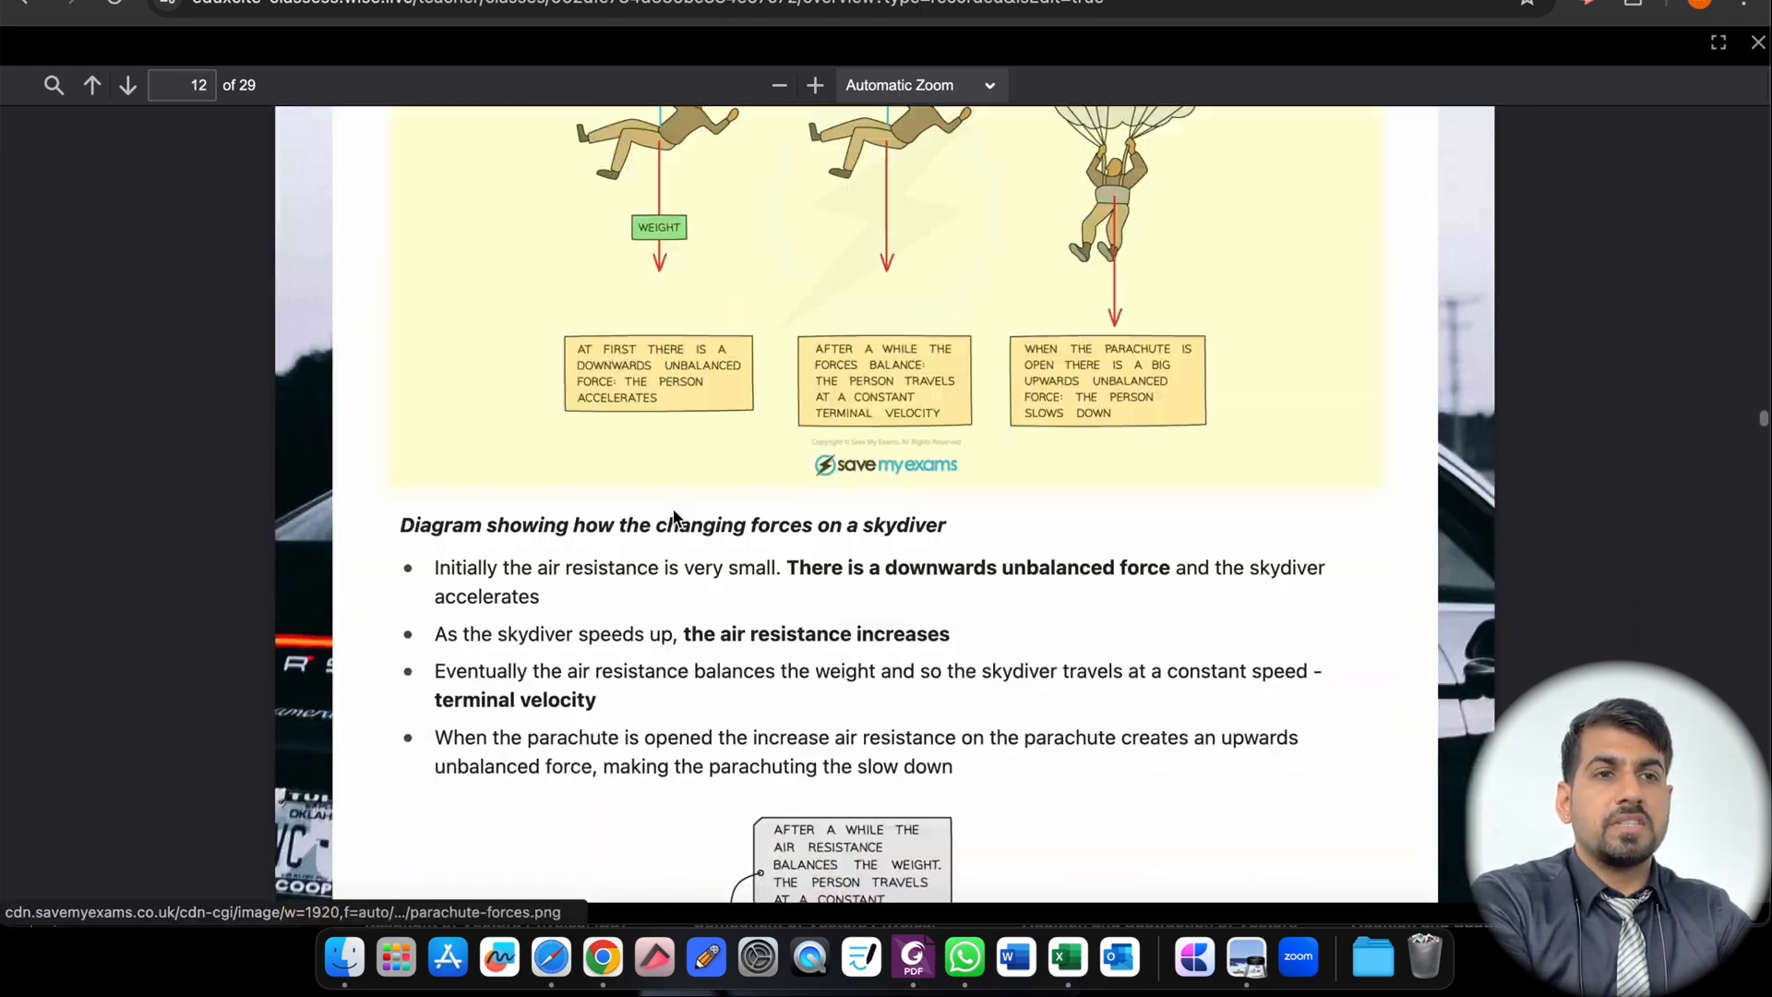
scroll("up", 3)
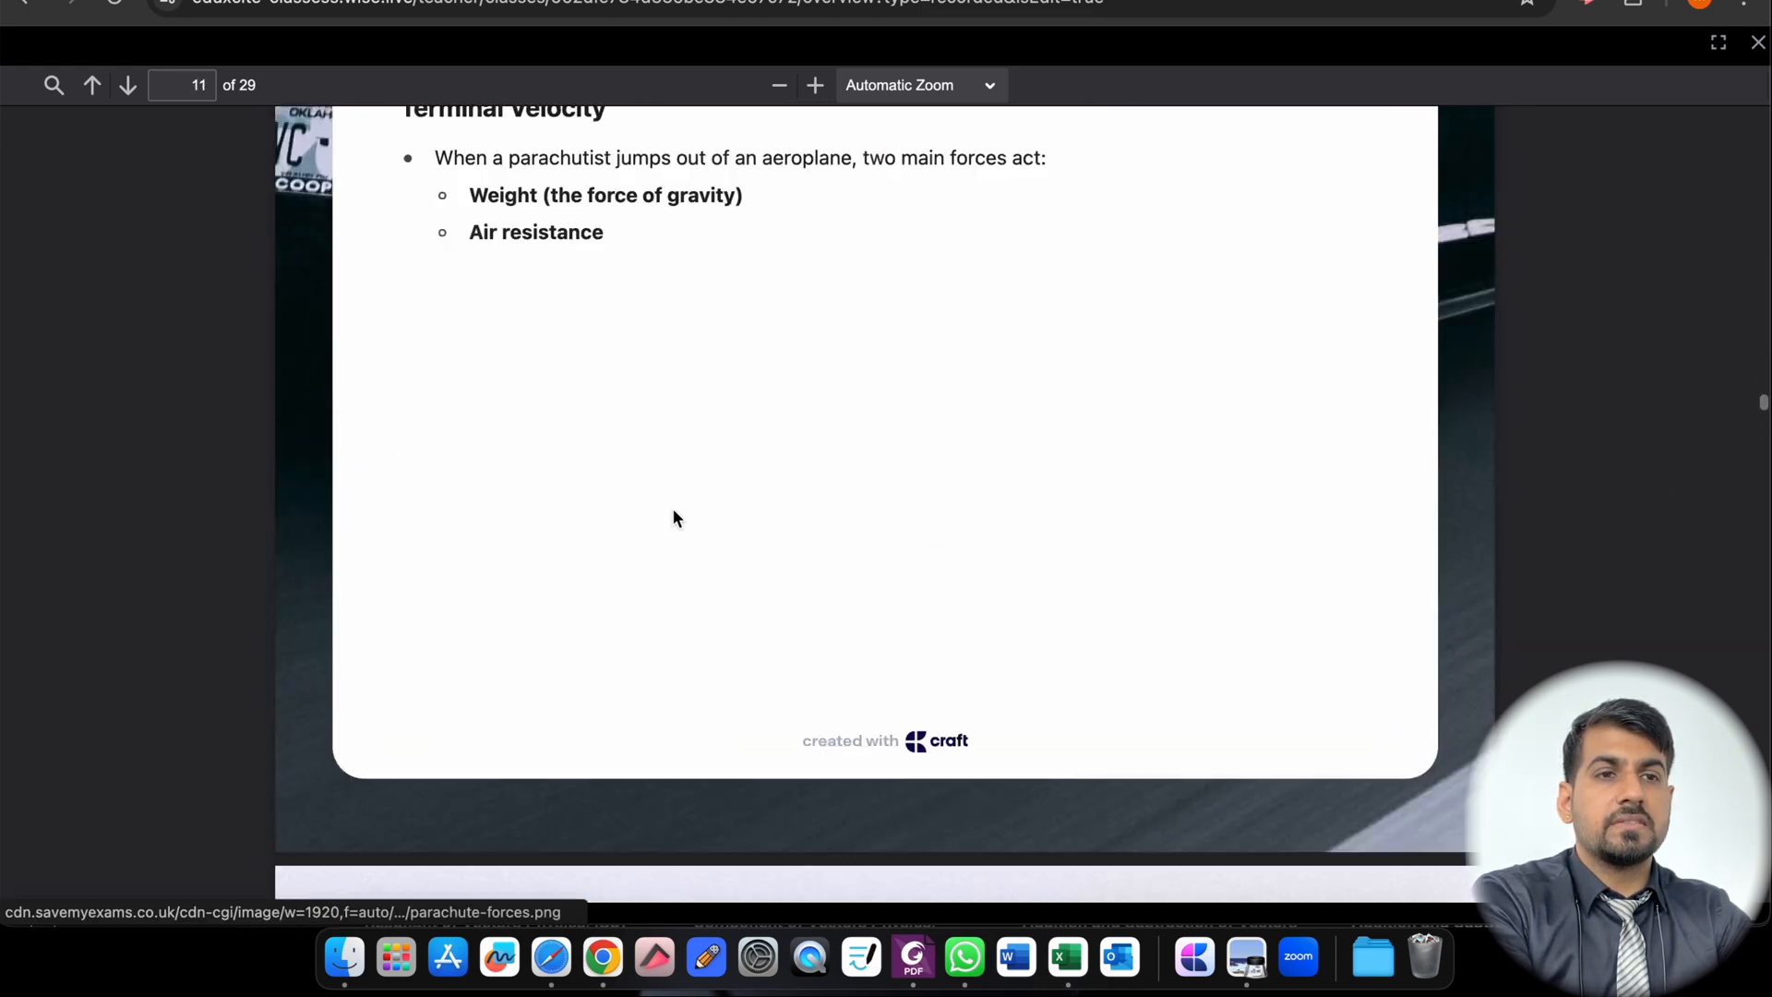
left_click(93, 85)
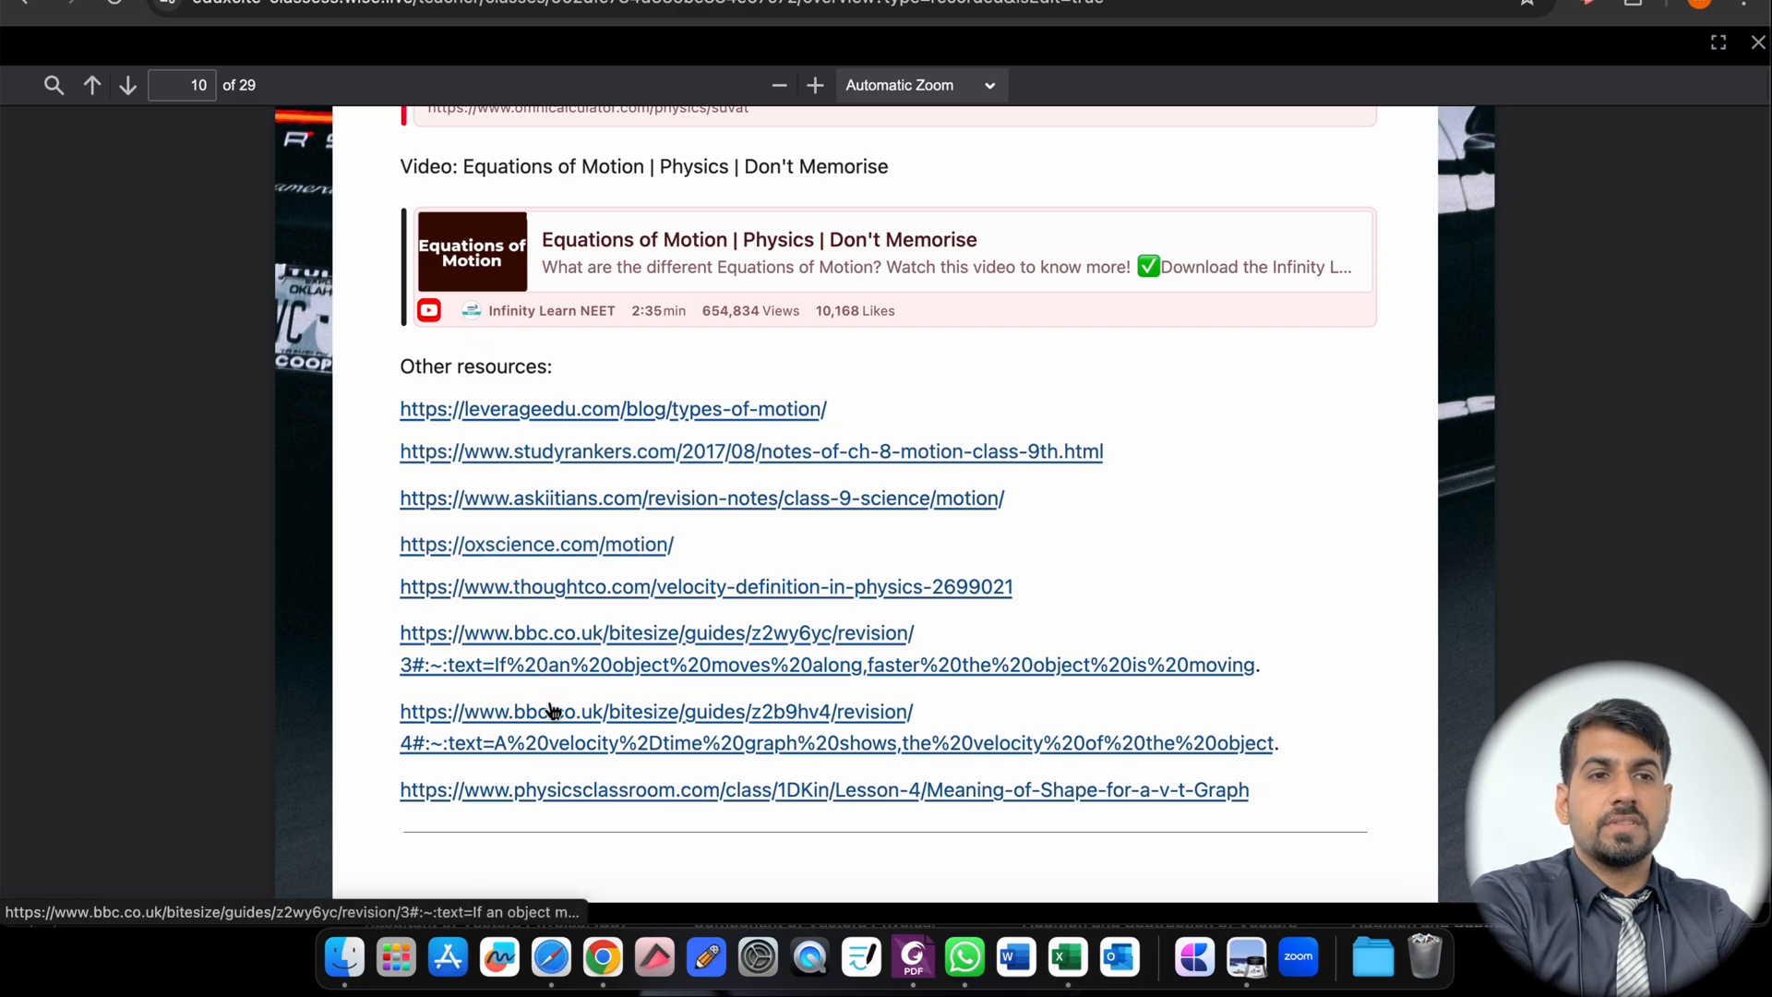
scroll("down", 3)
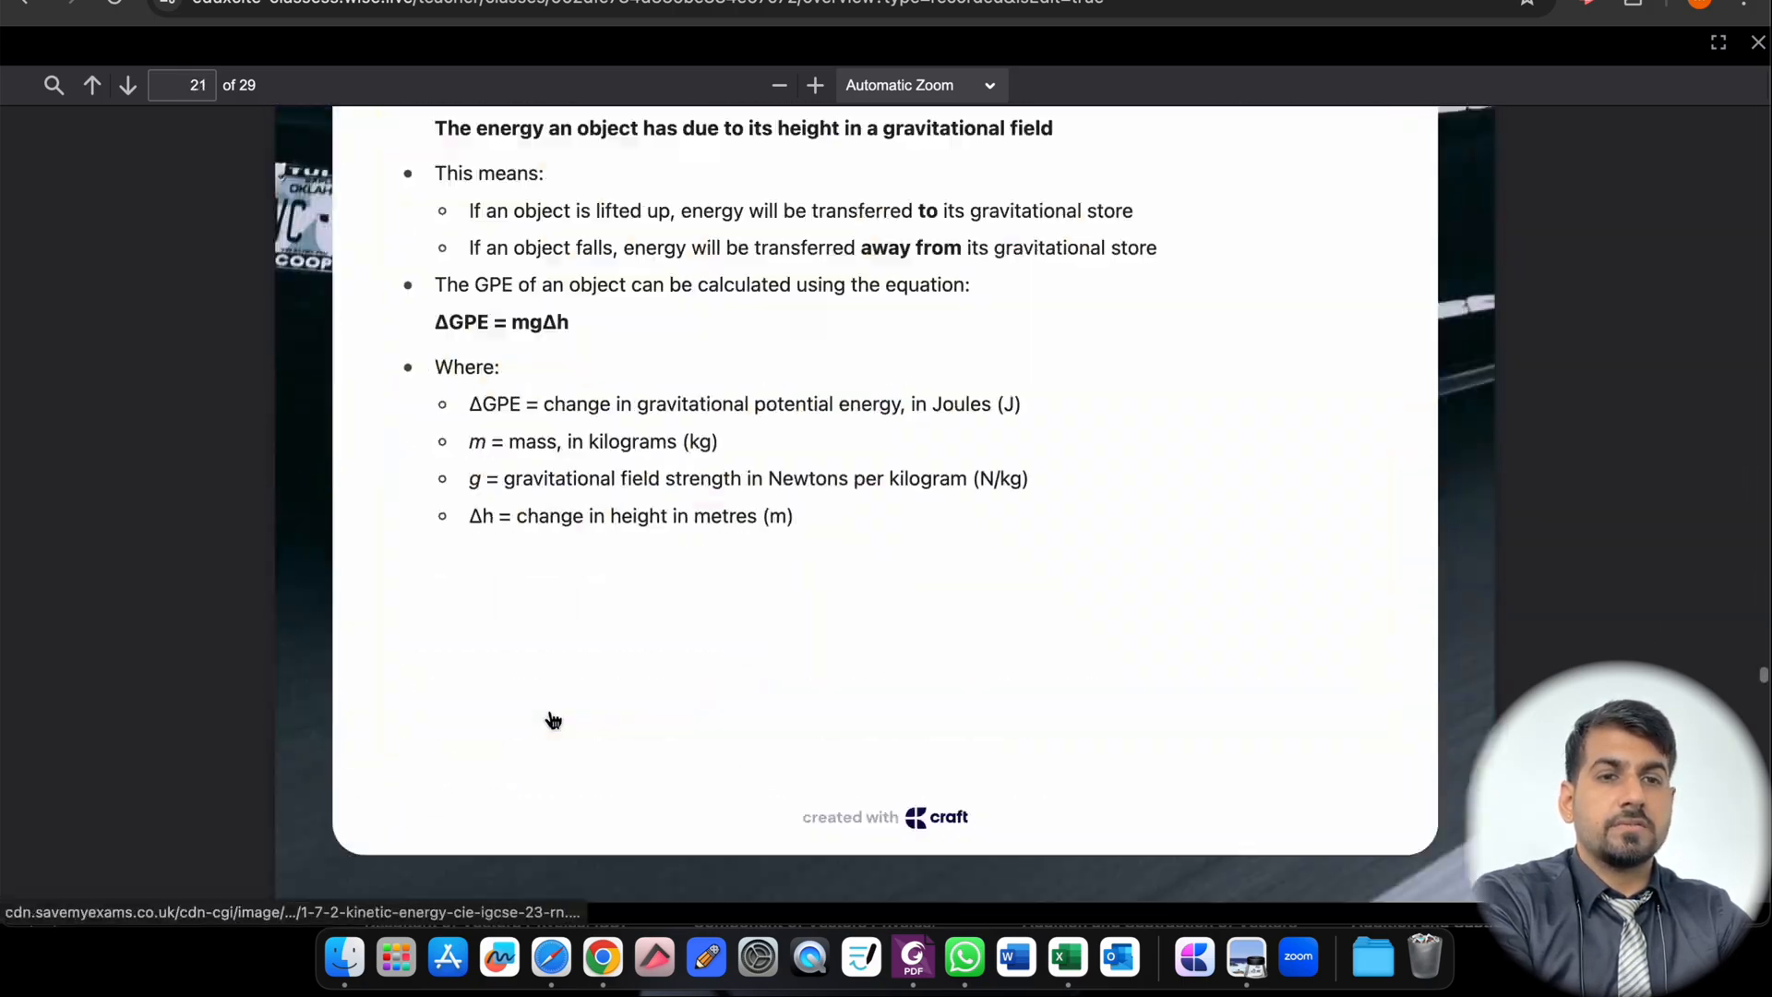
scroll("down", 3)
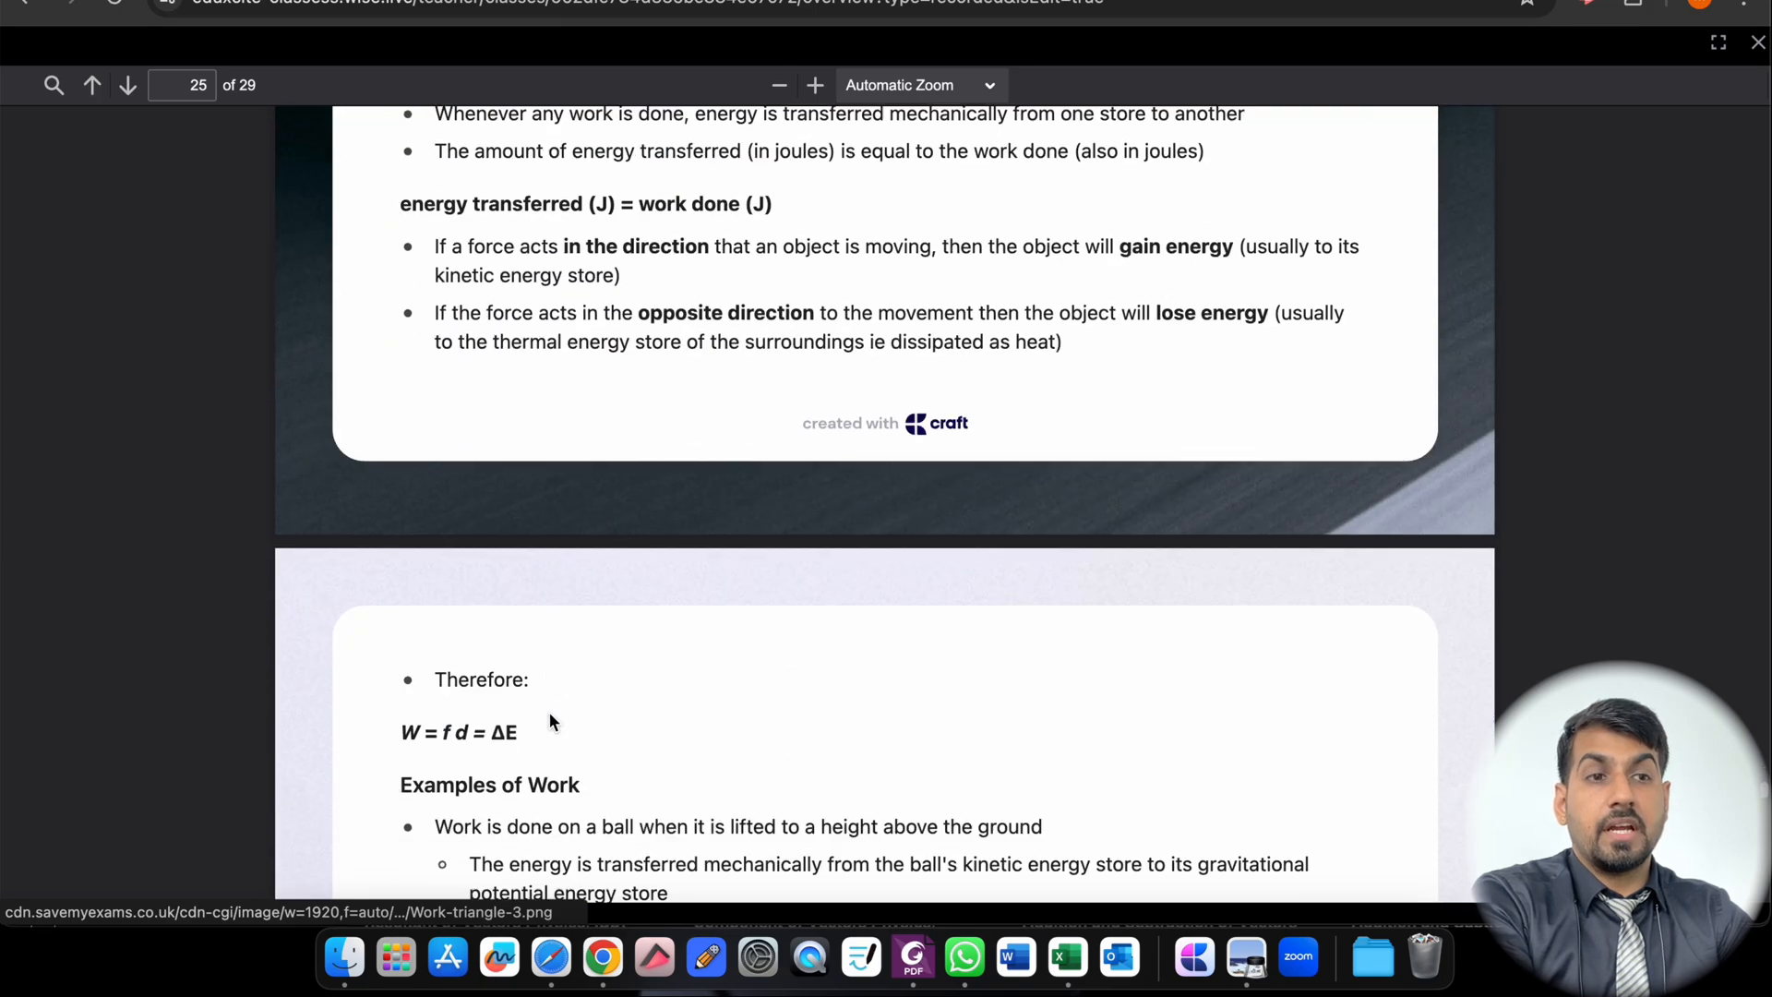
scroll("down", 3)
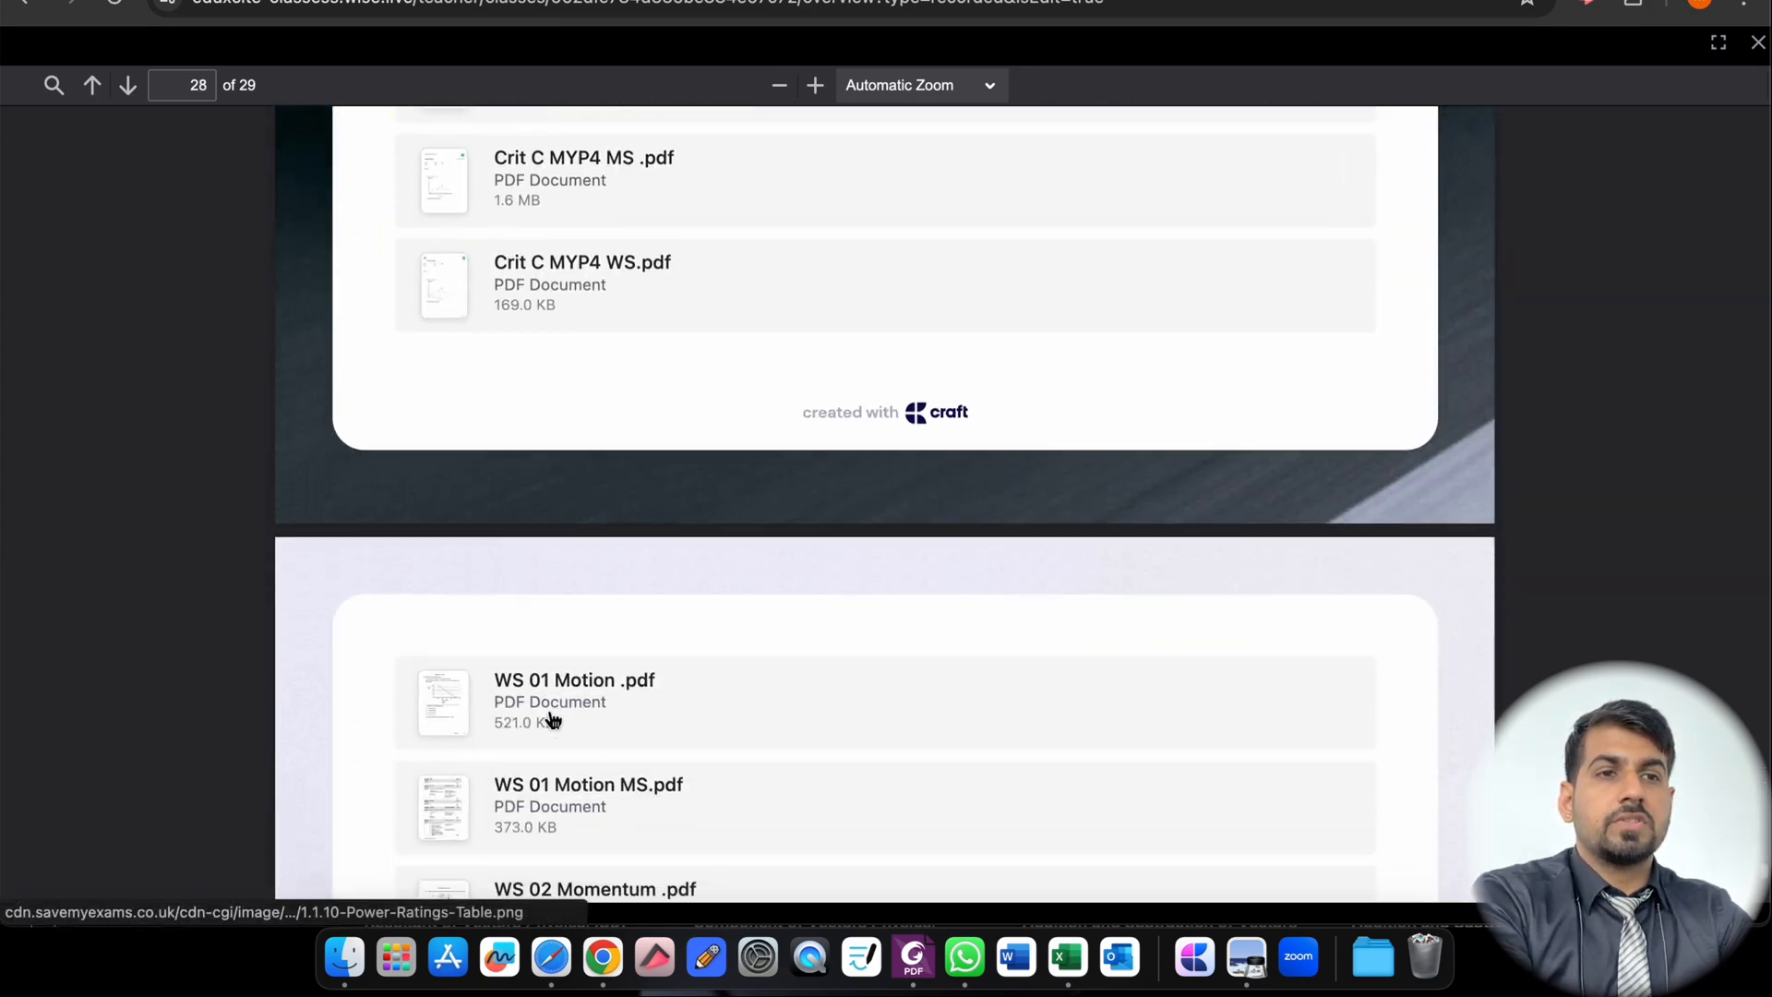
Step: Scroll past the worksheet list to the Other resources file, graph-plotting video link and Get in touch
scroll("up", 3)
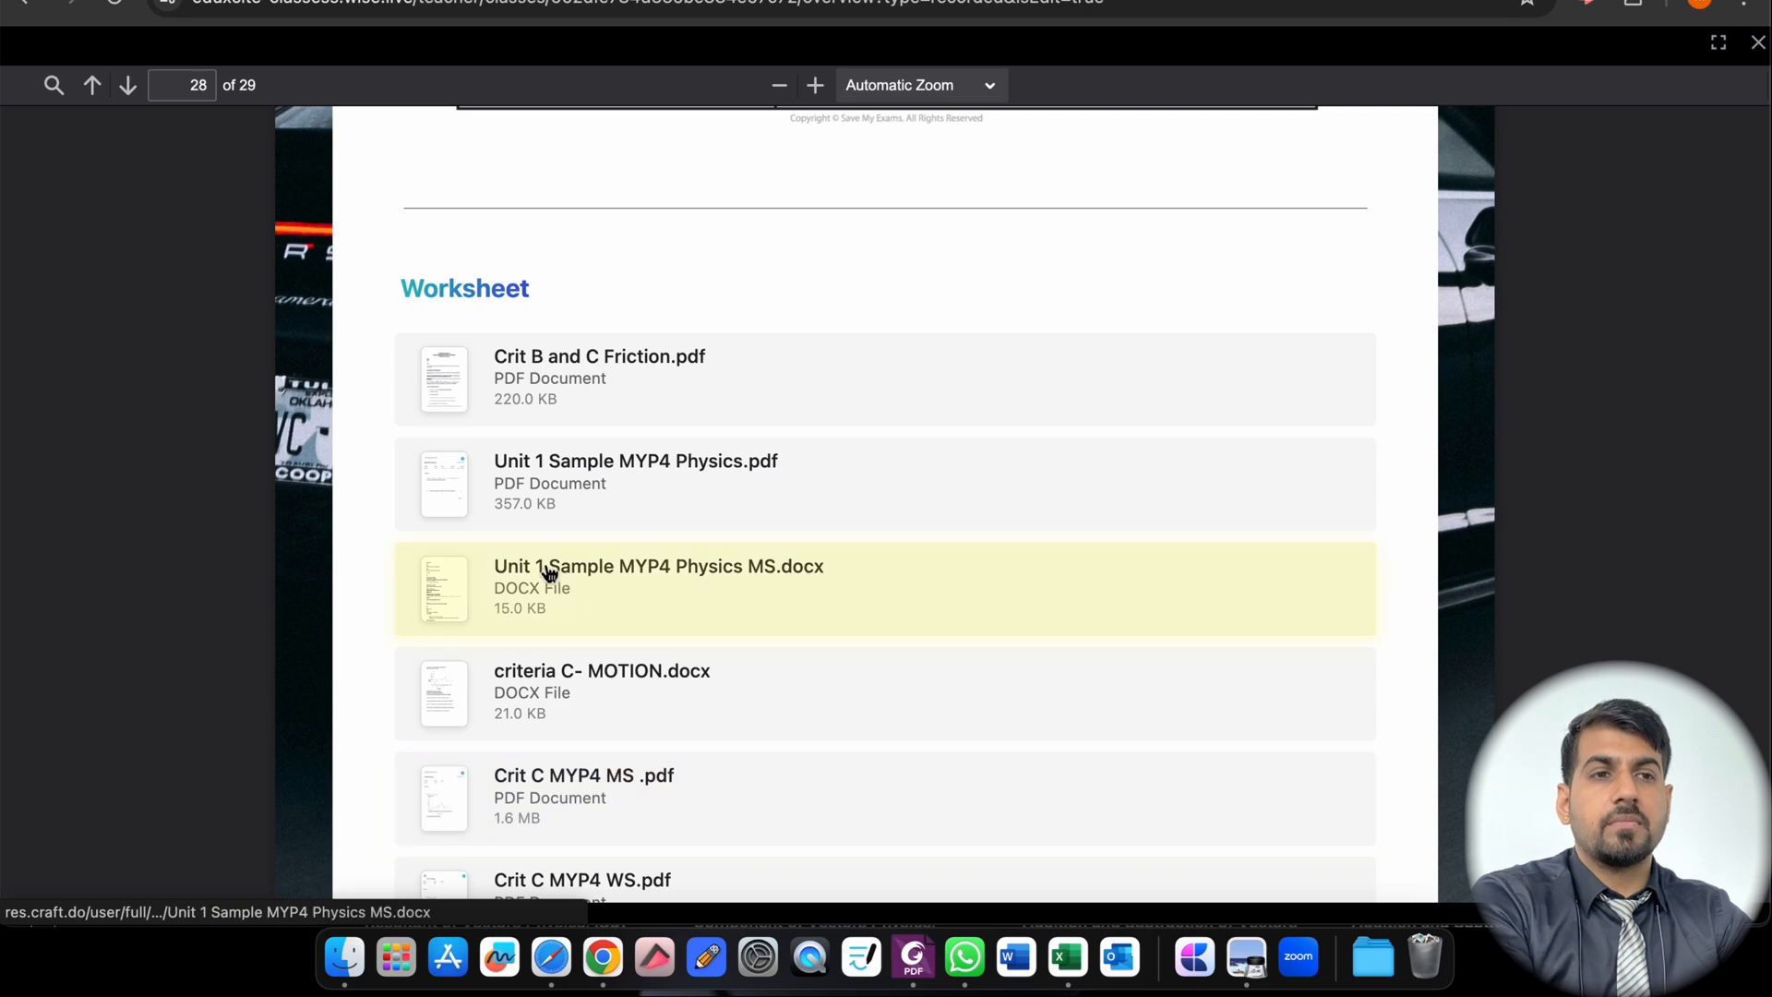
mouse_move(618, 482)
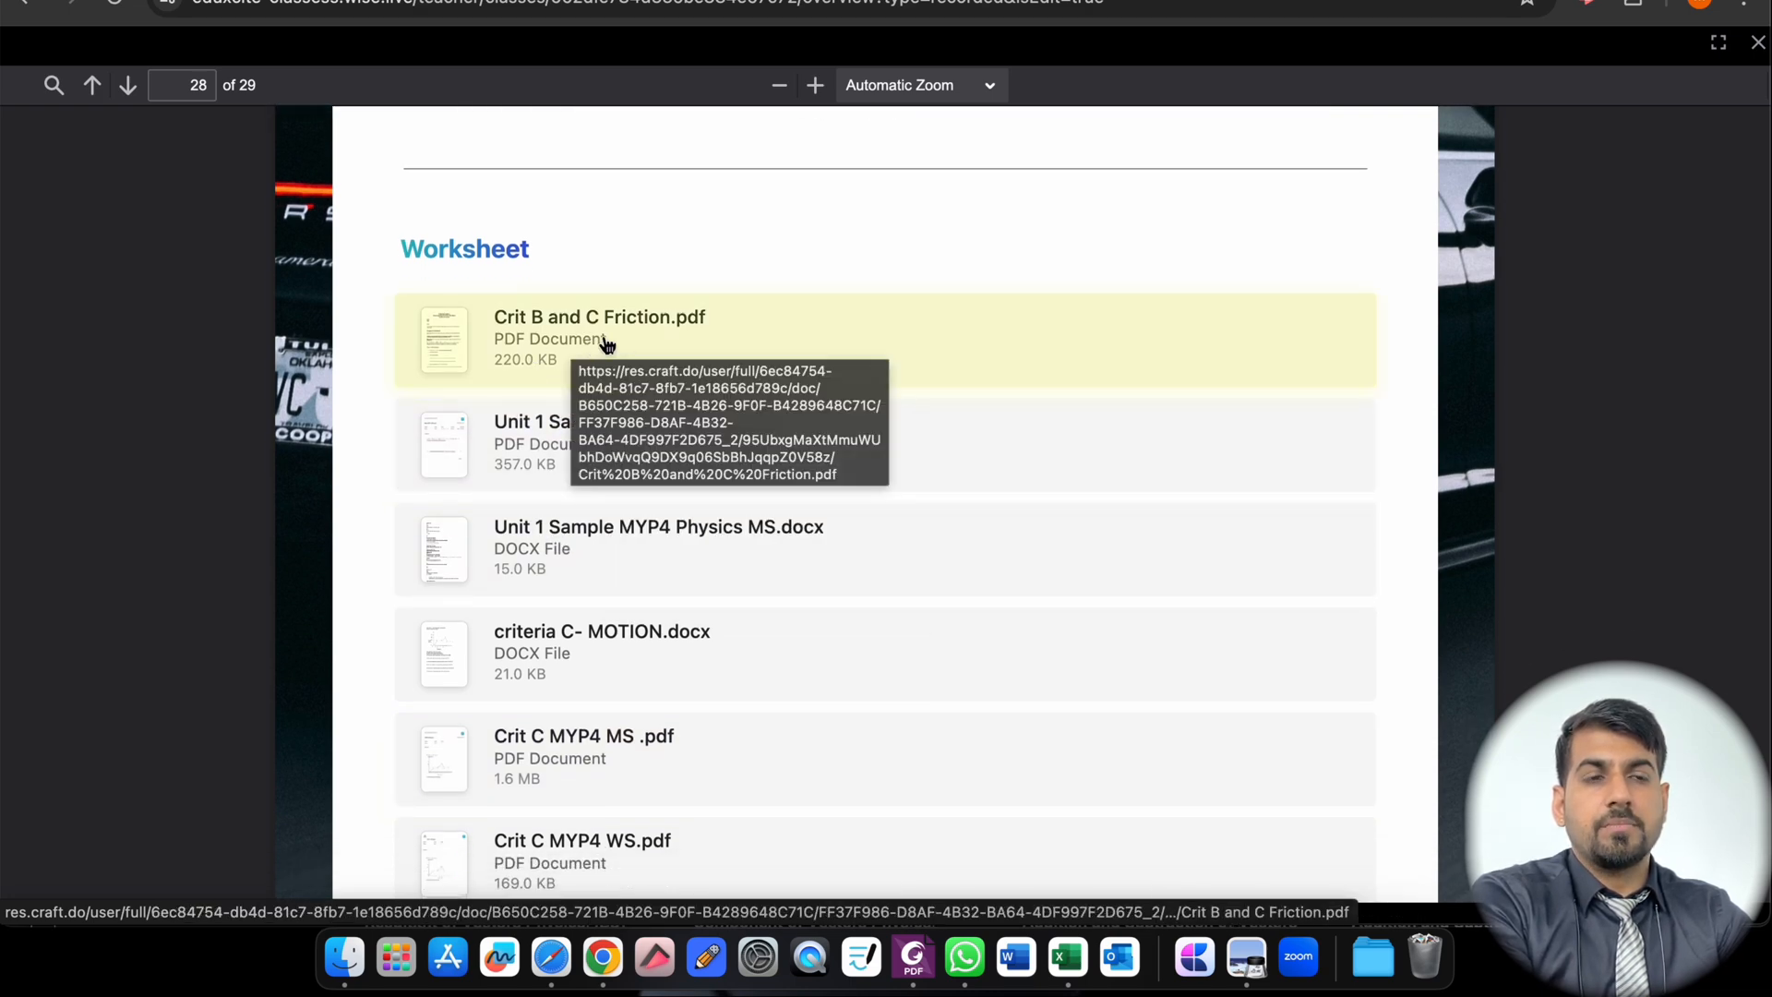
scroll("down", 3)
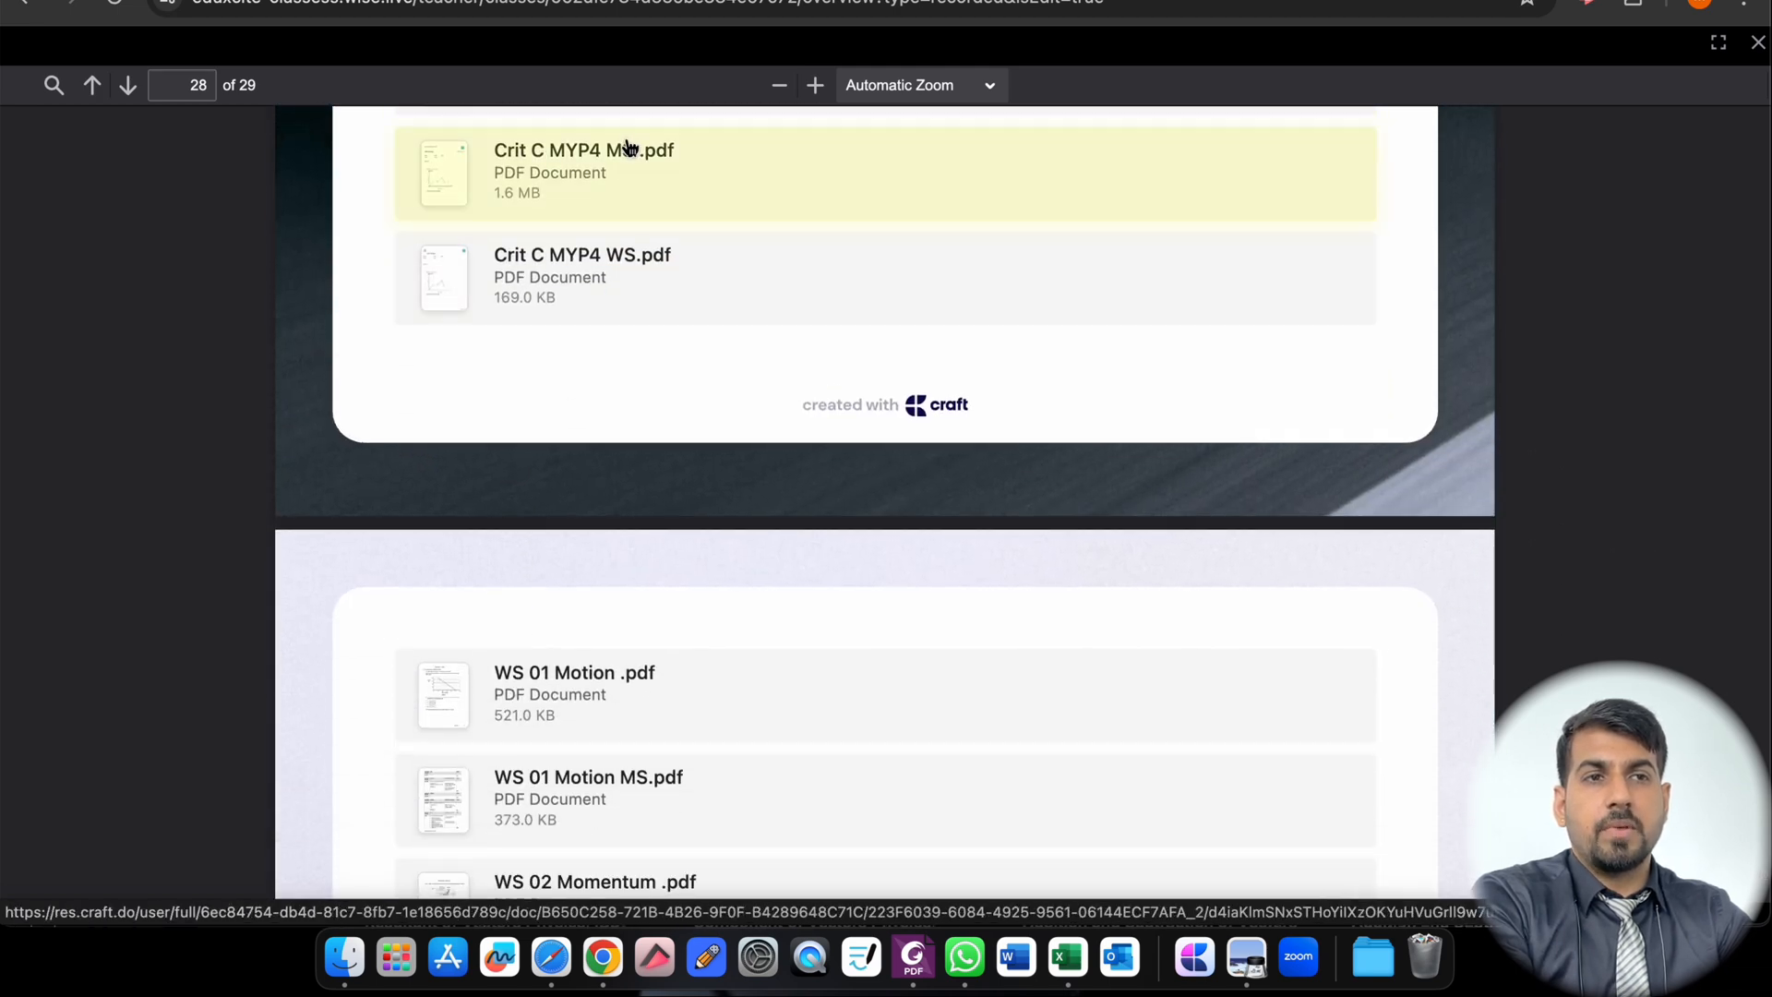
mouse_move(627, 277)
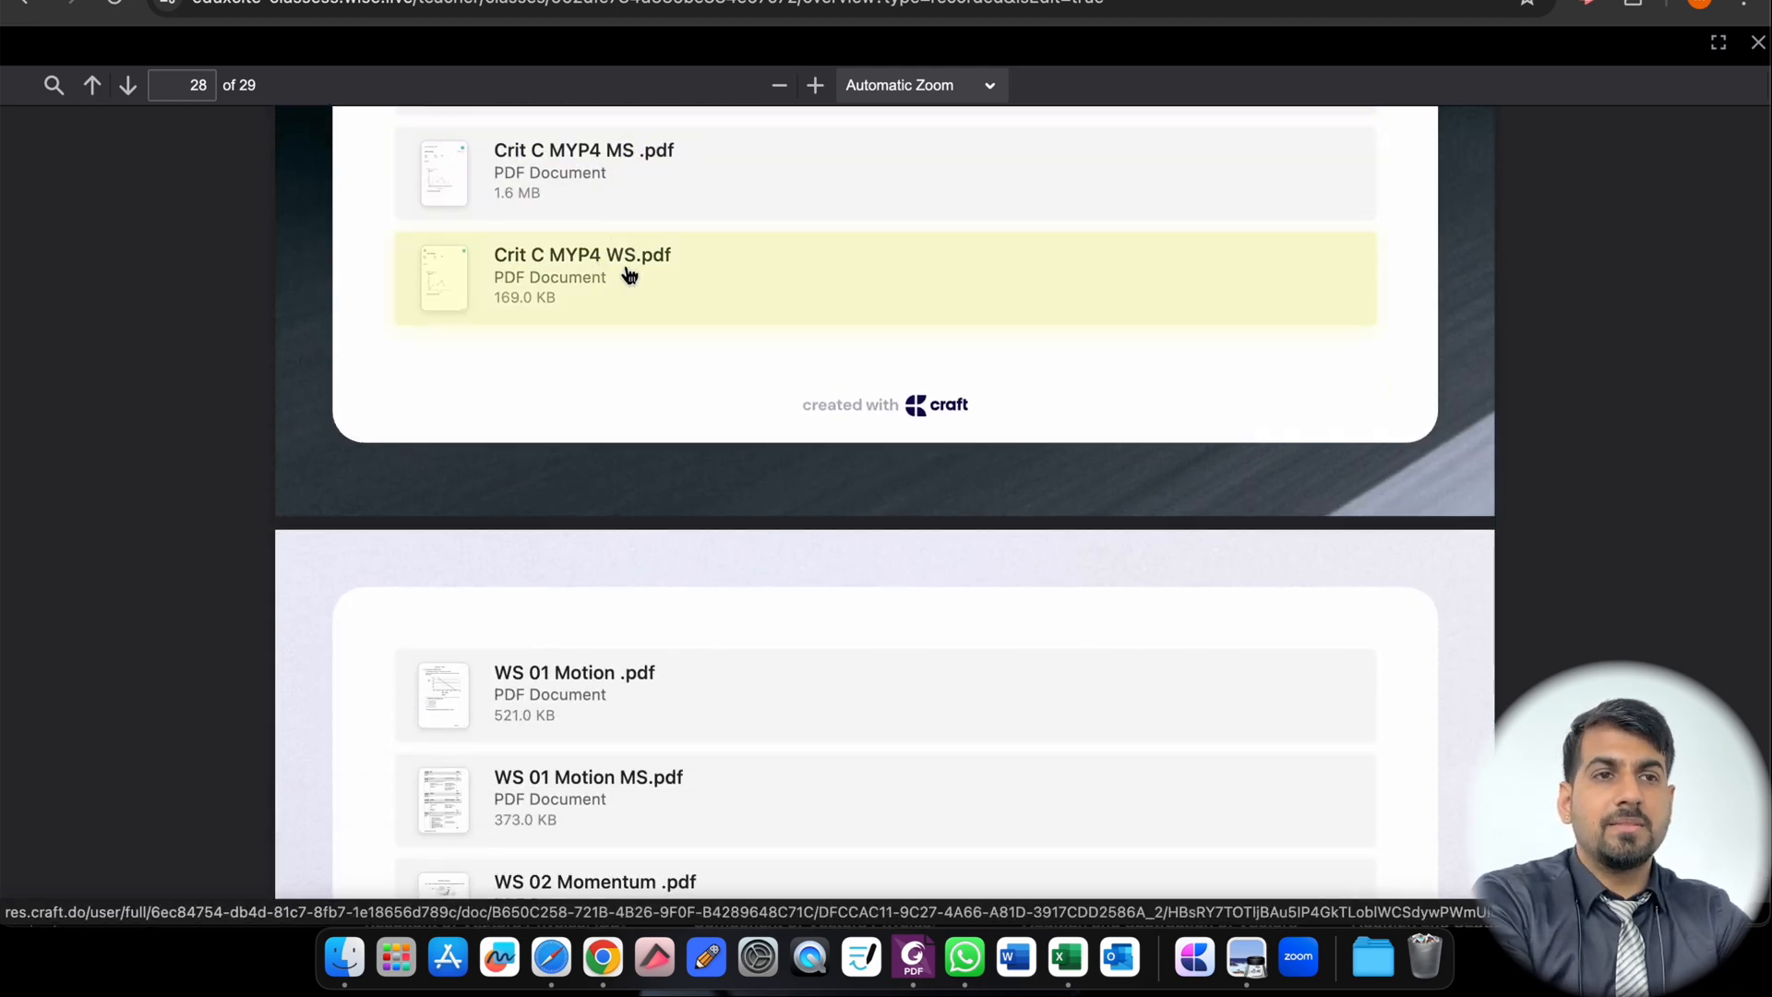
scroll("down", 3)
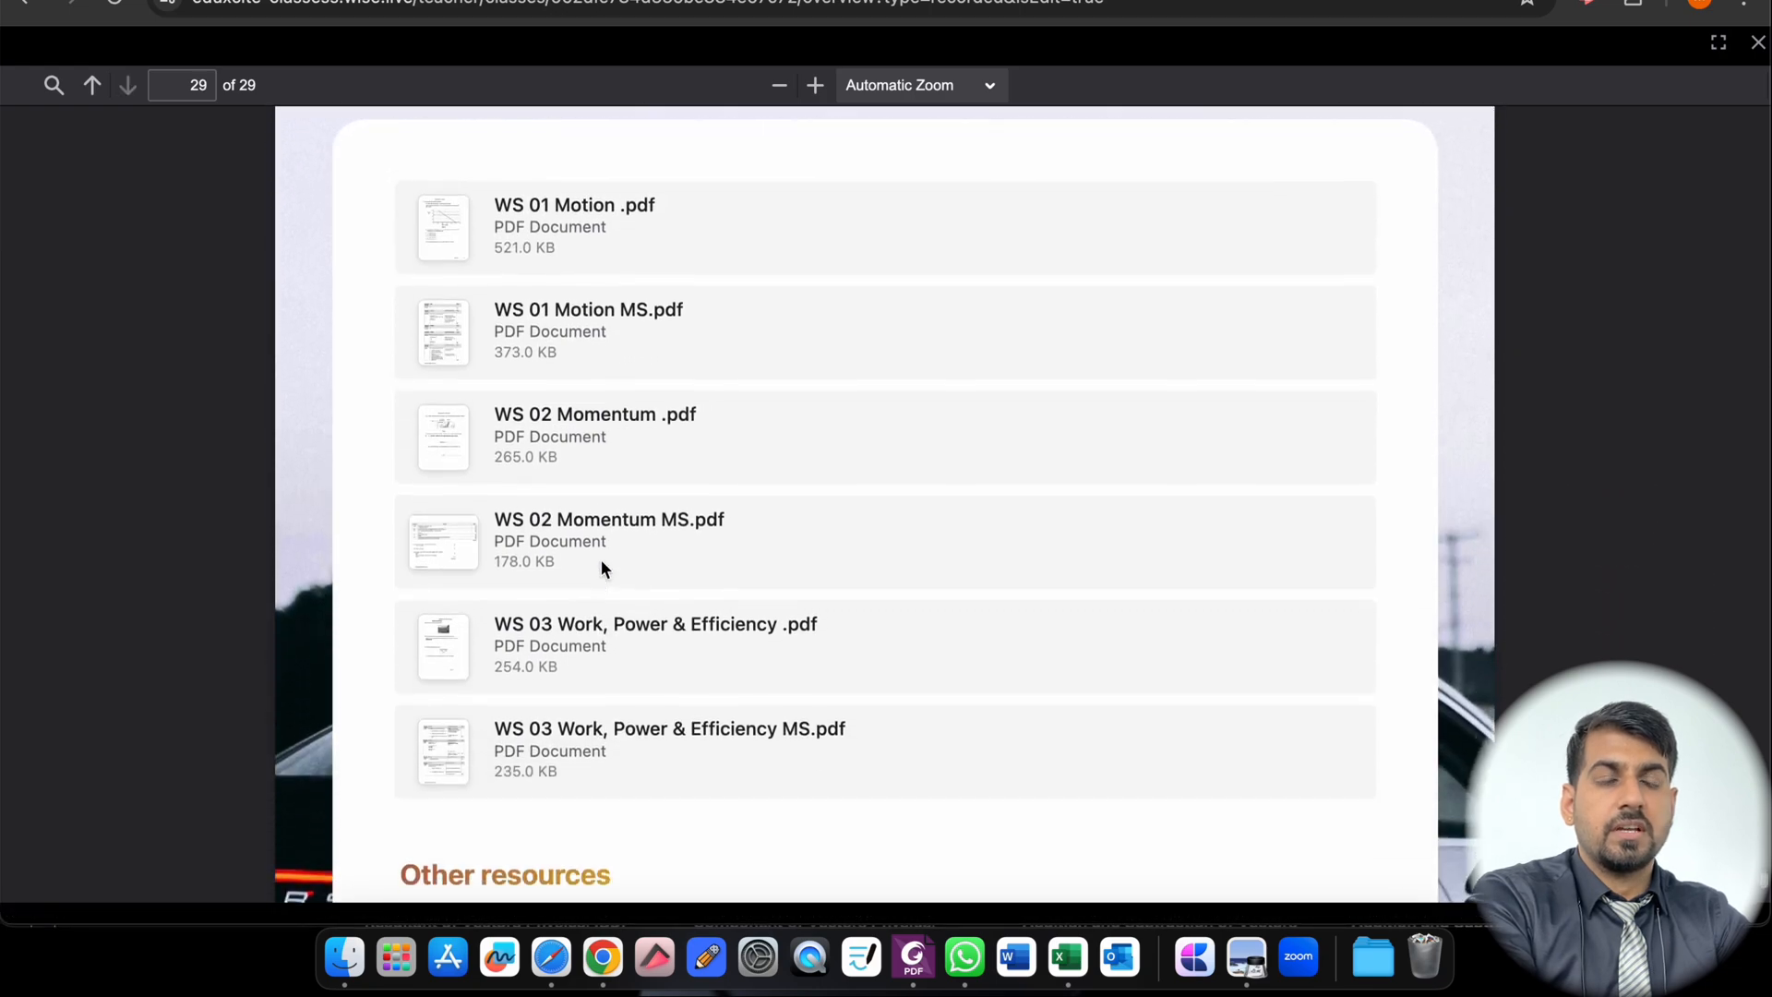
scroll("down", 3)
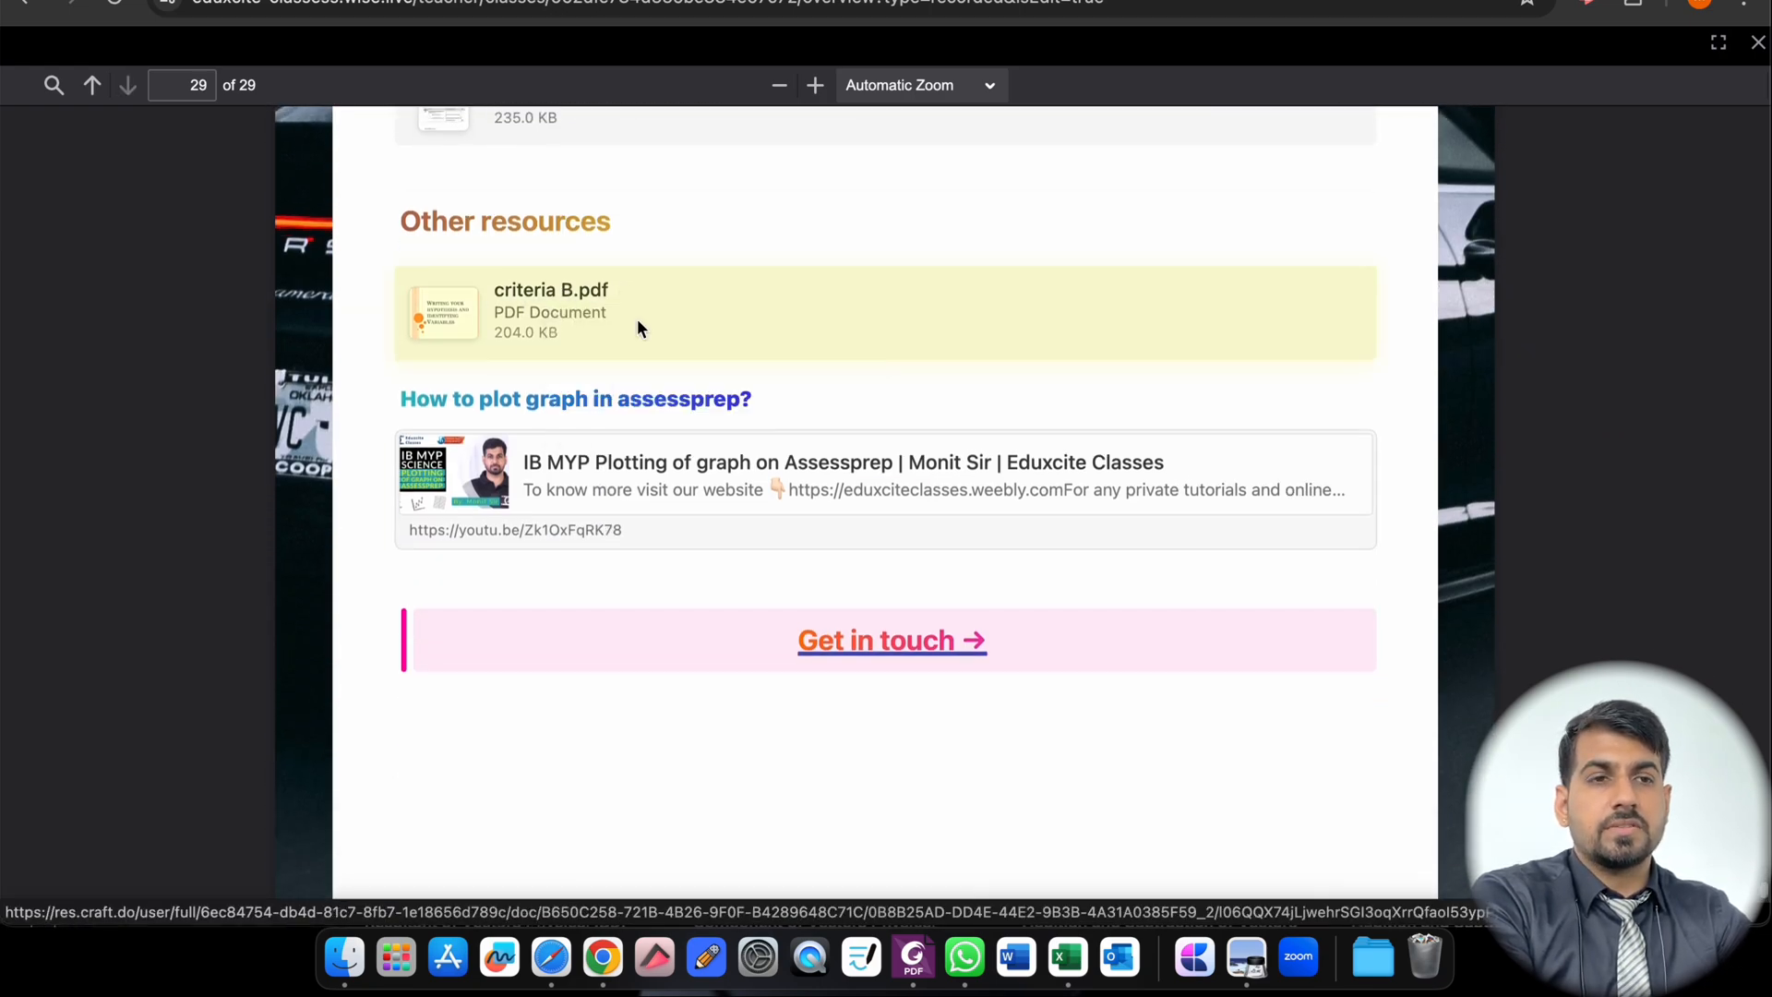
scroll("up", 3)
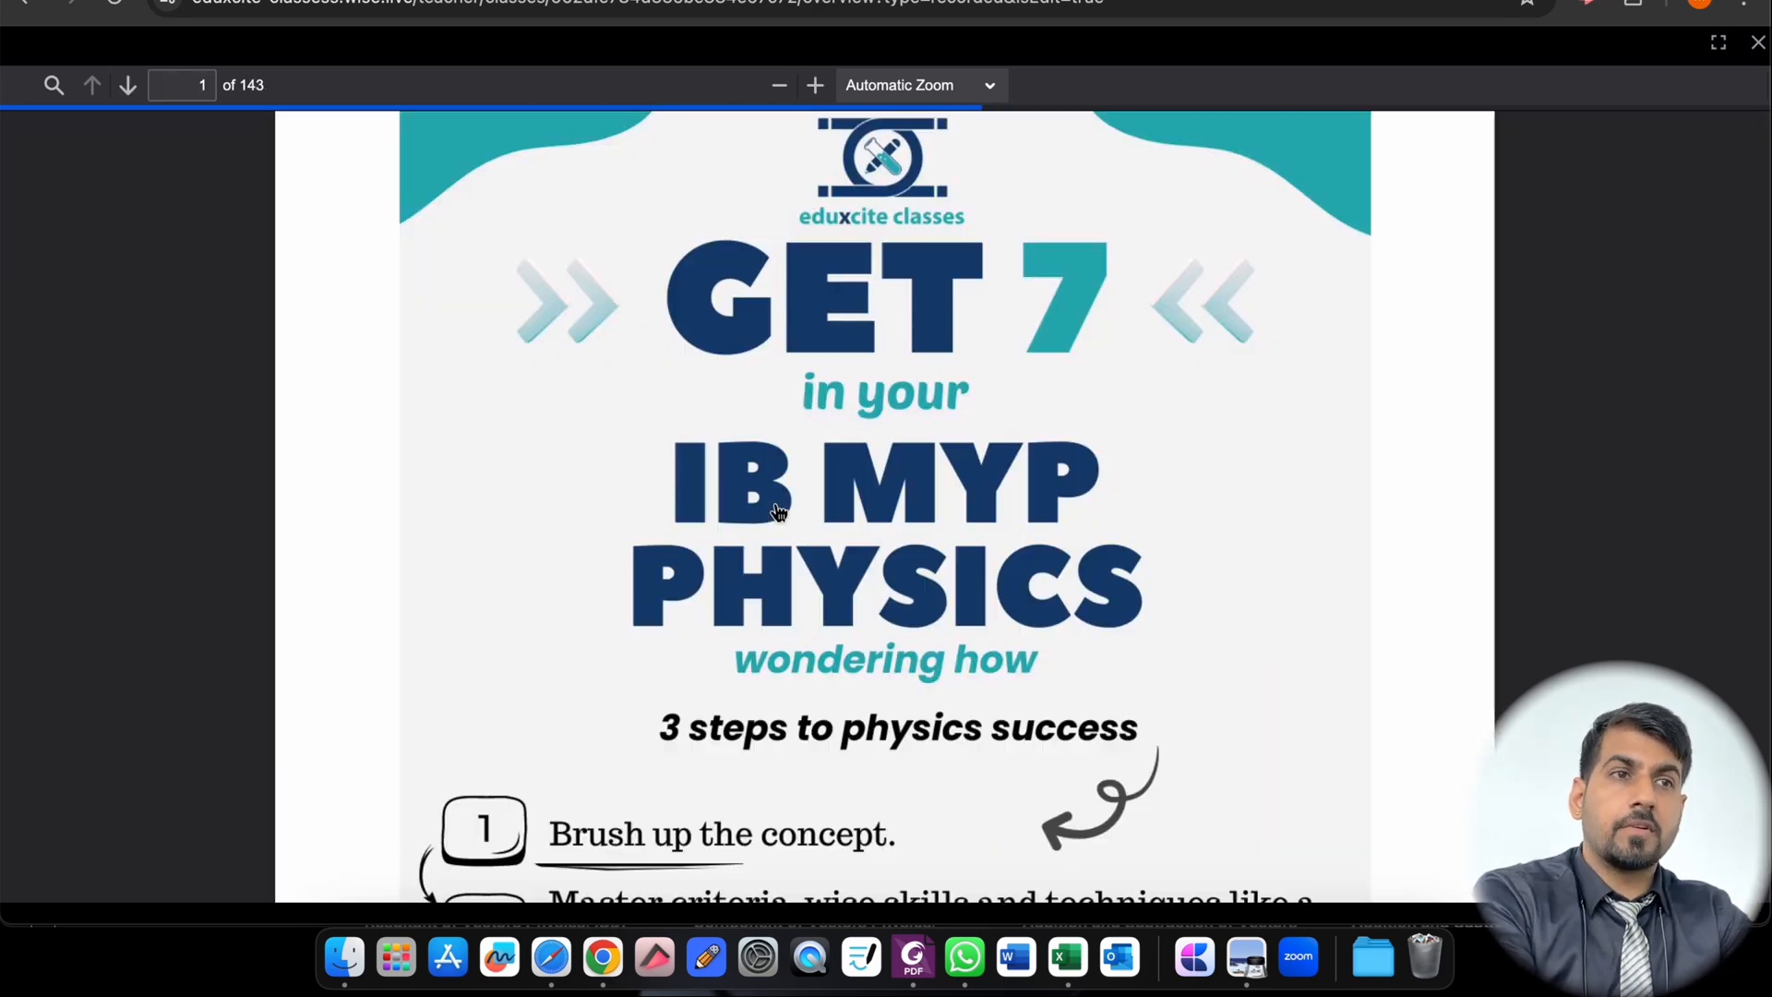
Step: Scroll through the 143-page booklet's Get 7 flyer and group-class Highlights page
scroll("down", 3)
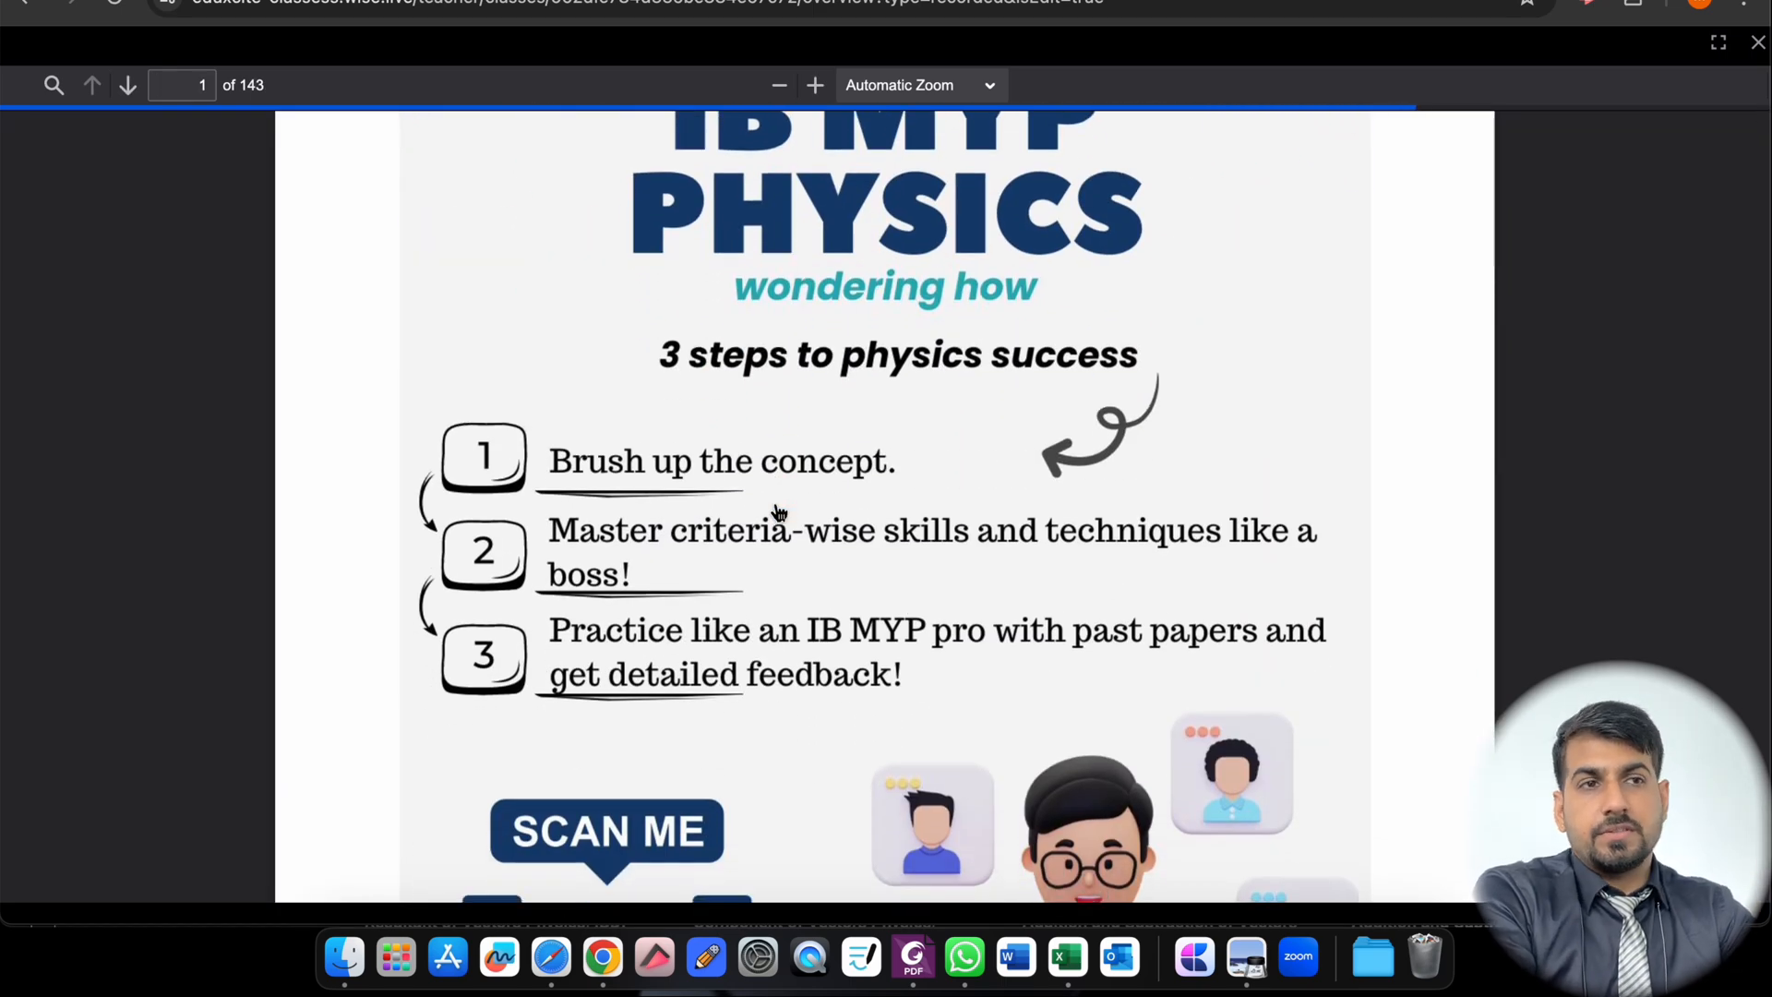
scroll("up", 3)
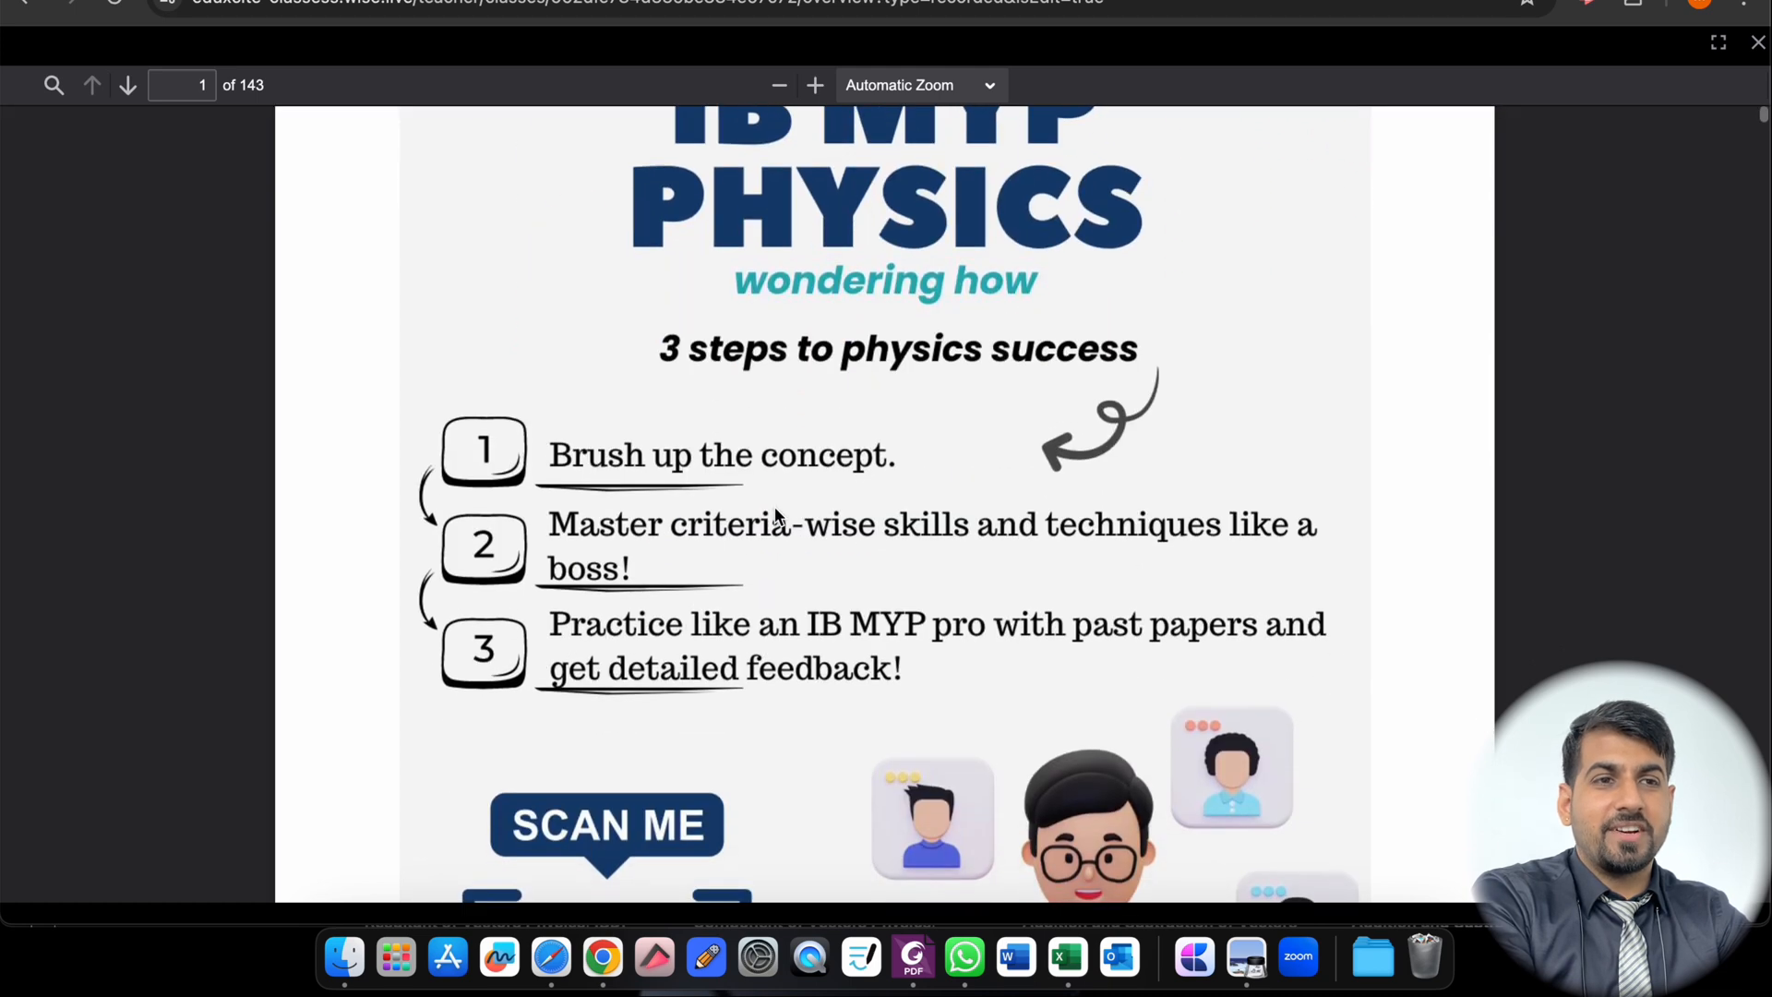
mouse_move(683, 516)
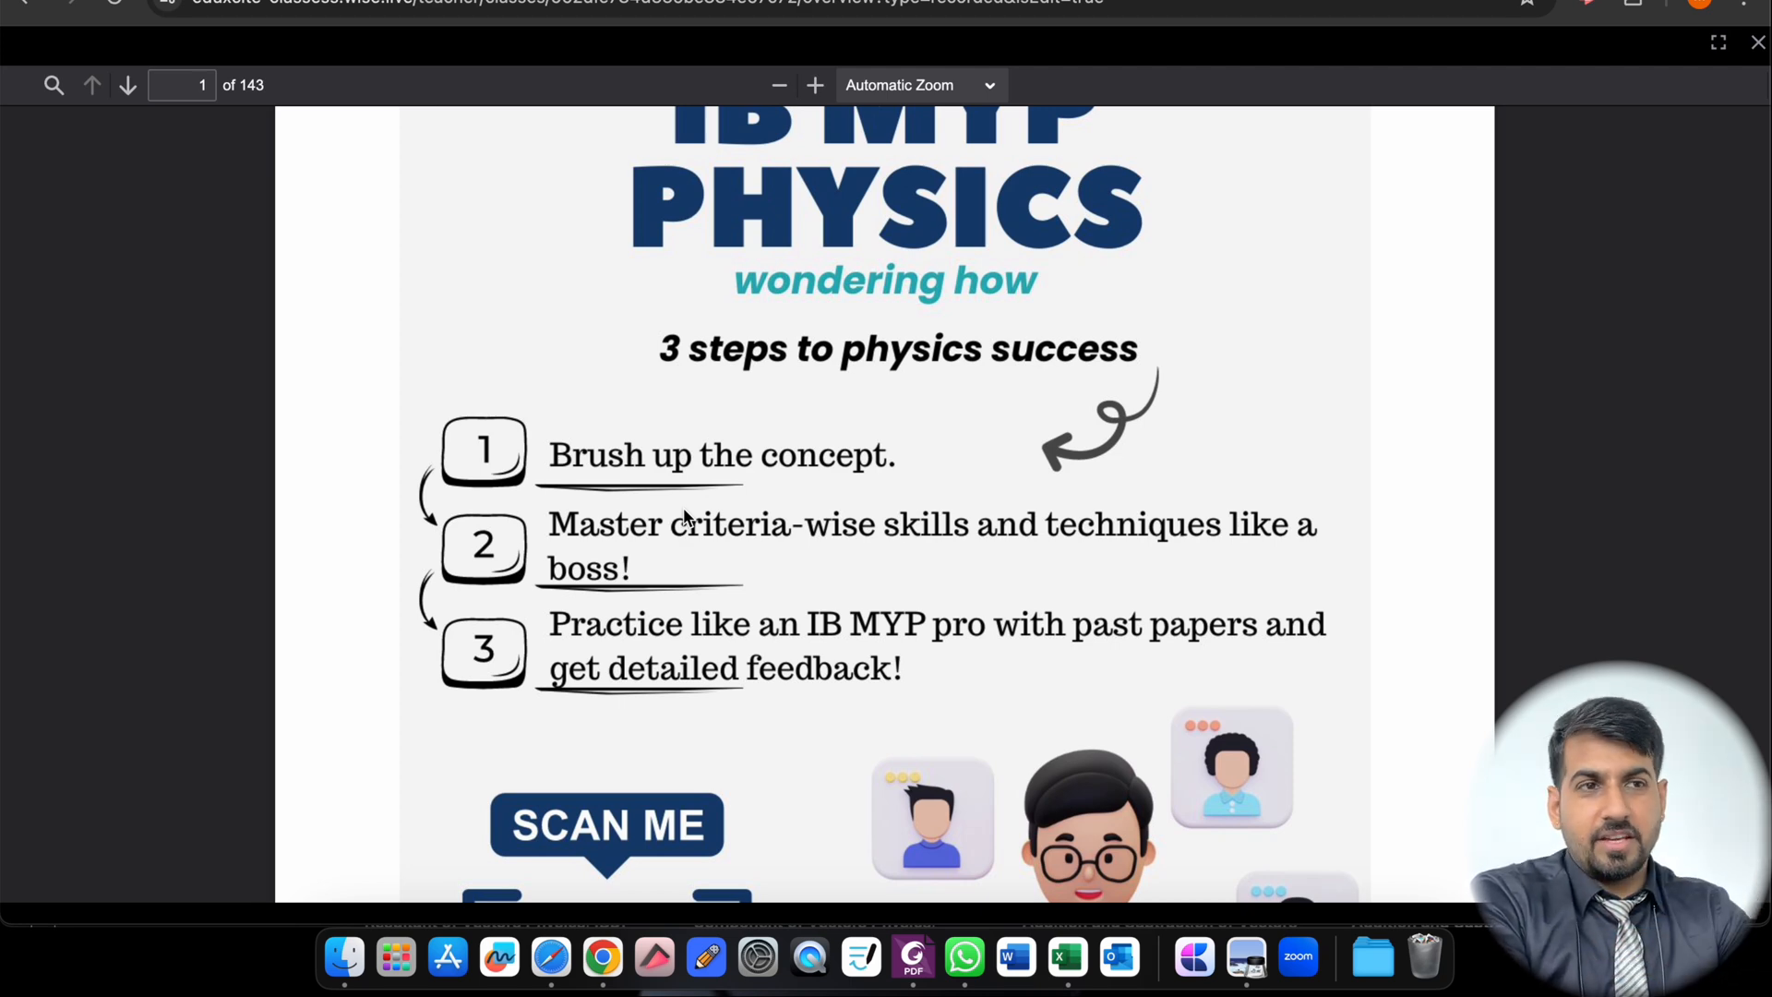
scroll("down", 3)
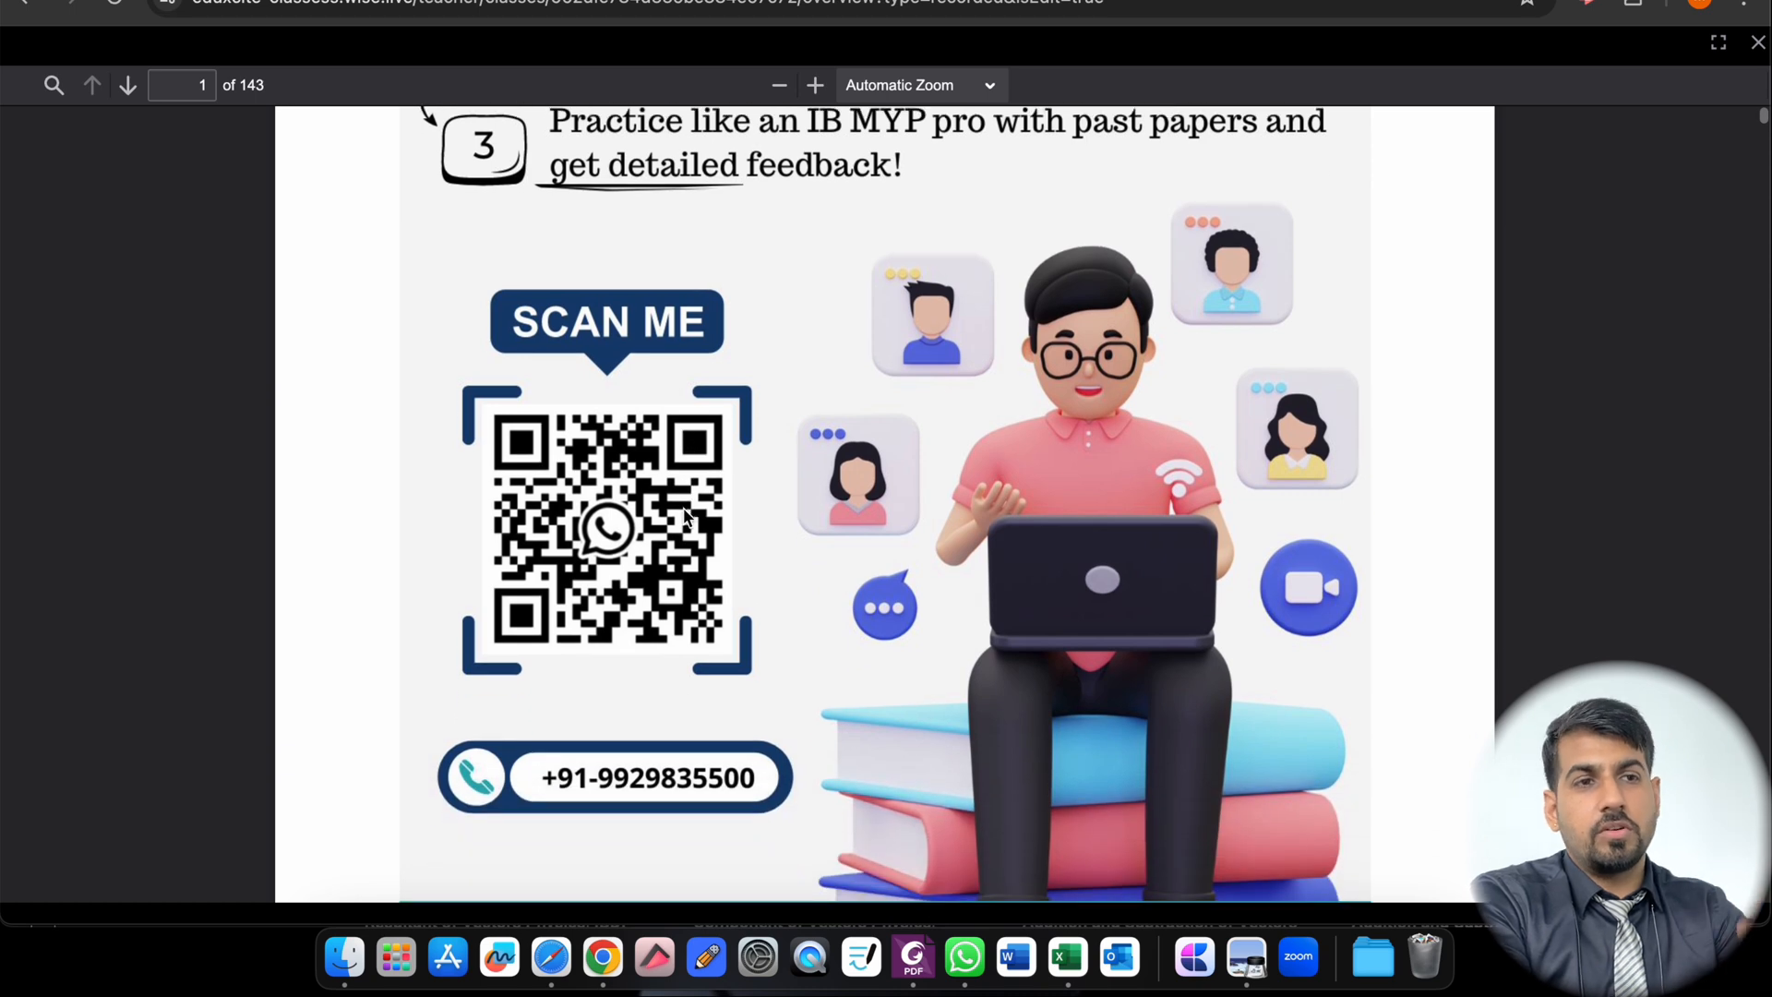
mouse_move(1637, 541)
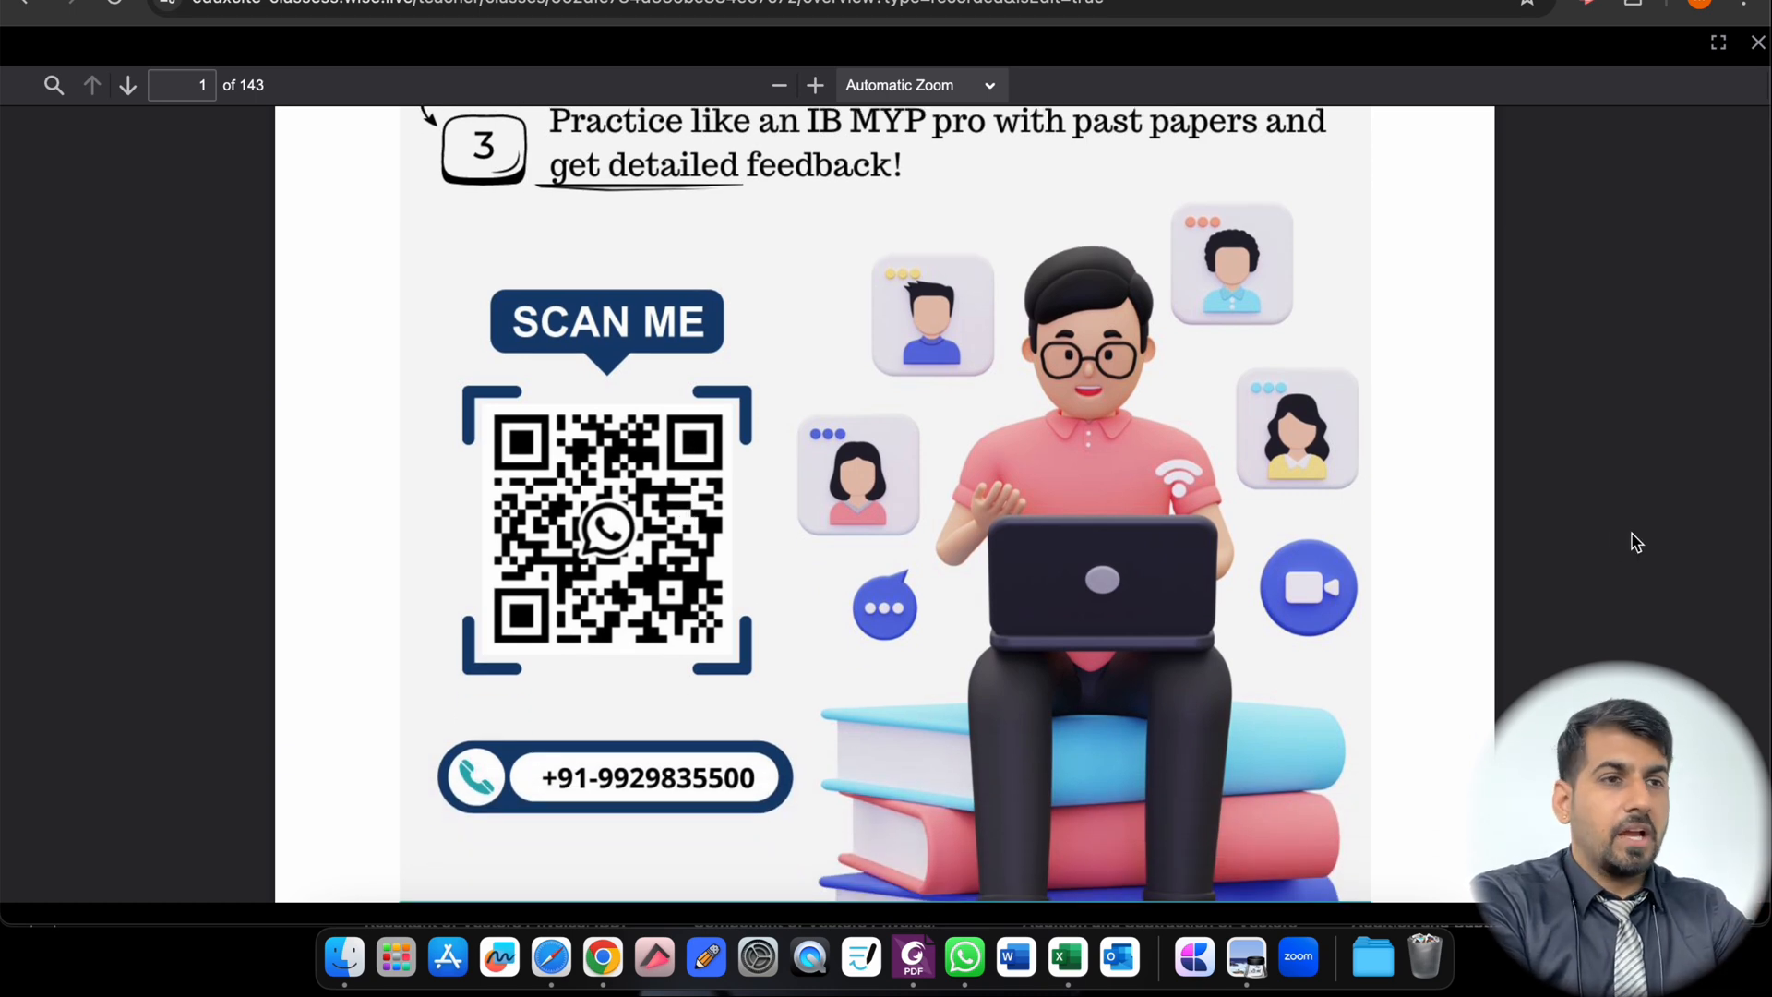
scroll("down", 3)
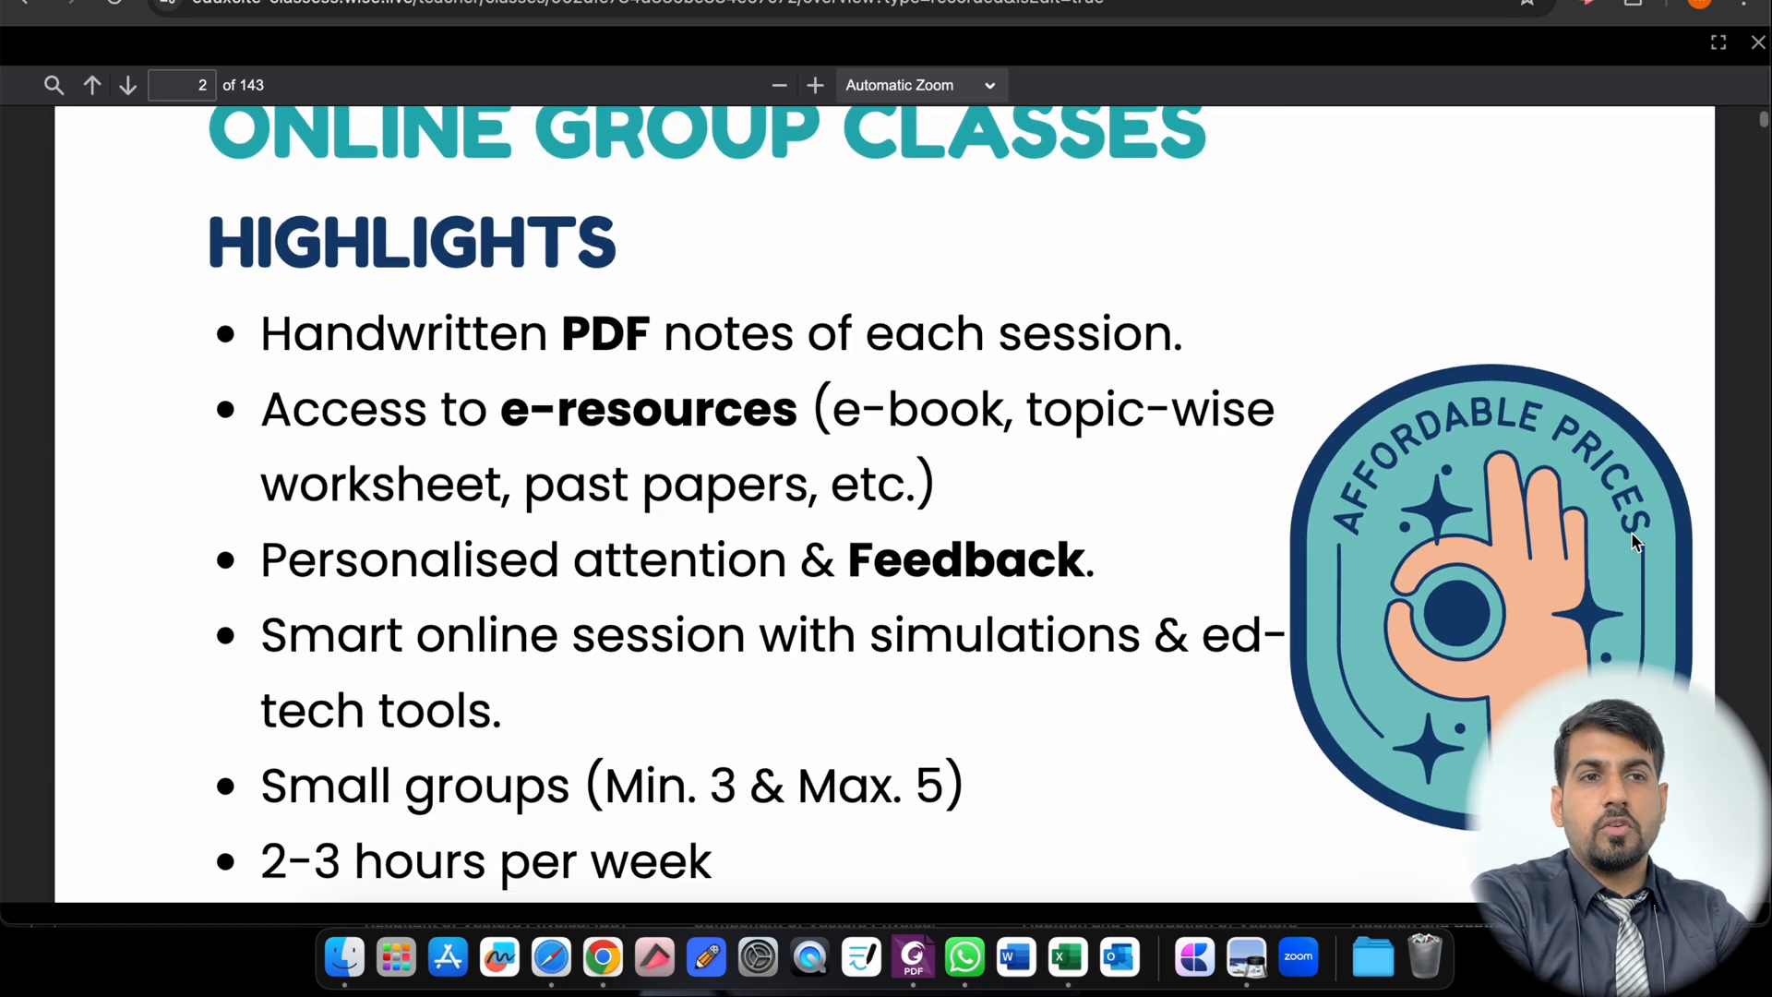
Step: Continue to page 3 listing the physics topics and the handwritten Solar System notes
scroll("down", 3)
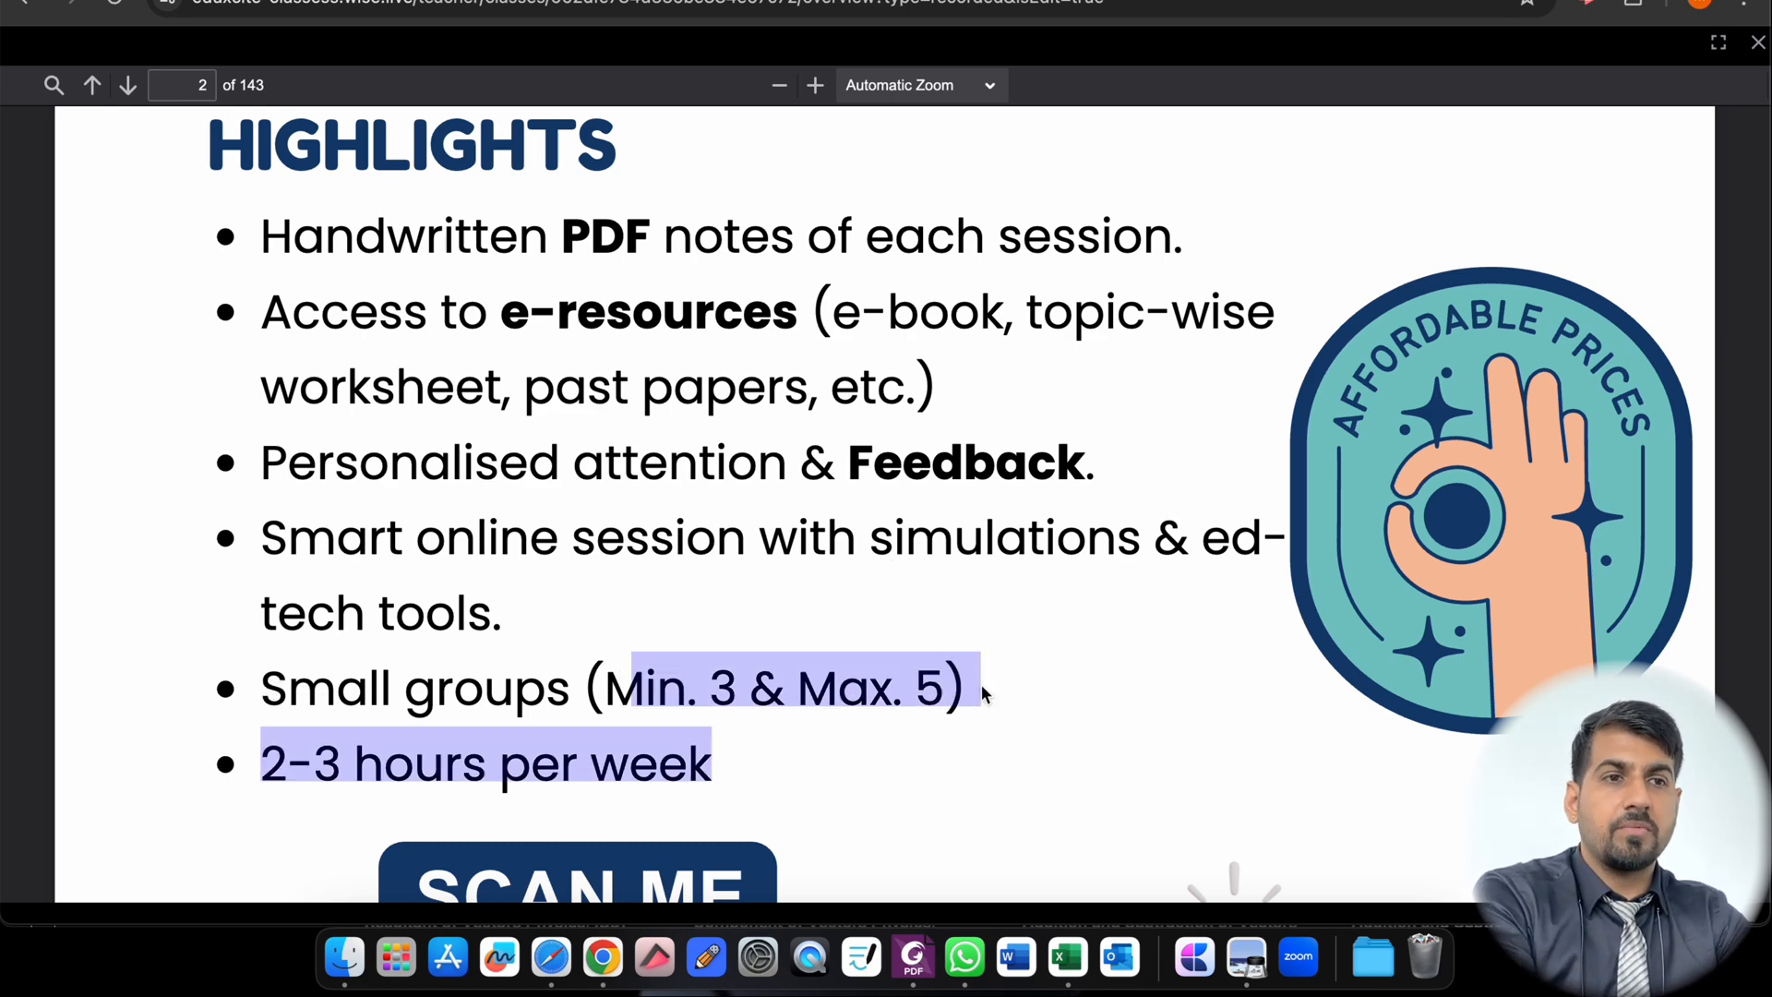
scroll("down", 3)
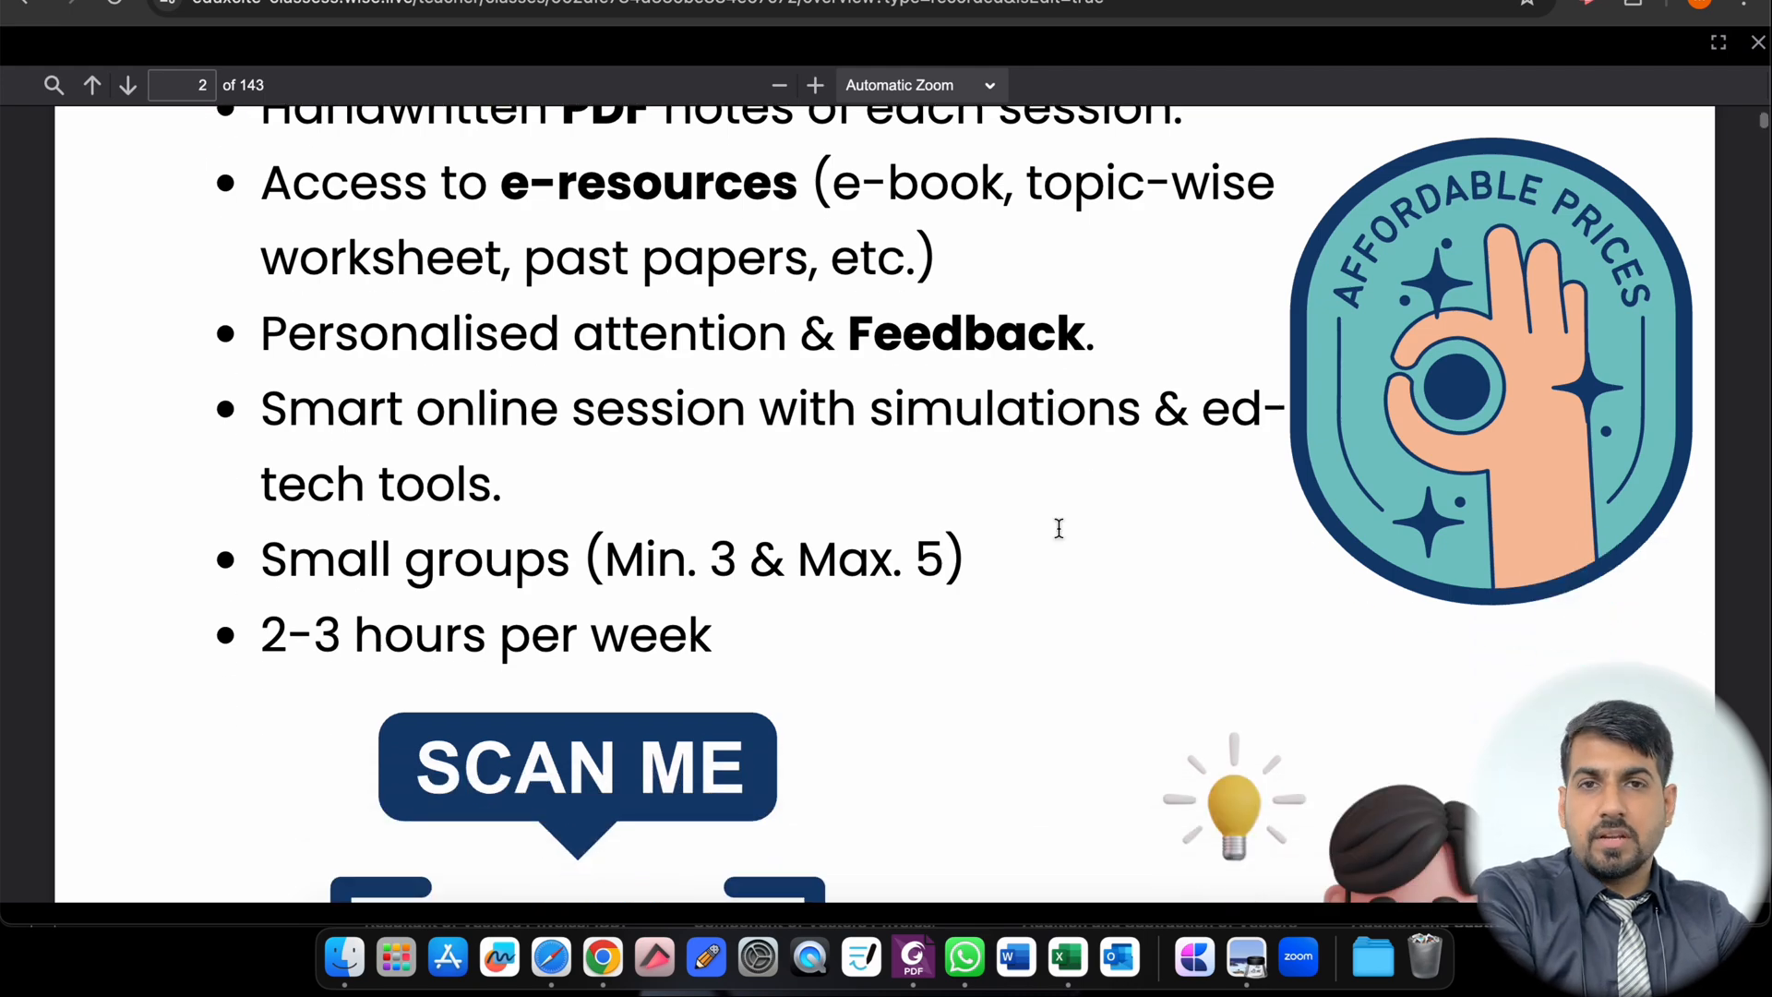
scroll("down", 3)
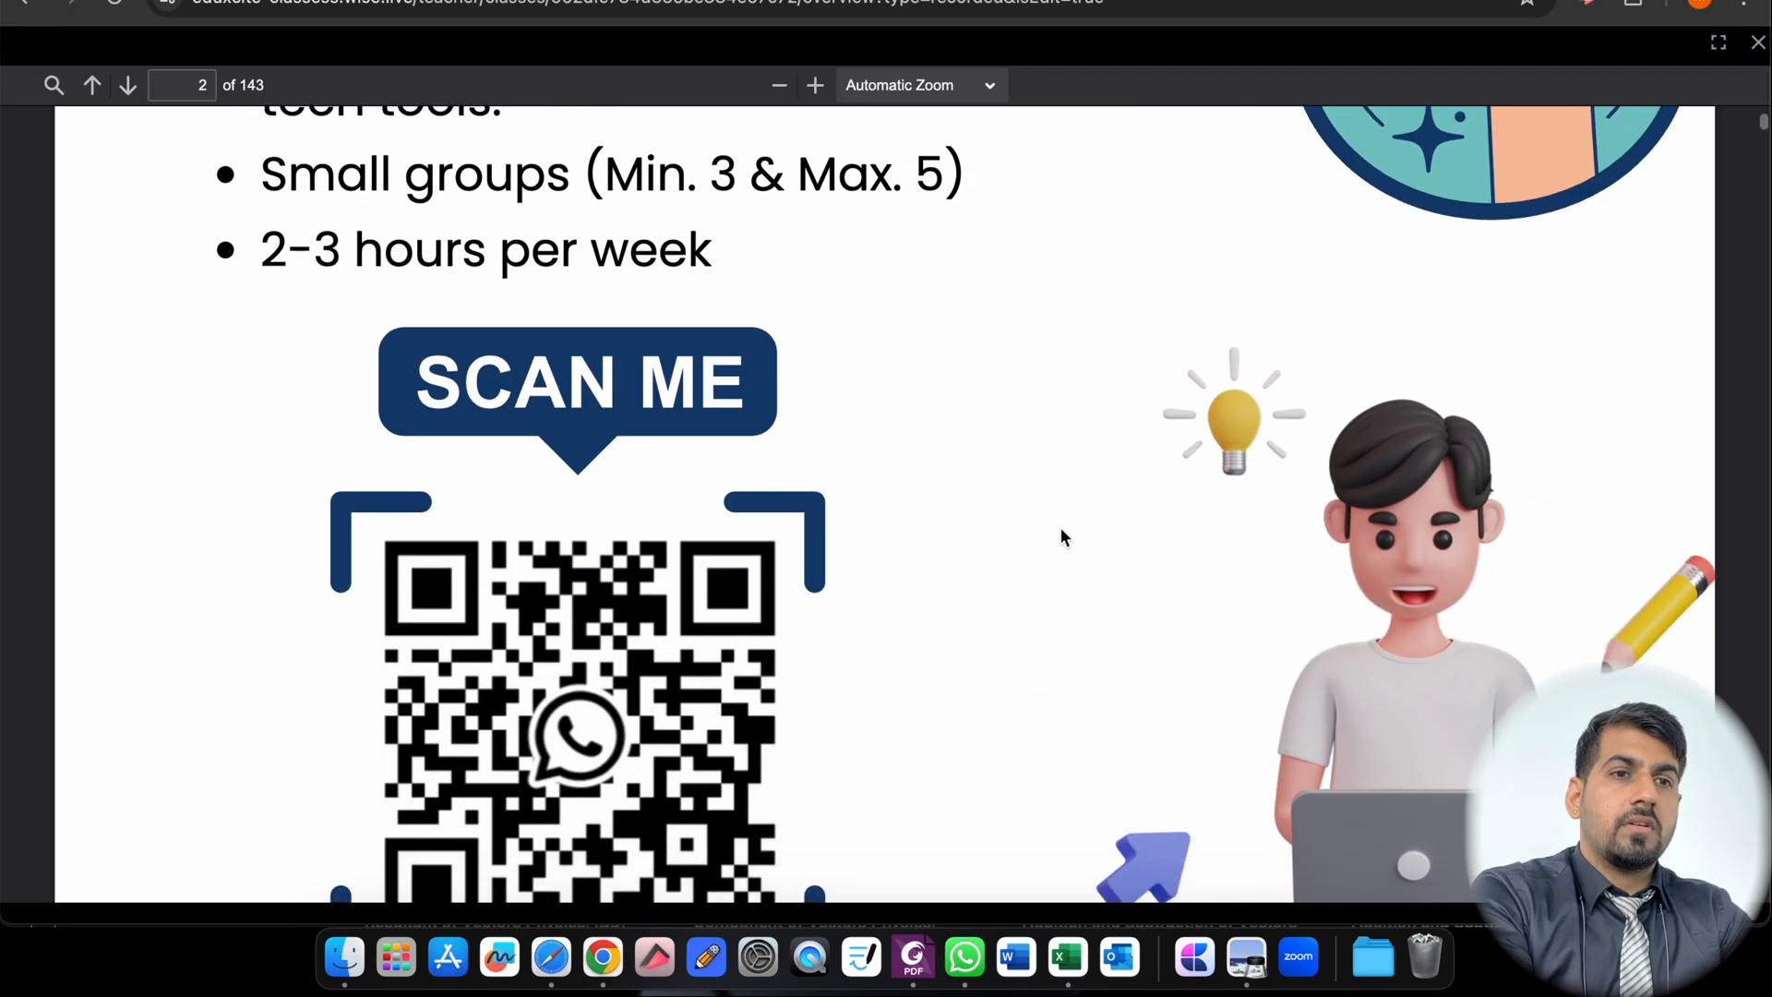
scroll("down", 3)
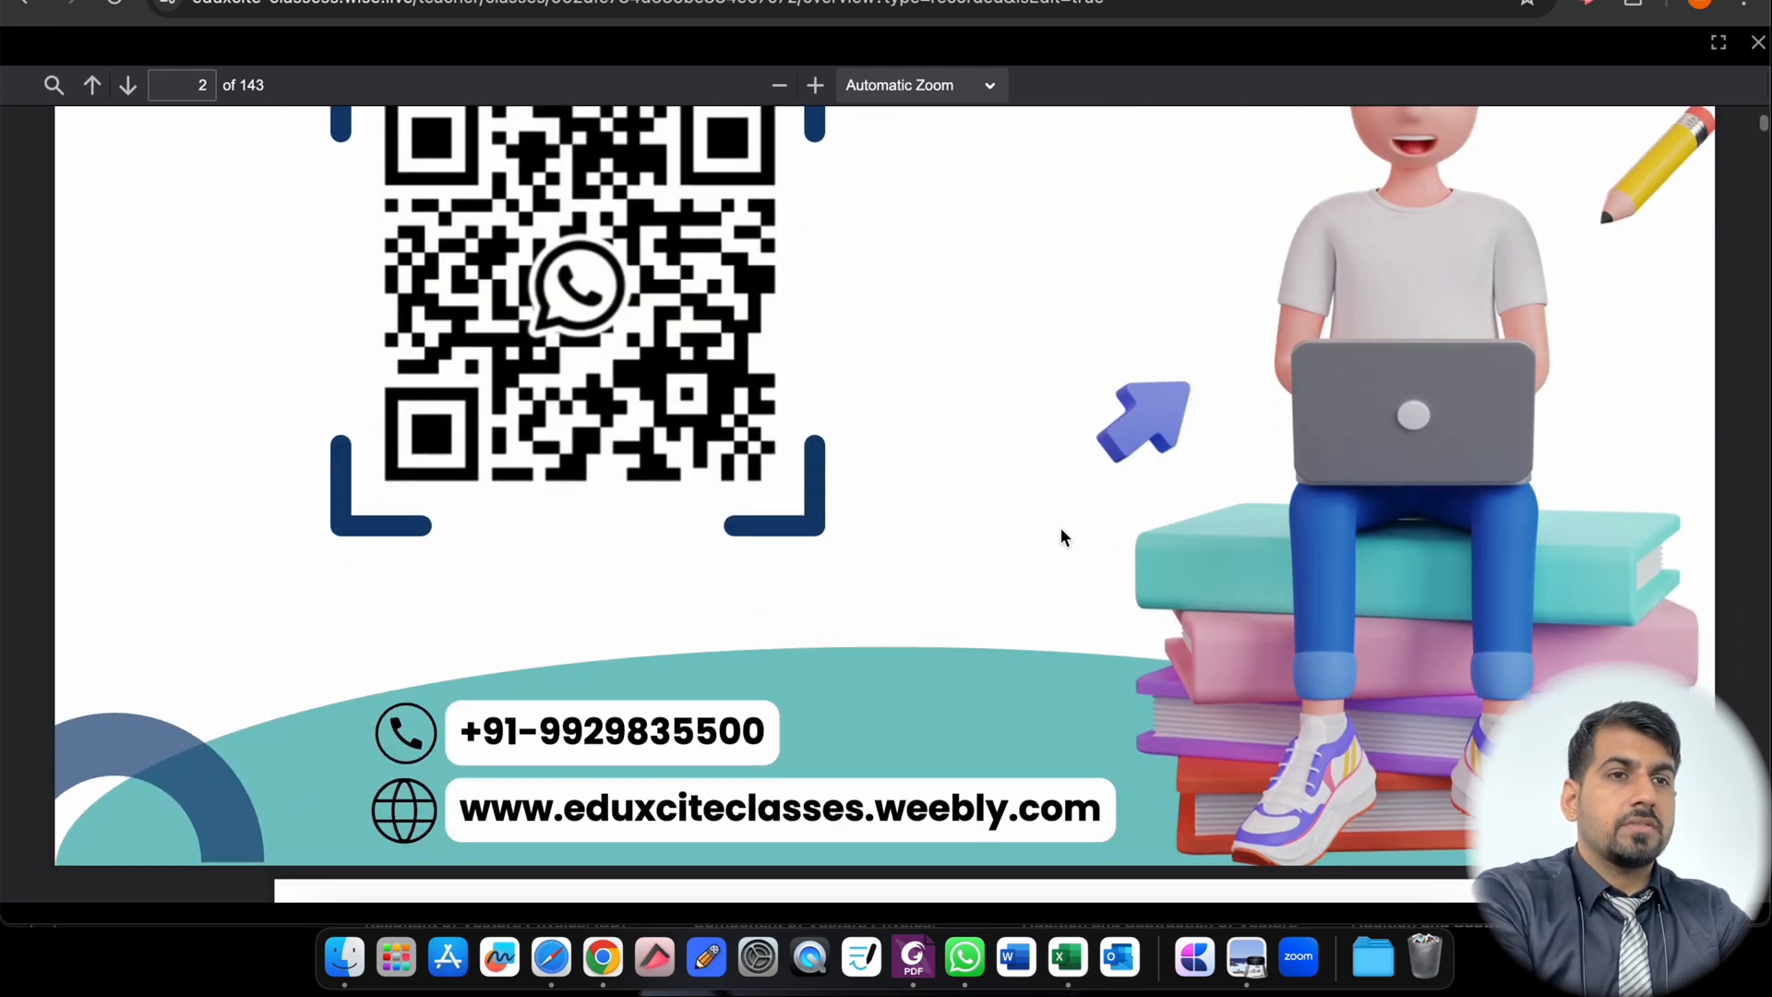
left_click(128, 85)
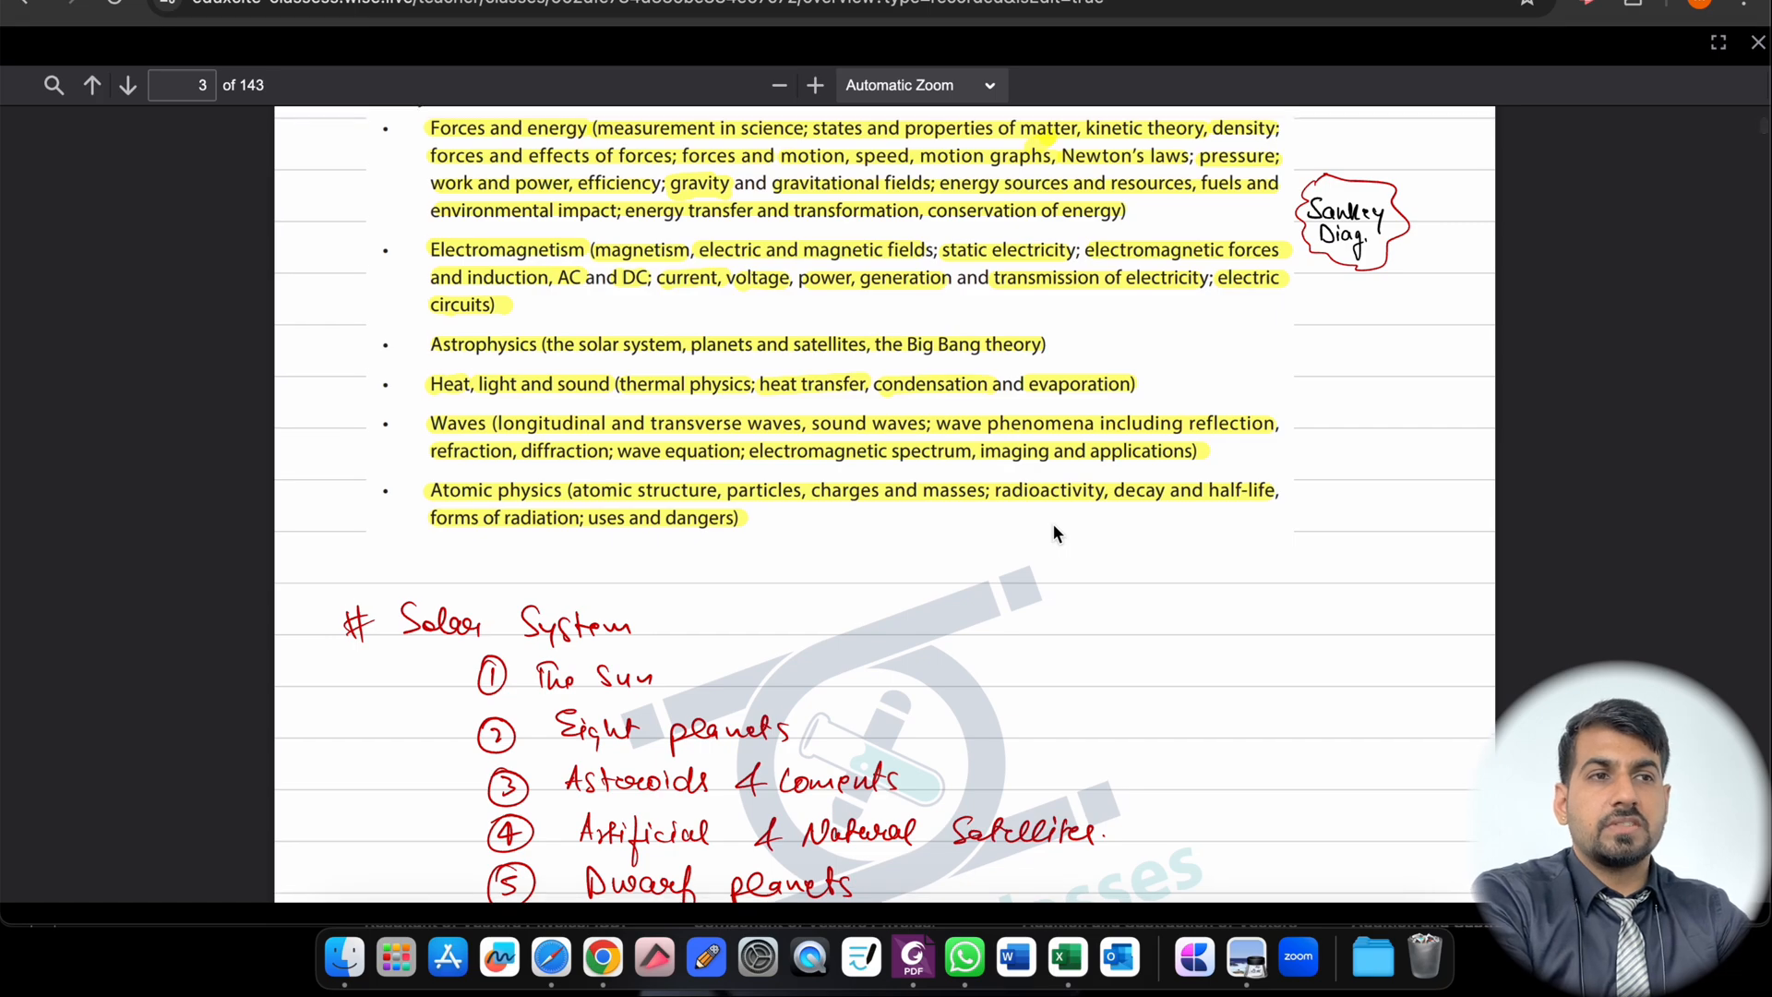
Step: Page through the booklet's momentum and radioactivity notes
scroll("up", 3)
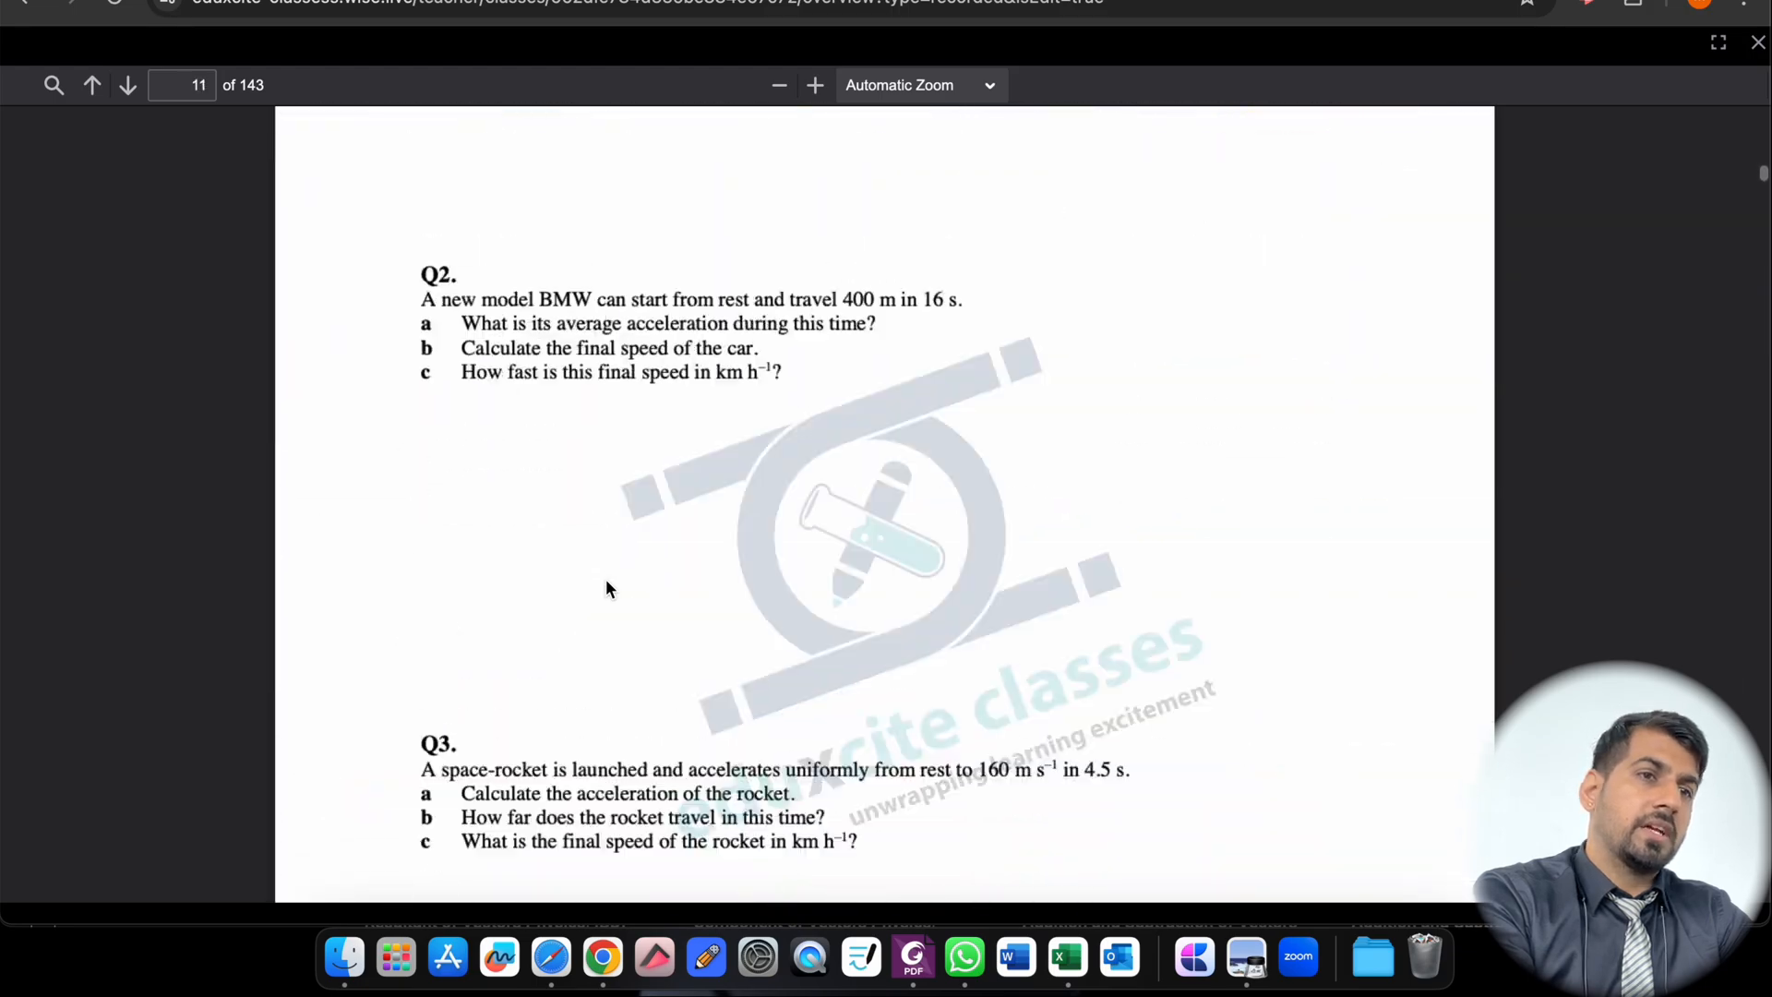
left_click(128, 84)
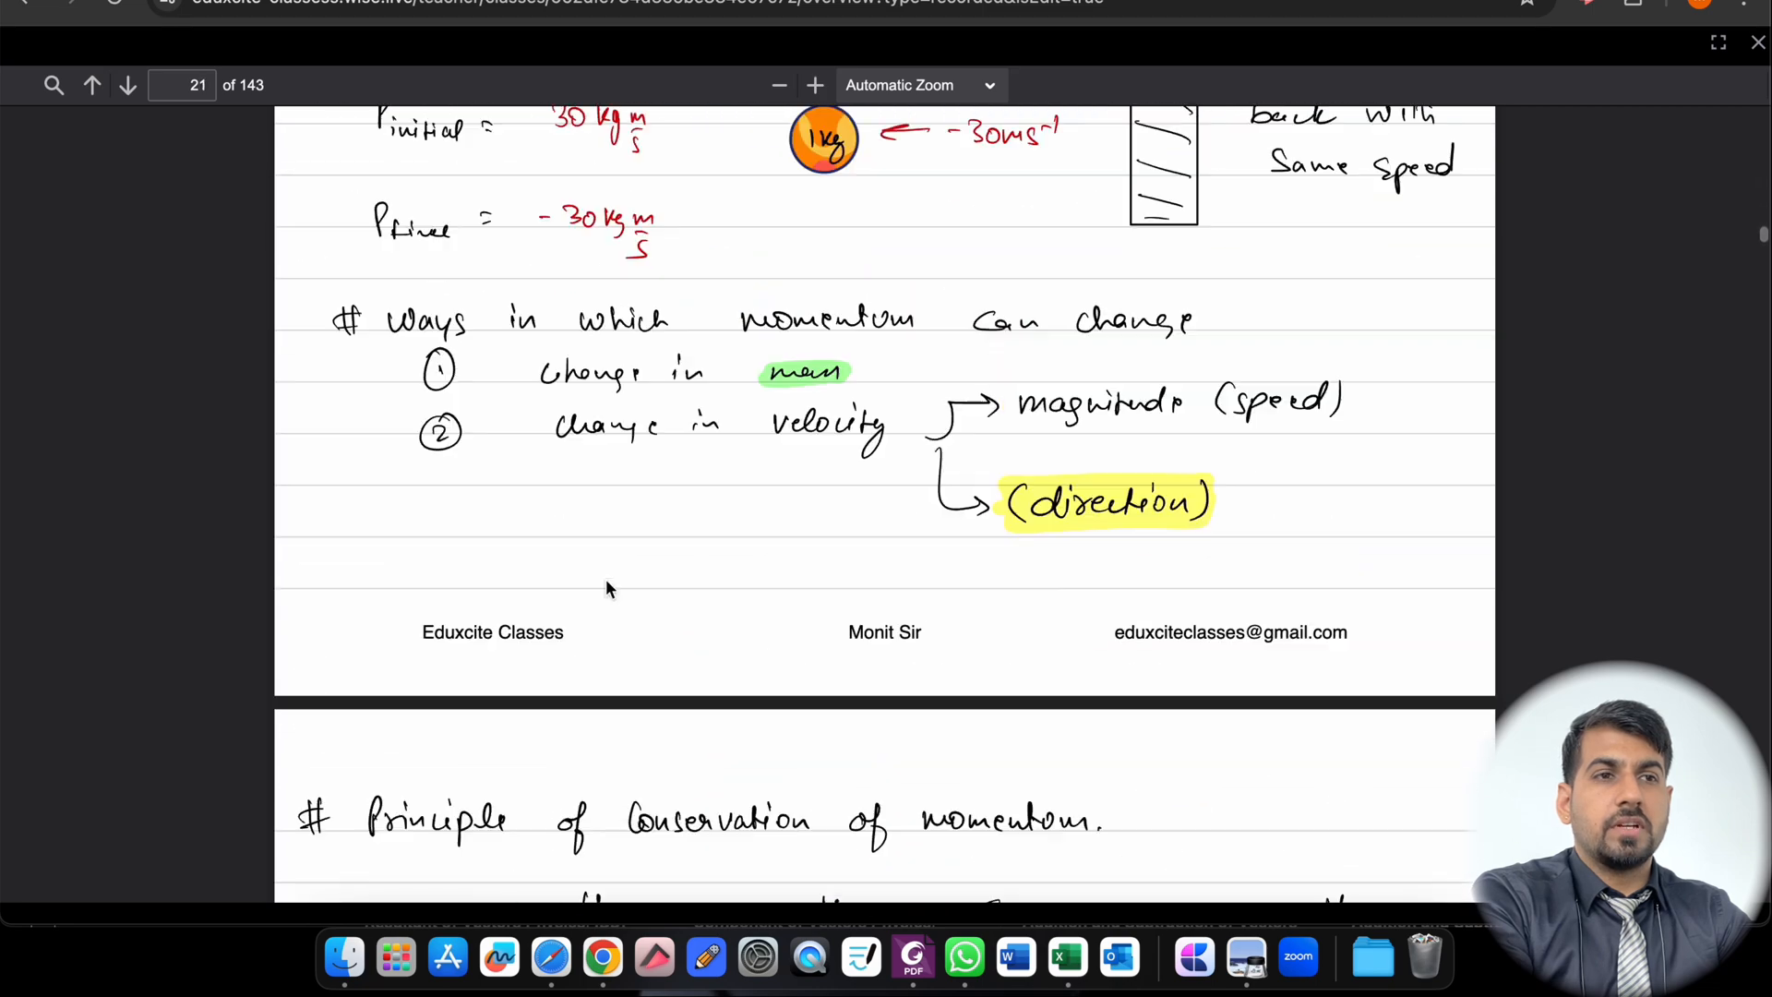
scroll("up", 3)
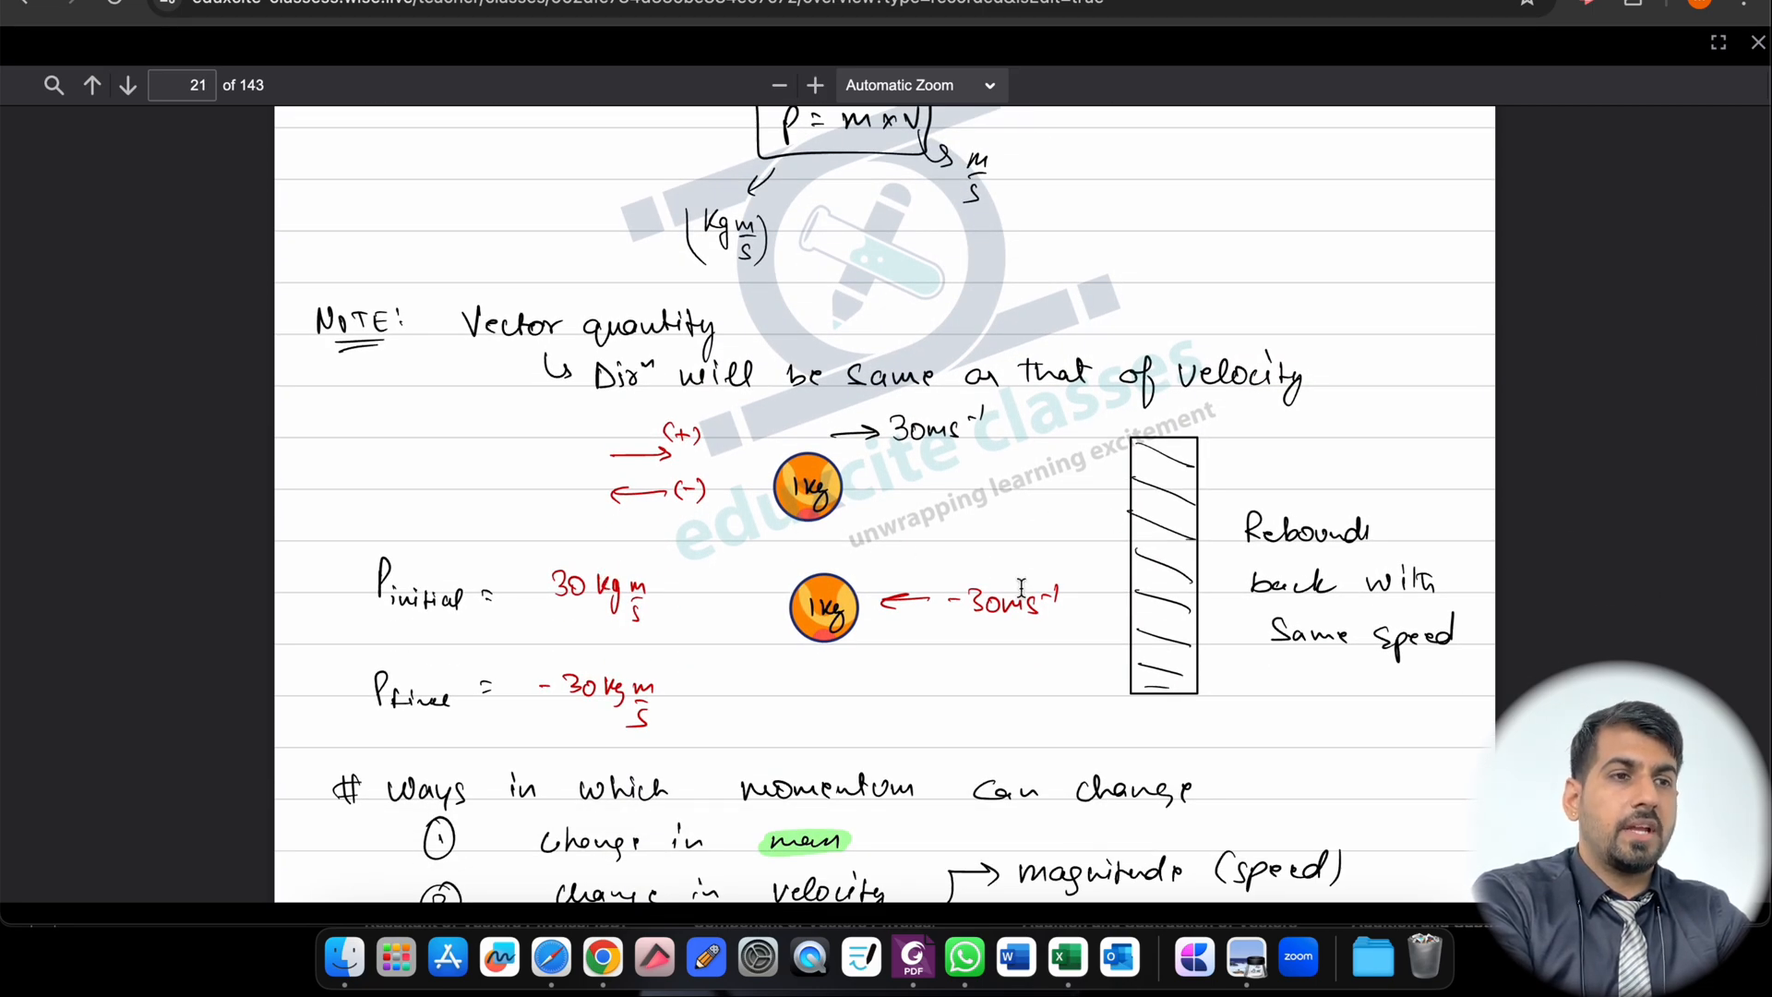
mouse_move(694, 675)
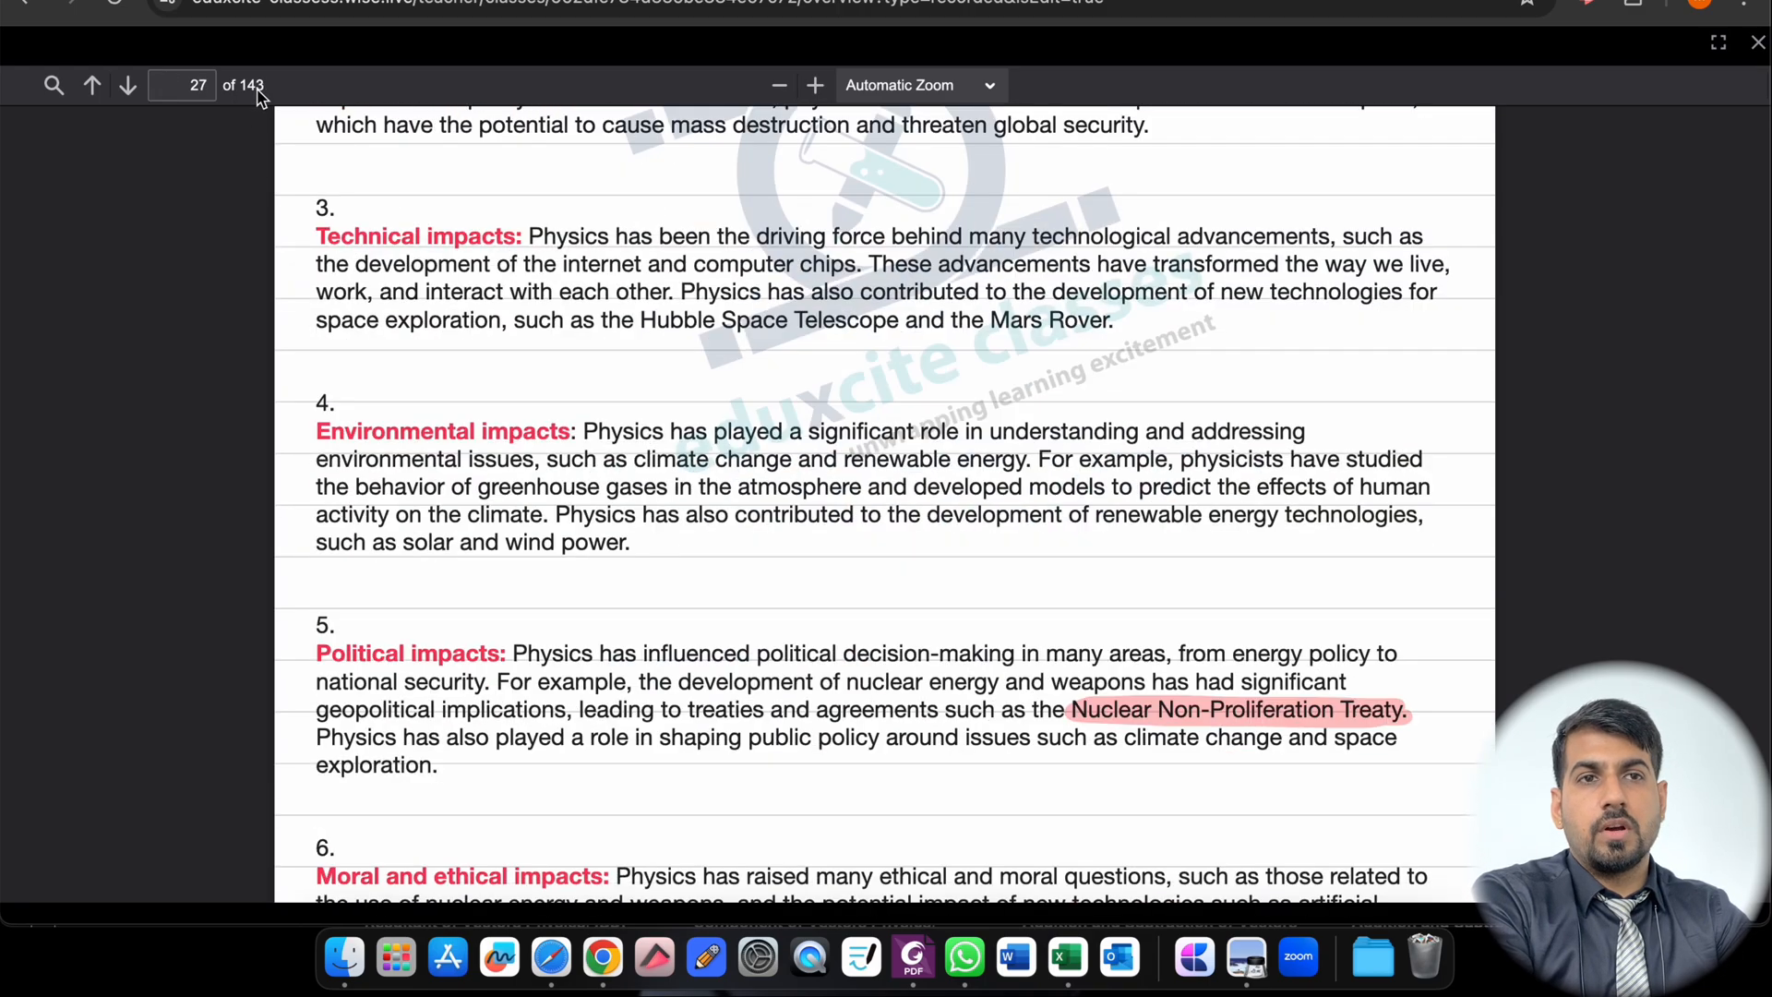
left_click(128, 85)
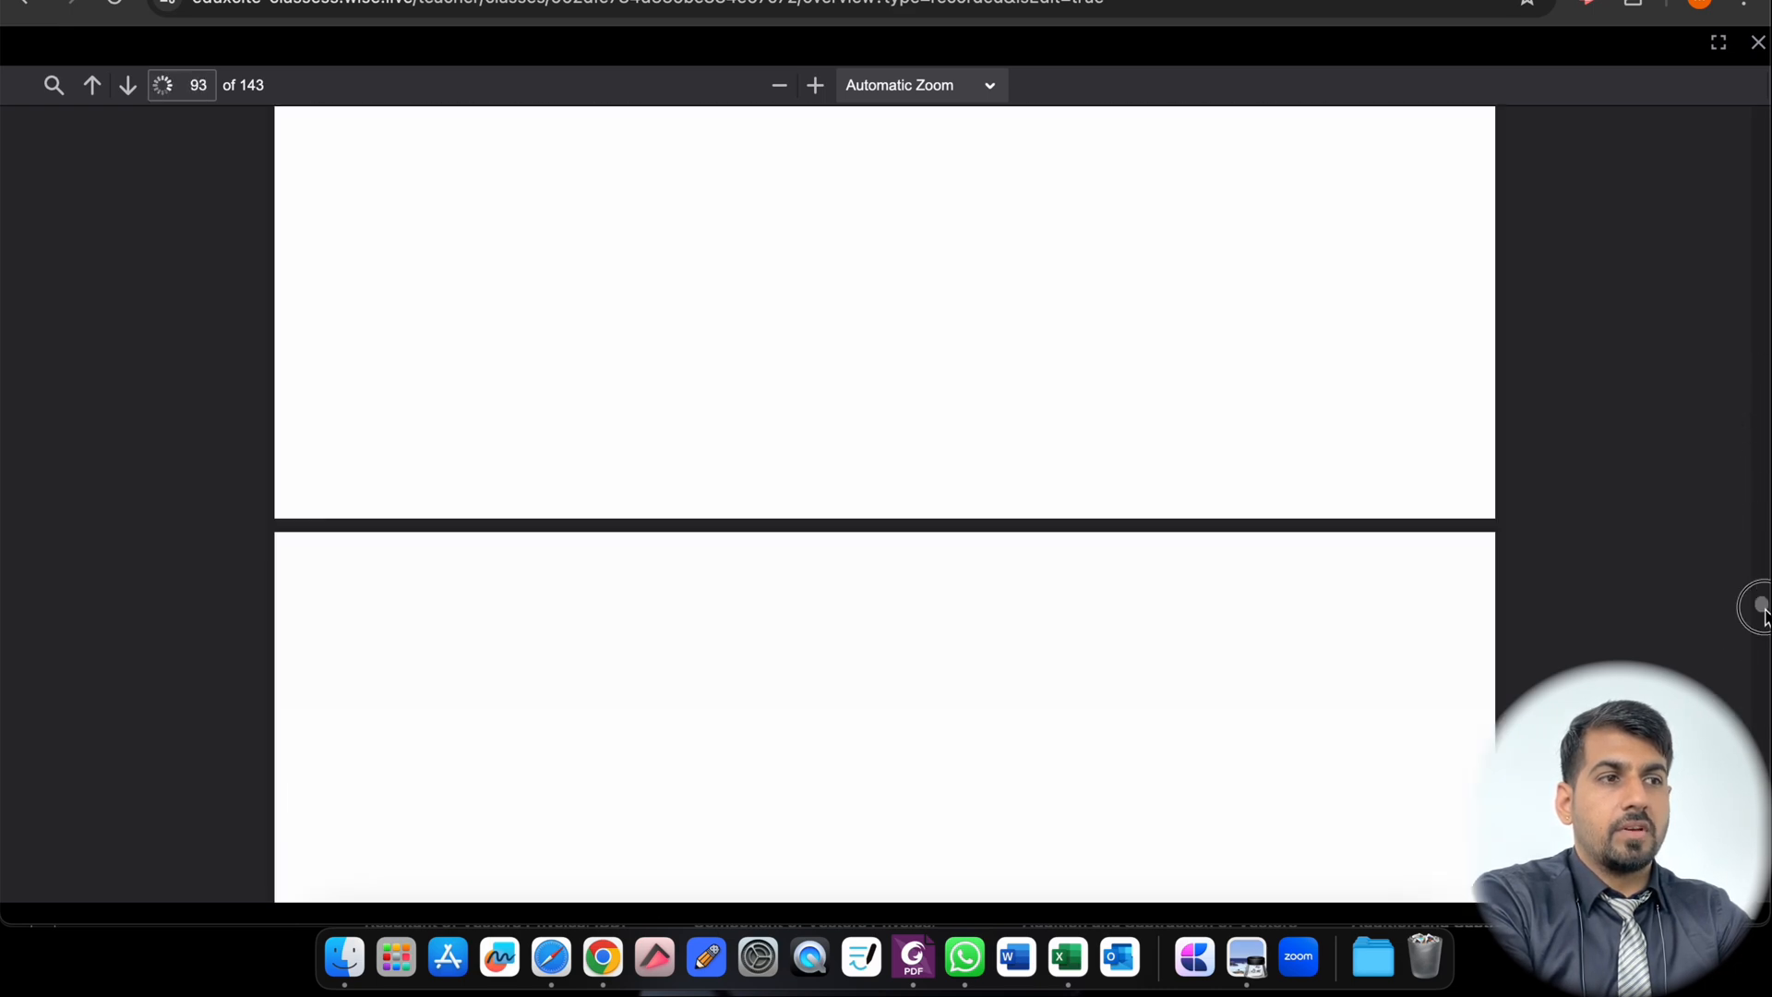
scroll("down", 3)
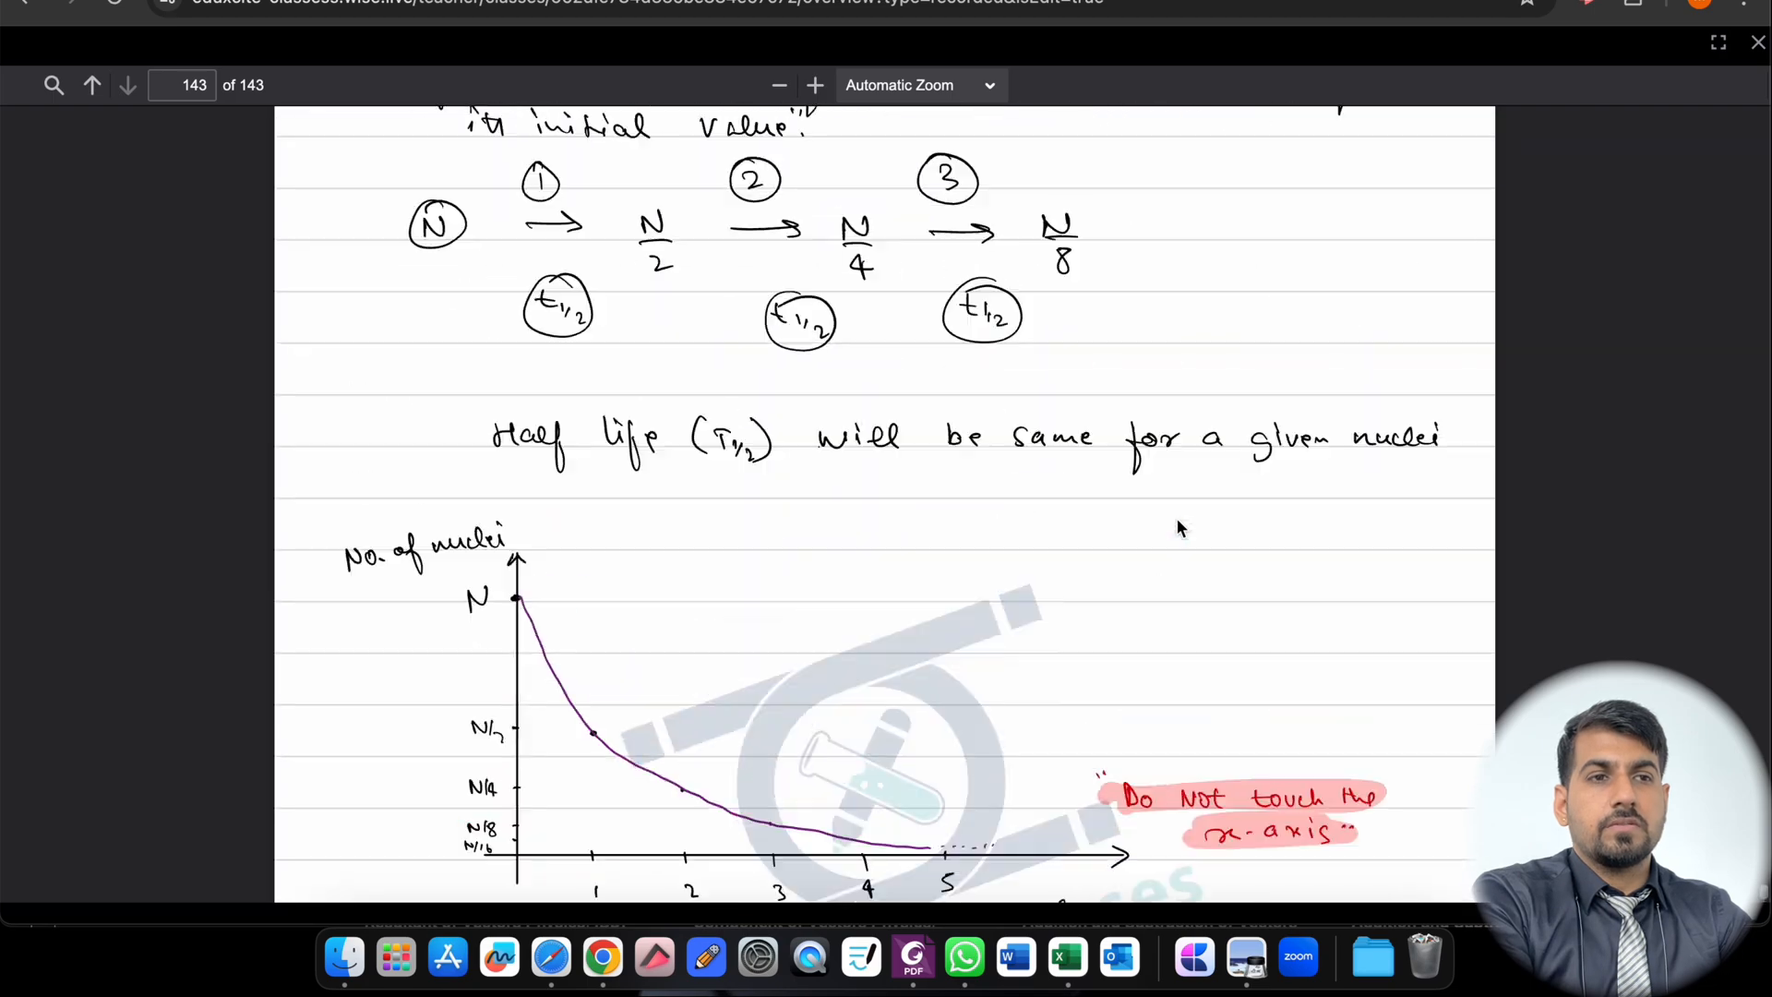
Step: Go back a page and close the handwritten notes viewer, returning to the Resources list
left_click(93, 85)
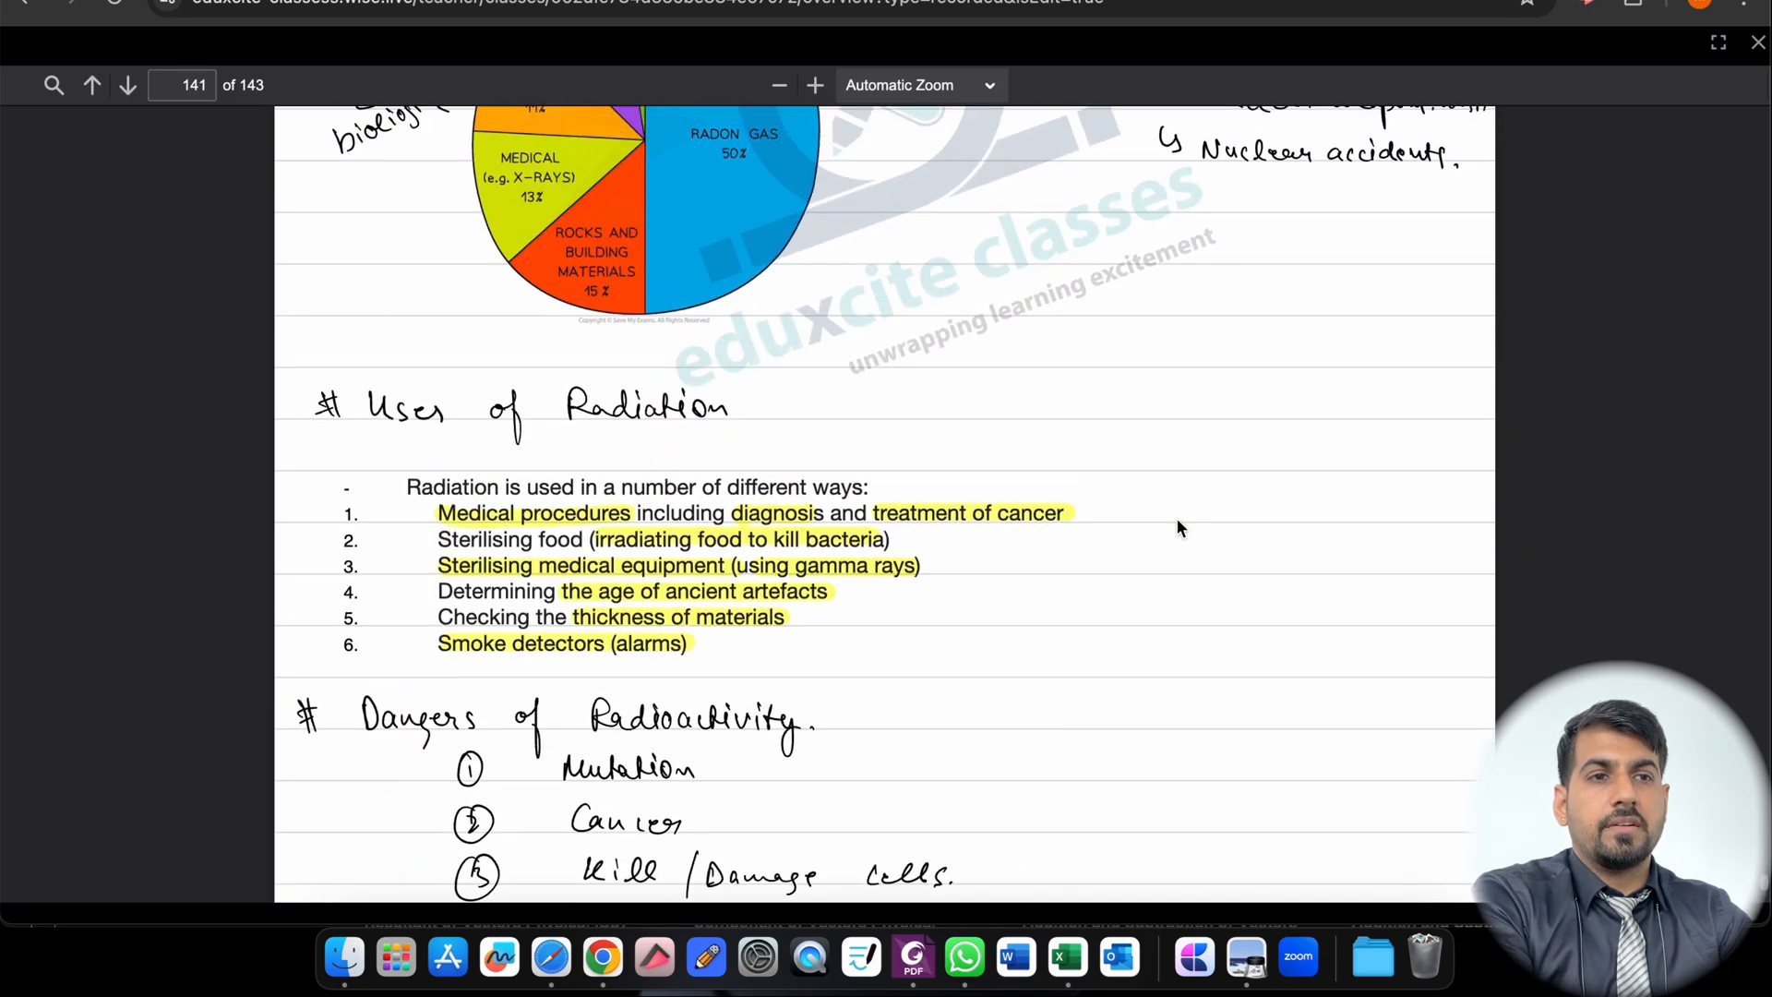
left_click(93, 85)
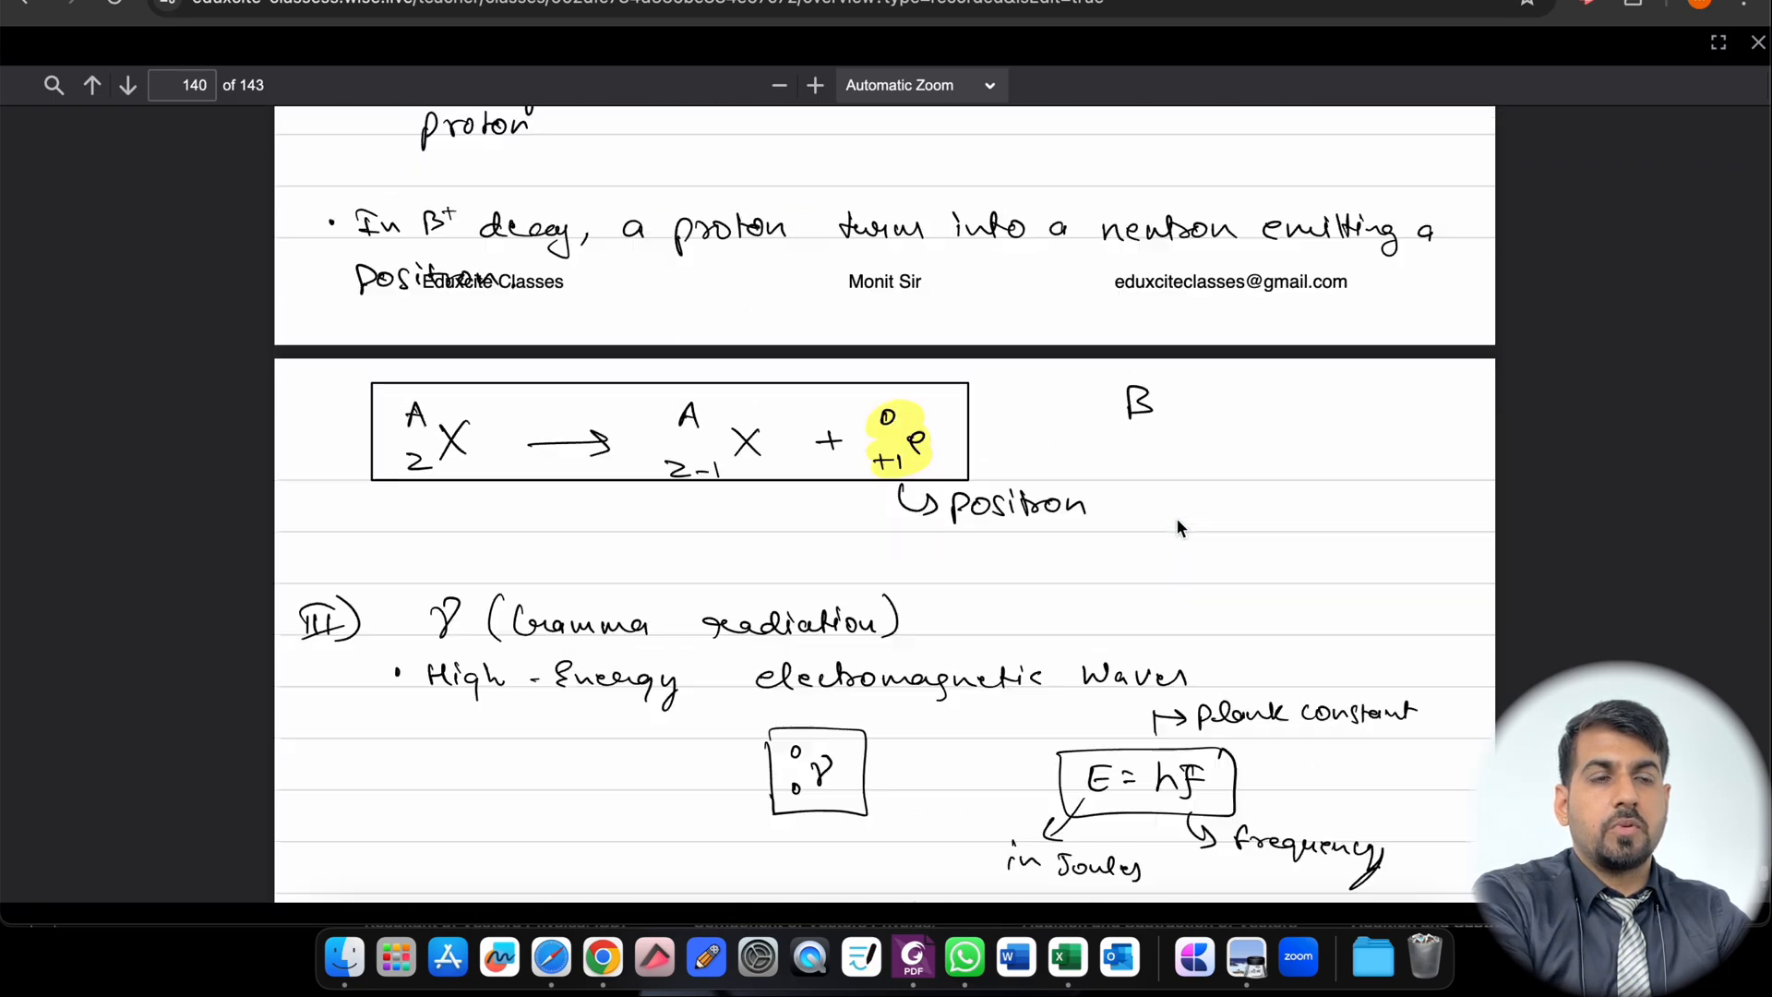
left_click(128, 85)
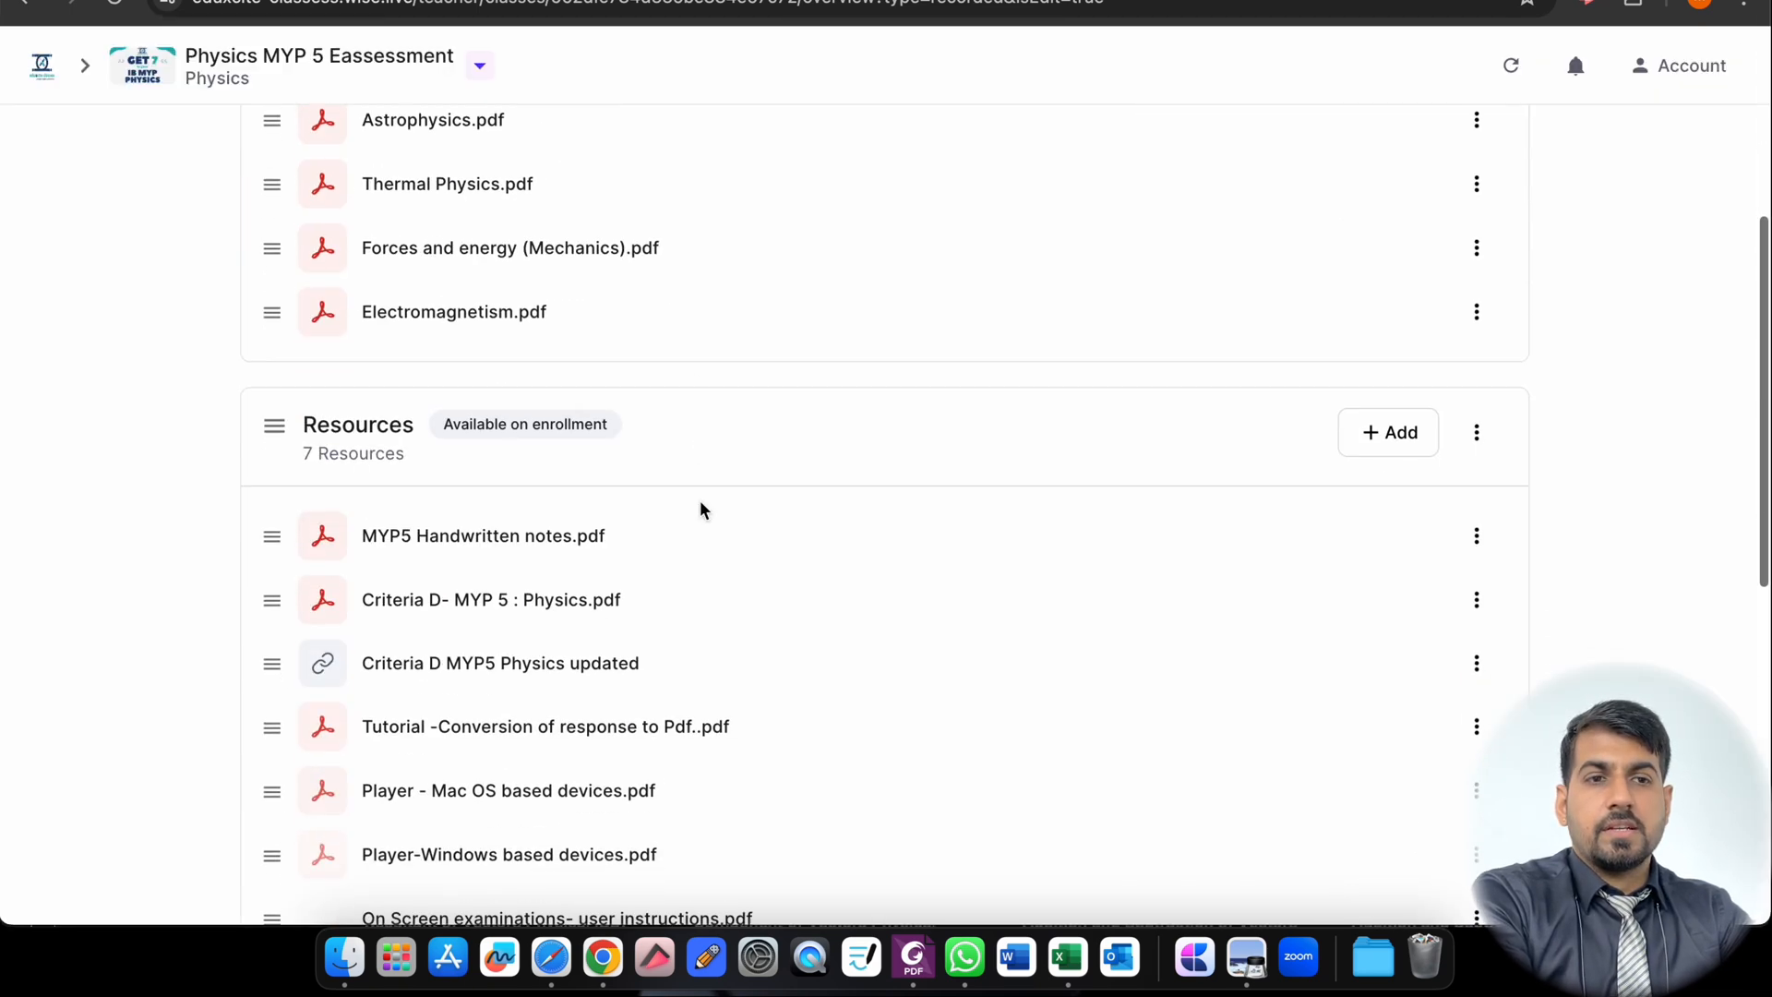
Step: Expand the Forces and Energy section of the Criteria D page to the self-driving cars question
scroll("down", 3)
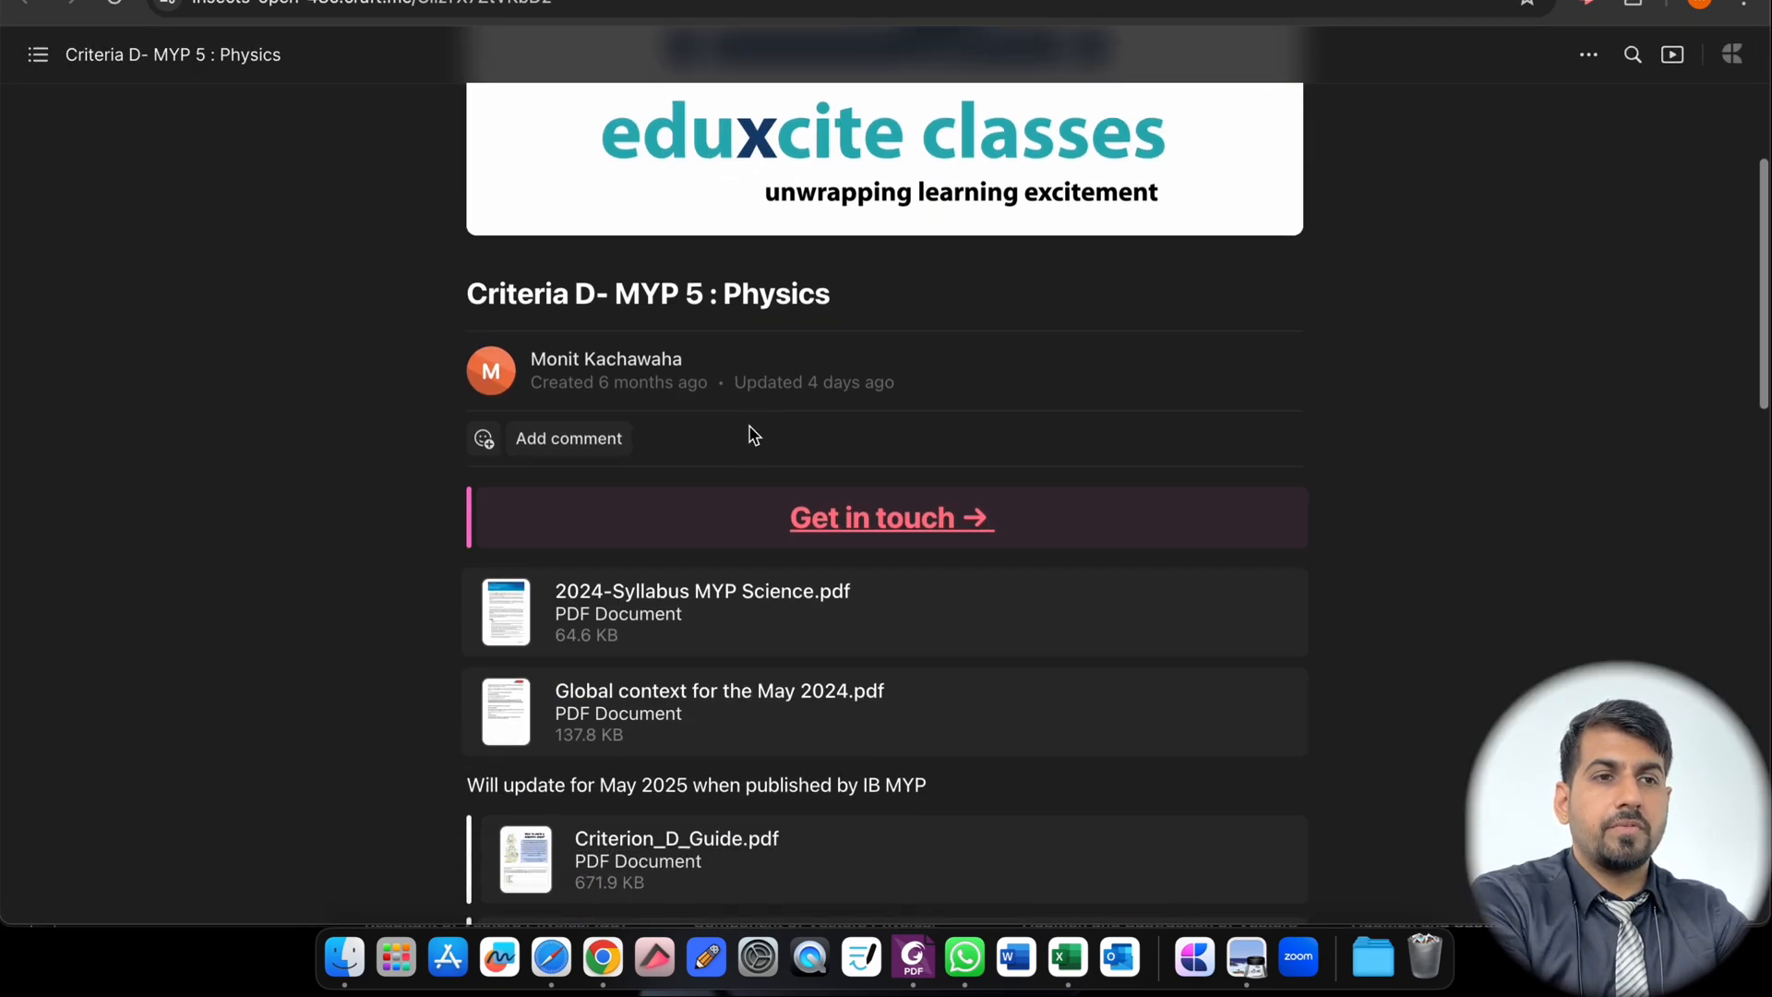
scroll("down", 3)
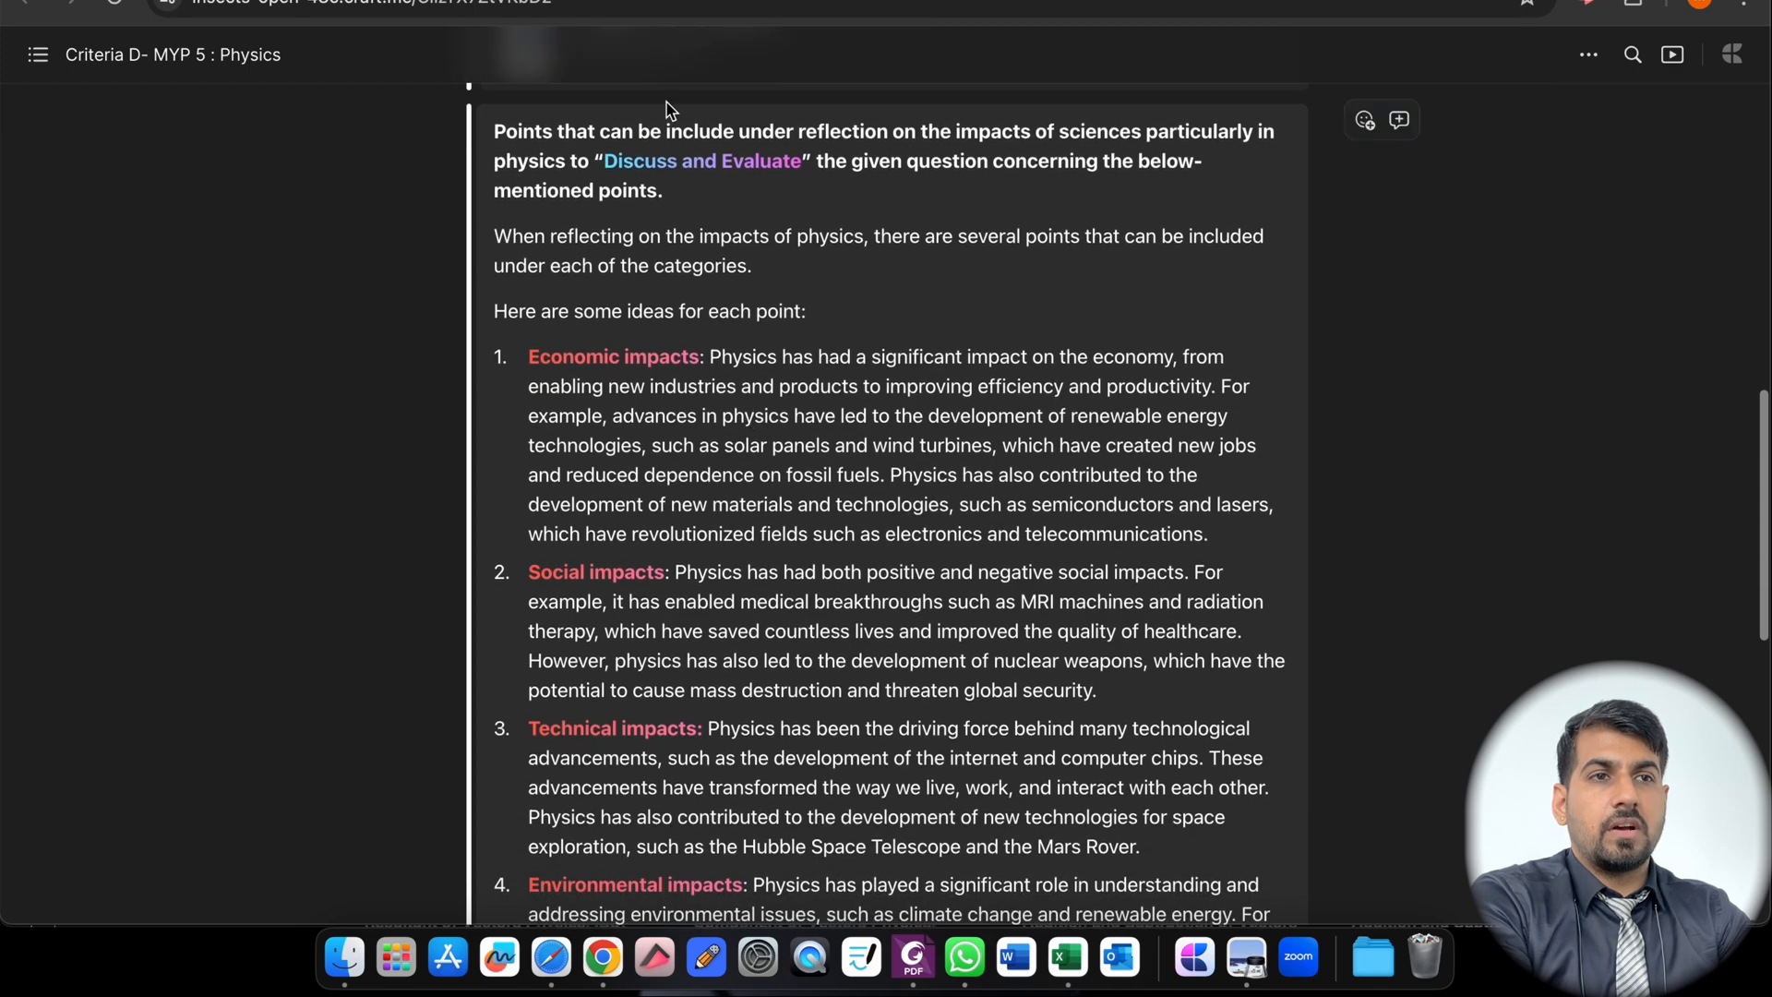
scroll("down", 3)
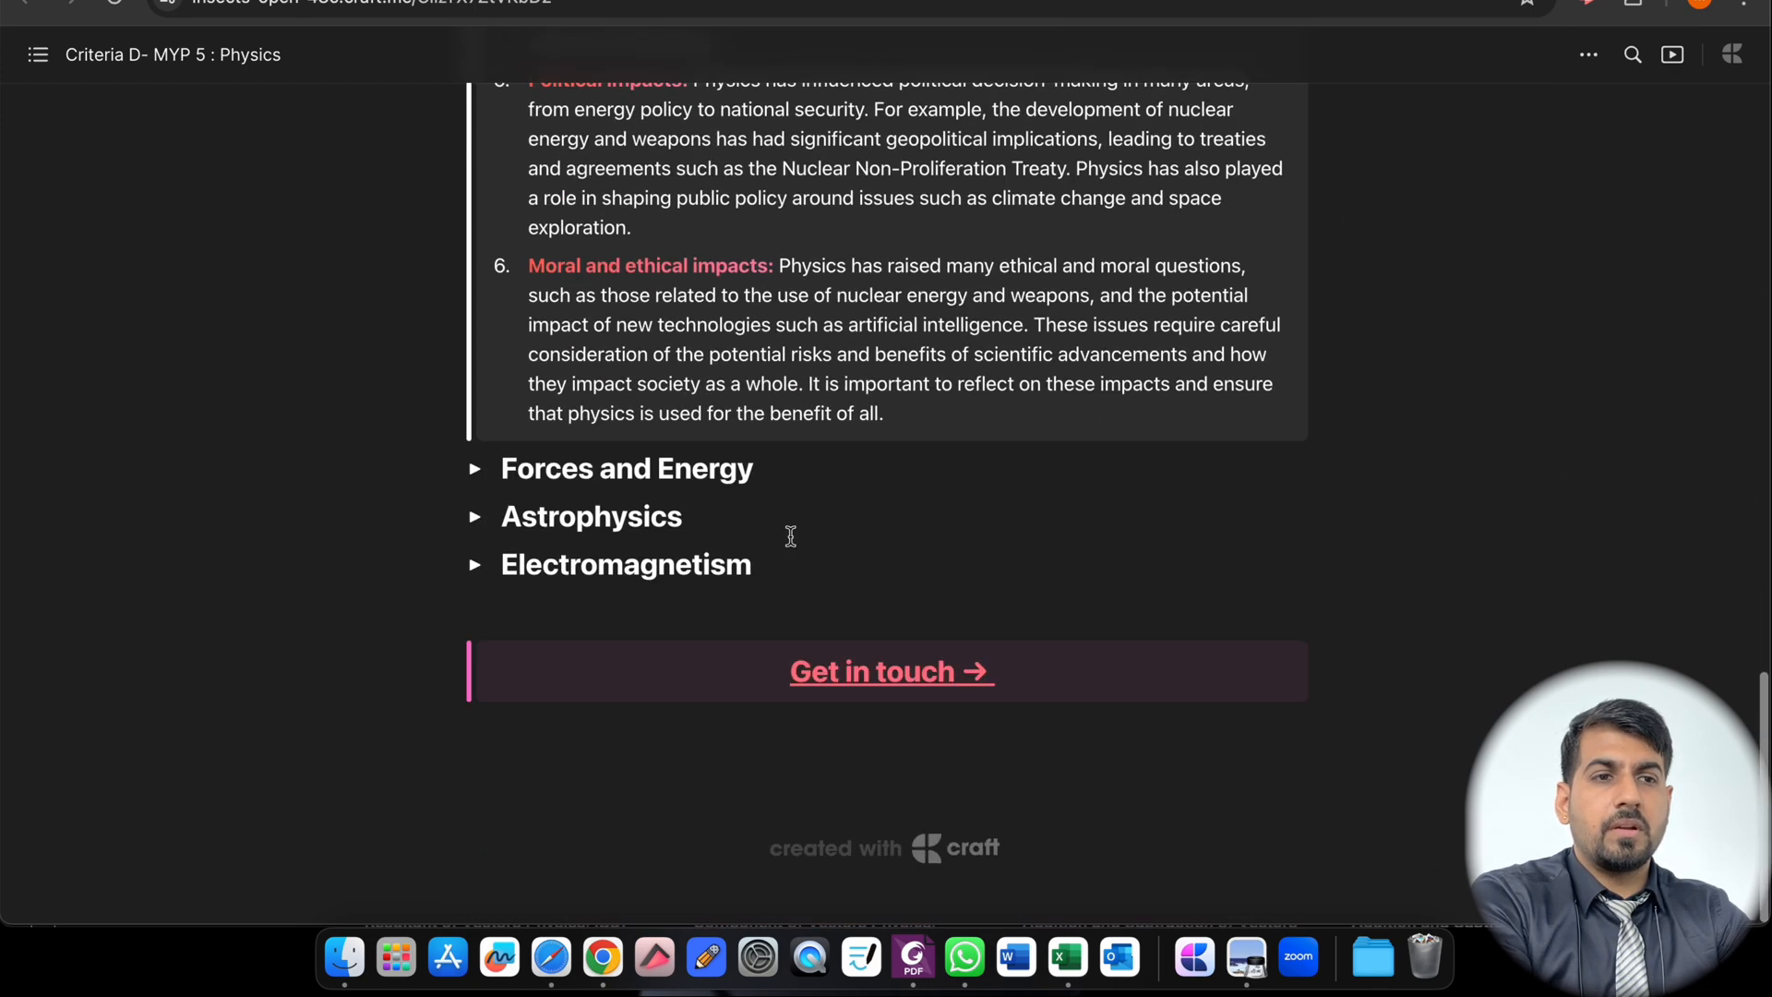
left_click(475, 467)
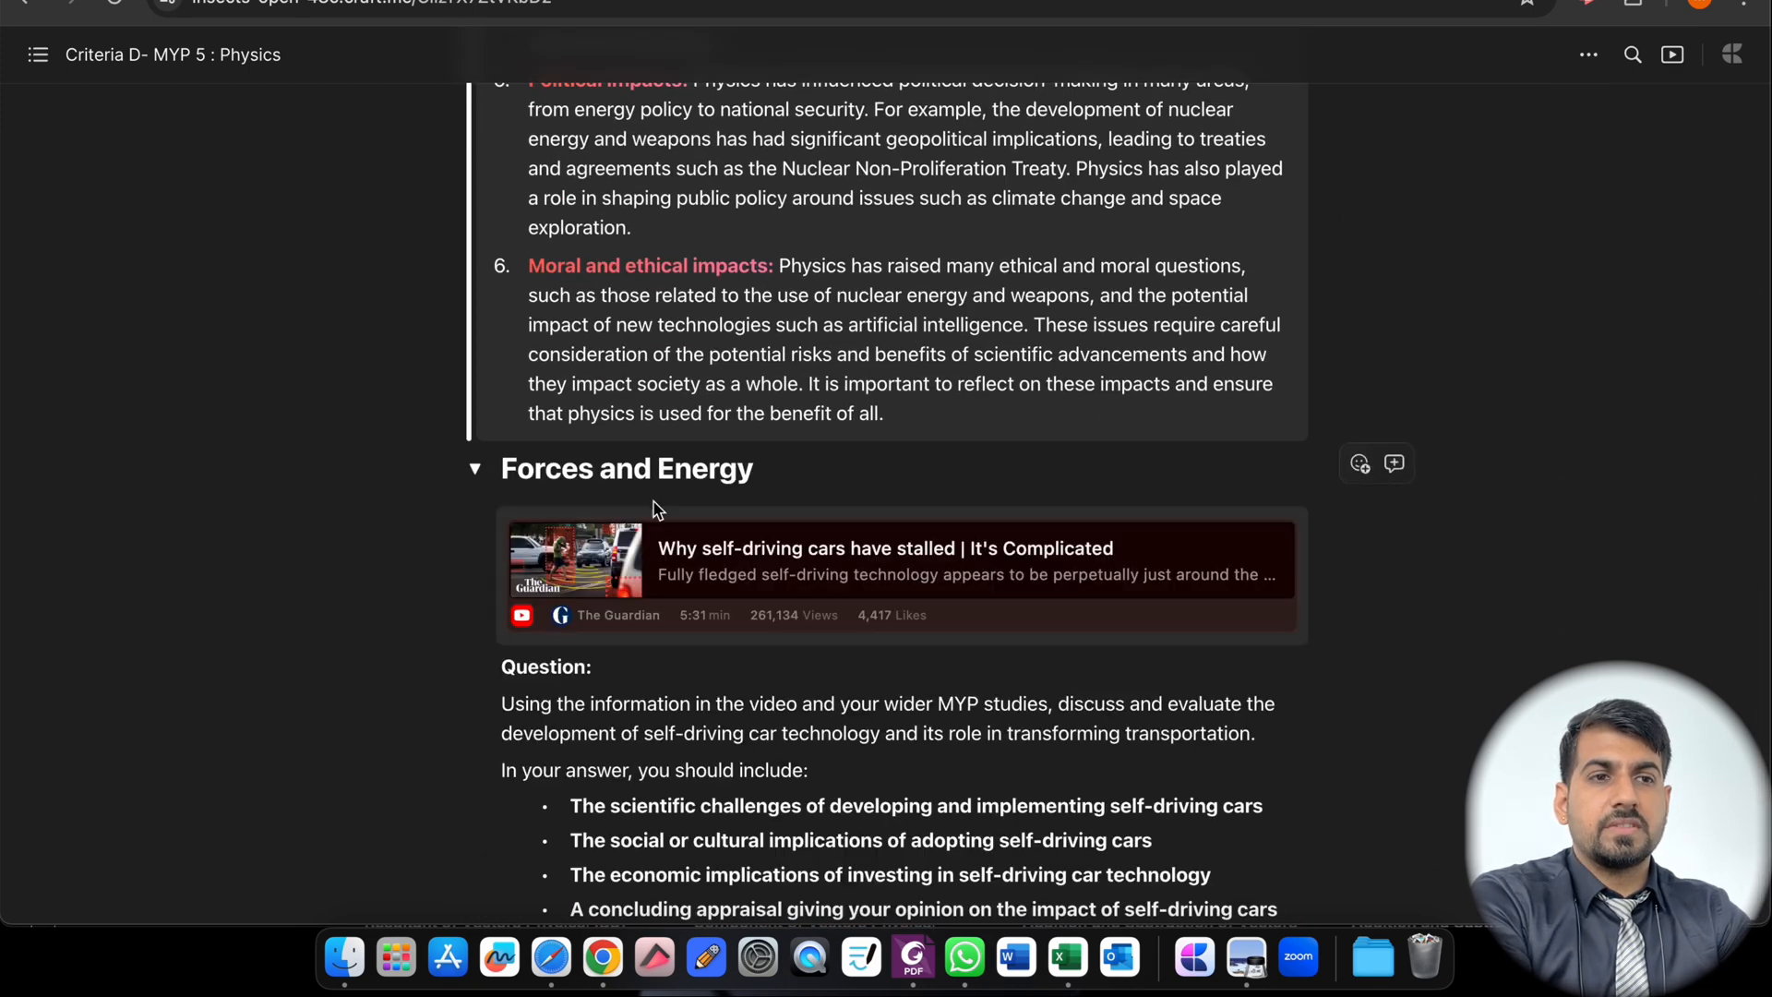
scroll("down", 3)
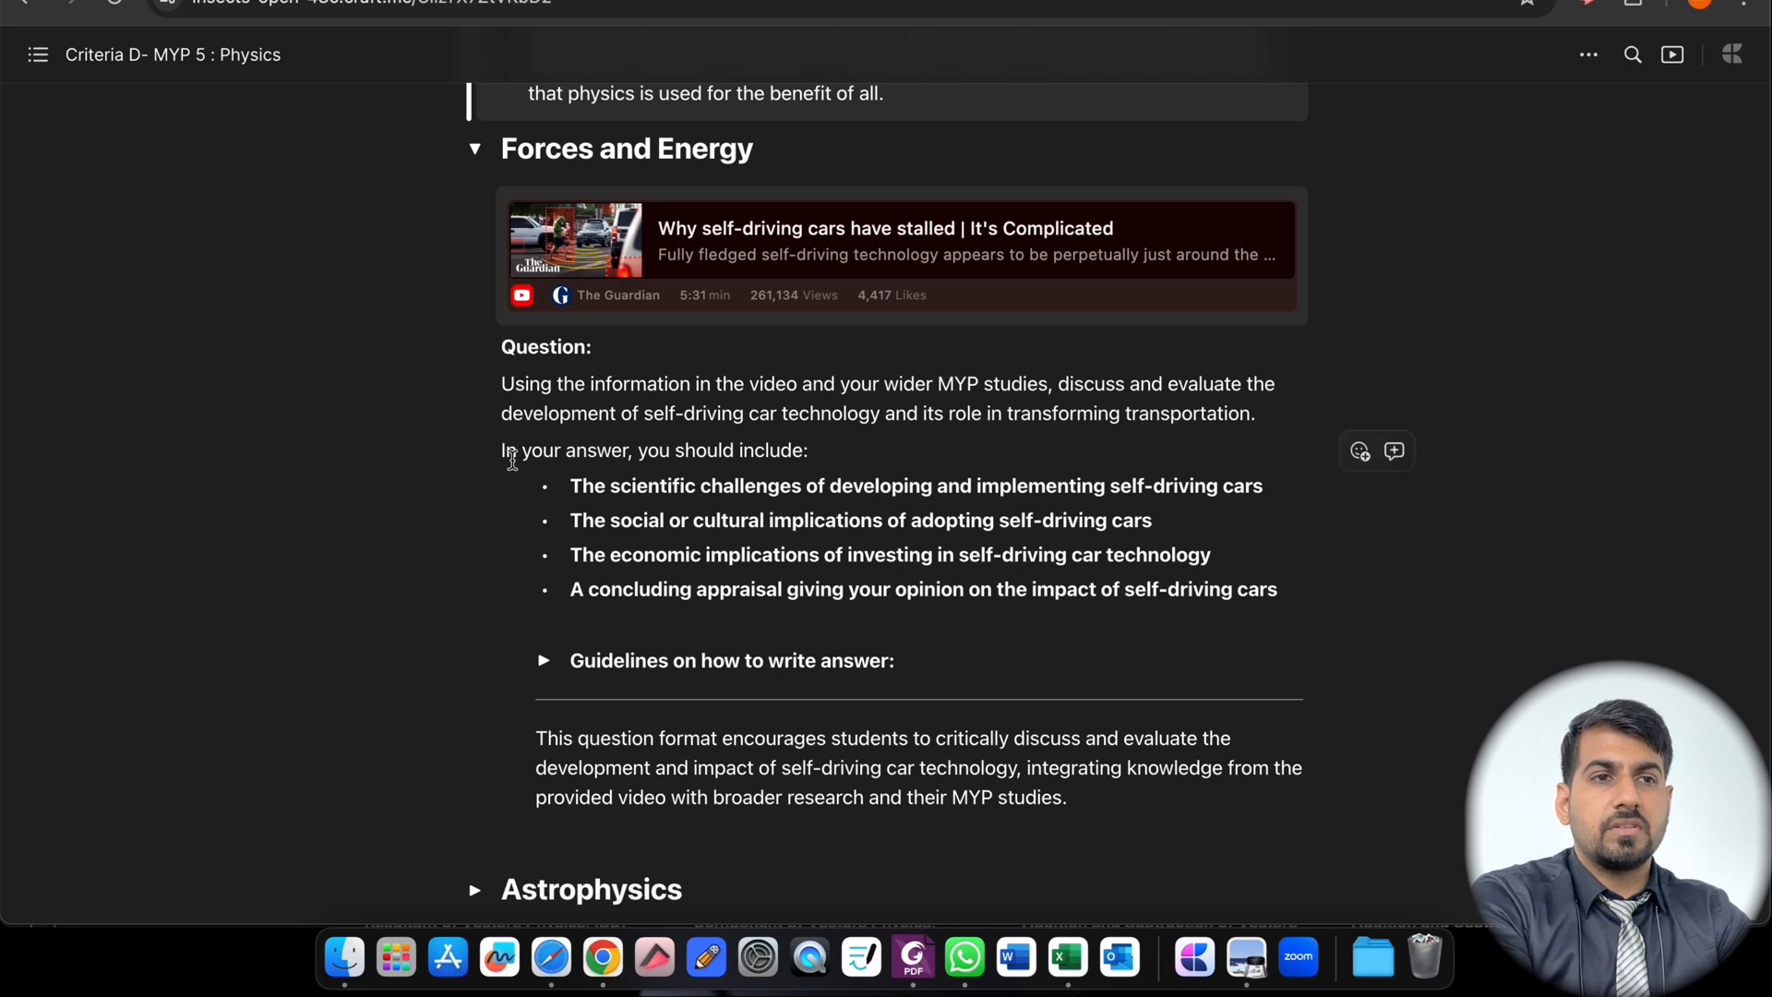
mouse_move(546, 683)
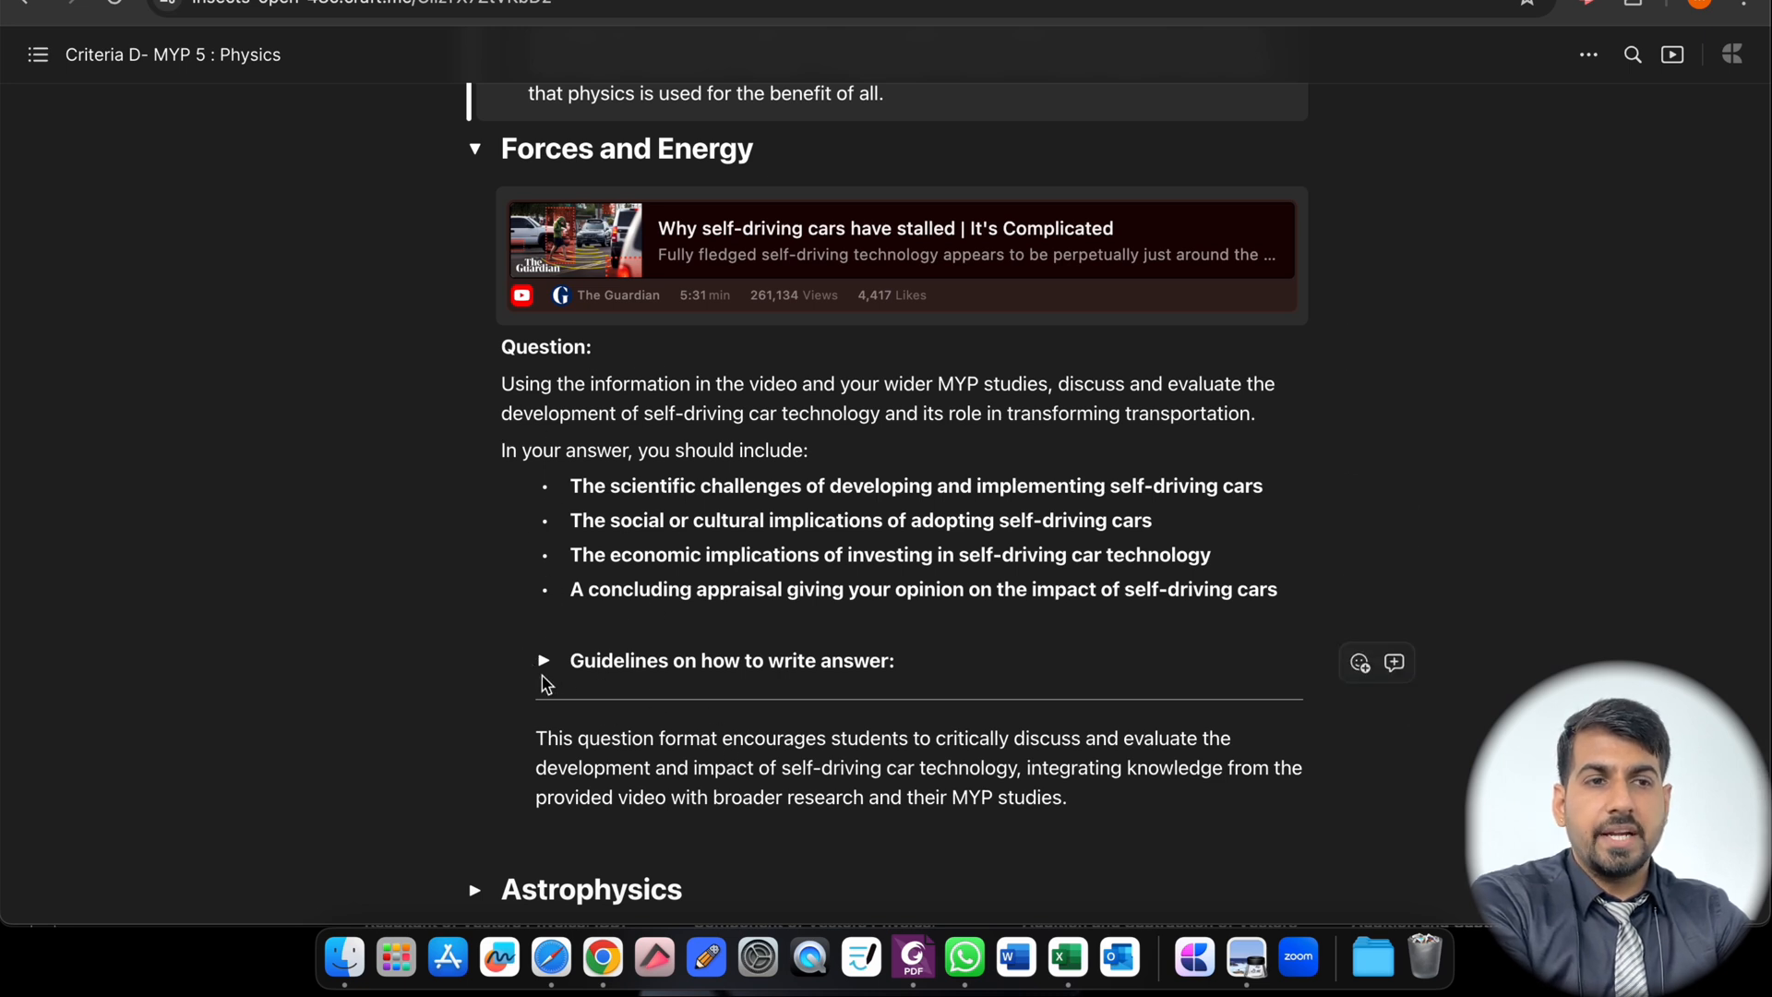
mouse_move(1309, 164)
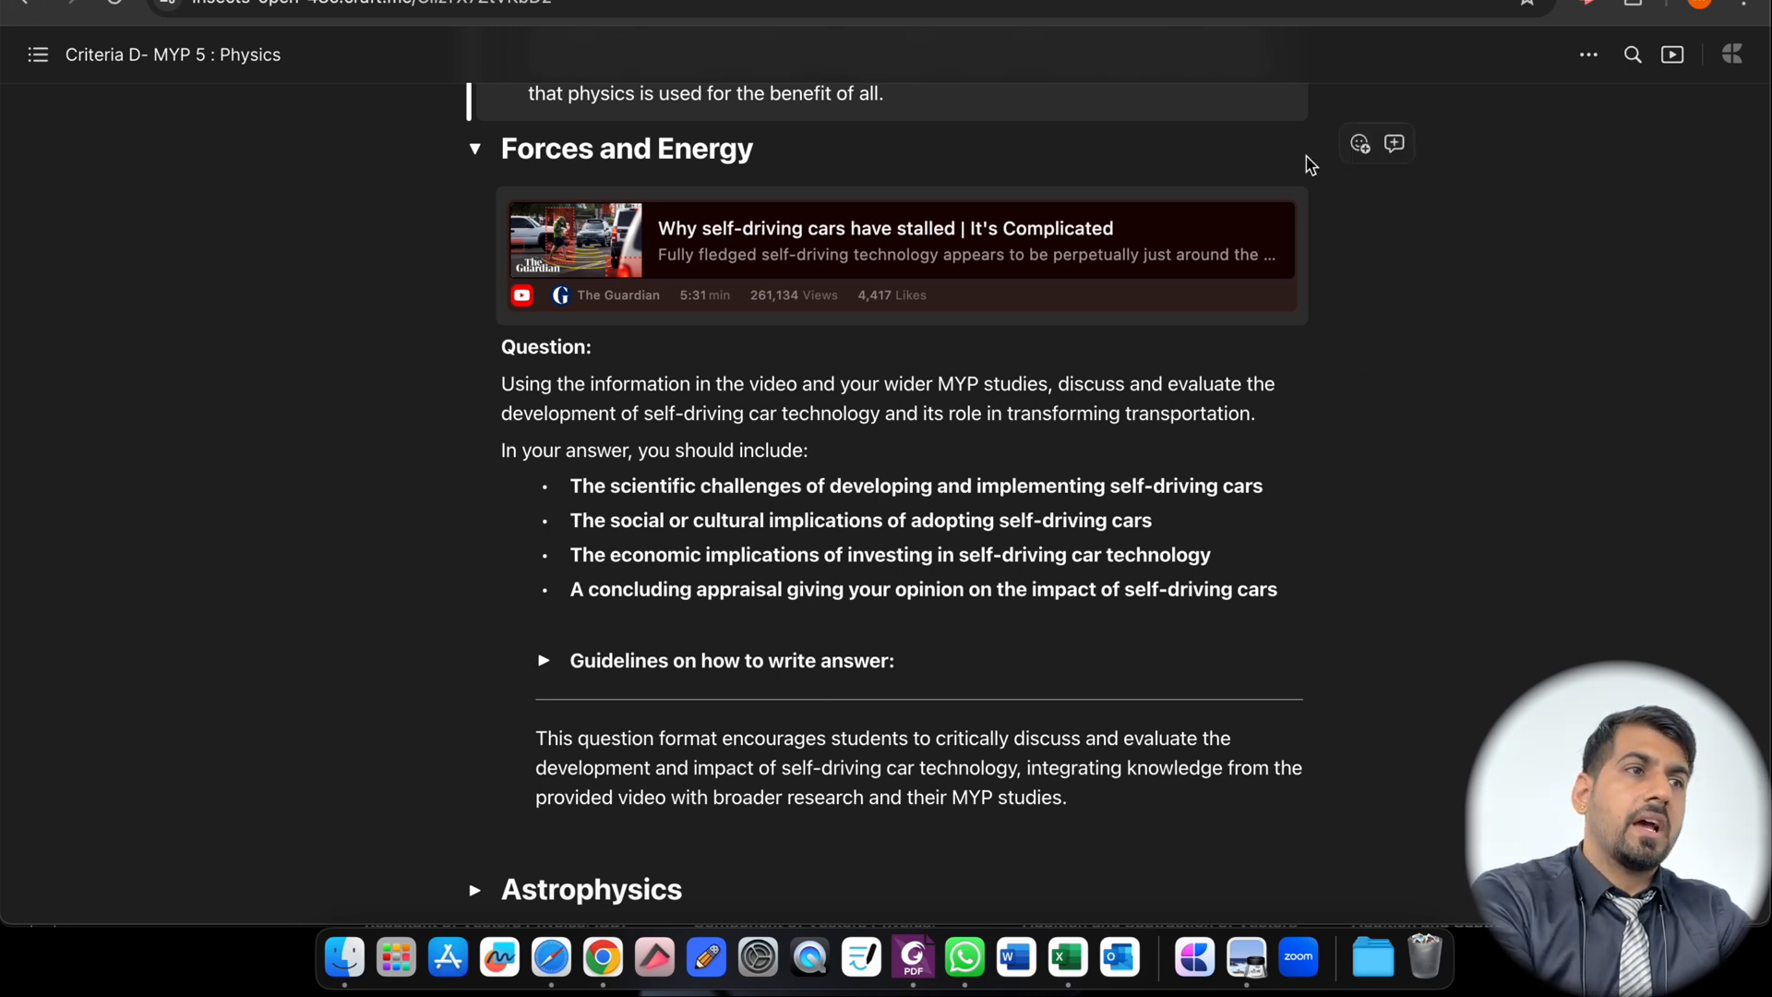
mouse_move(462, 480)
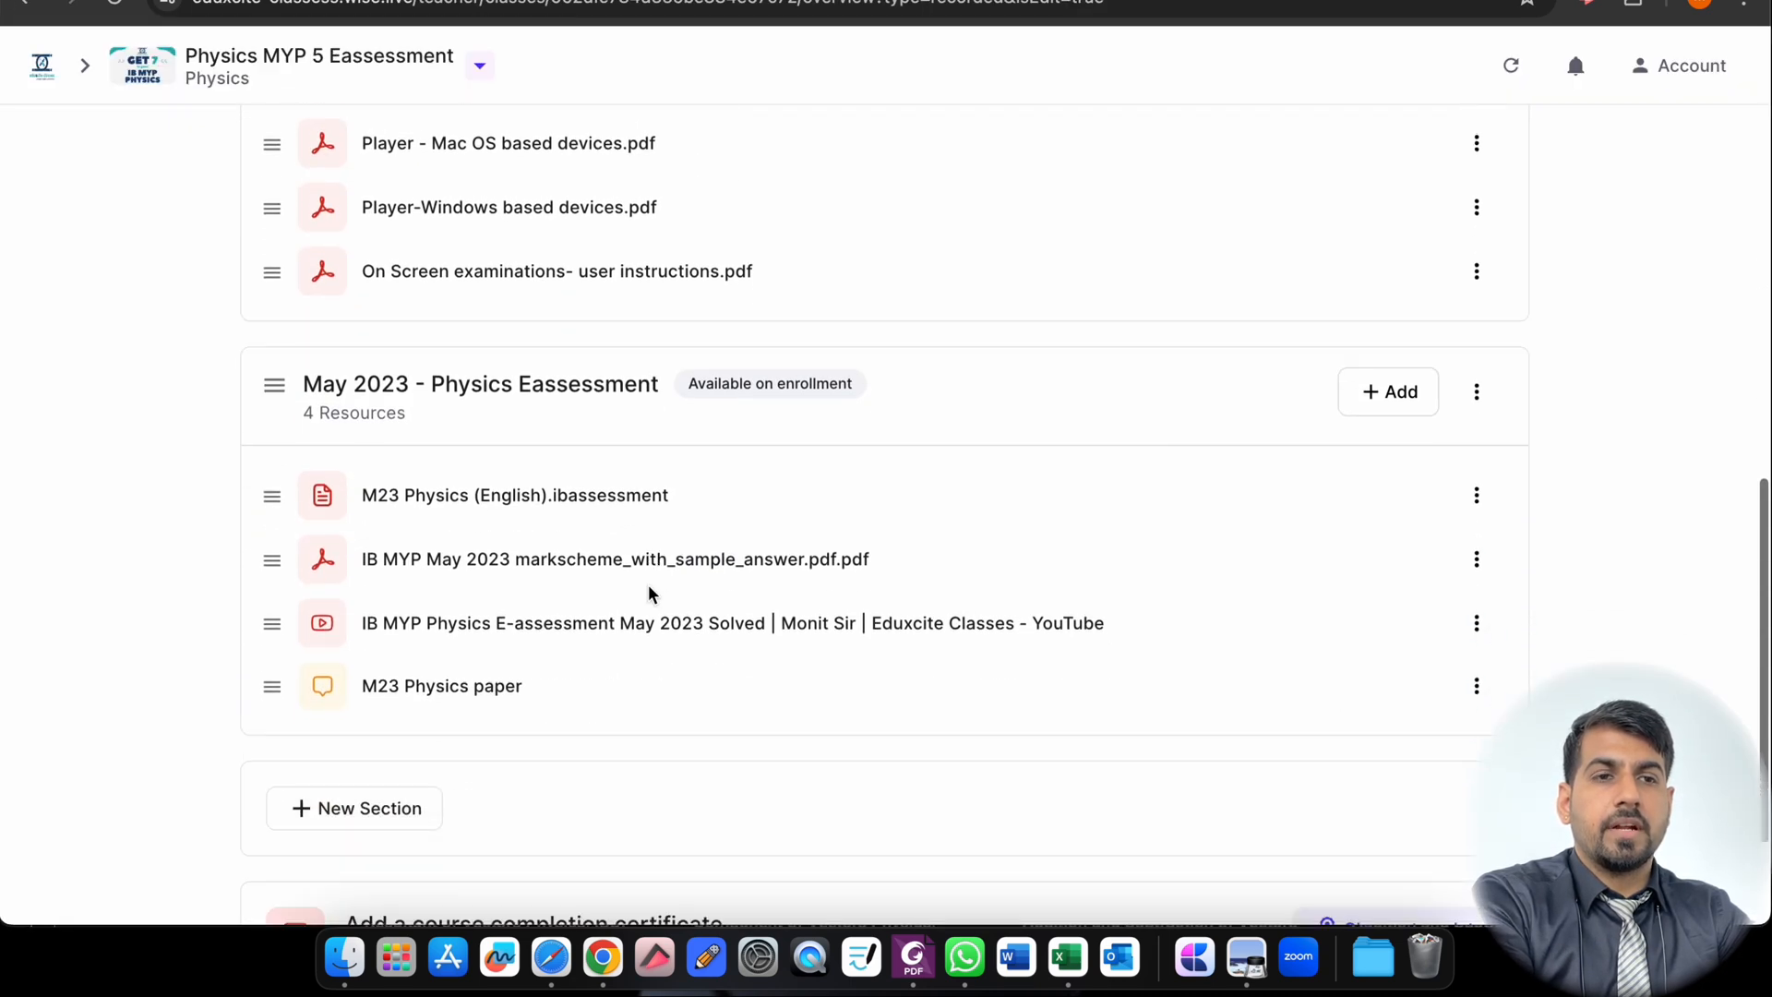
mouse_move(395, 688)
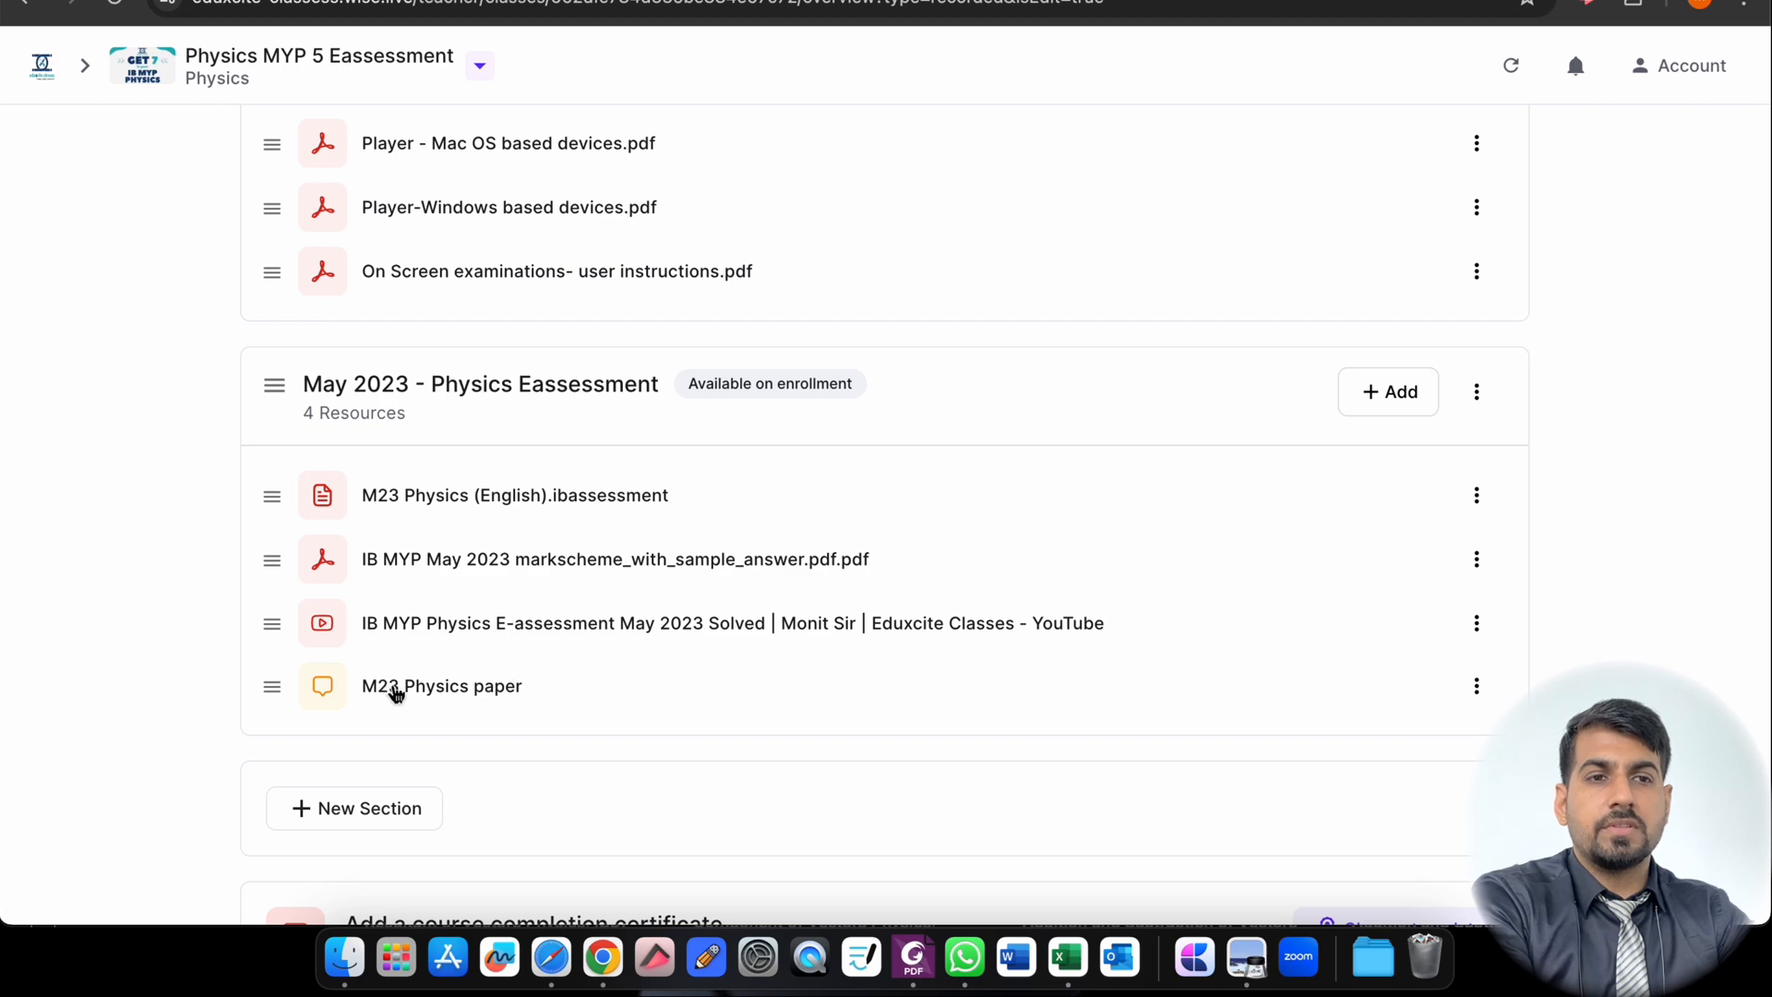
left_click(441, 687)
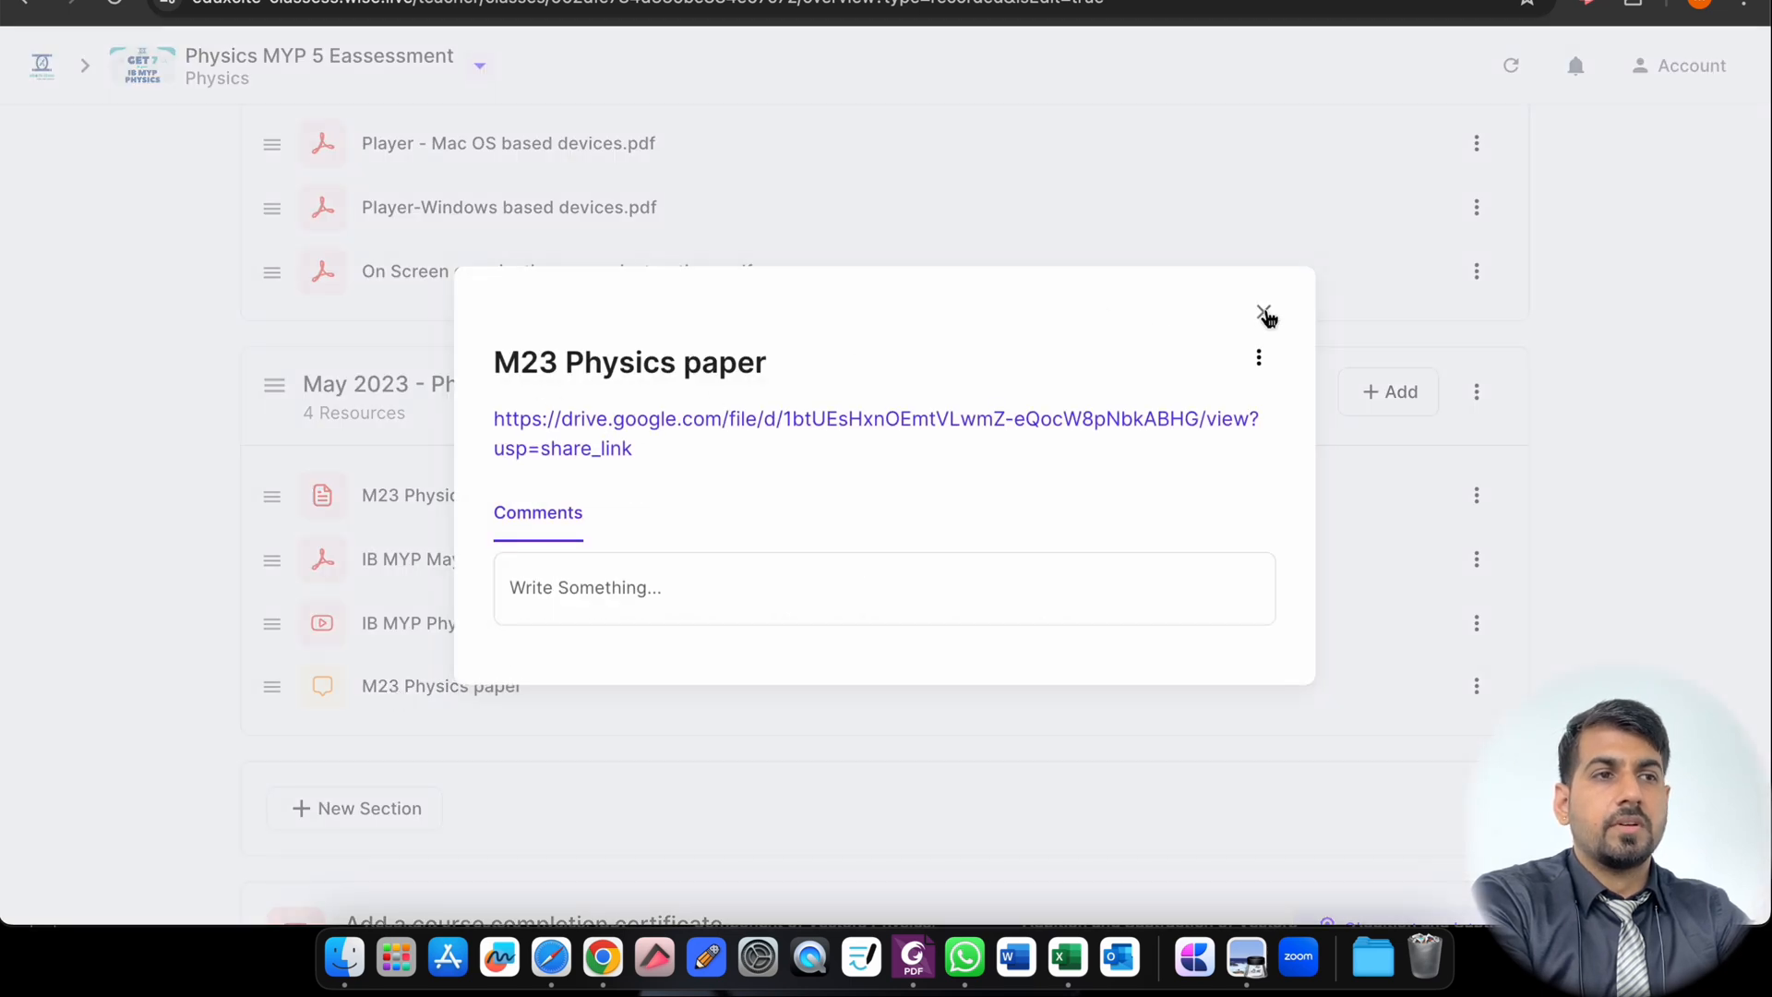
left_click(1266, 314)
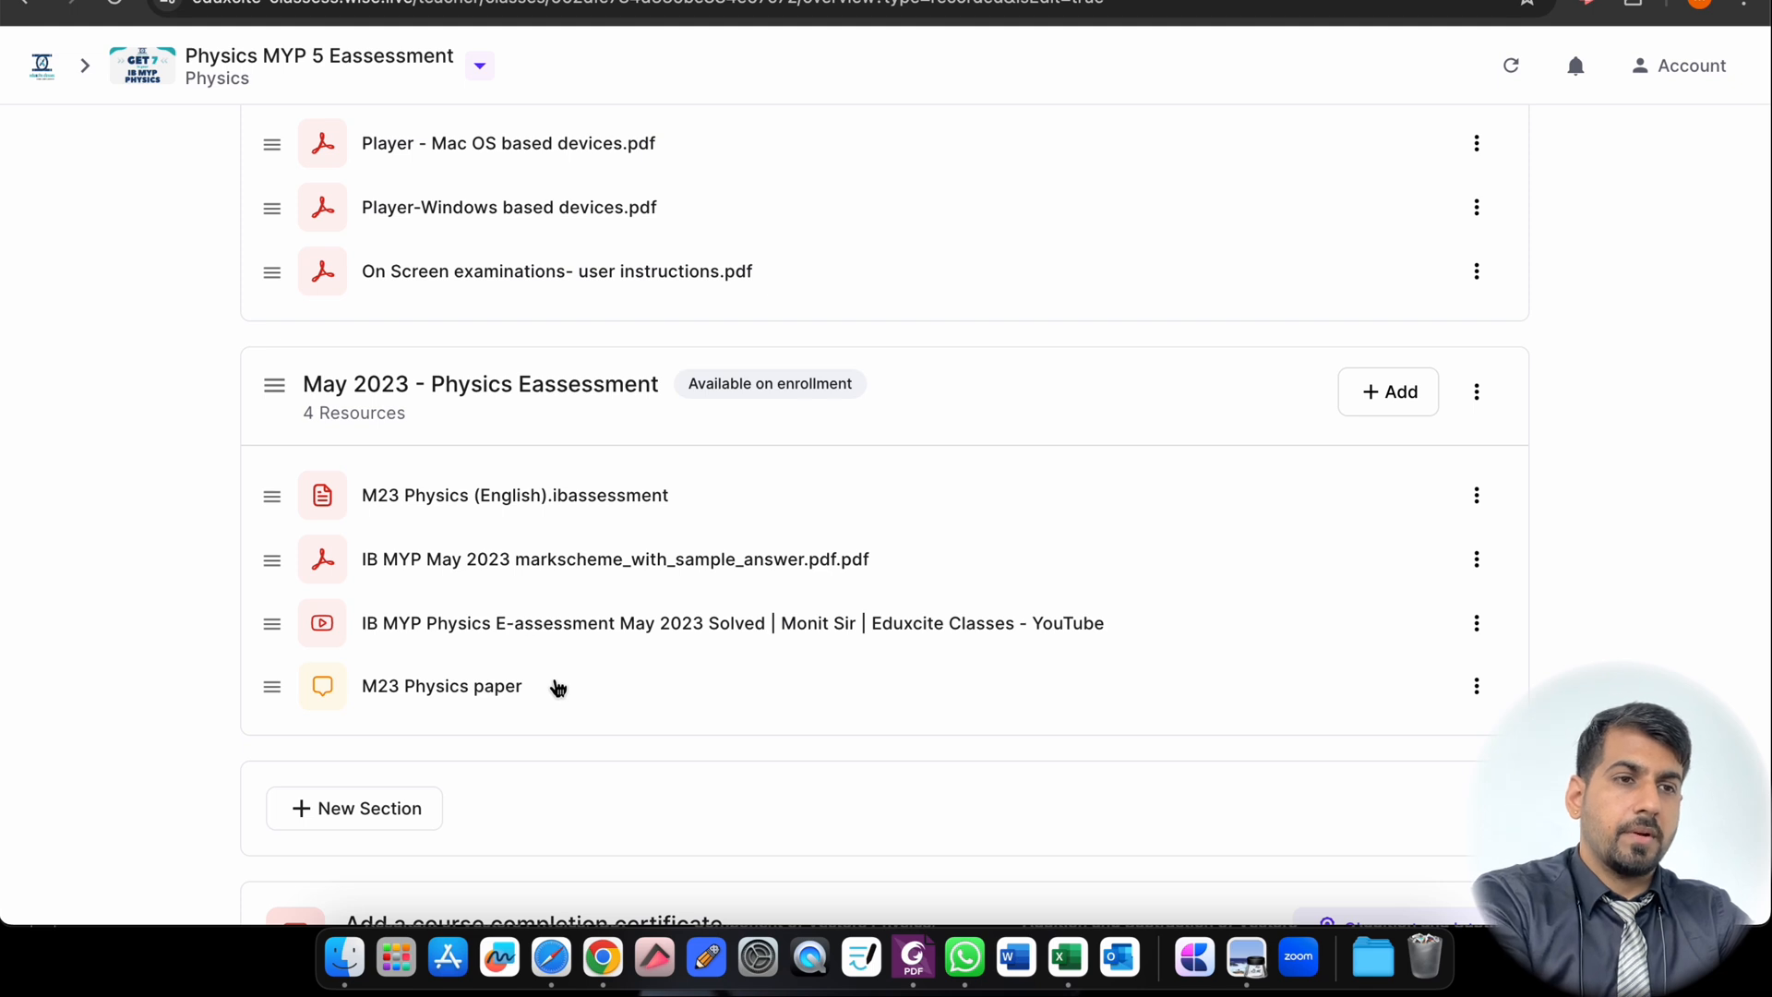
mouse_move(779, 644)
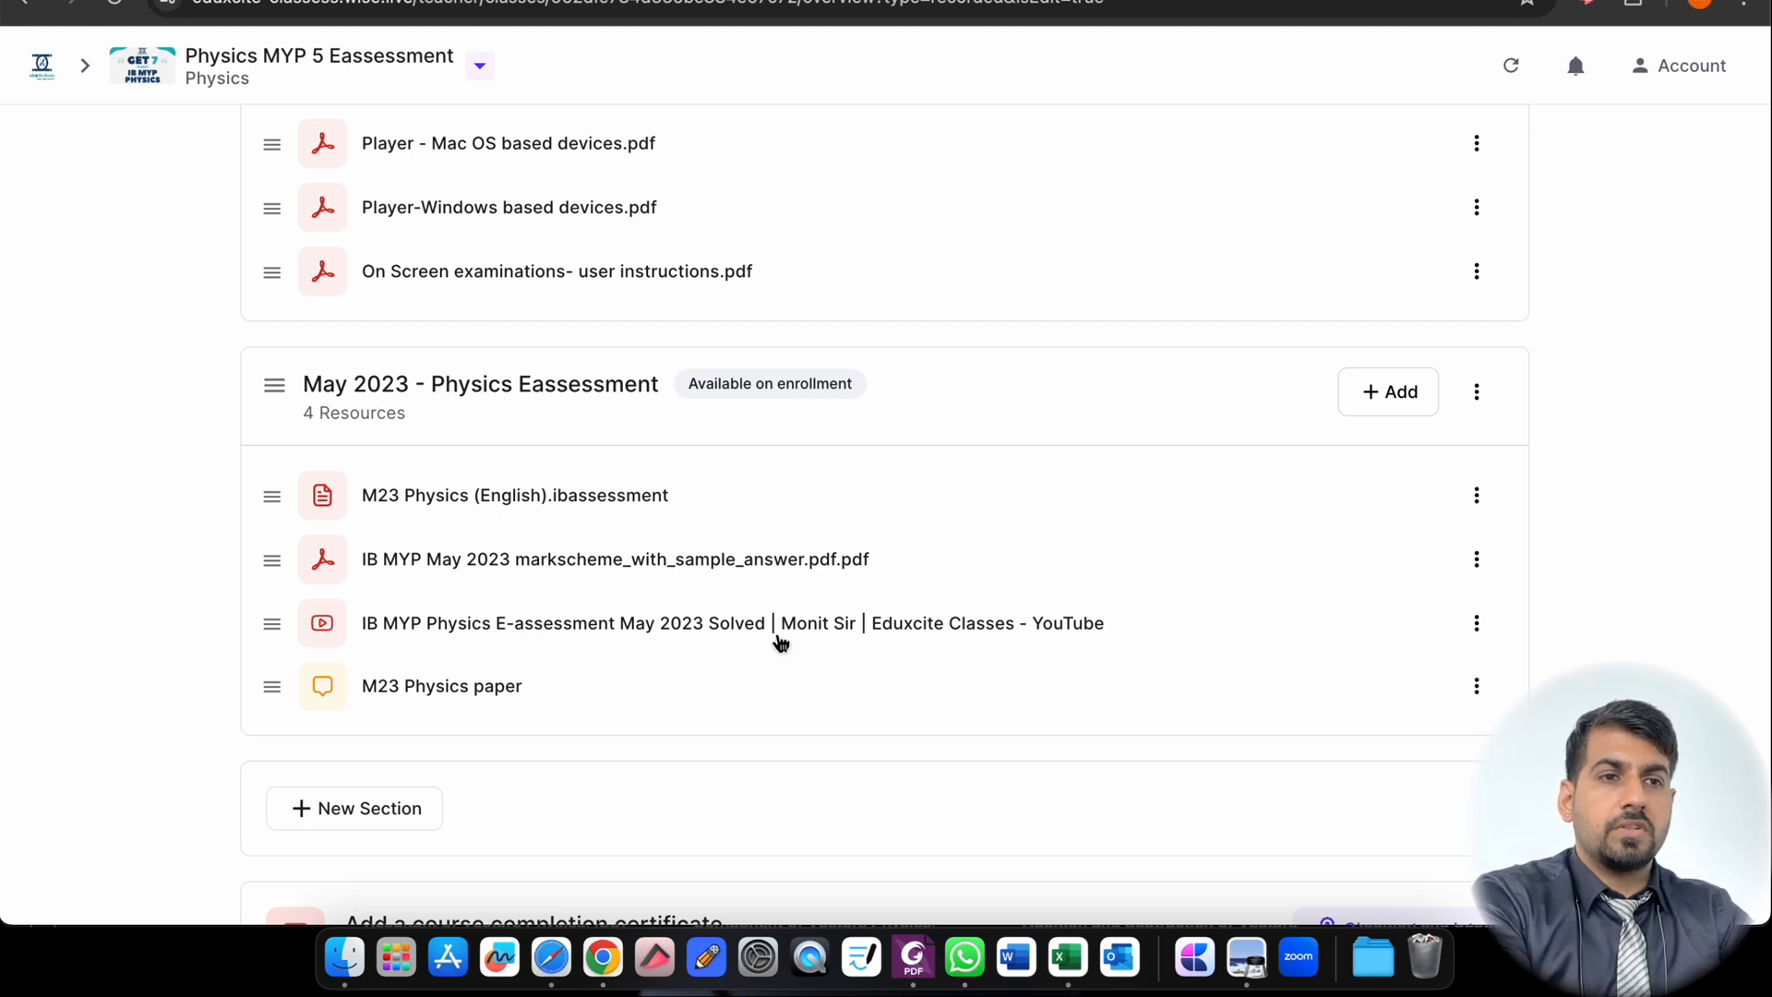
mouse_move(537, 622)
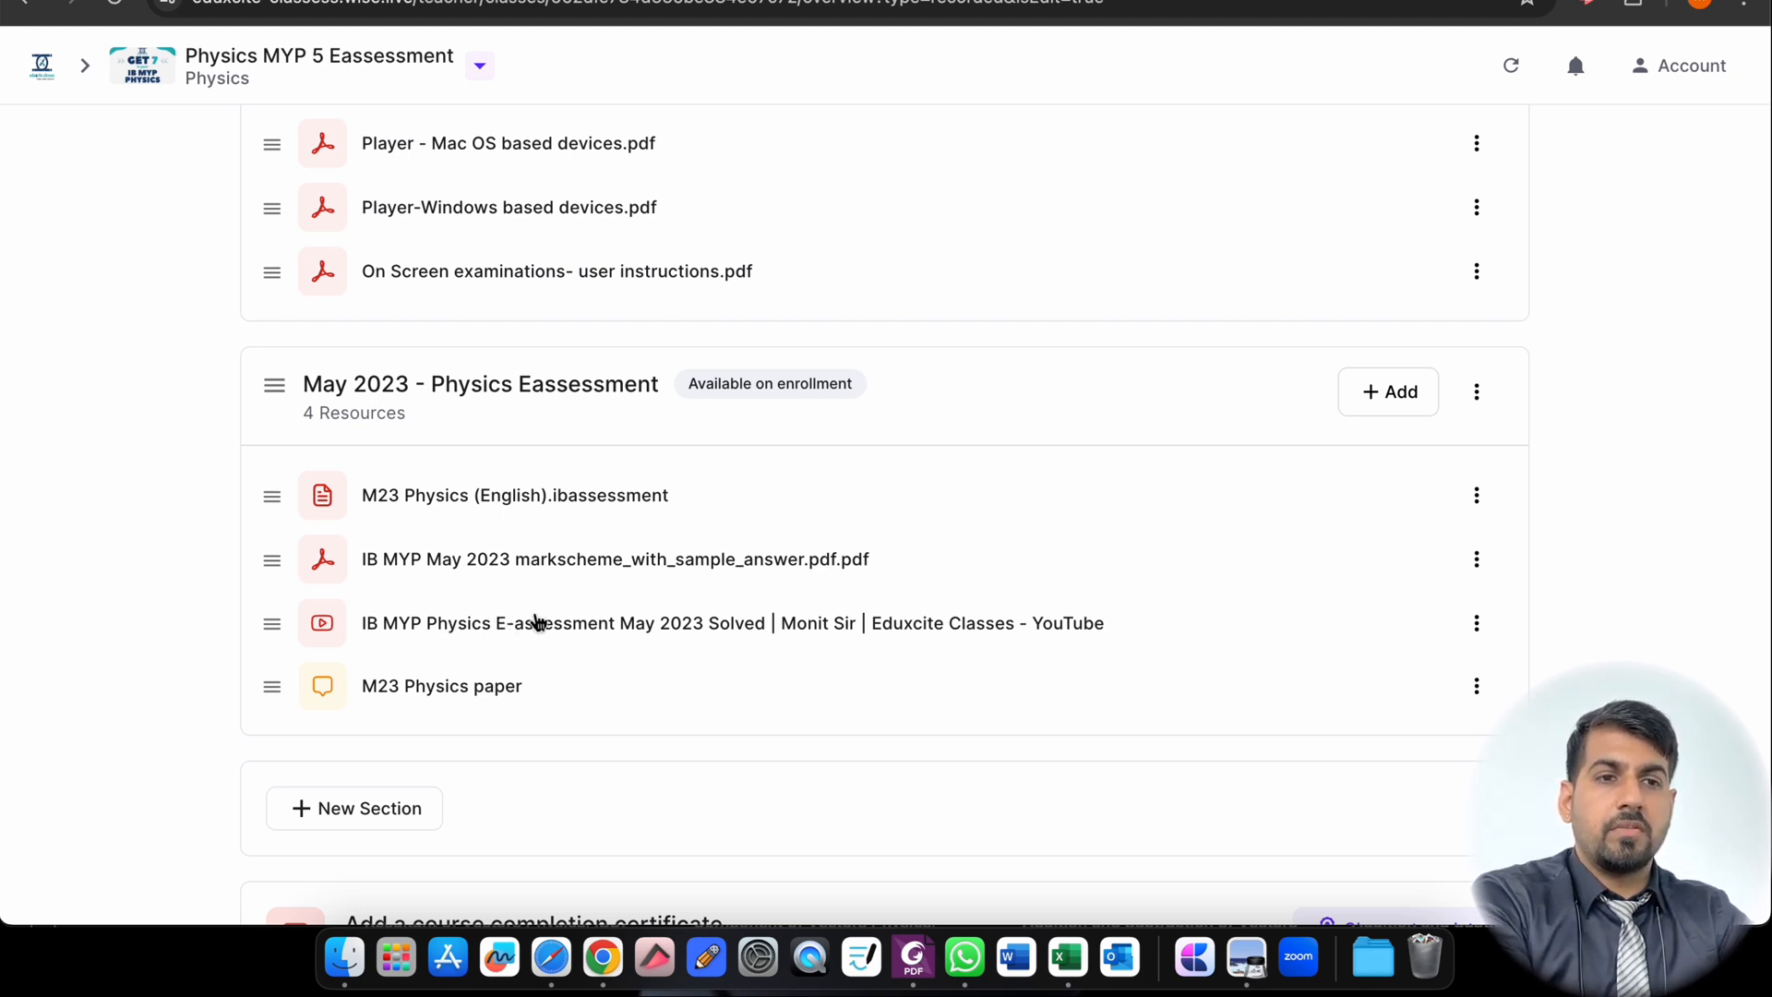
mouse_move(552, 562)
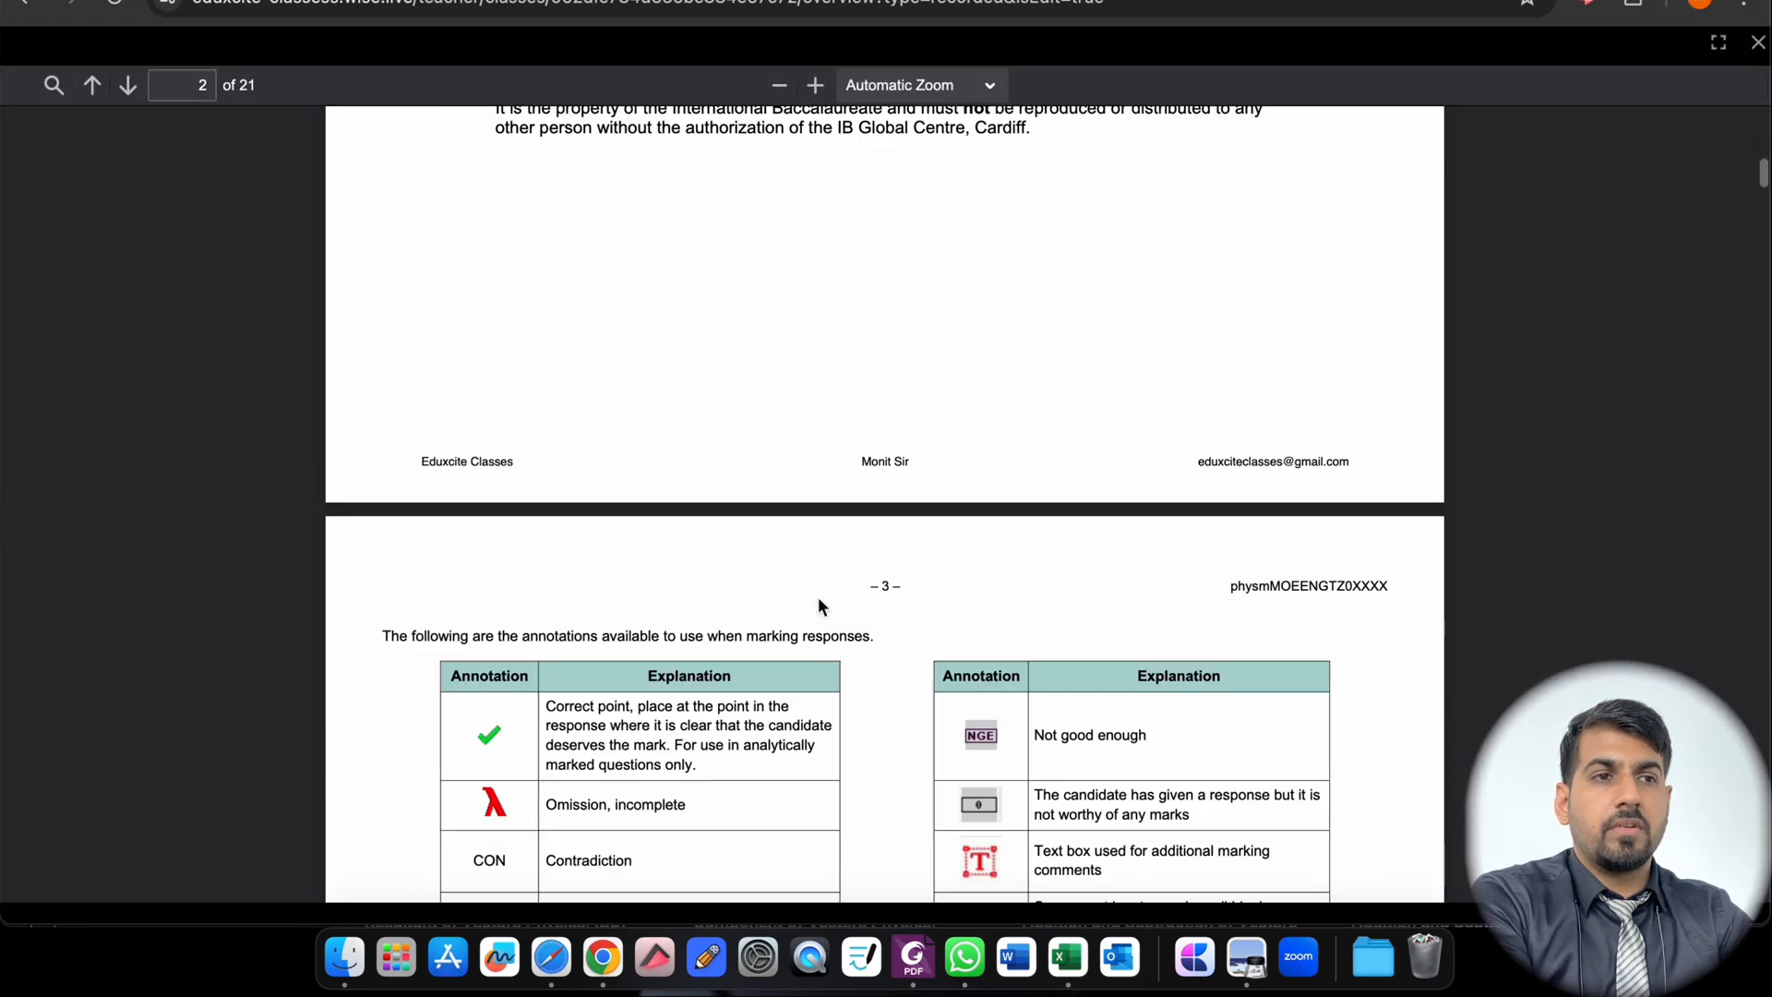
scroll("down", 3)
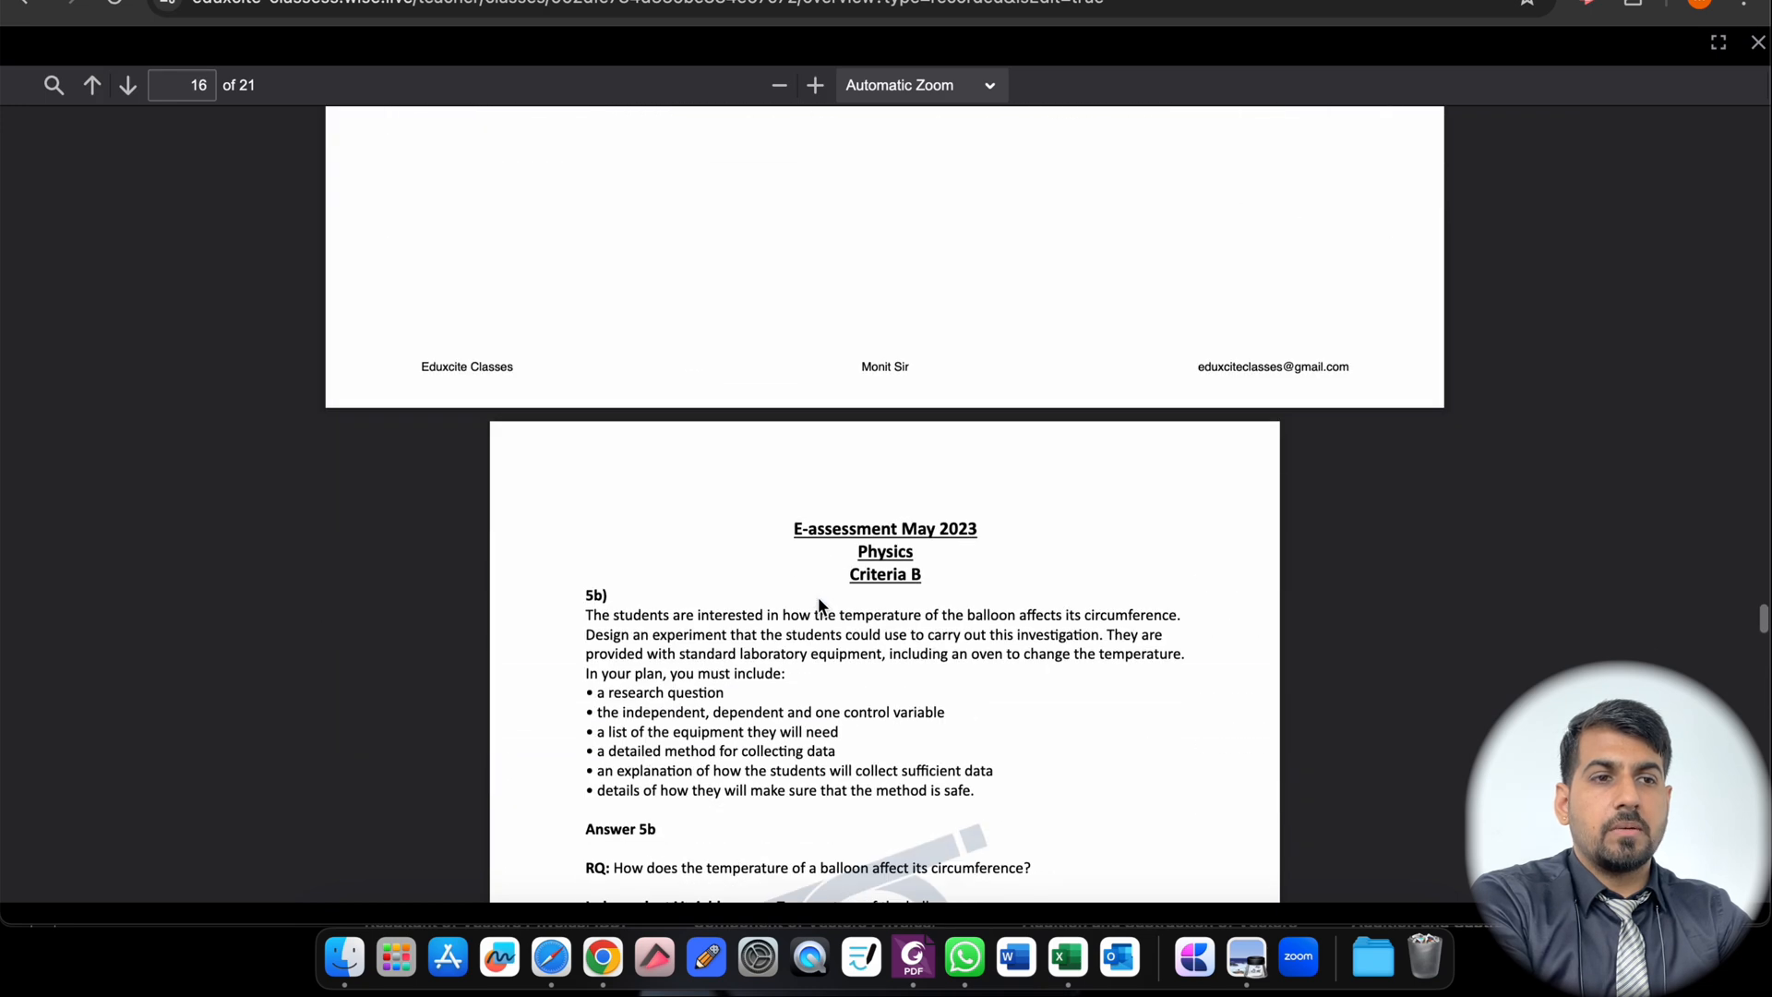
scroll("down", 3)
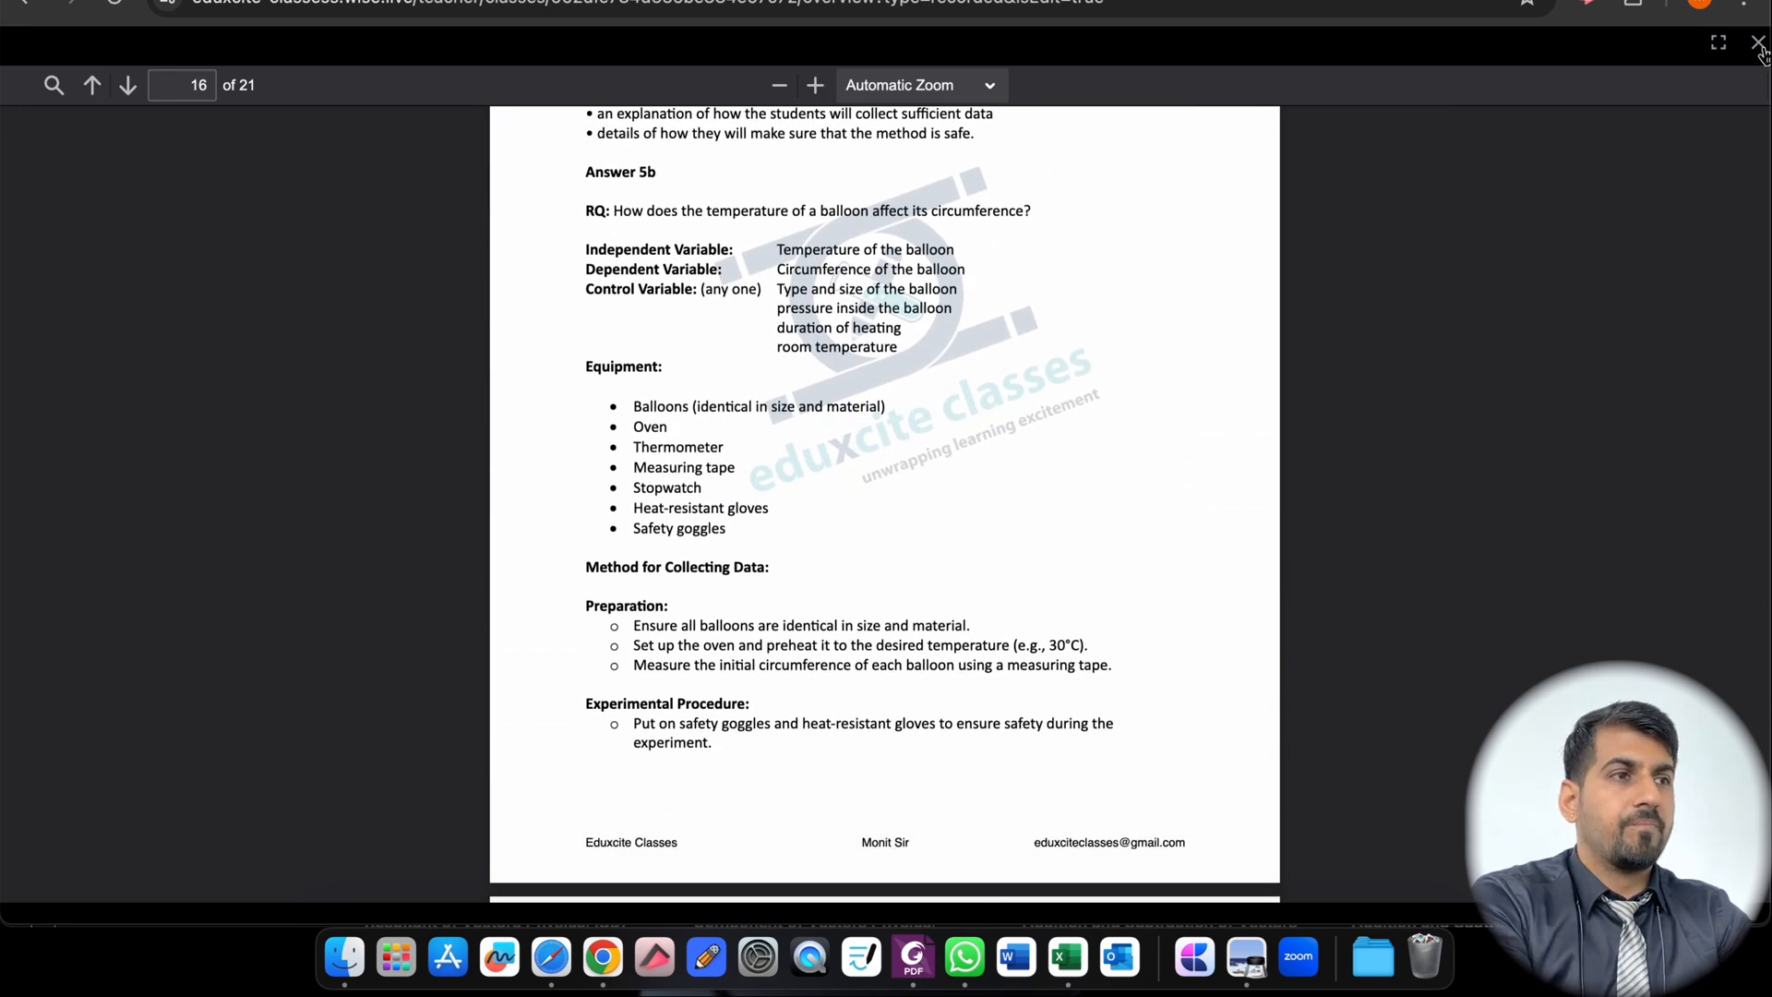
left_click(1759, 43)
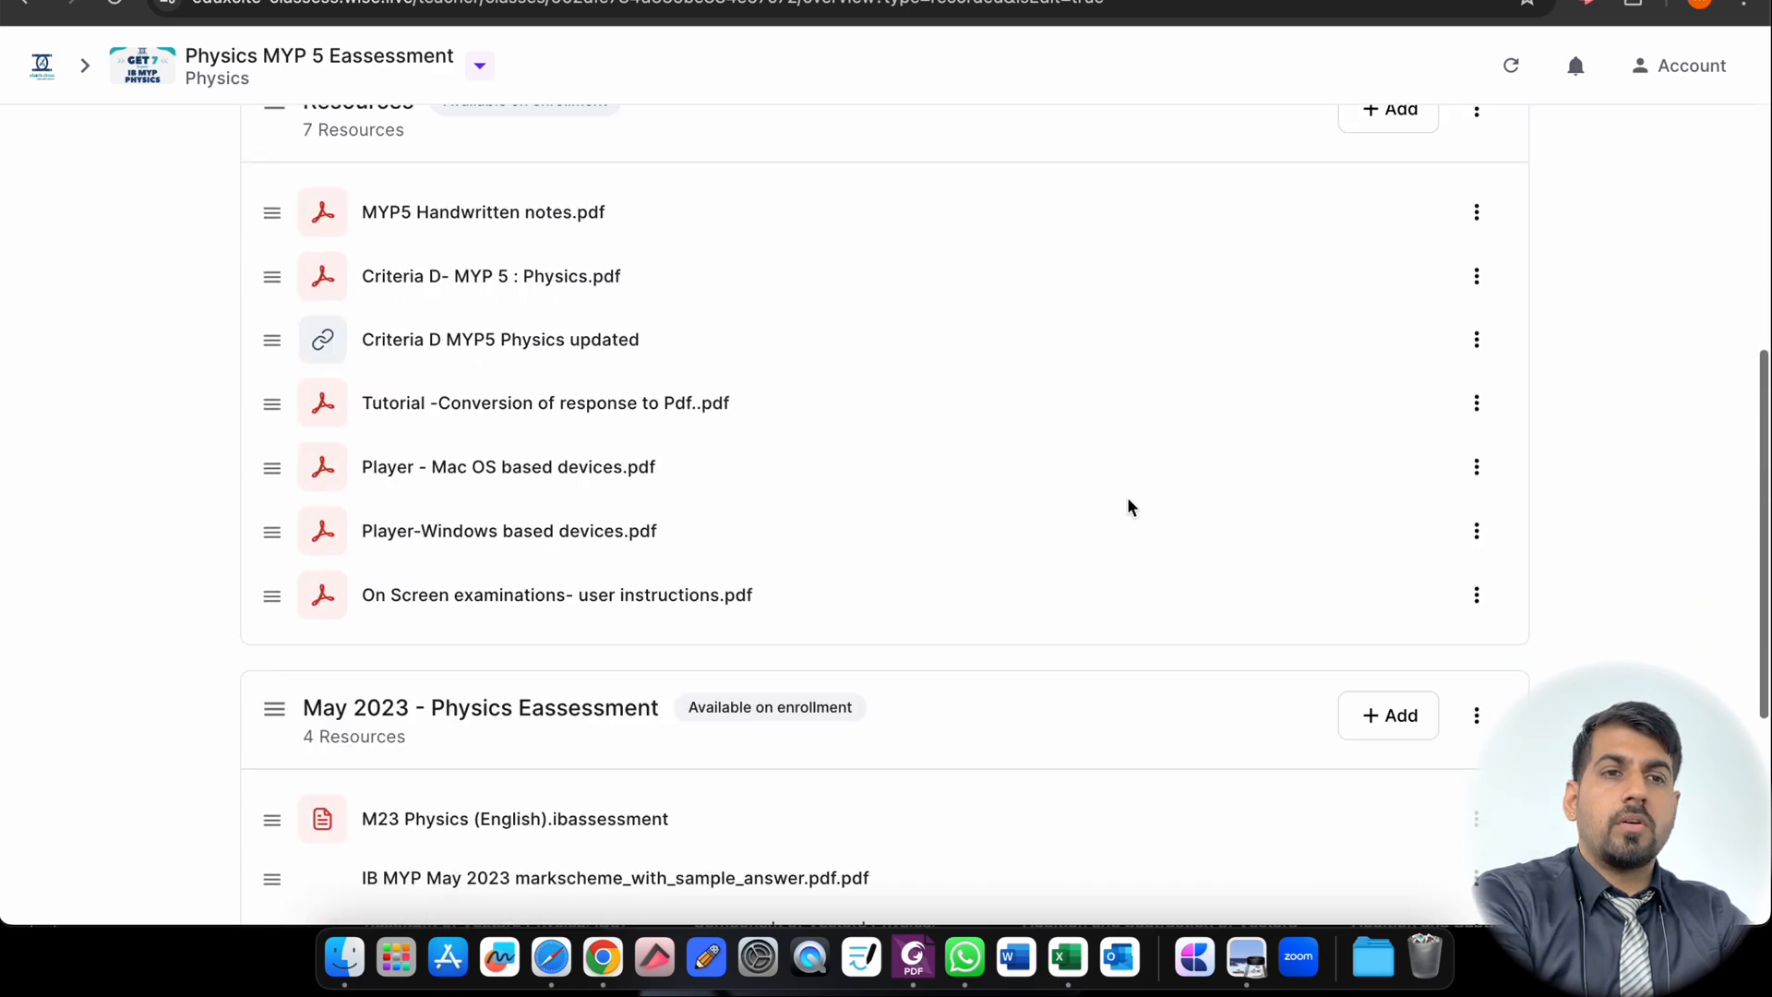
Step: Return to Recorded Courses and reopen the Physics MYP 5 Eassessment public preview page
scroll("up", 3)
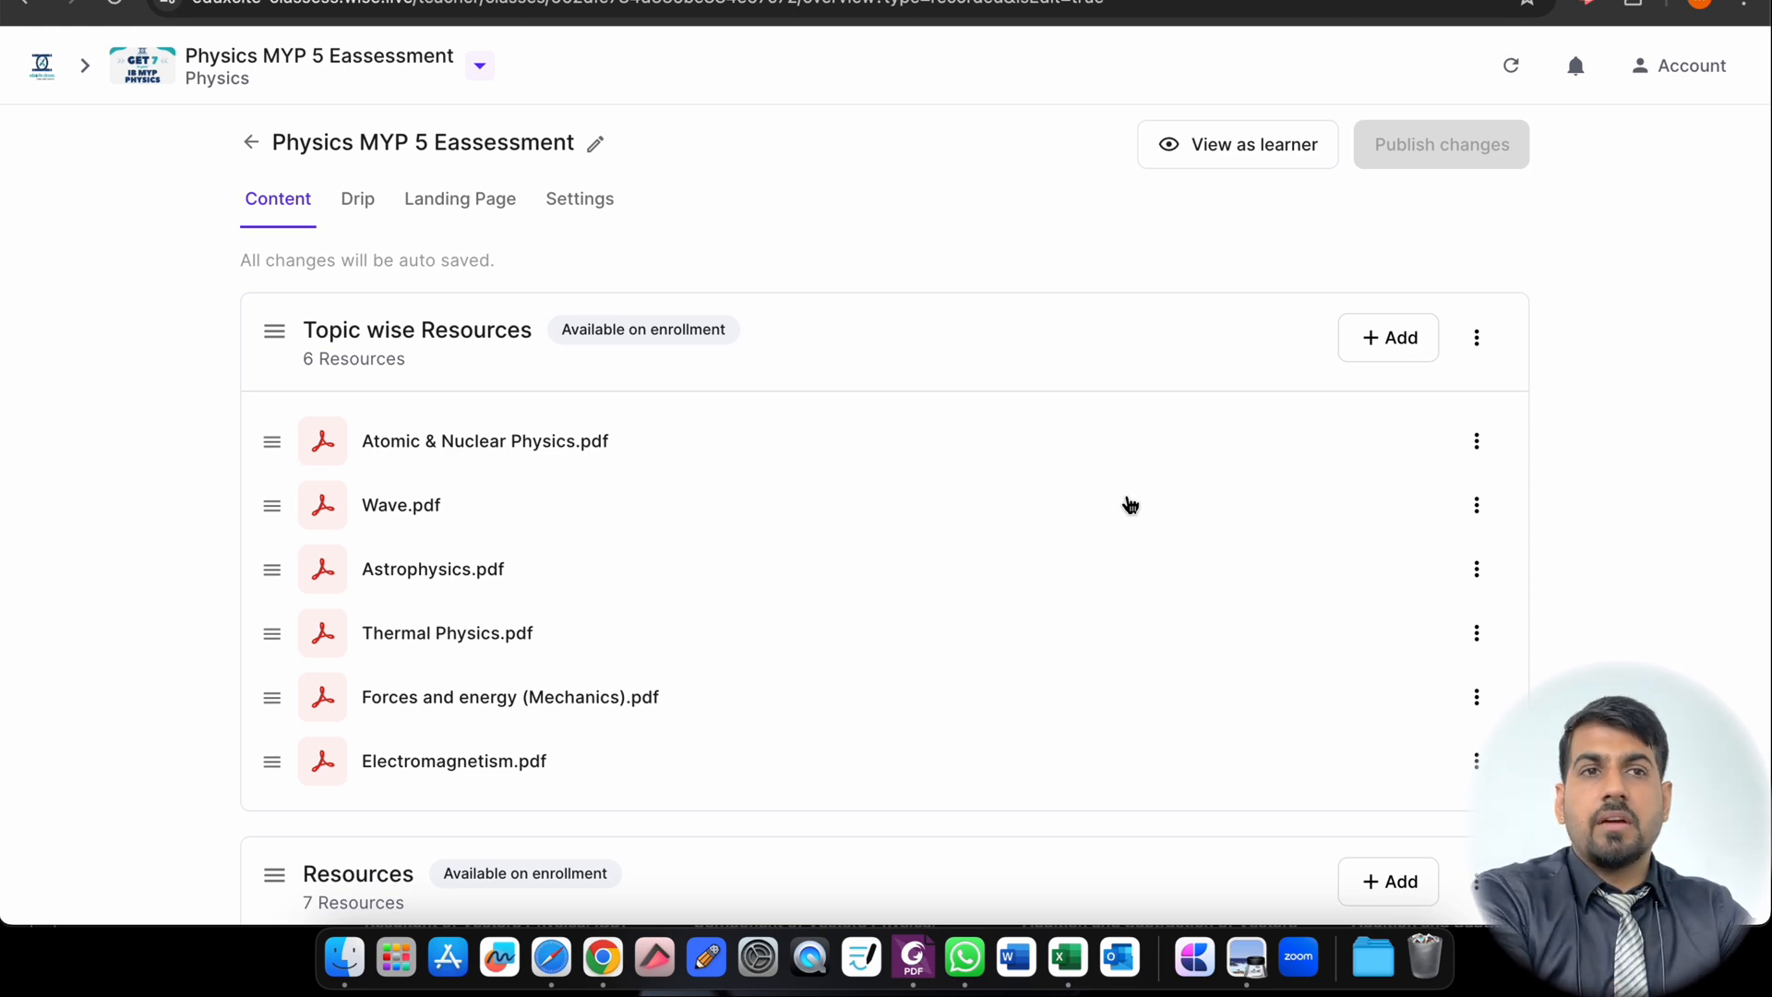
mouse_move(258, 148)
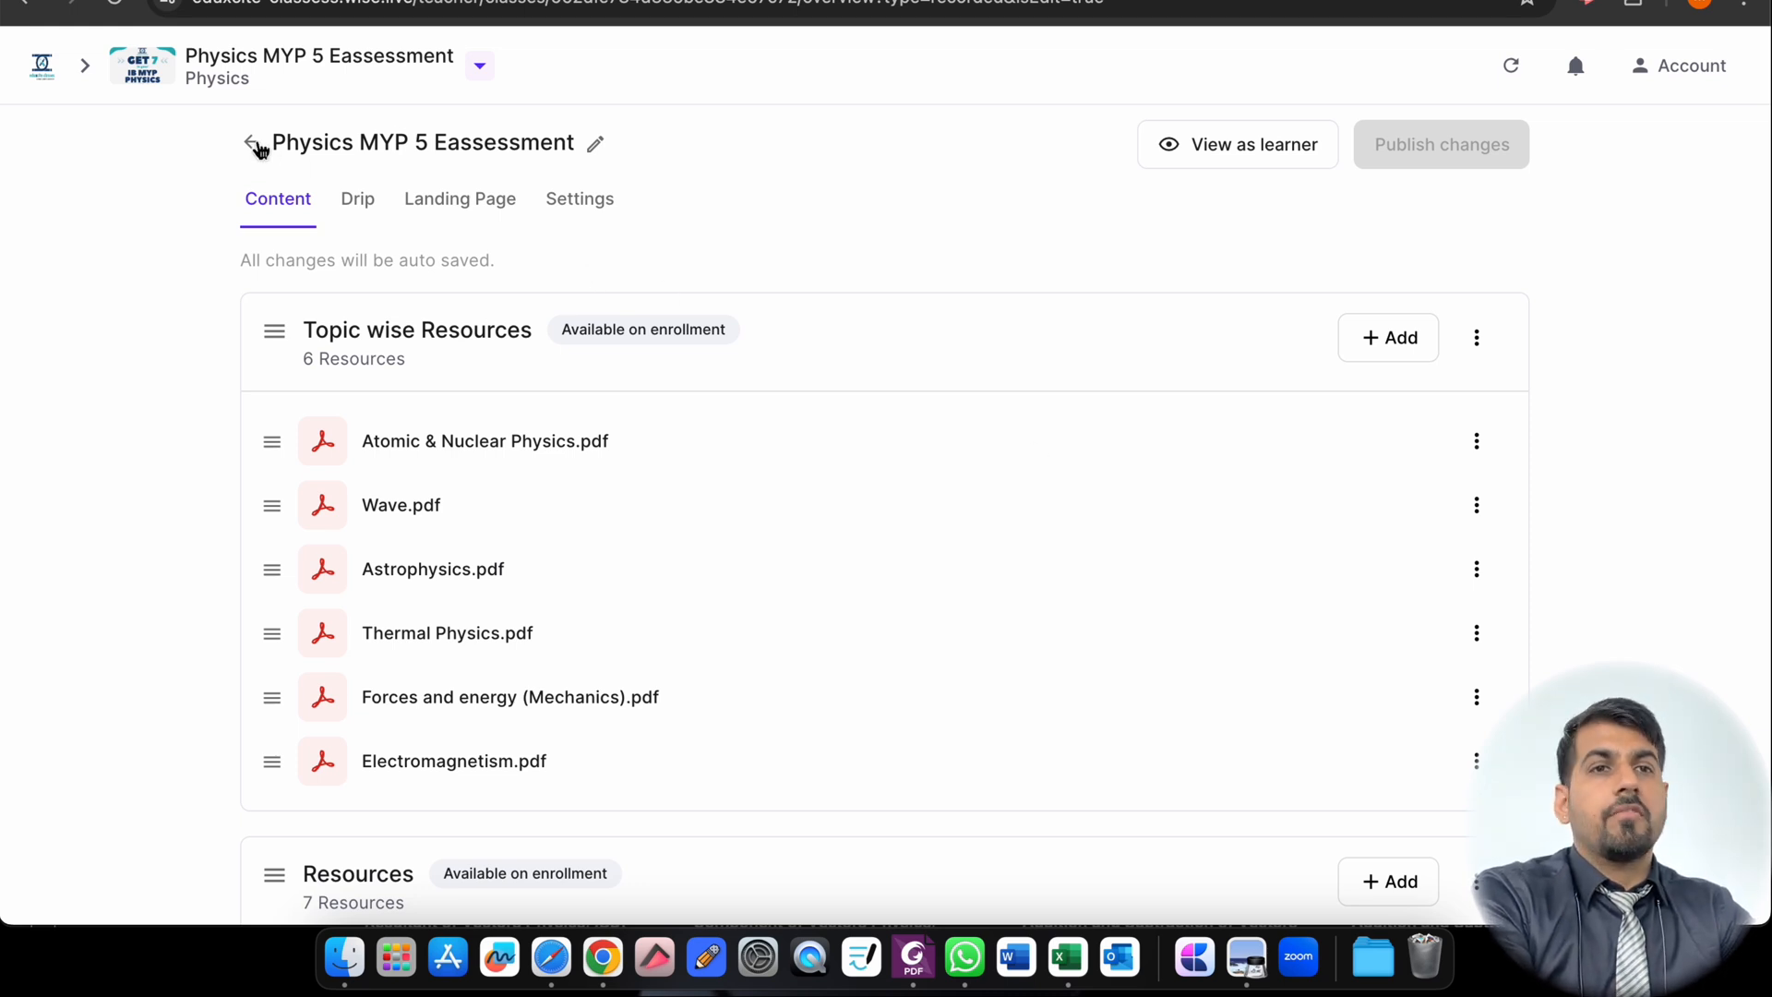
mouse_move(834, 85)
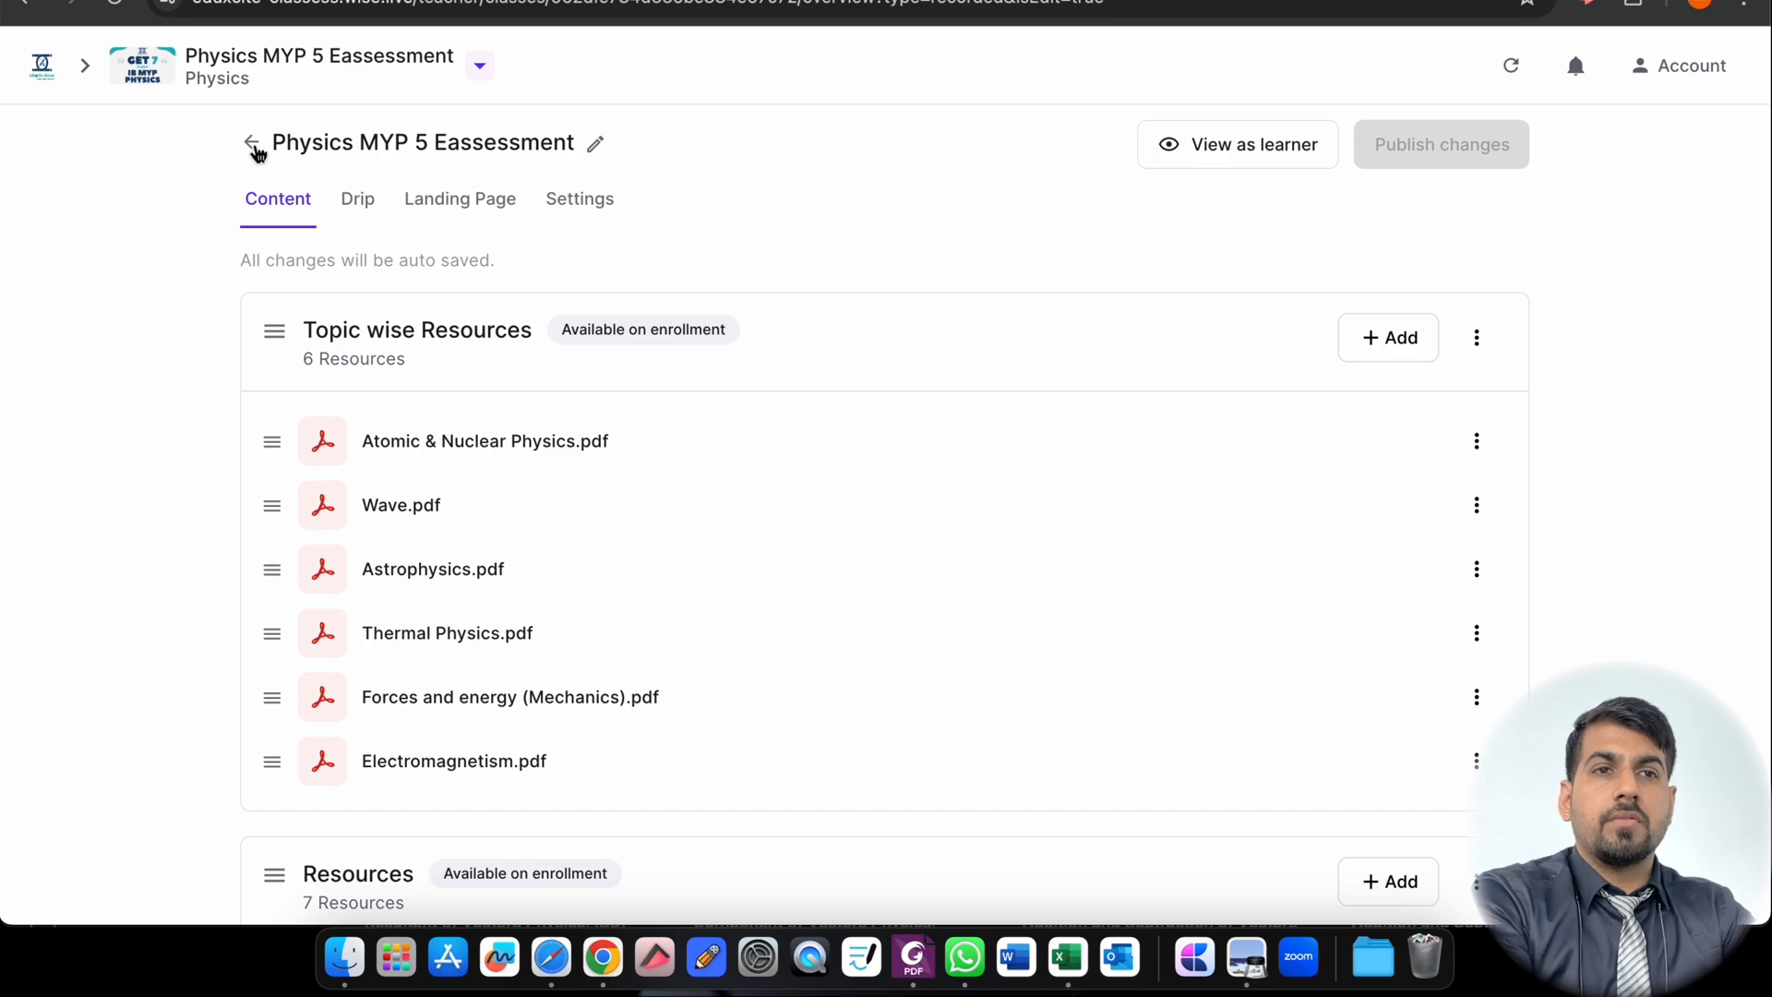
left_click(249, 142)
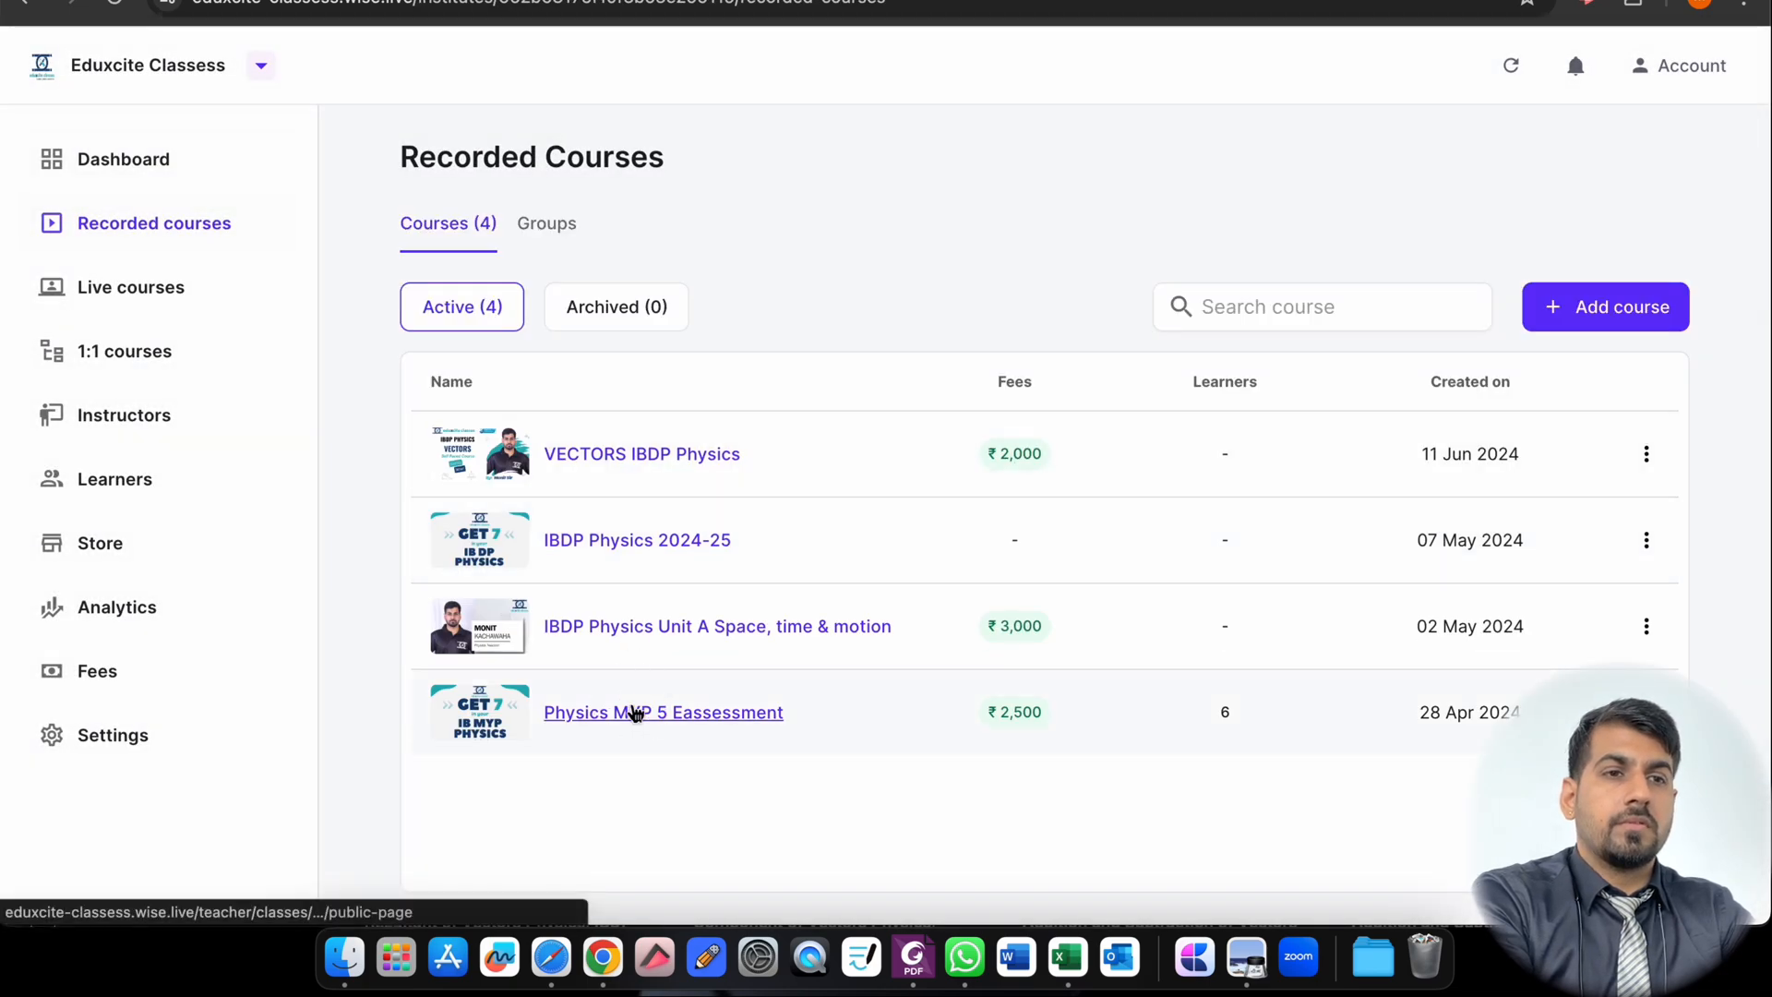
left_click(662, 712)
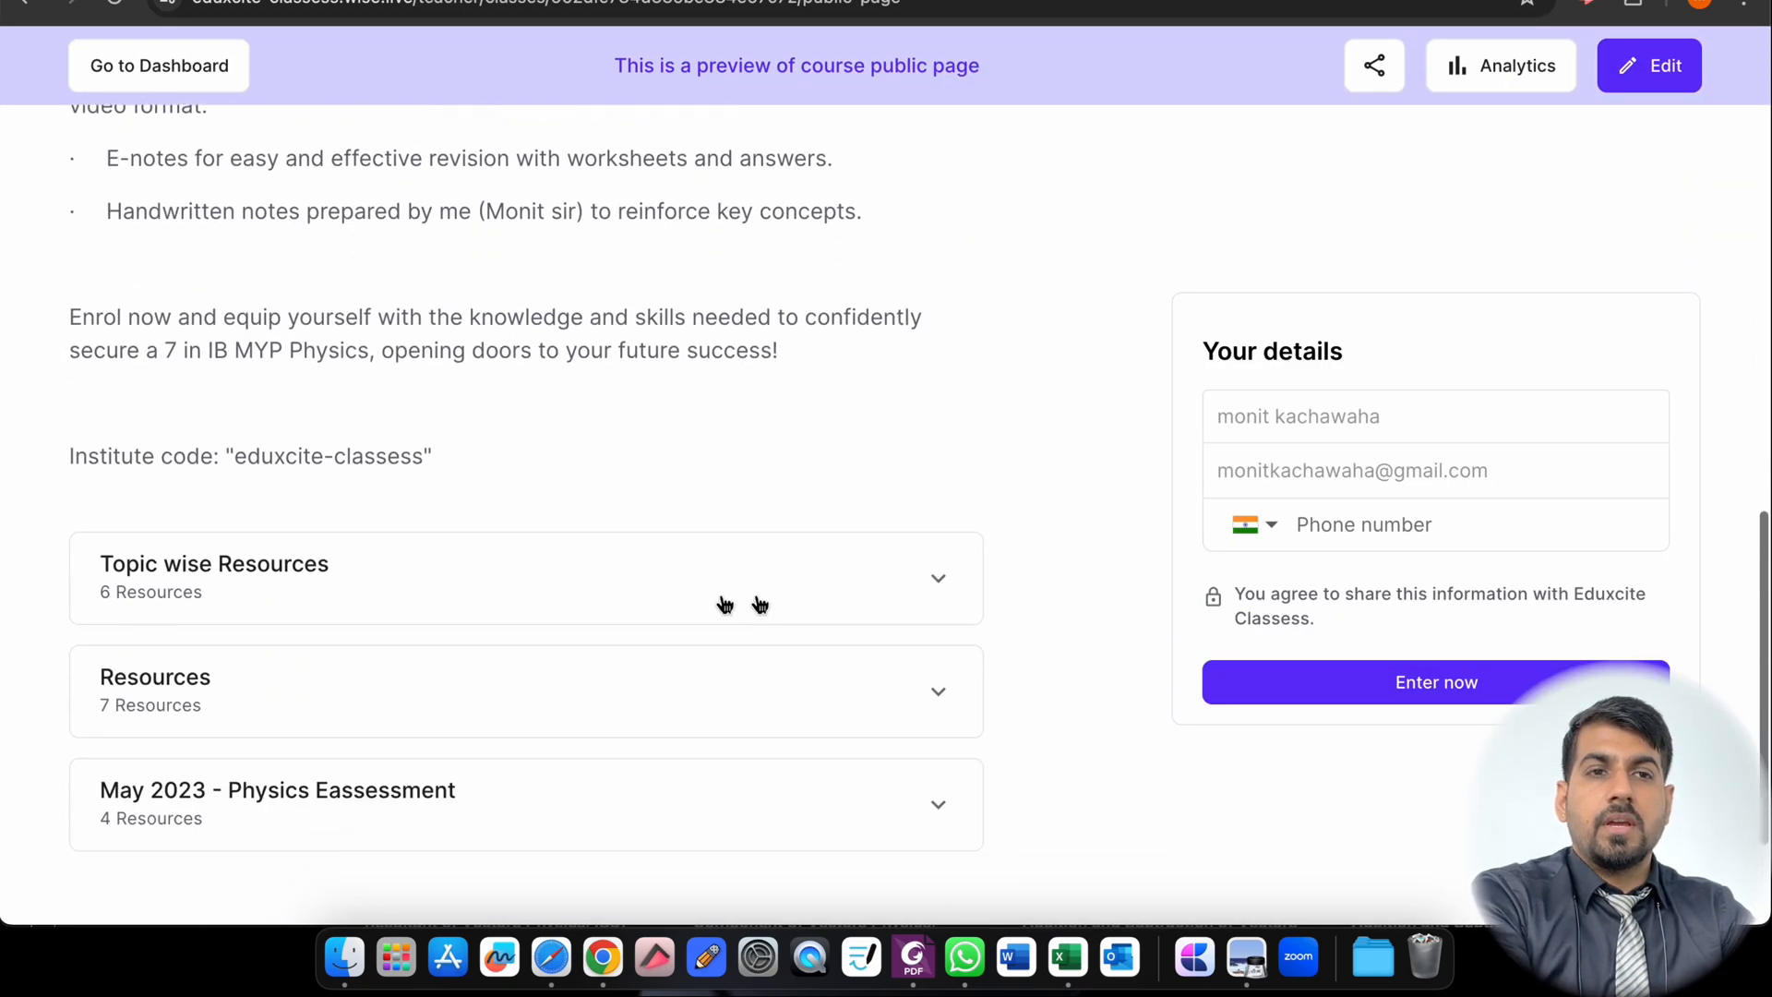